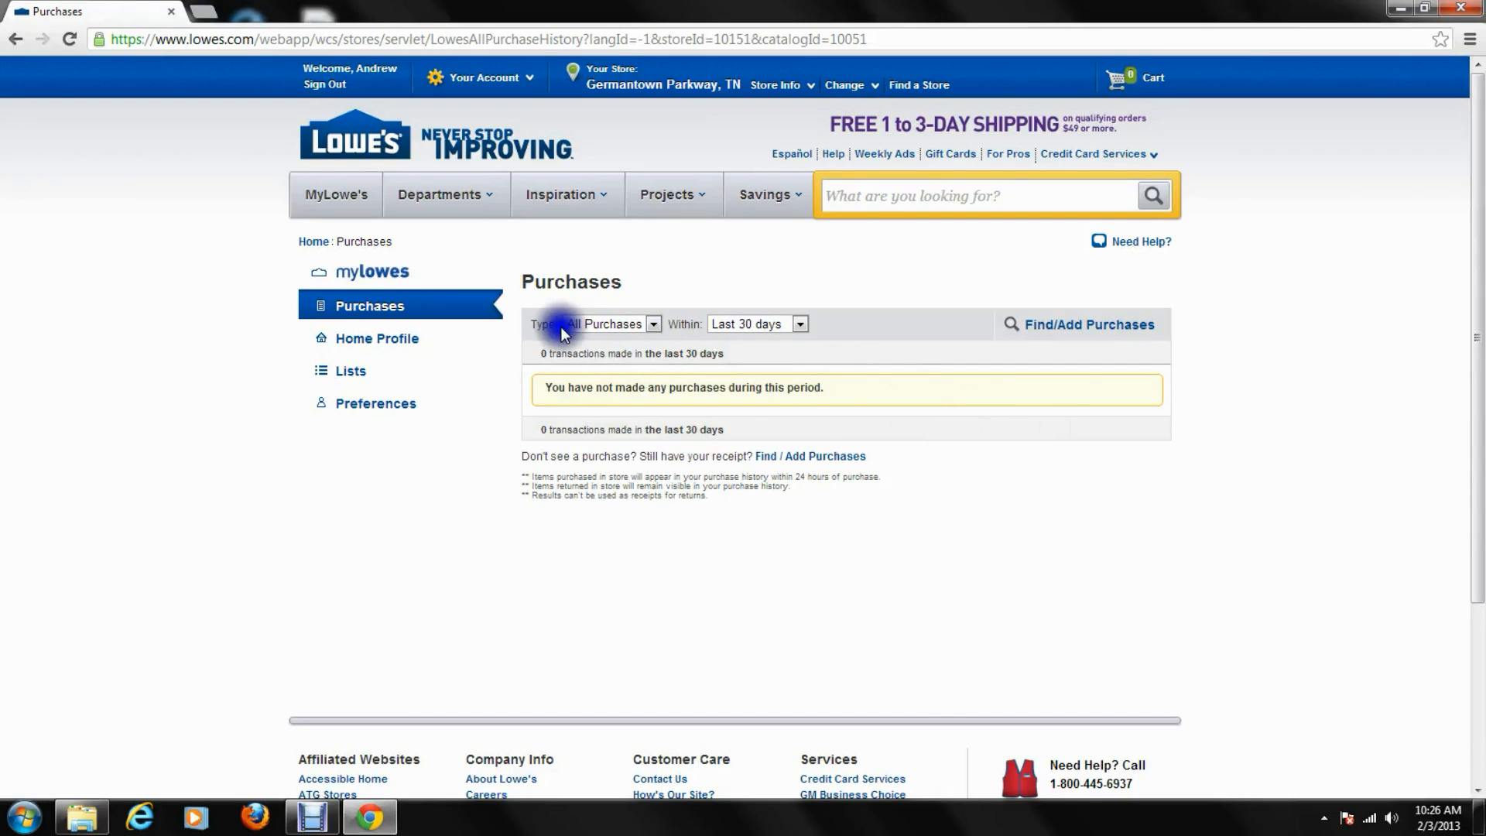
pyautogui.moveTo(377, 338)
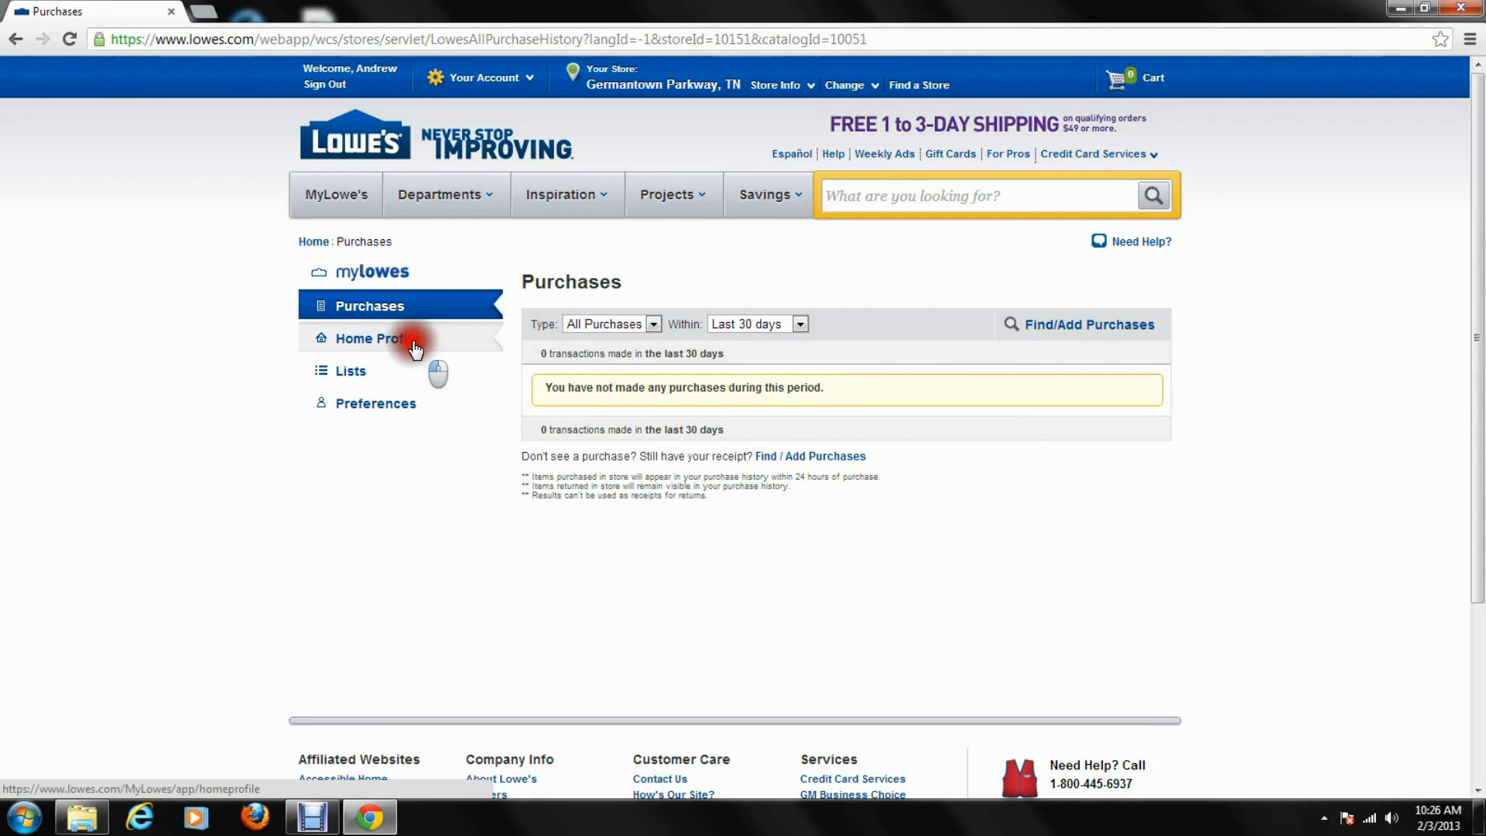
pyautogui.click(376, 338)
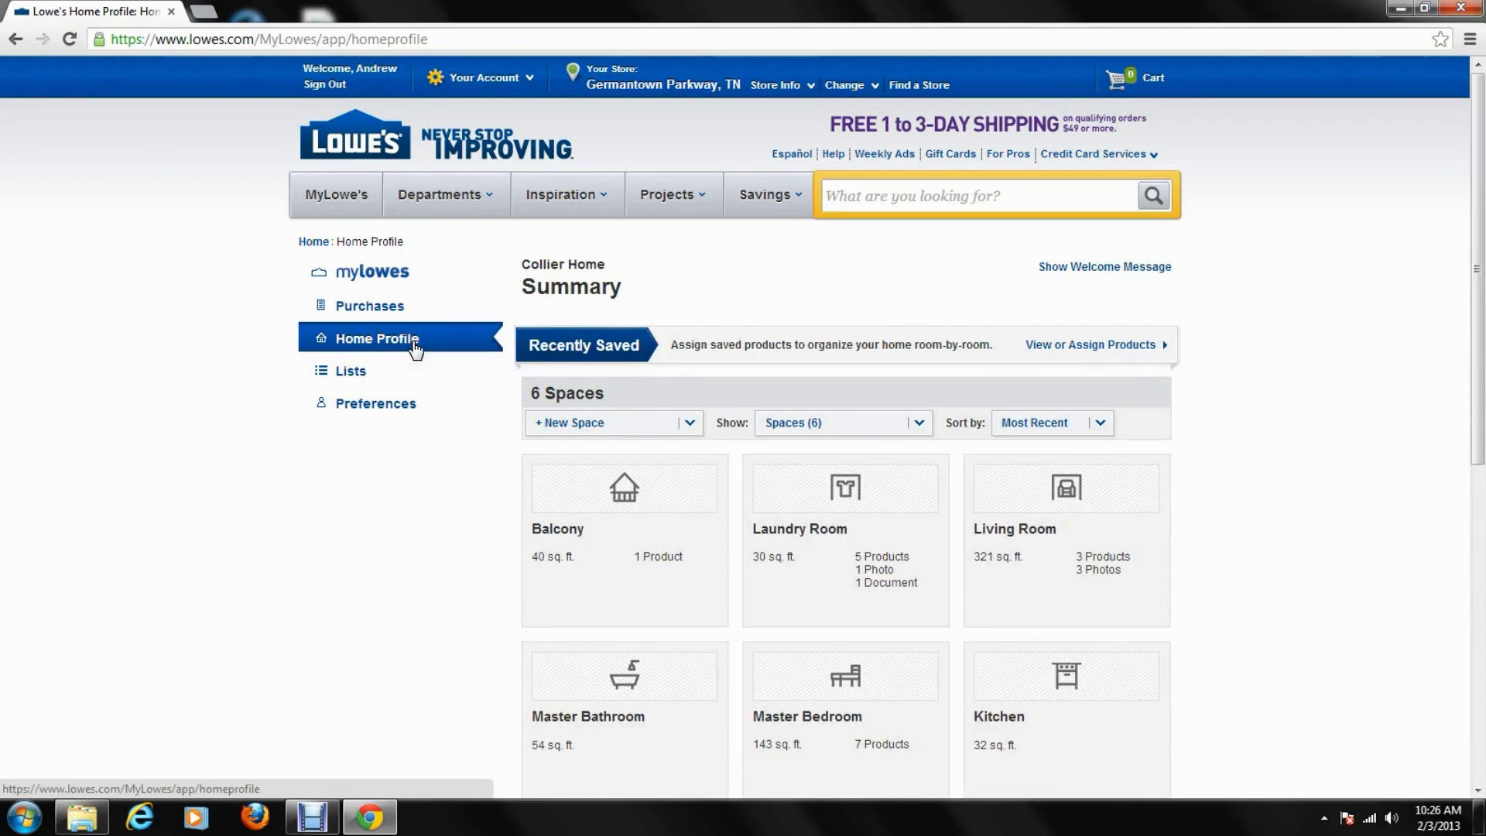
pyautogui.scroll(-3)
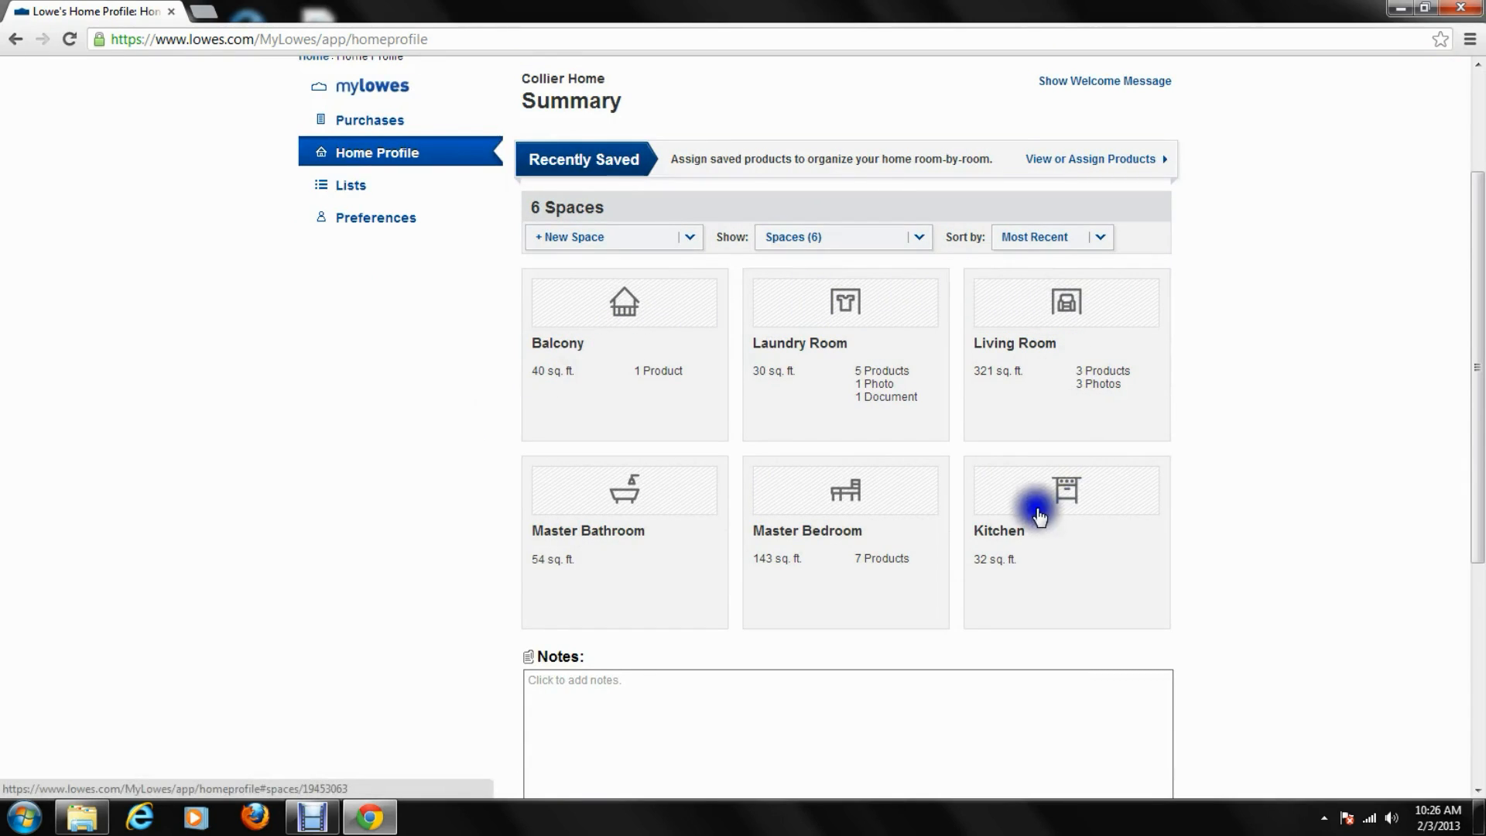
pyautogui.moveTo(836, 368)
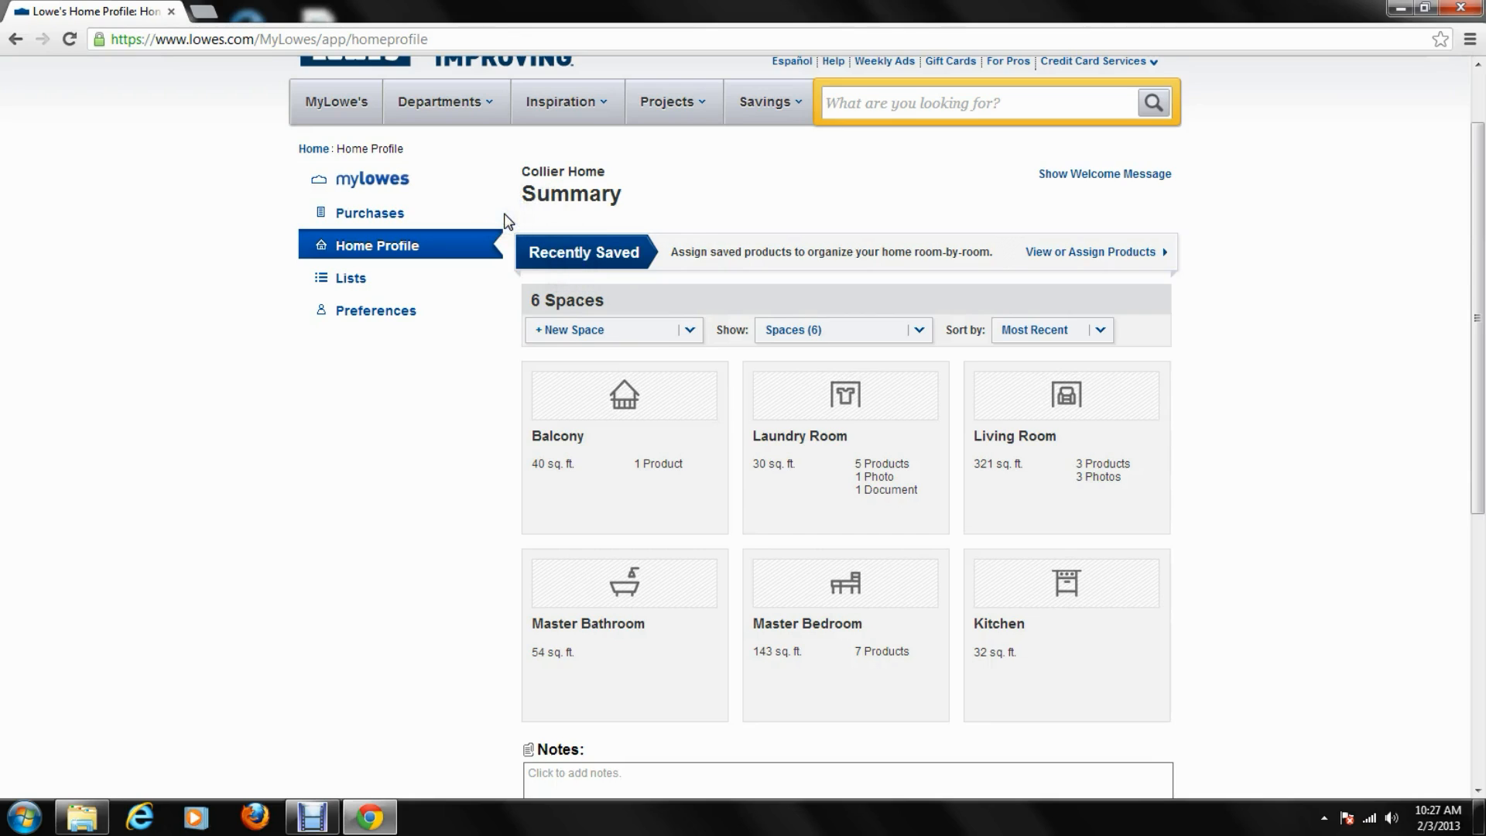
pyautogui.moveTo(1088, 222)
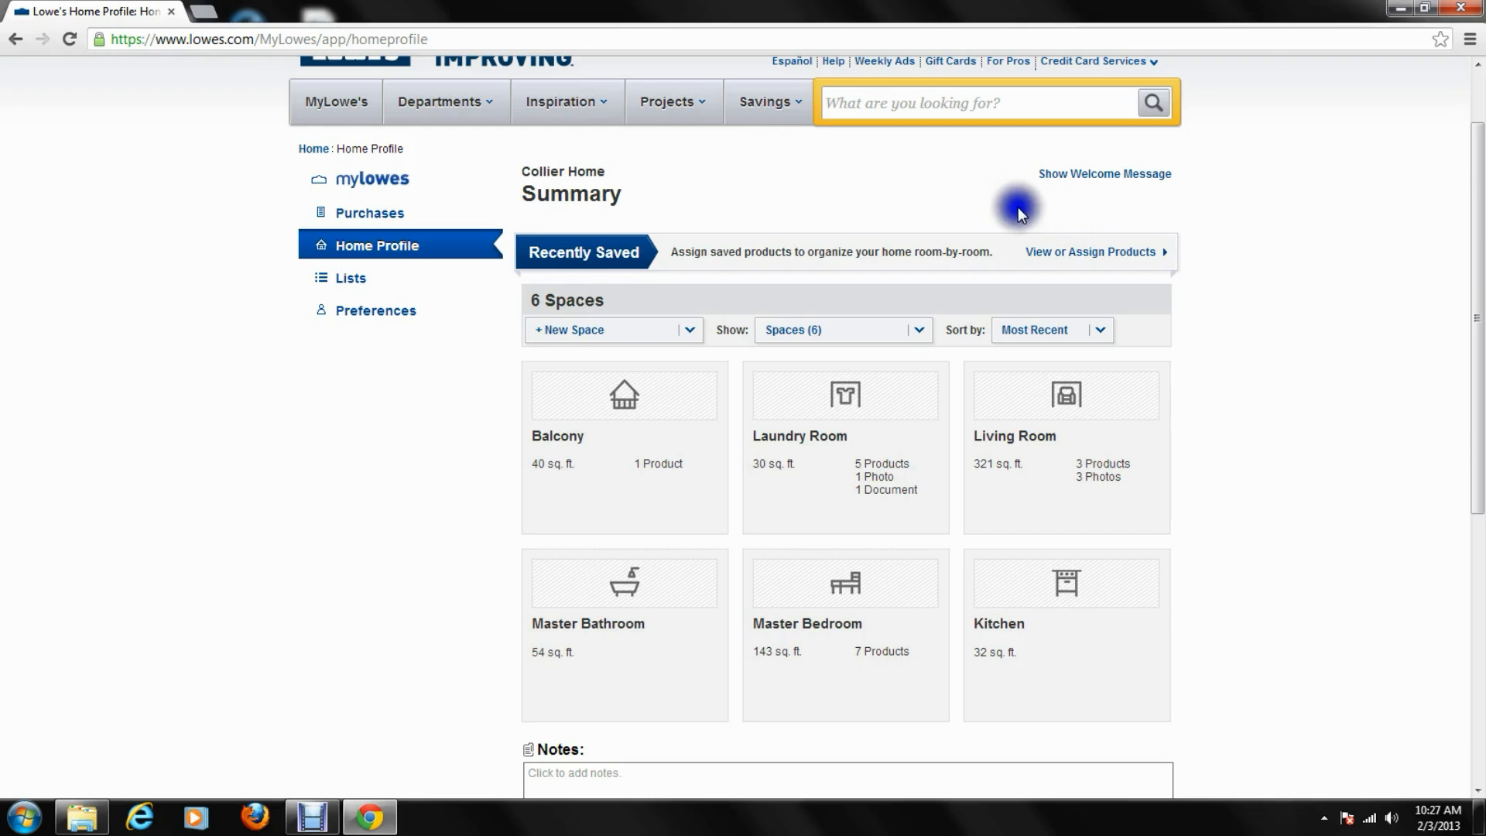
pyautogui.moveTo(953, 216)
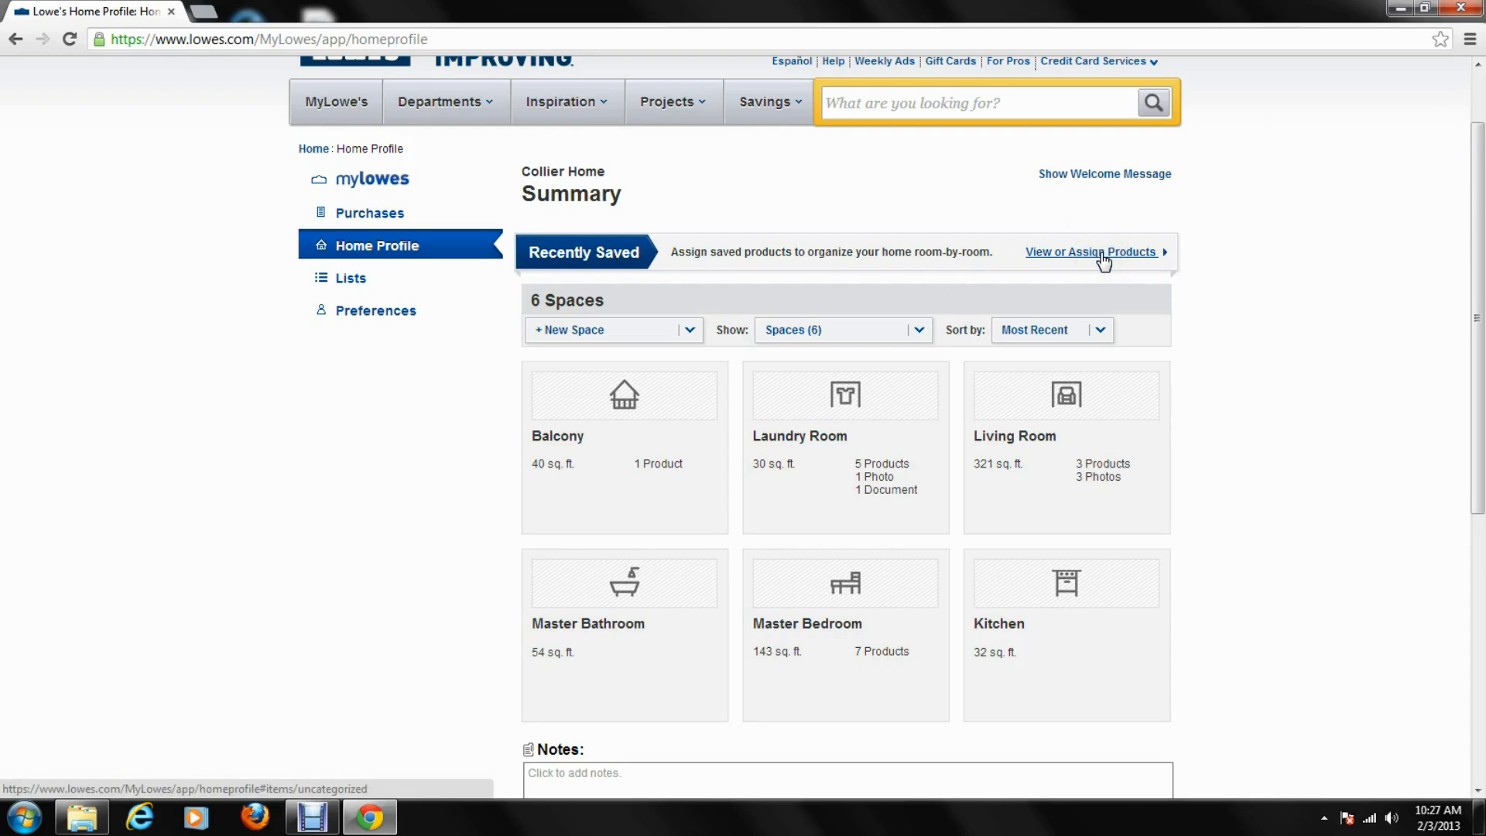
# Browse the 17 saved products, view the $24.98 Inglow Metal Wire Lantern page, then go back
pyautogui.click(1092, 251)
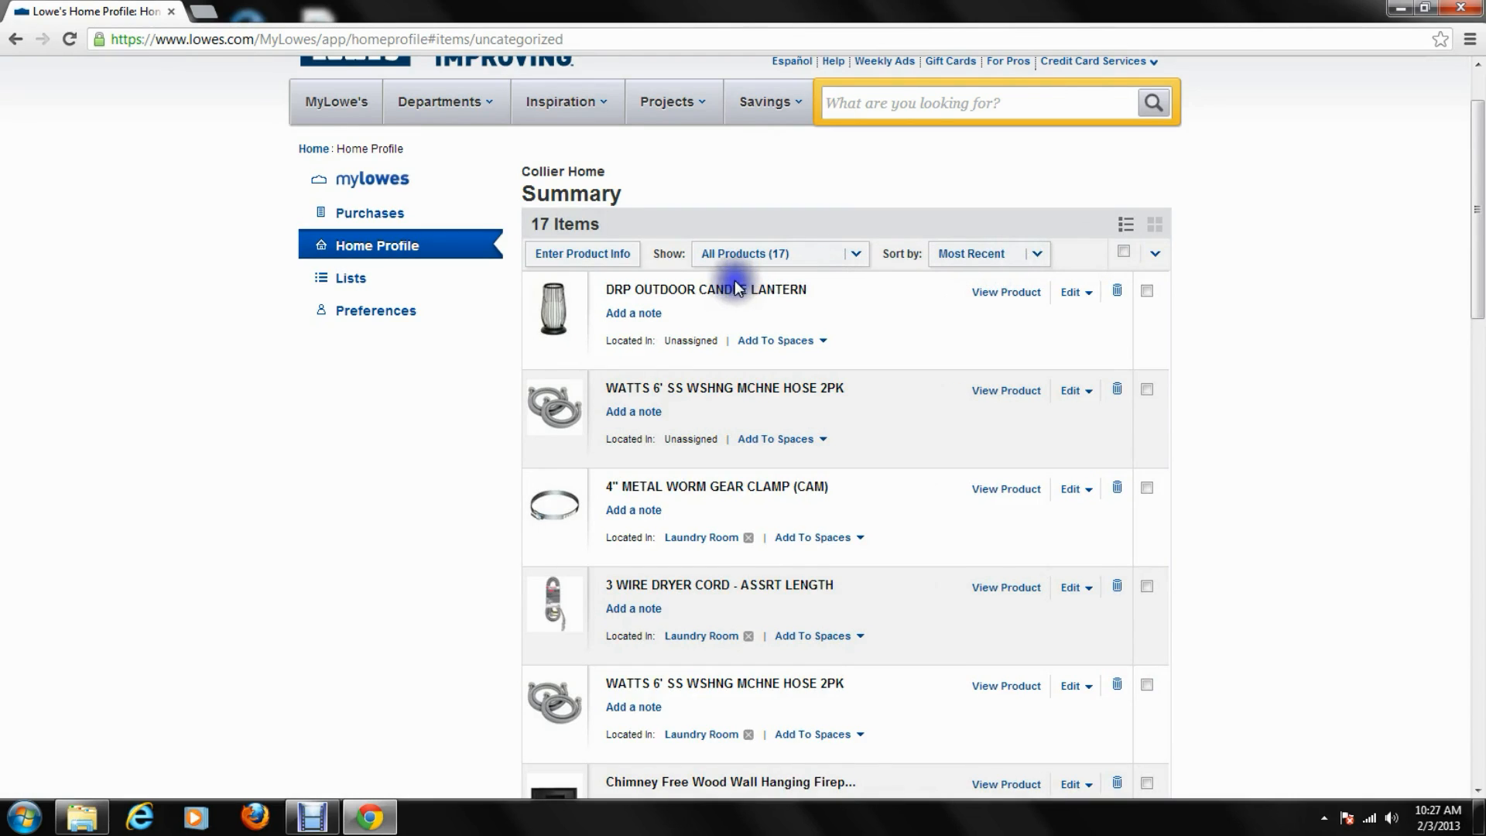
pyautogui.moveTo(766, 313)
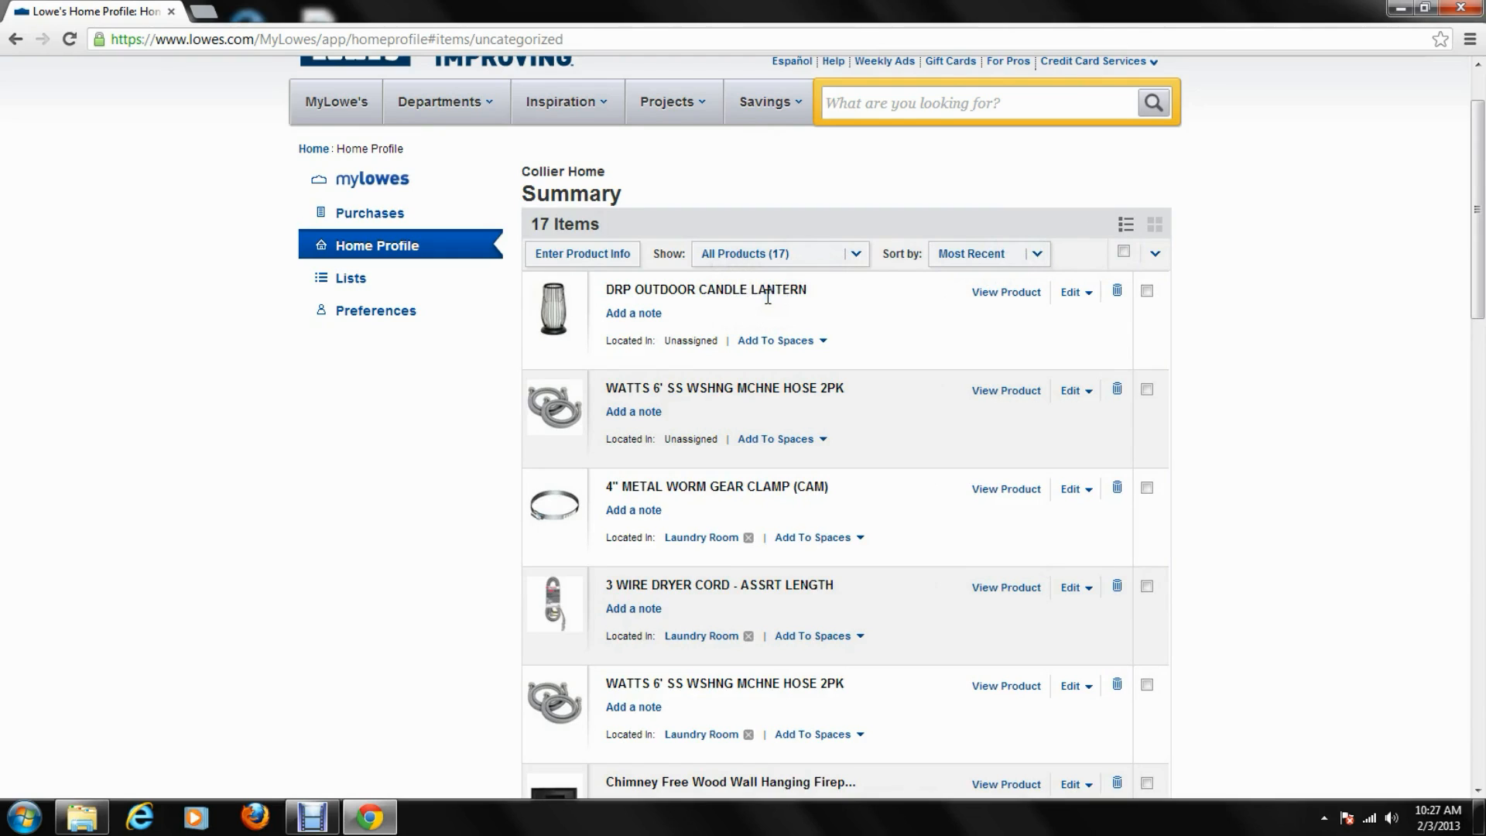
pyautogui.moveTo(1006, 292)
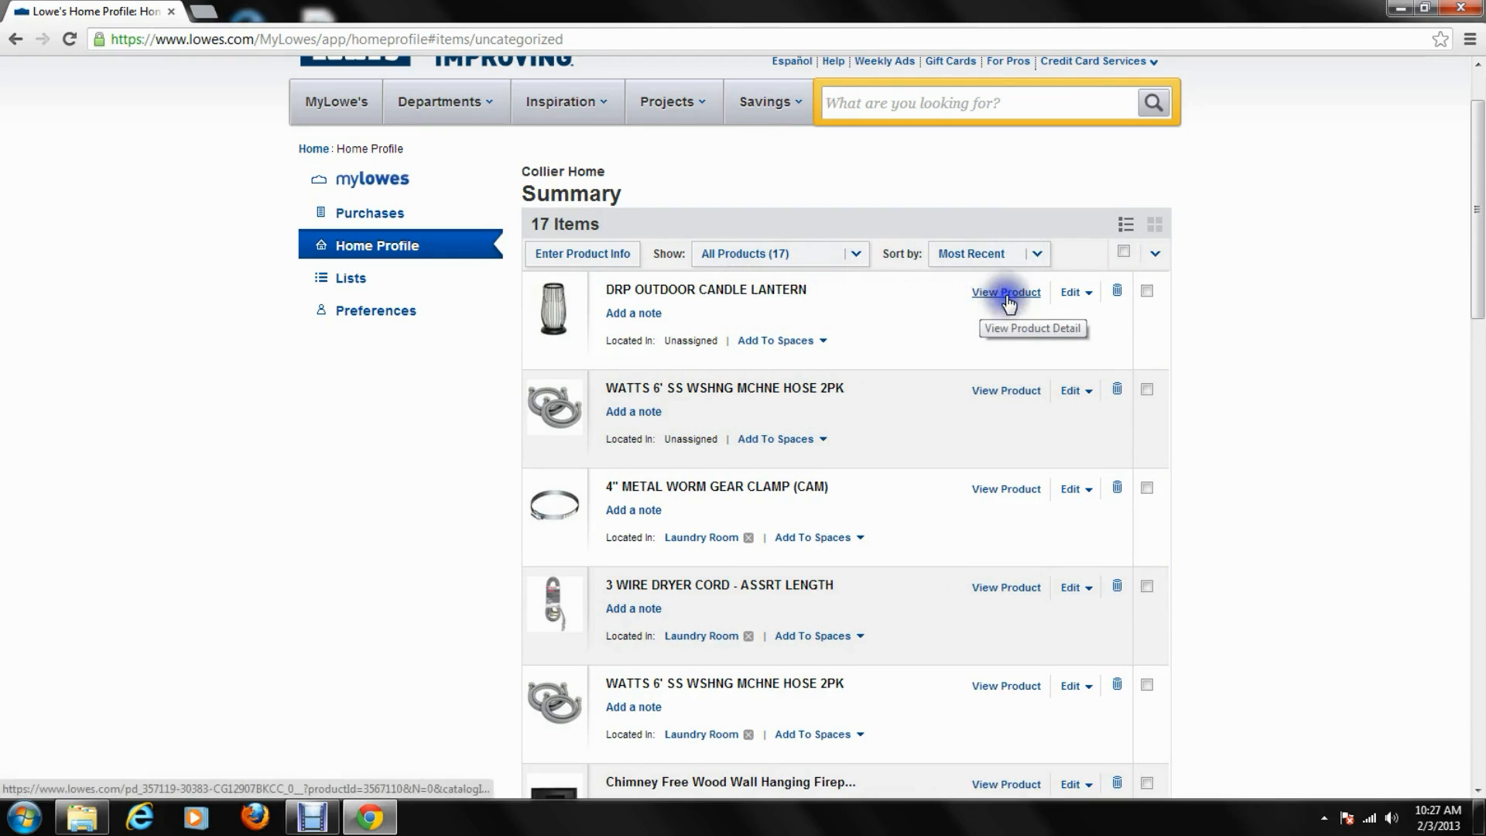
pyautogui.click(1006, 291)
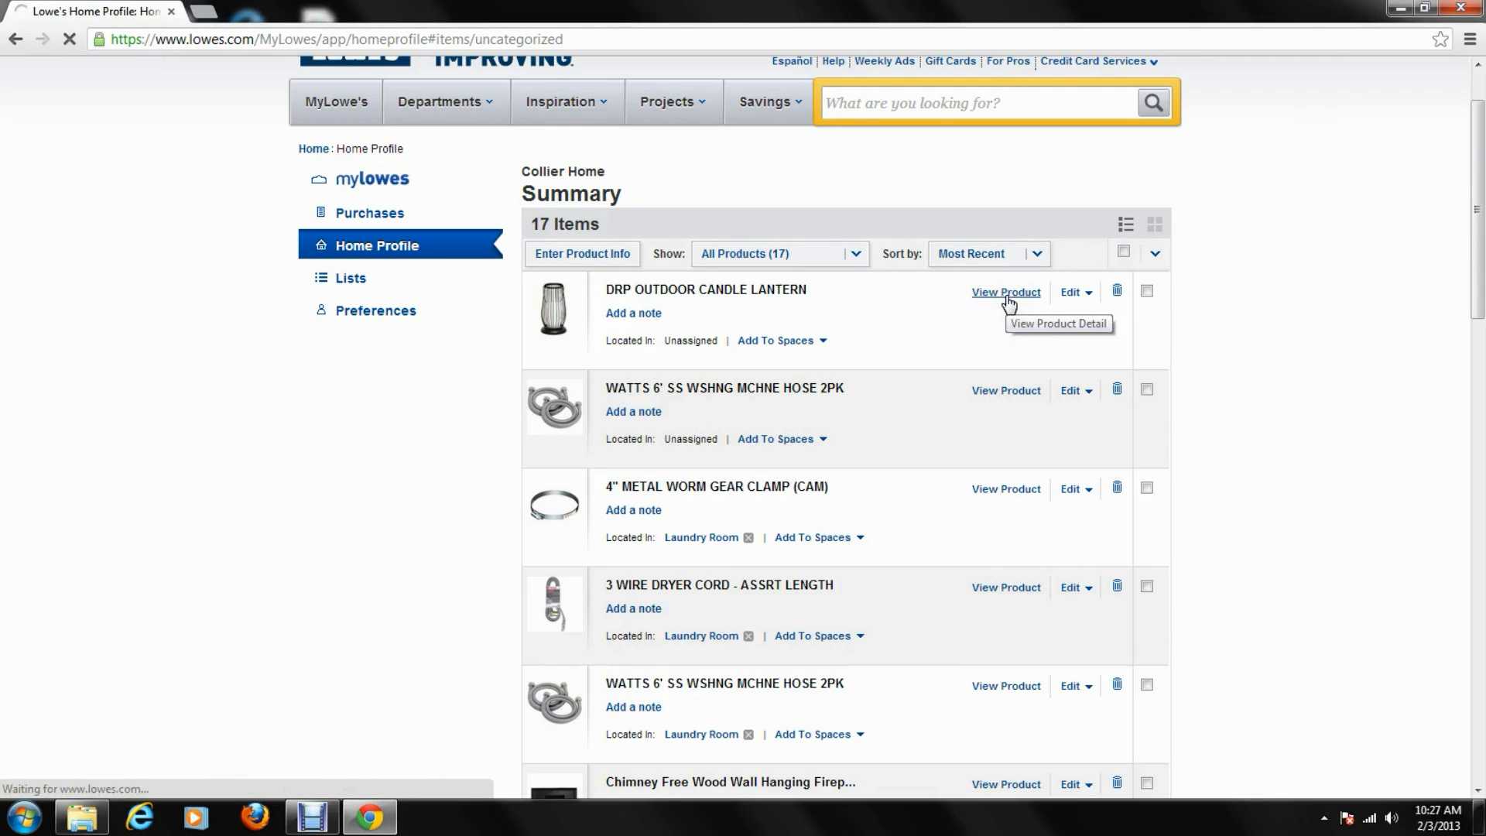
pyautogui.click(1006, 292)
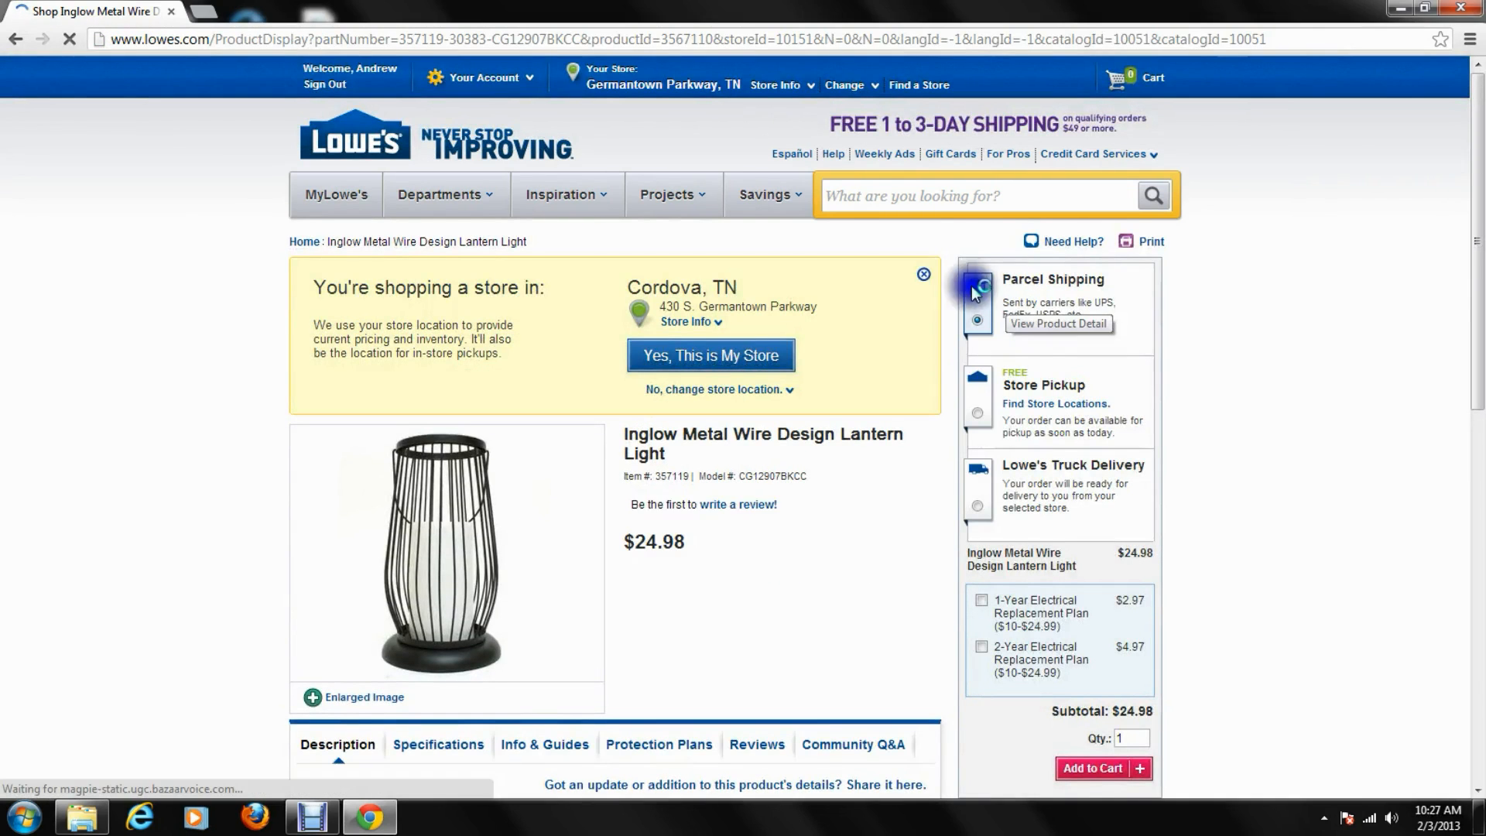
pyautogui.scroll(-3)
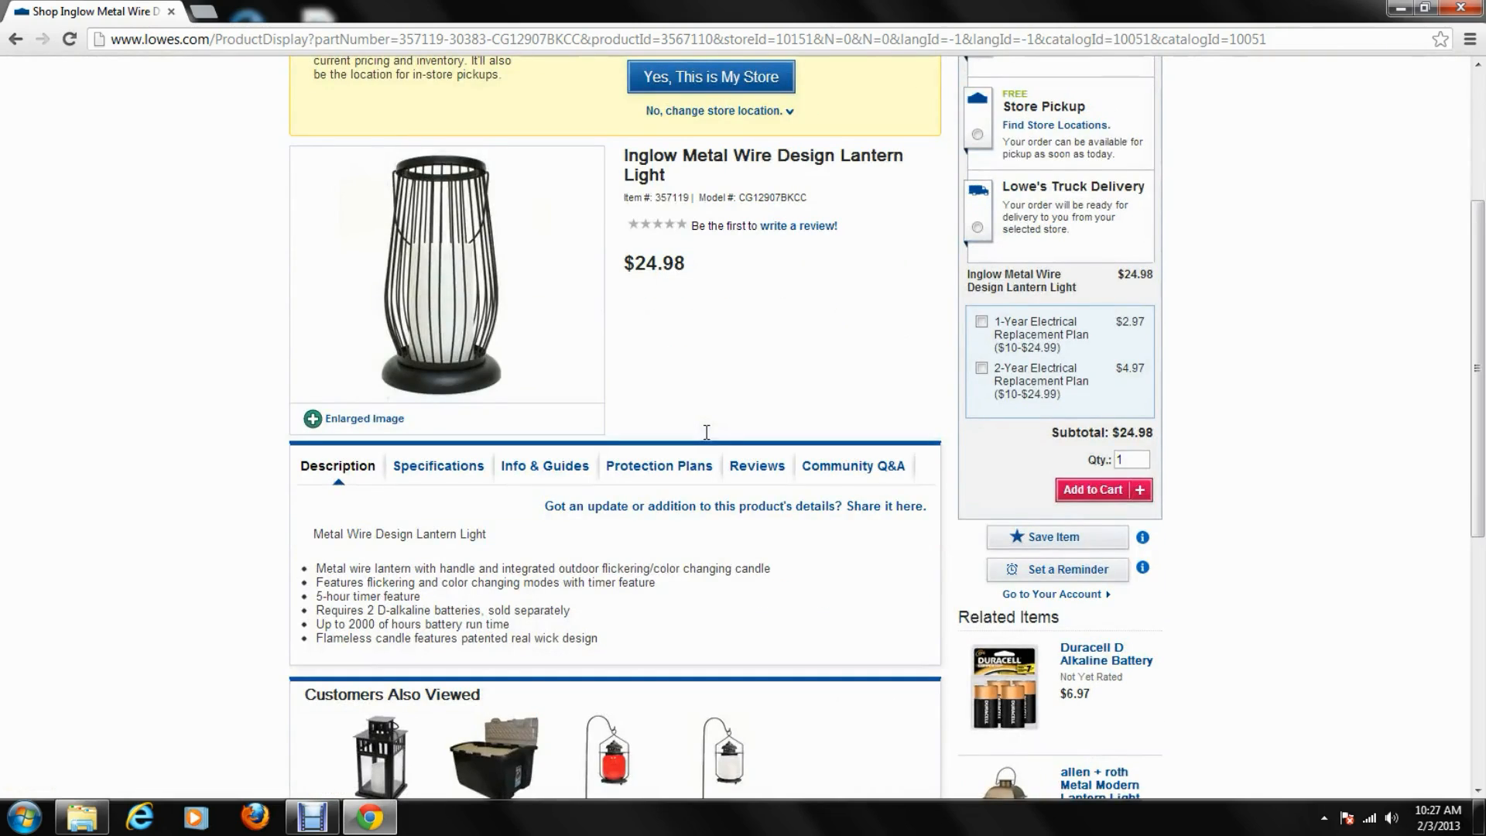
pyautogui.click(439, 194)
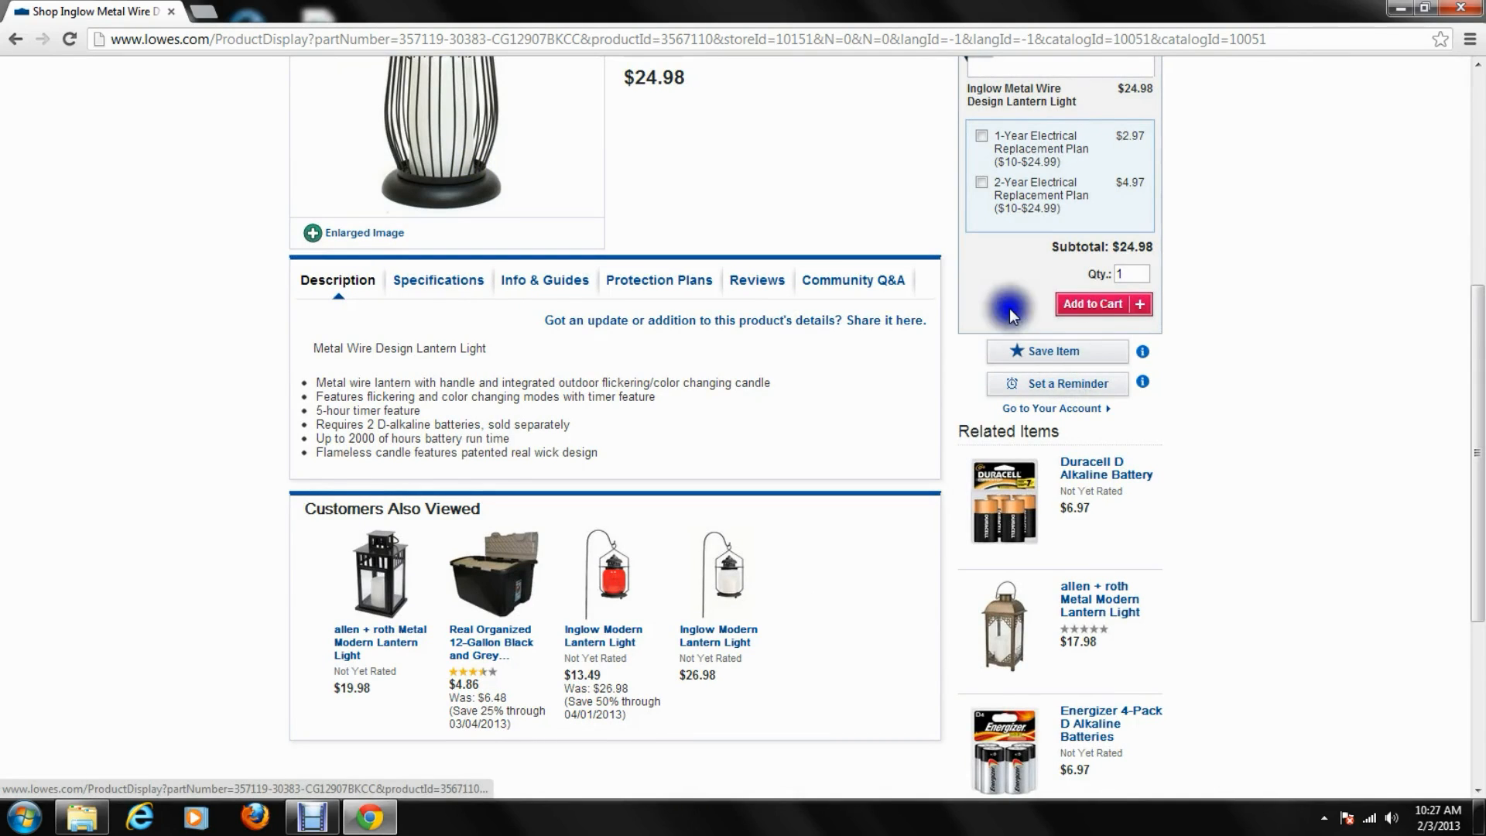
pyautogui.moveTo(495, 153)
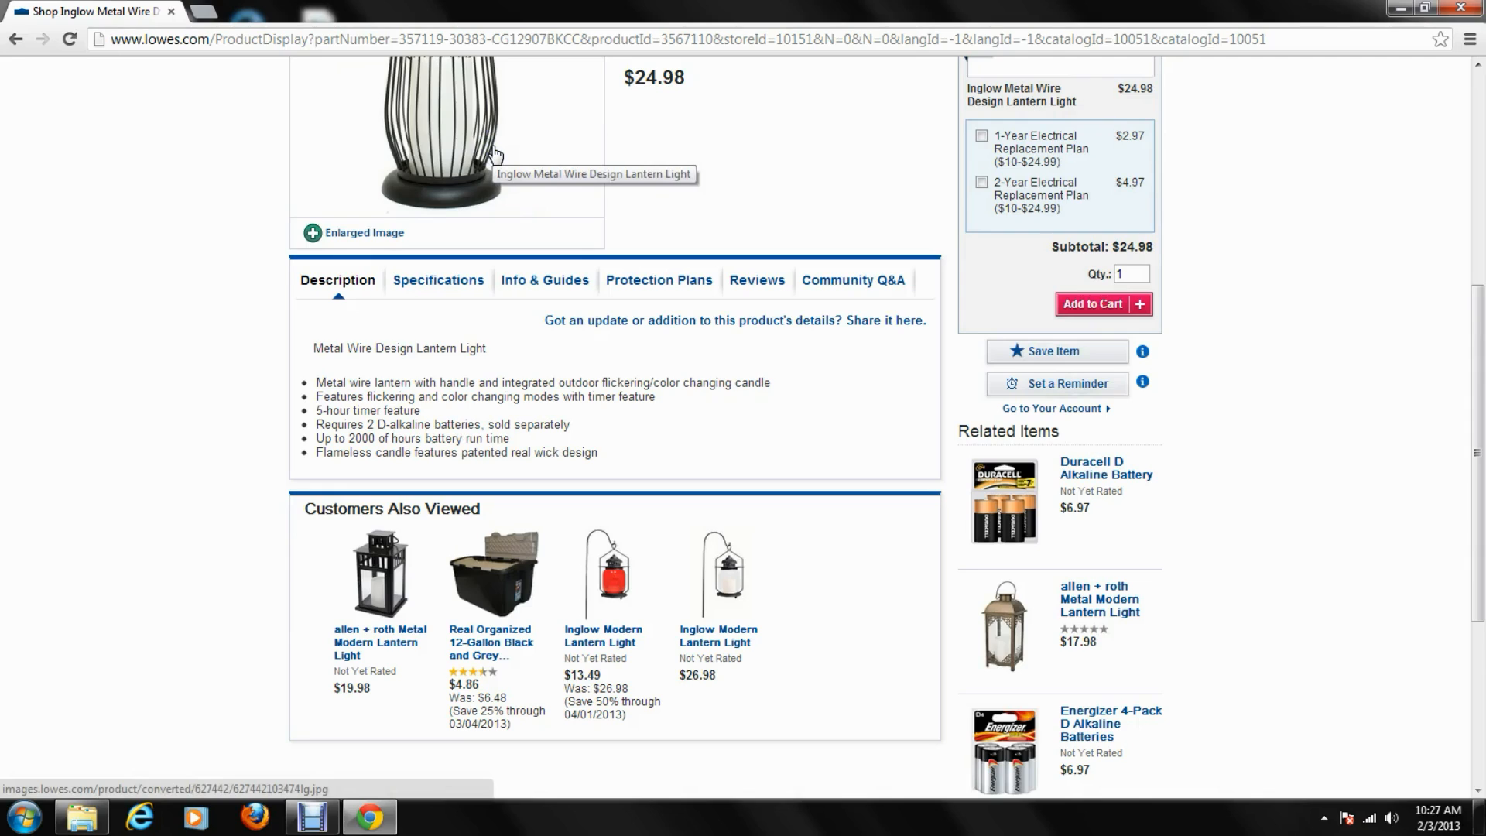
pyautogui.moveTo(1082, 367)
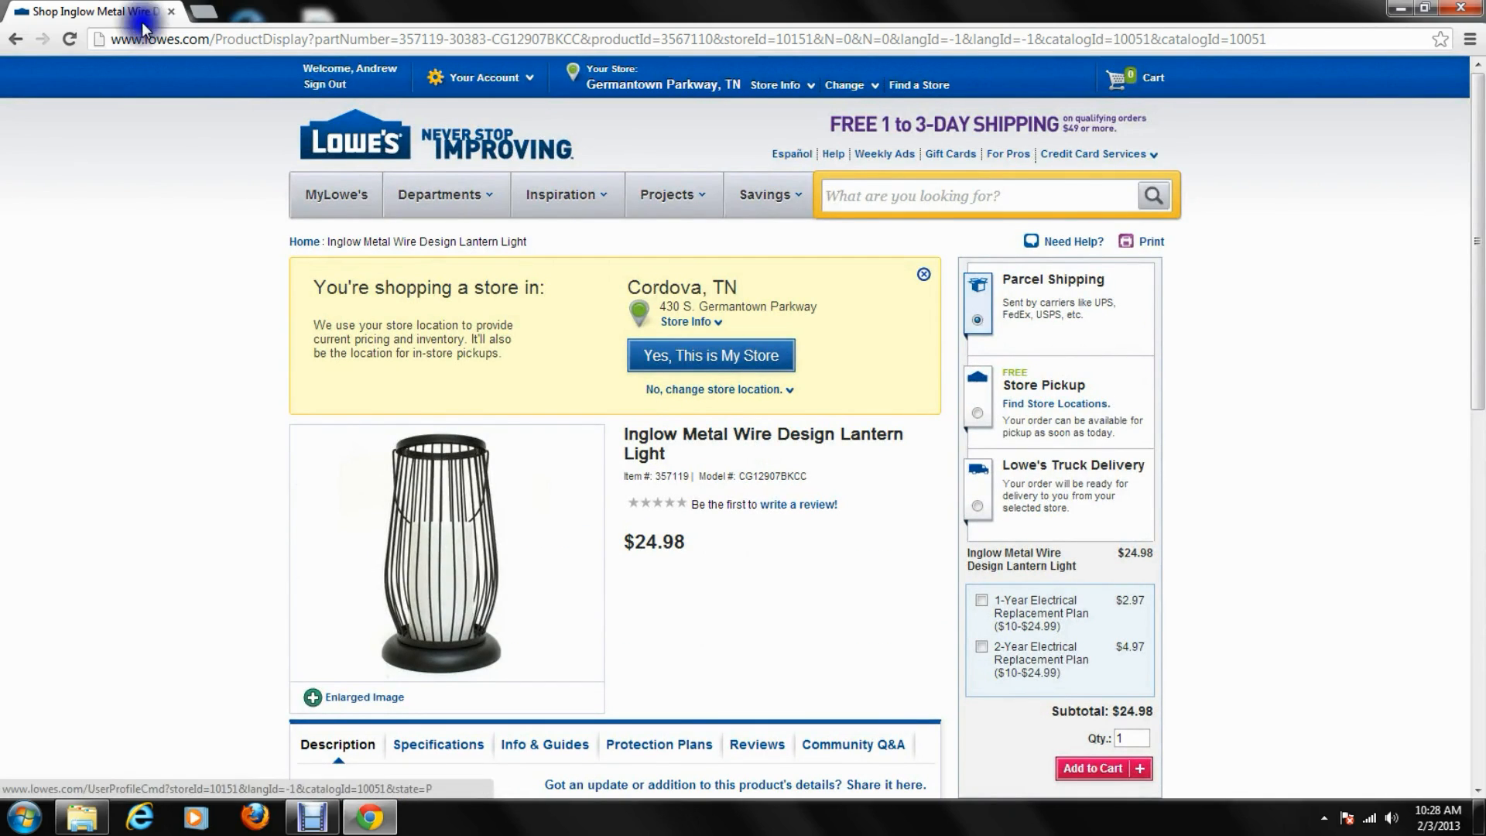
pyautogui.click(15, 39)
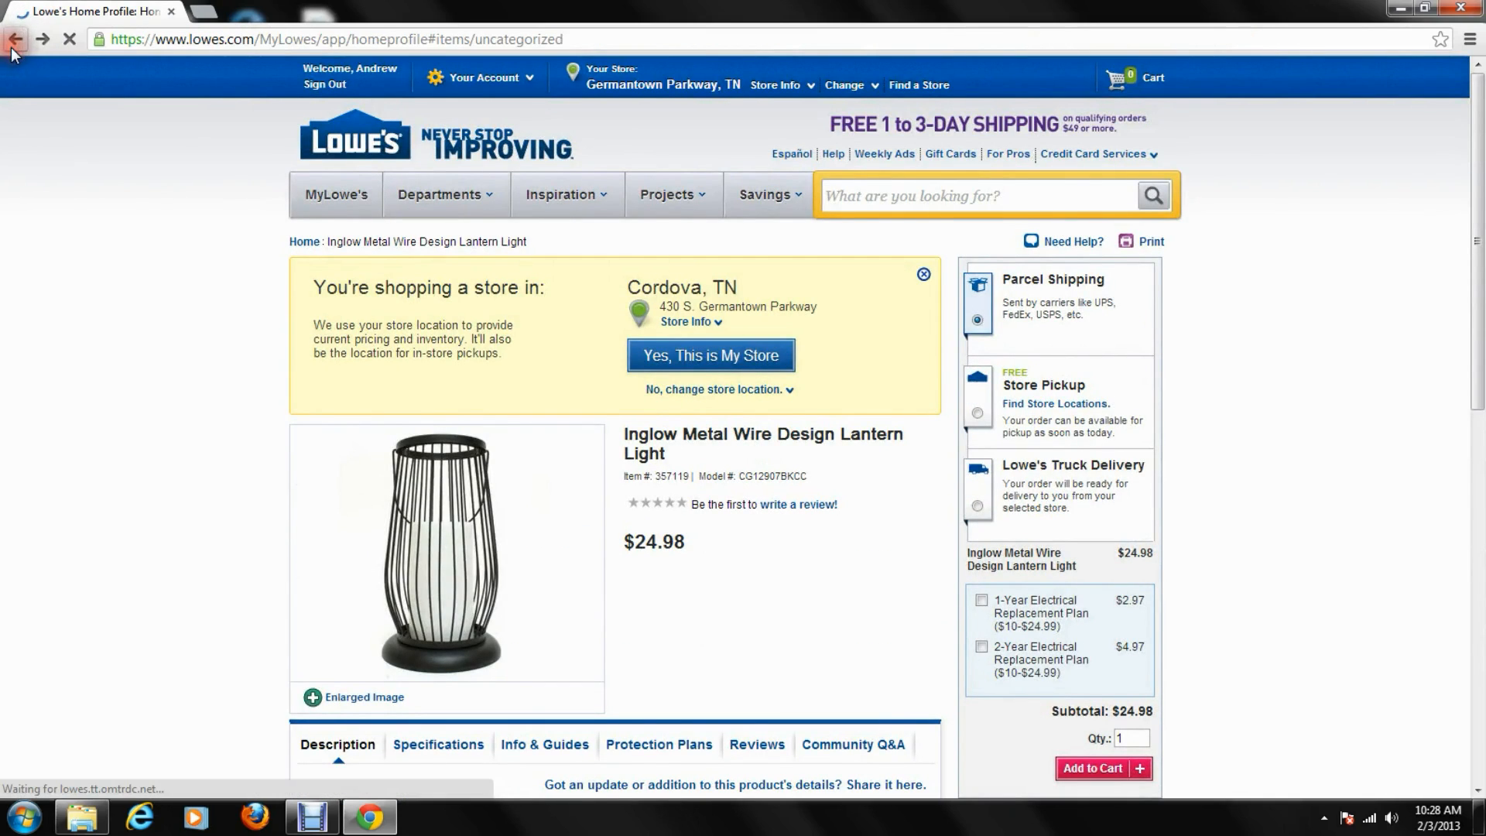
# Assign the DRP Outdoor Candle Lantern to the Living Room and save
pyautogui.click(16, 39)
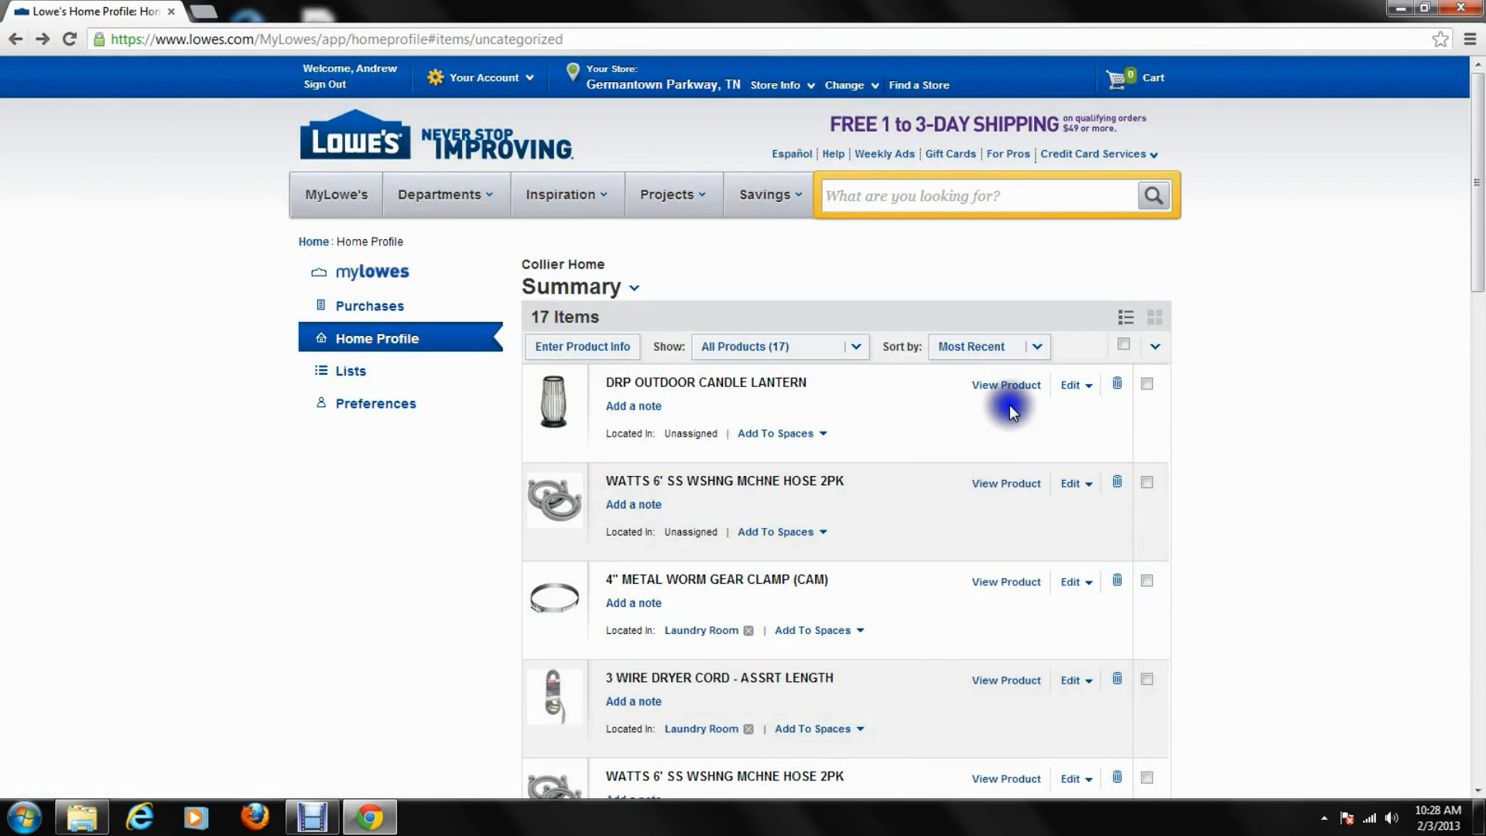
pyautogui.moveTo(777, 433)
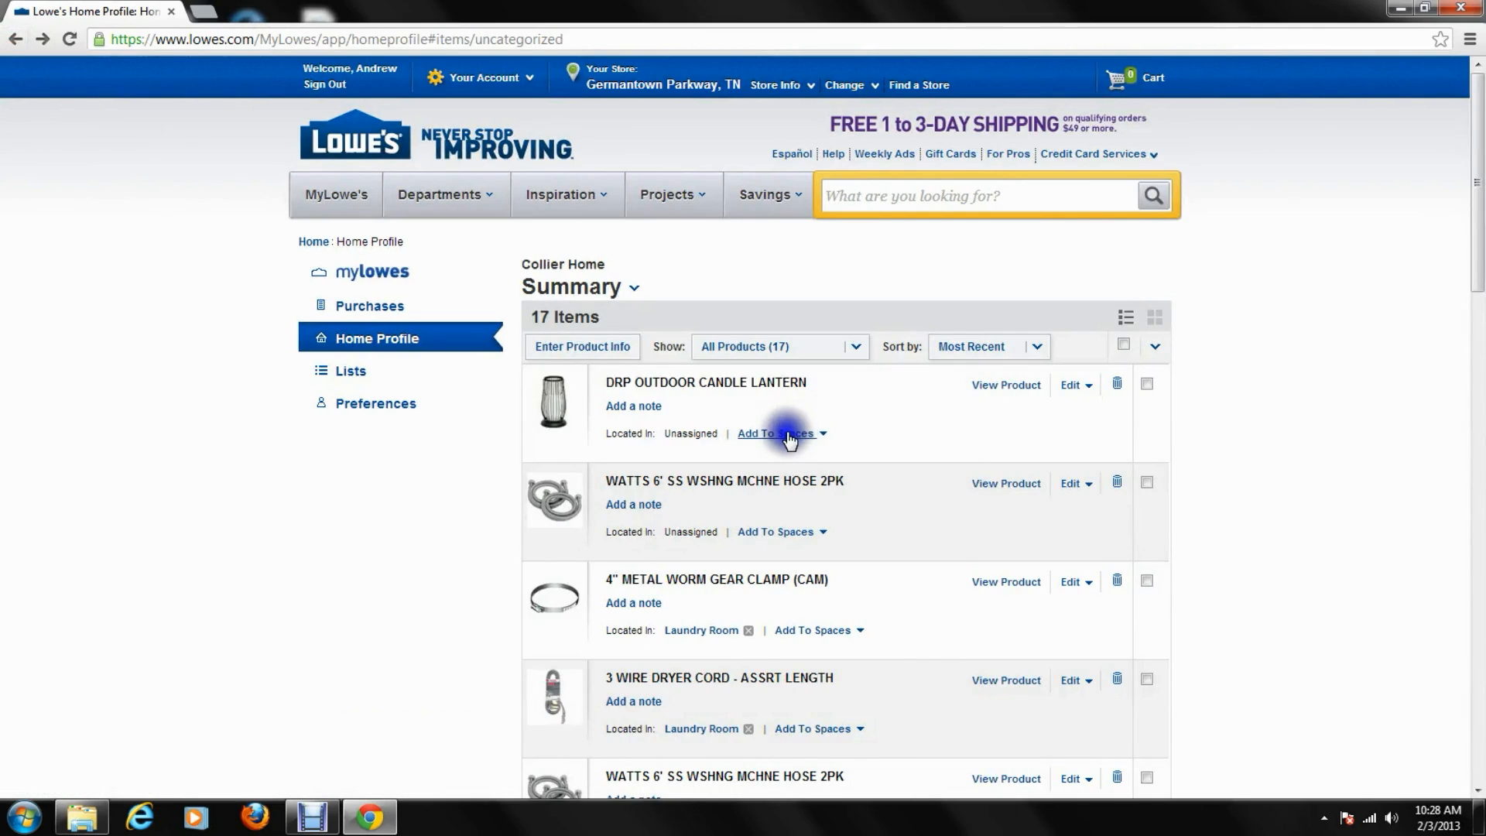
pyautogui.click(776, 433)
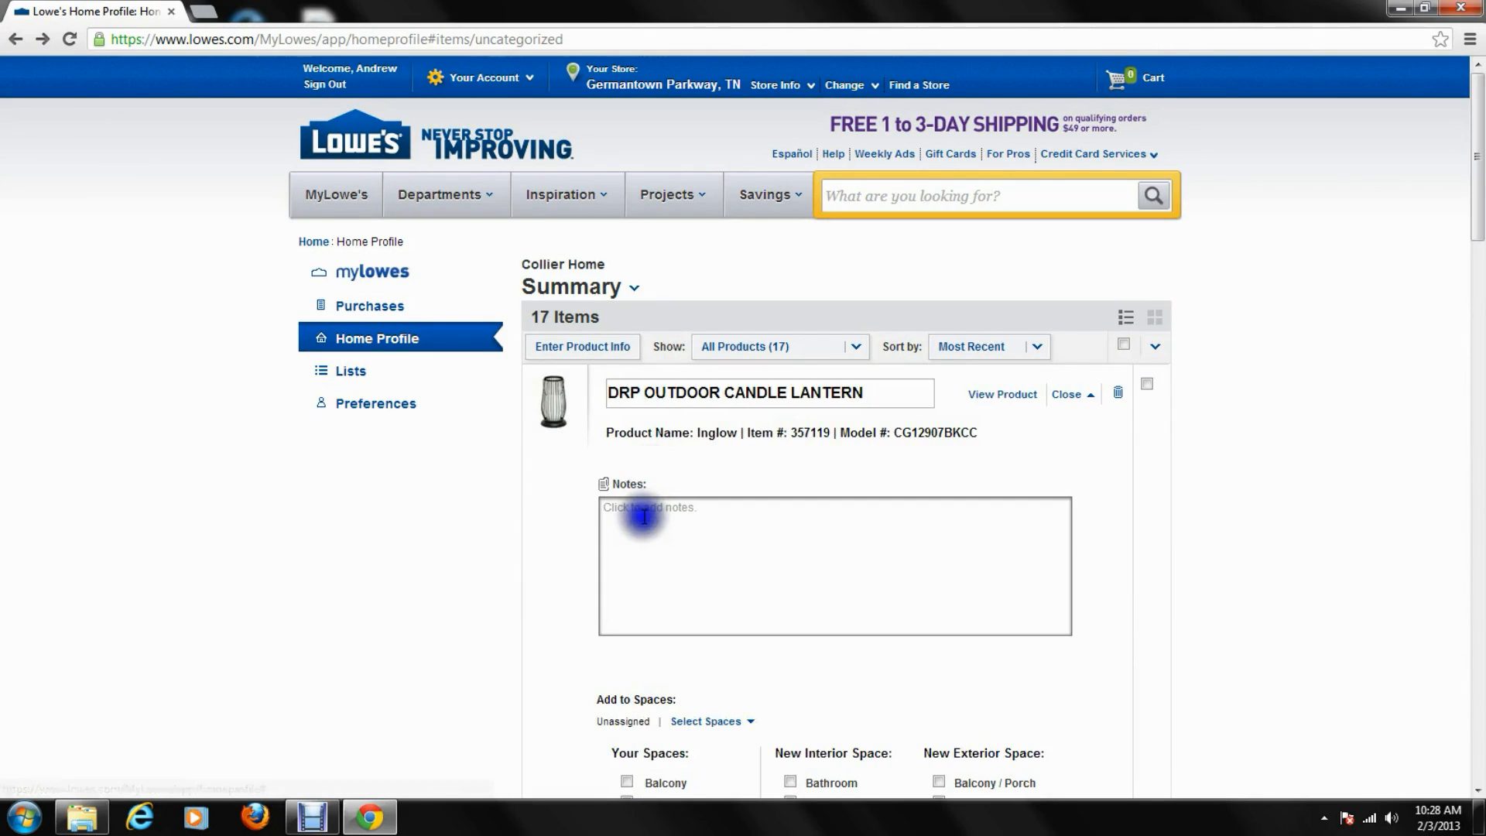
pyautogui.scroll(-3)
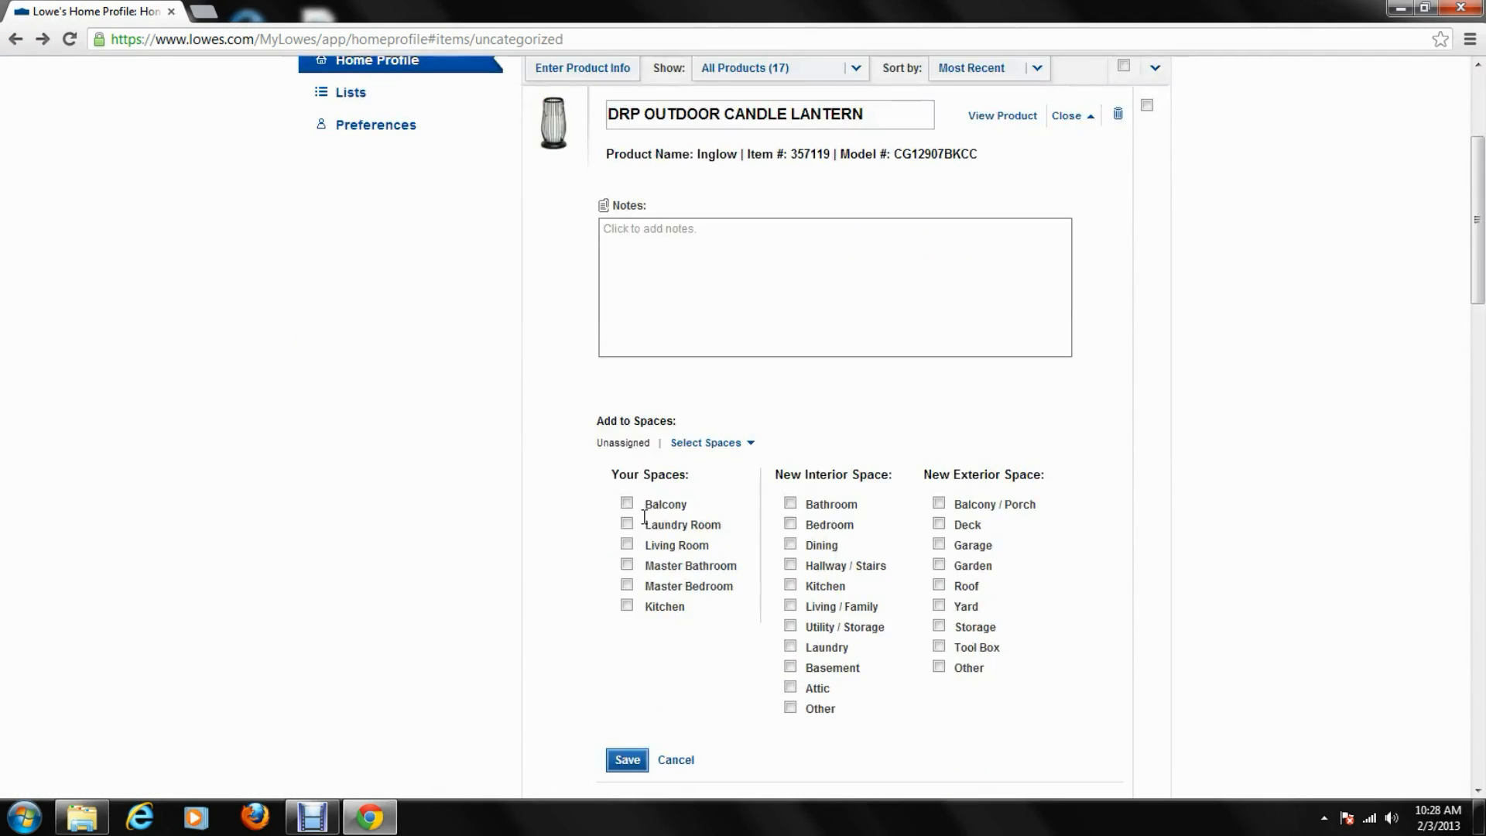
pyautogui.scroll(-3)
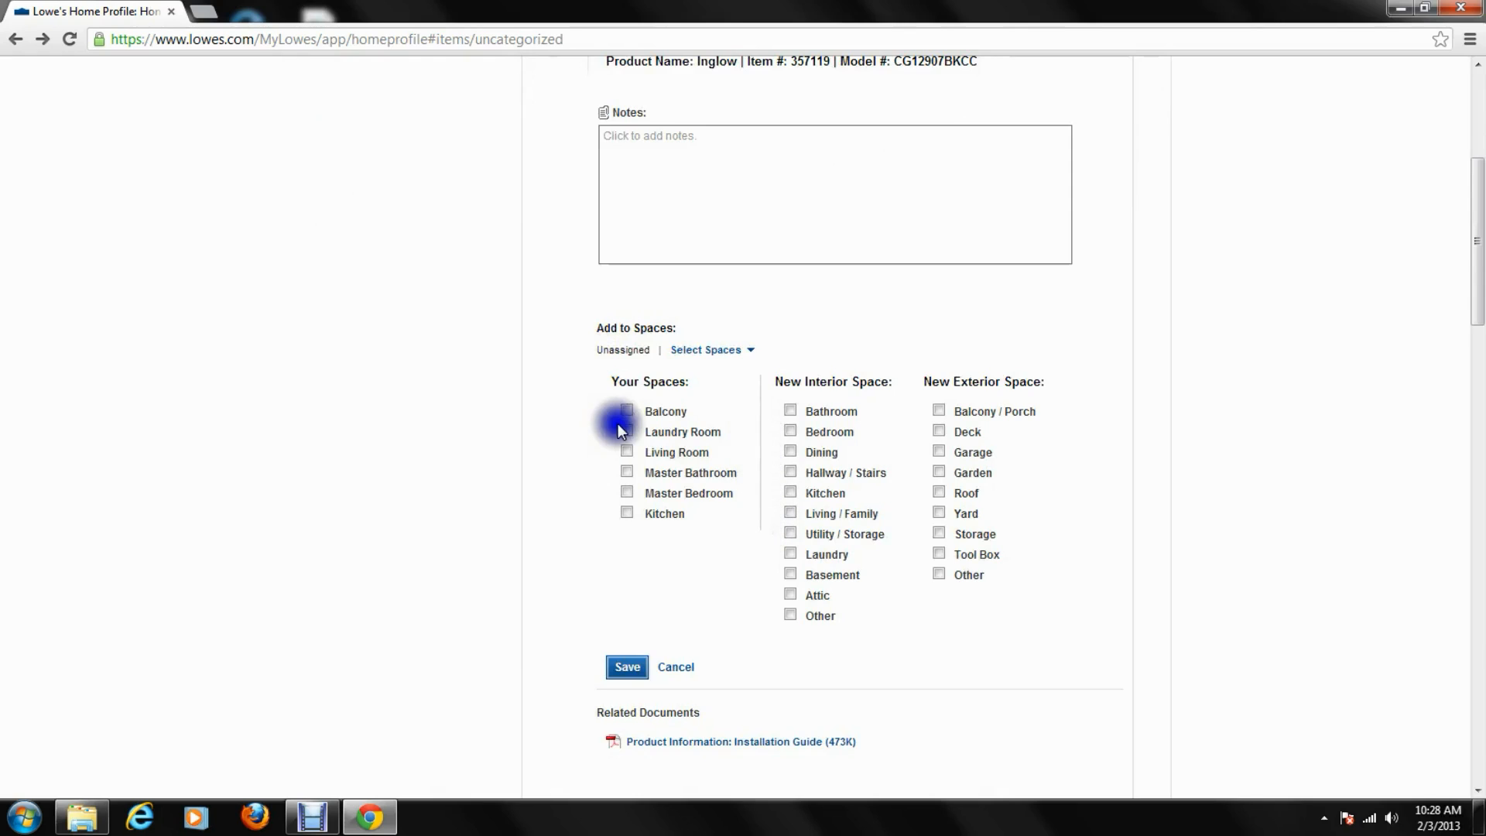
pyautogui.click(630, 160)
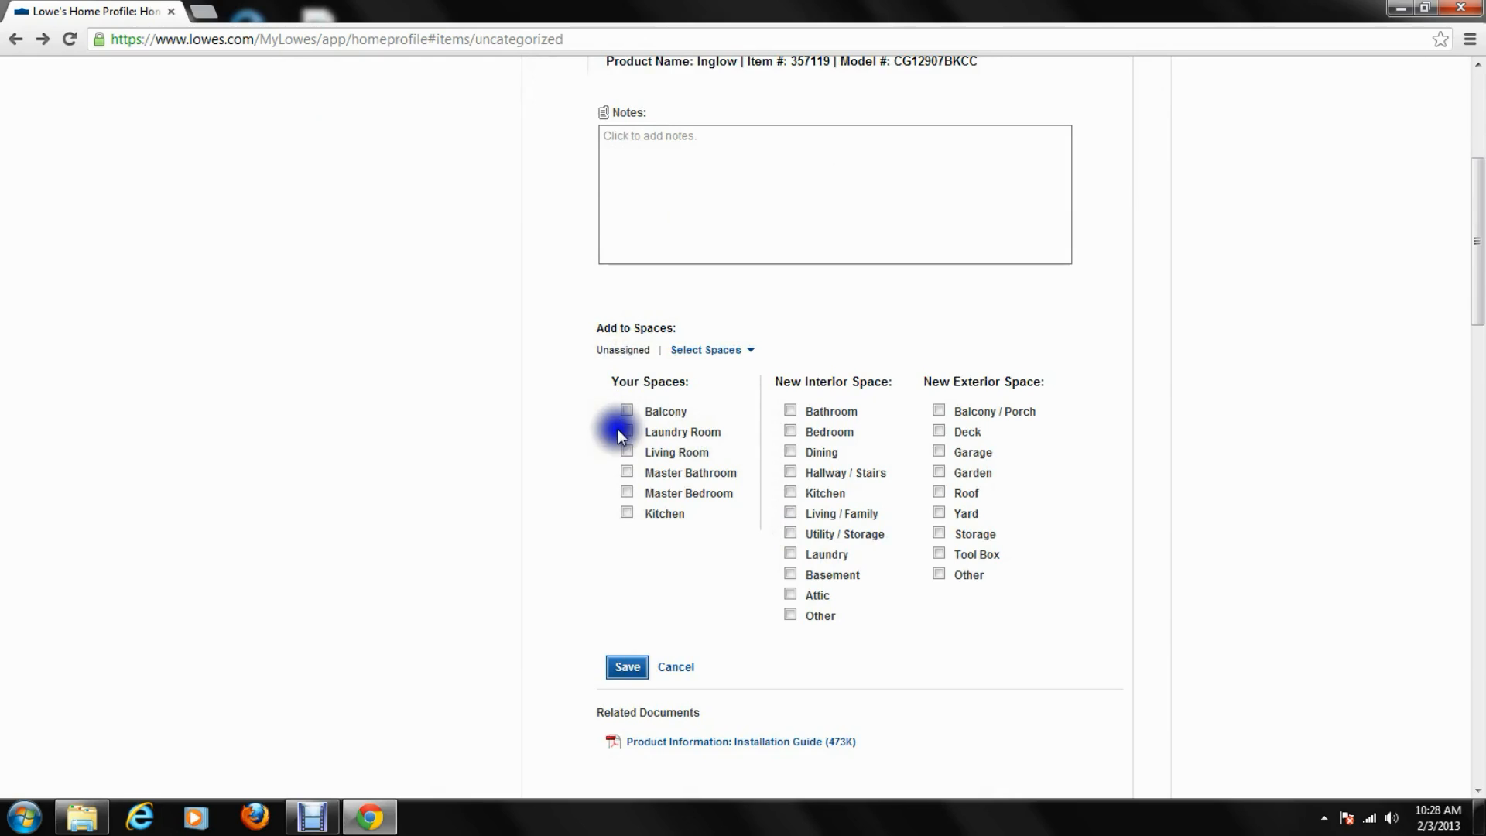
pyautogui.click(626, 452)
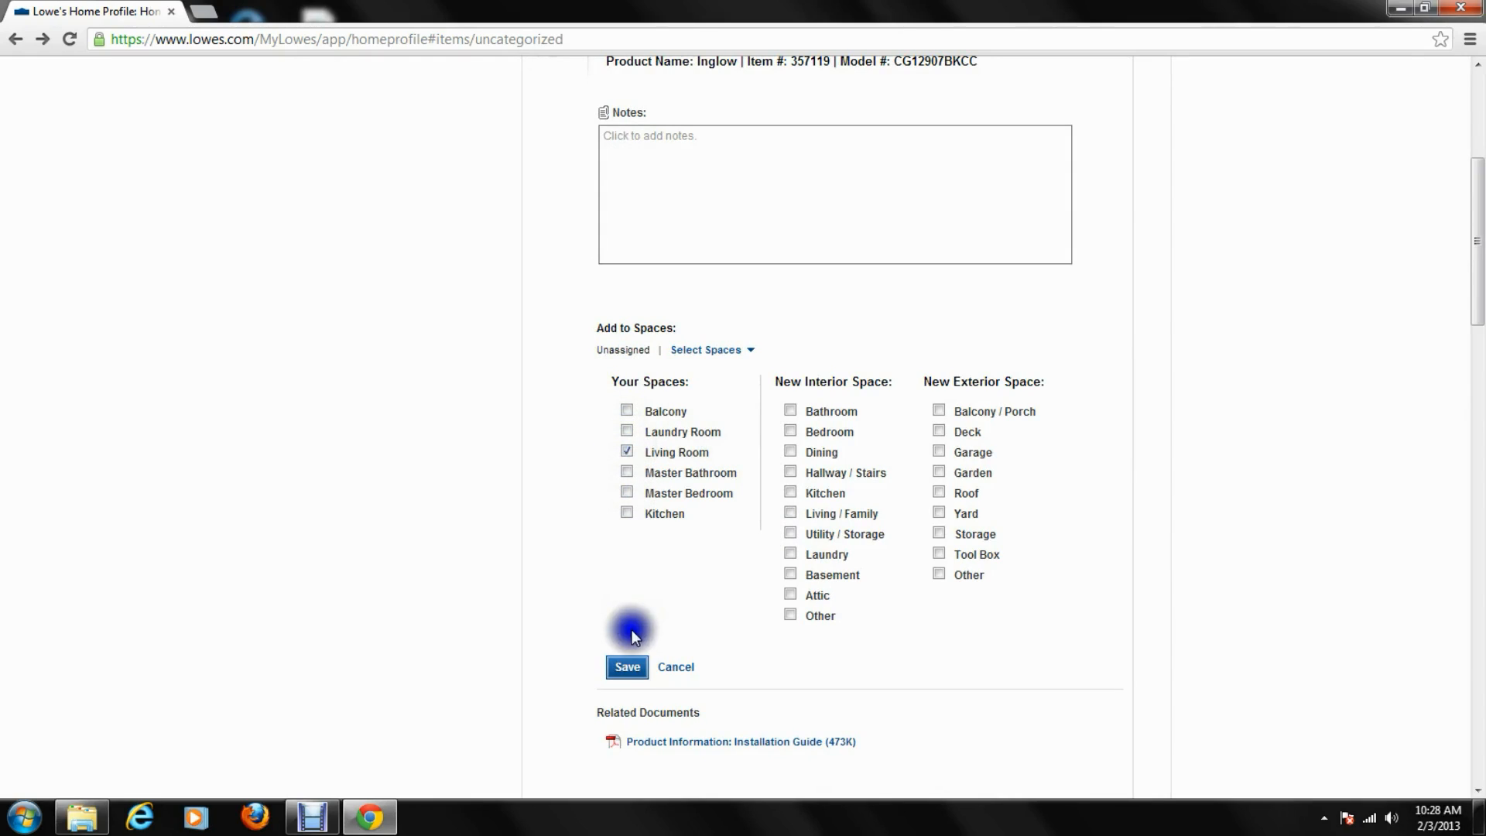
pyautogui.click(627, 666)
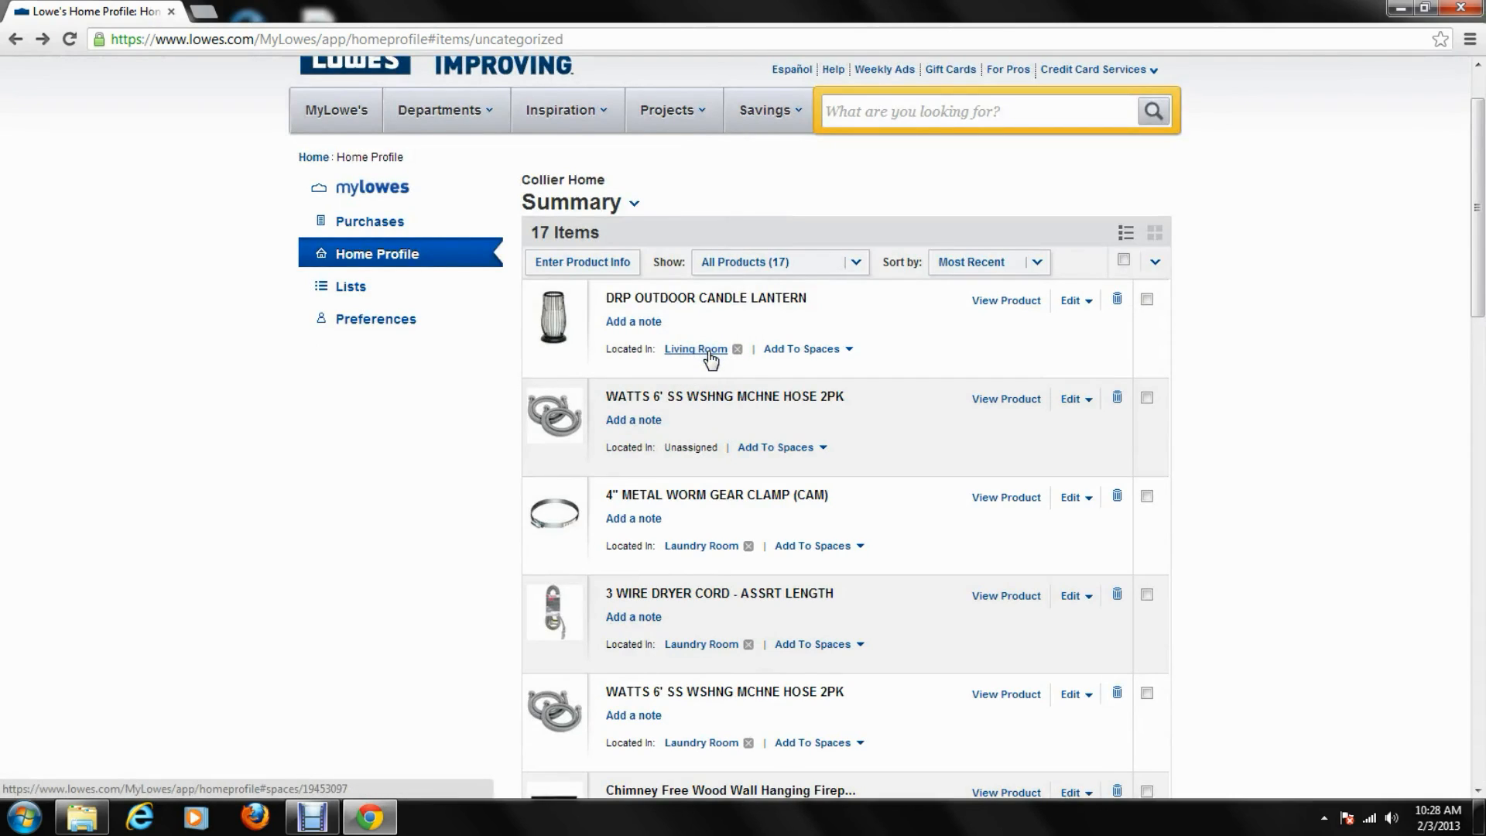
# Open the Living Room's four products and cancel an edit of the lantern
pyautogui.click(695, 349)
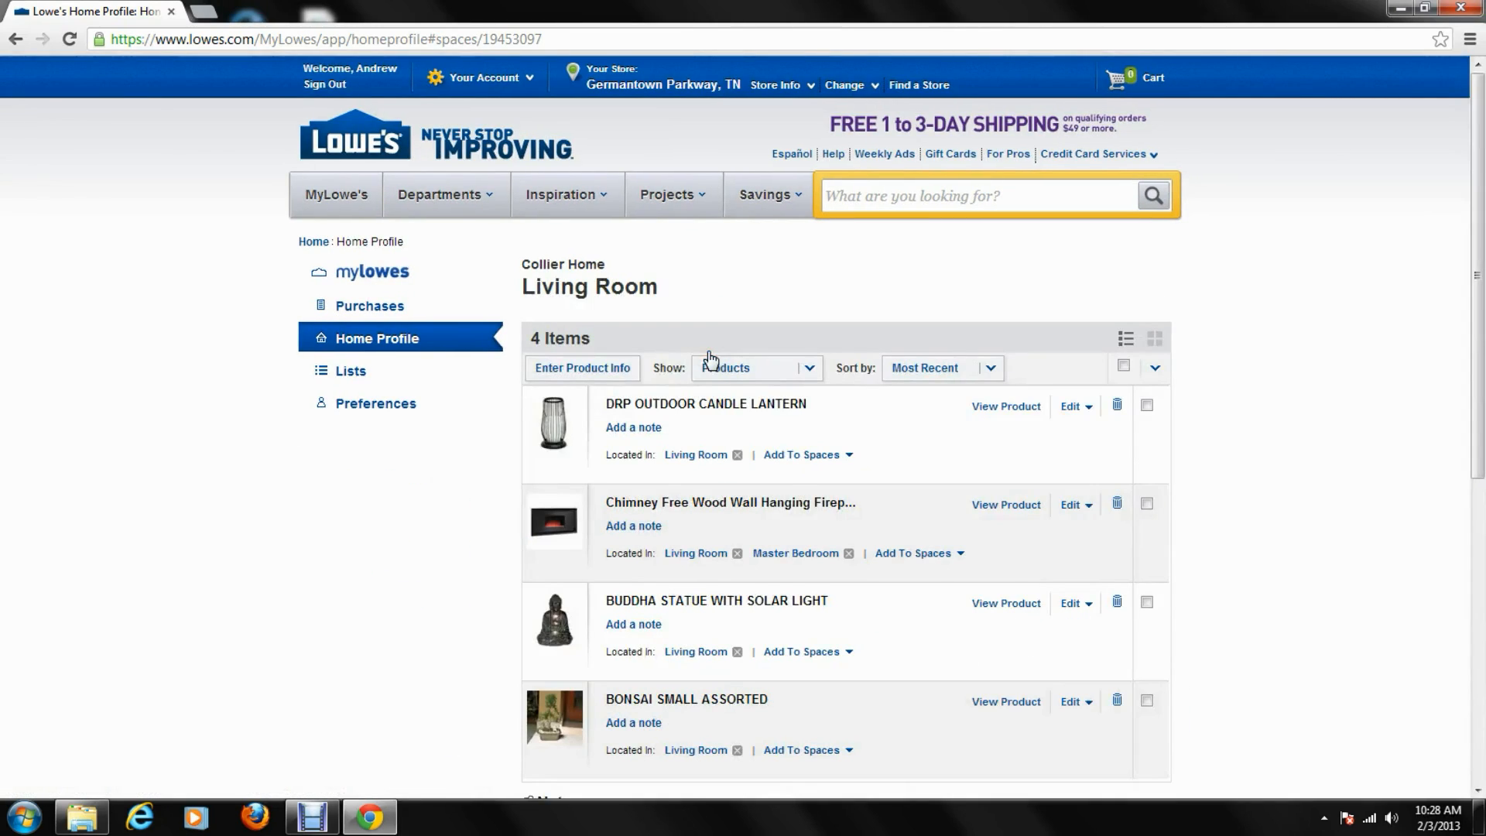
pyautogui.scroll(-3)
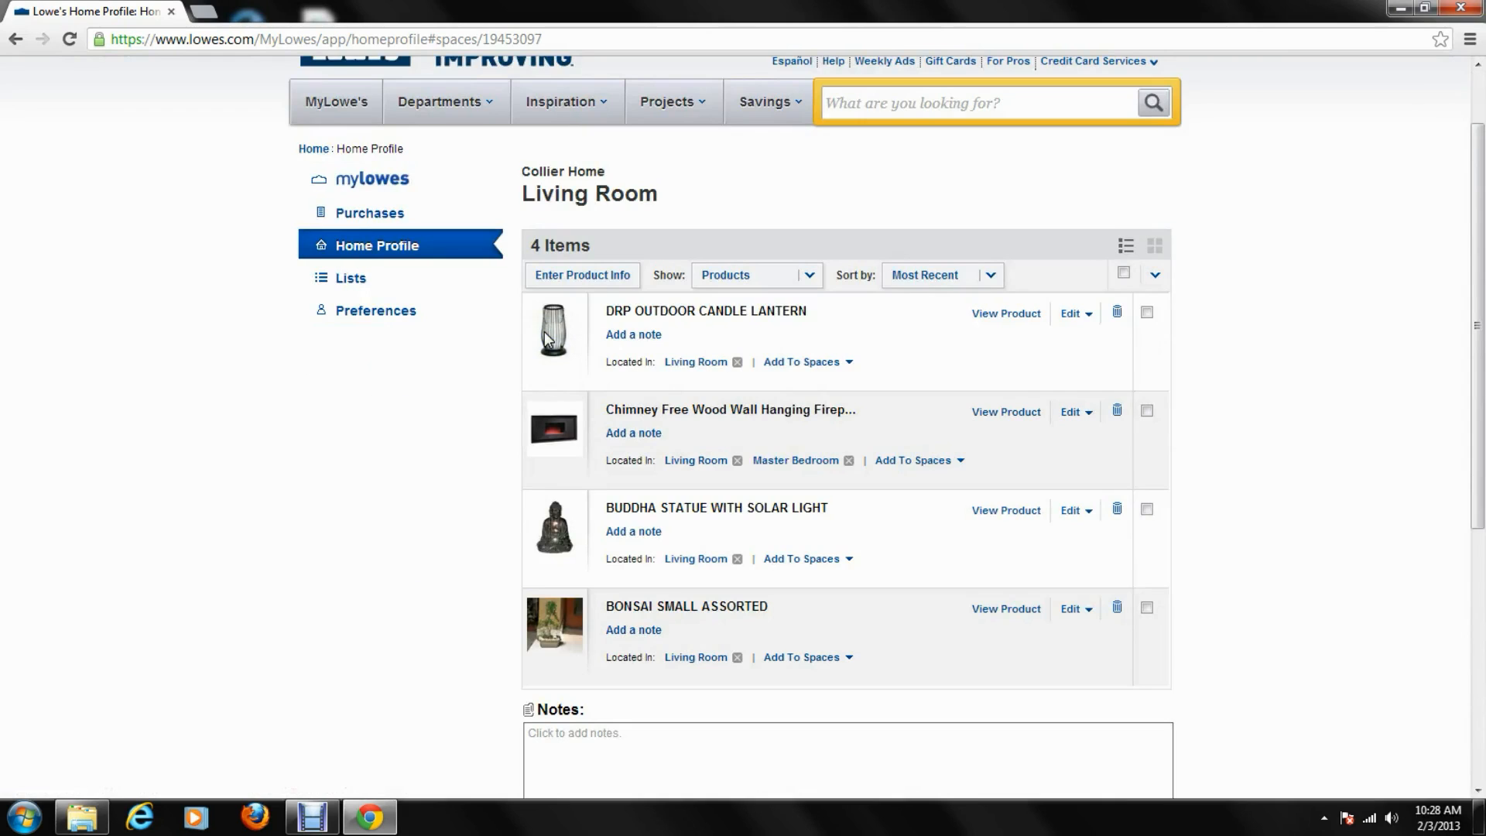
pyautogui.click(1071, 313)
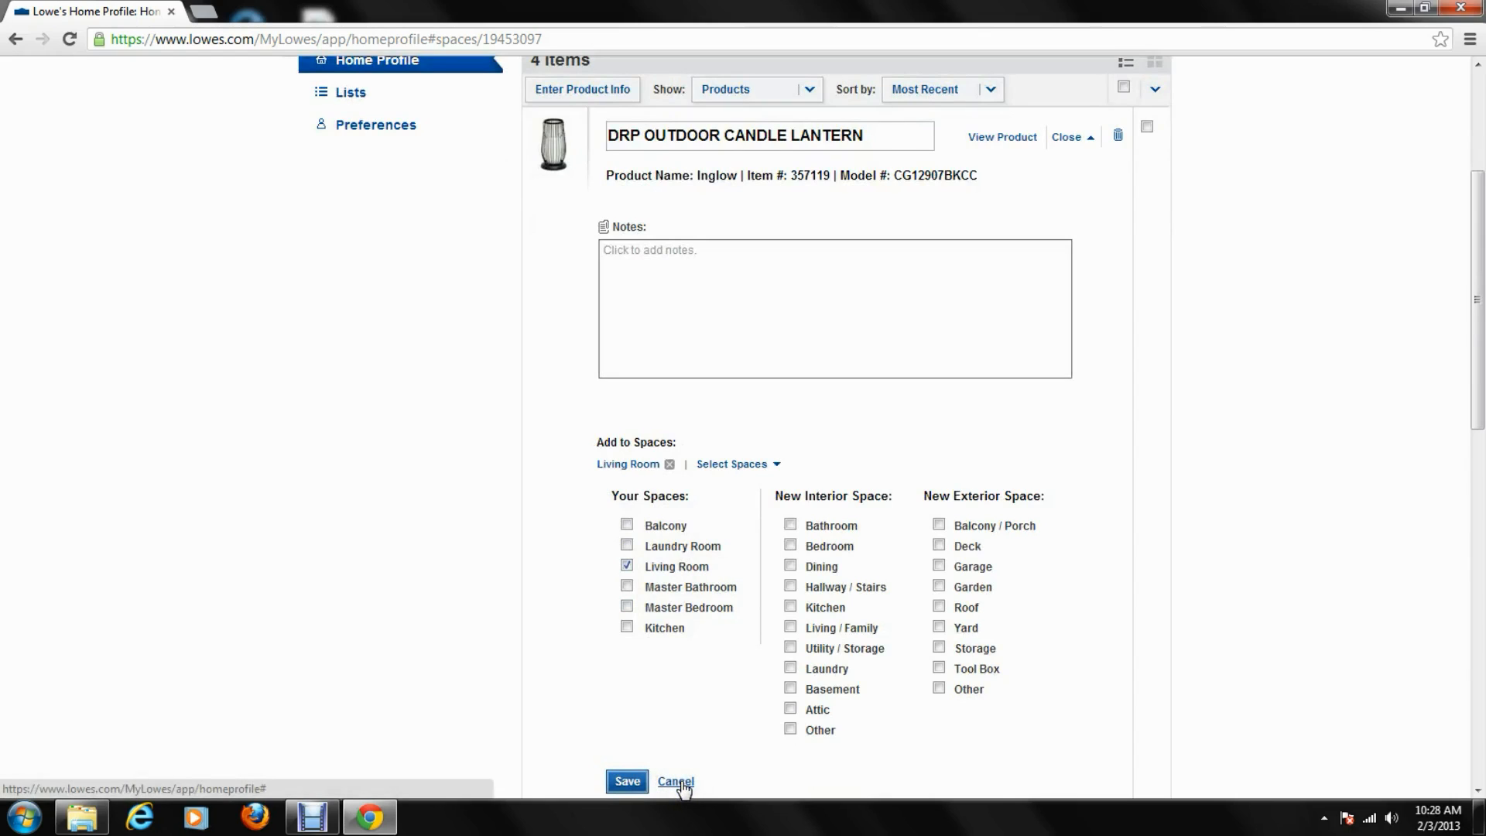
pyautogui.click(675, 781)
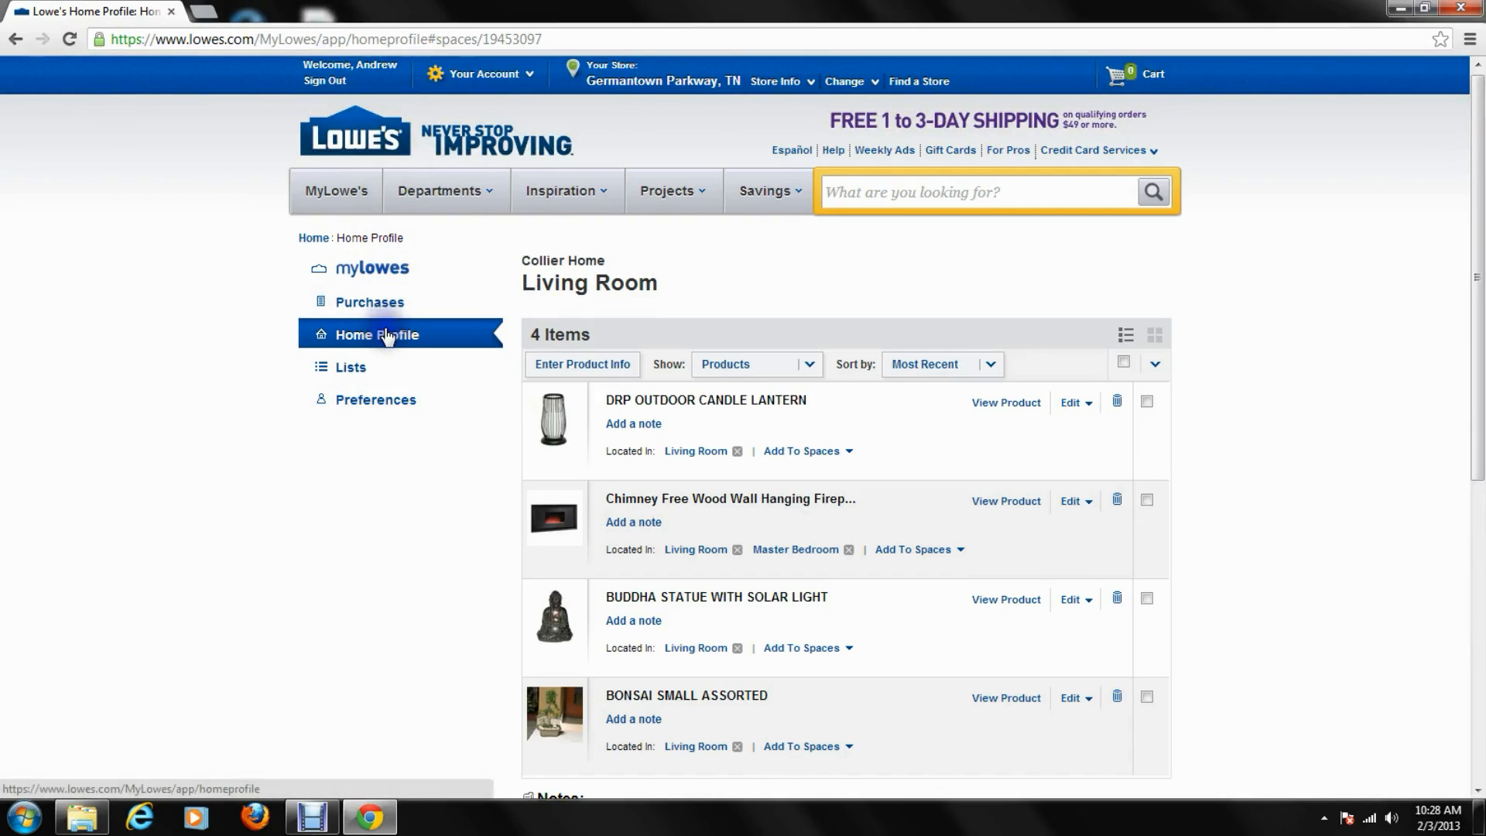
# Add a Deck space through the + New Space dropdown and return to Home Profile
pyautogui.click(376, 339)
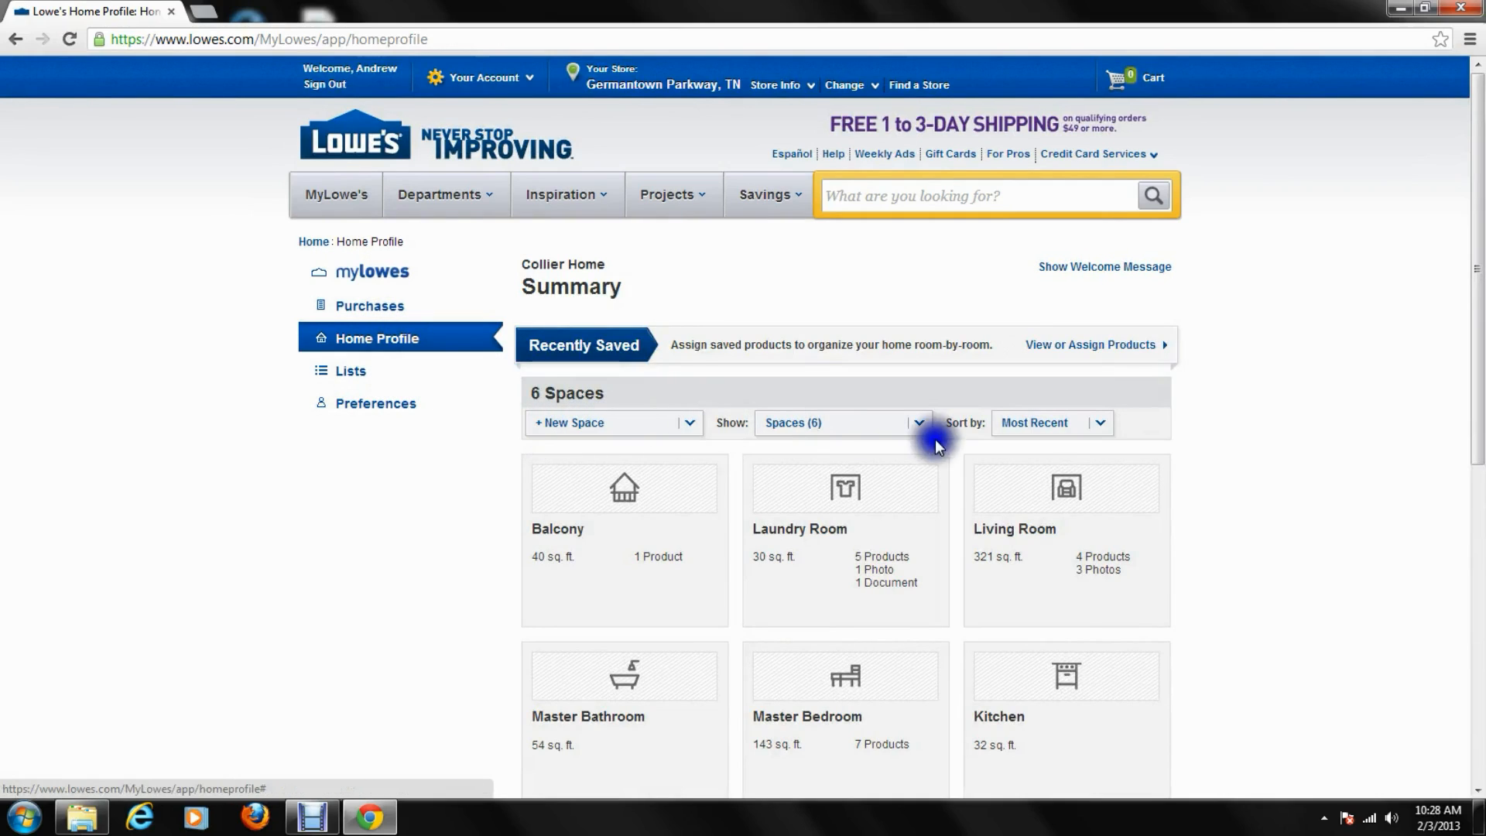
pyautogui.moveTo(681, 427)
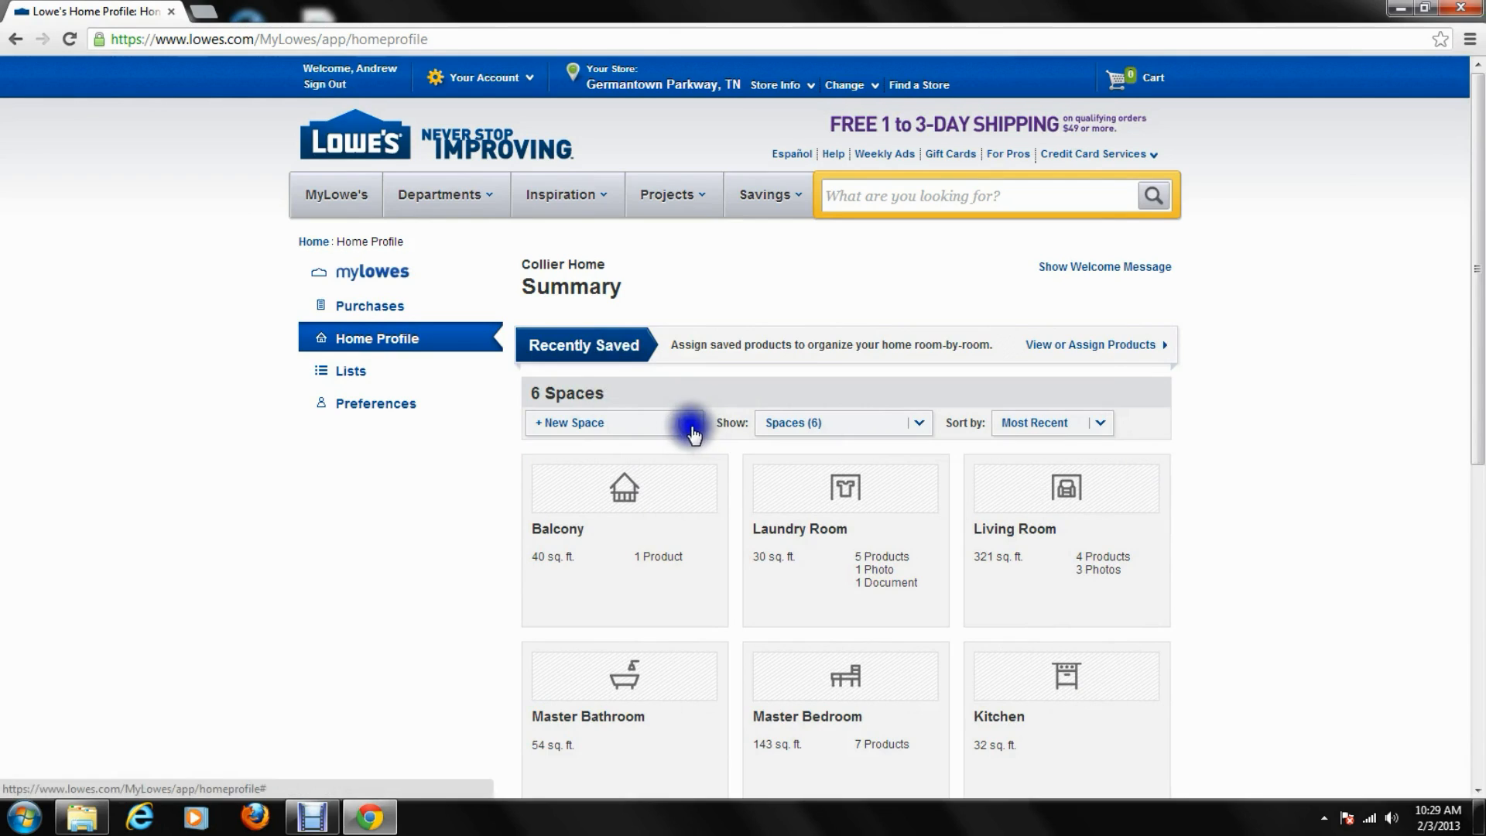
pyautogui.click(691, 423)
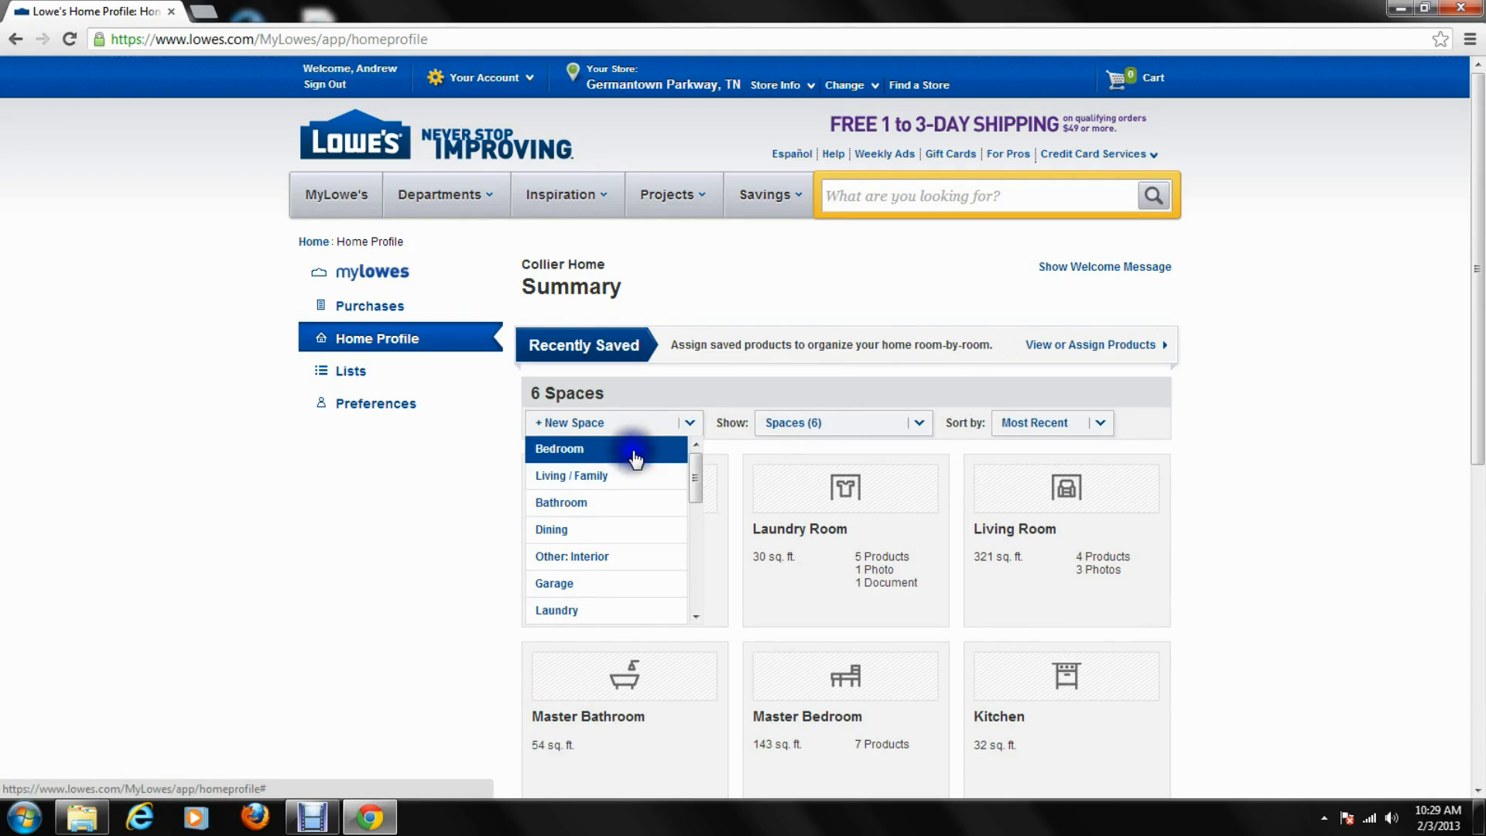
pyautogui.scroll(-3)
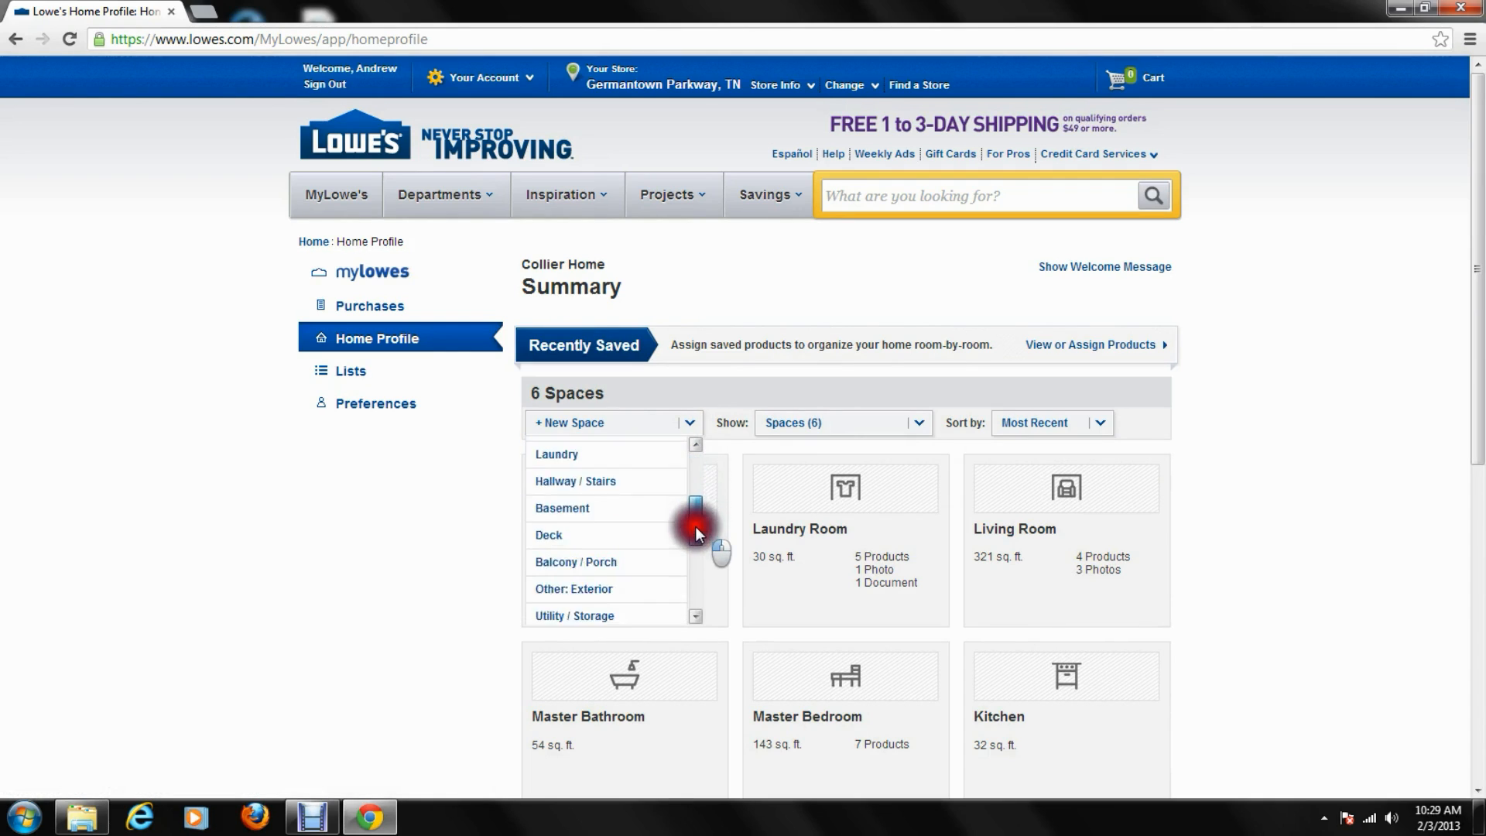
pyautogui.scroll(-3)
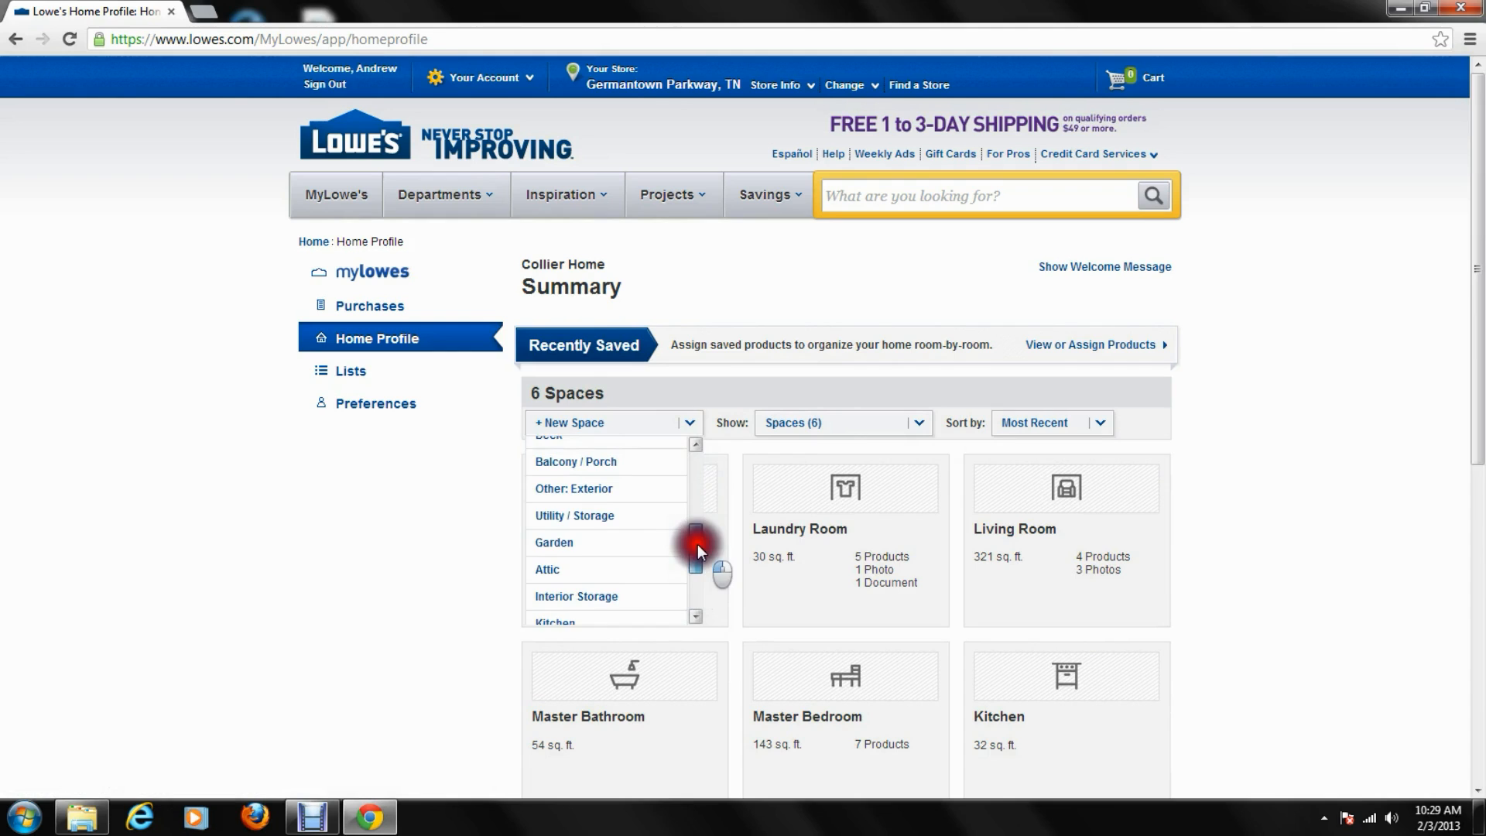
pyautogui.click(575, 461)
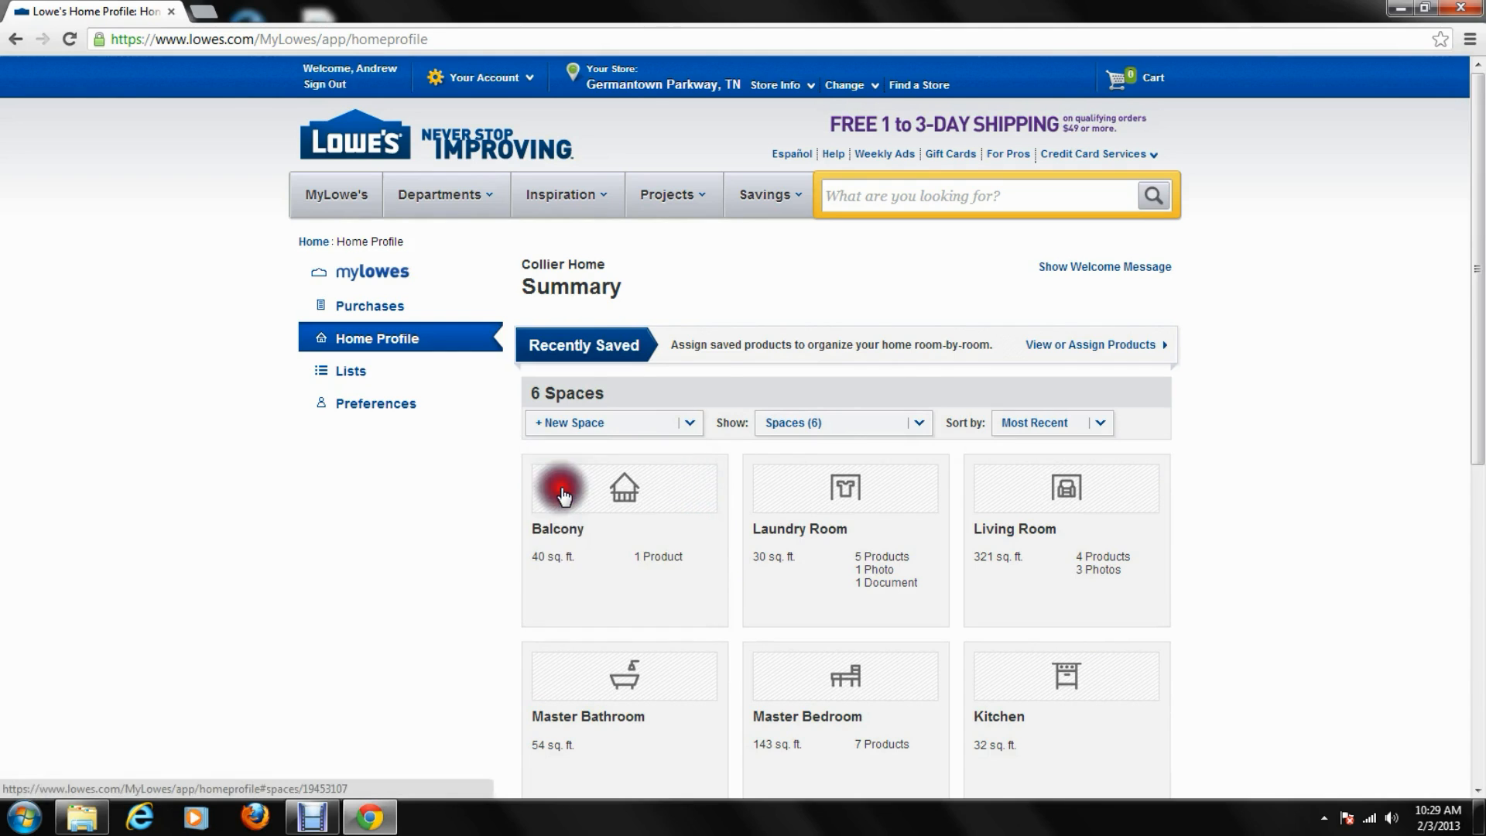
pyautogui.click(560, 489)
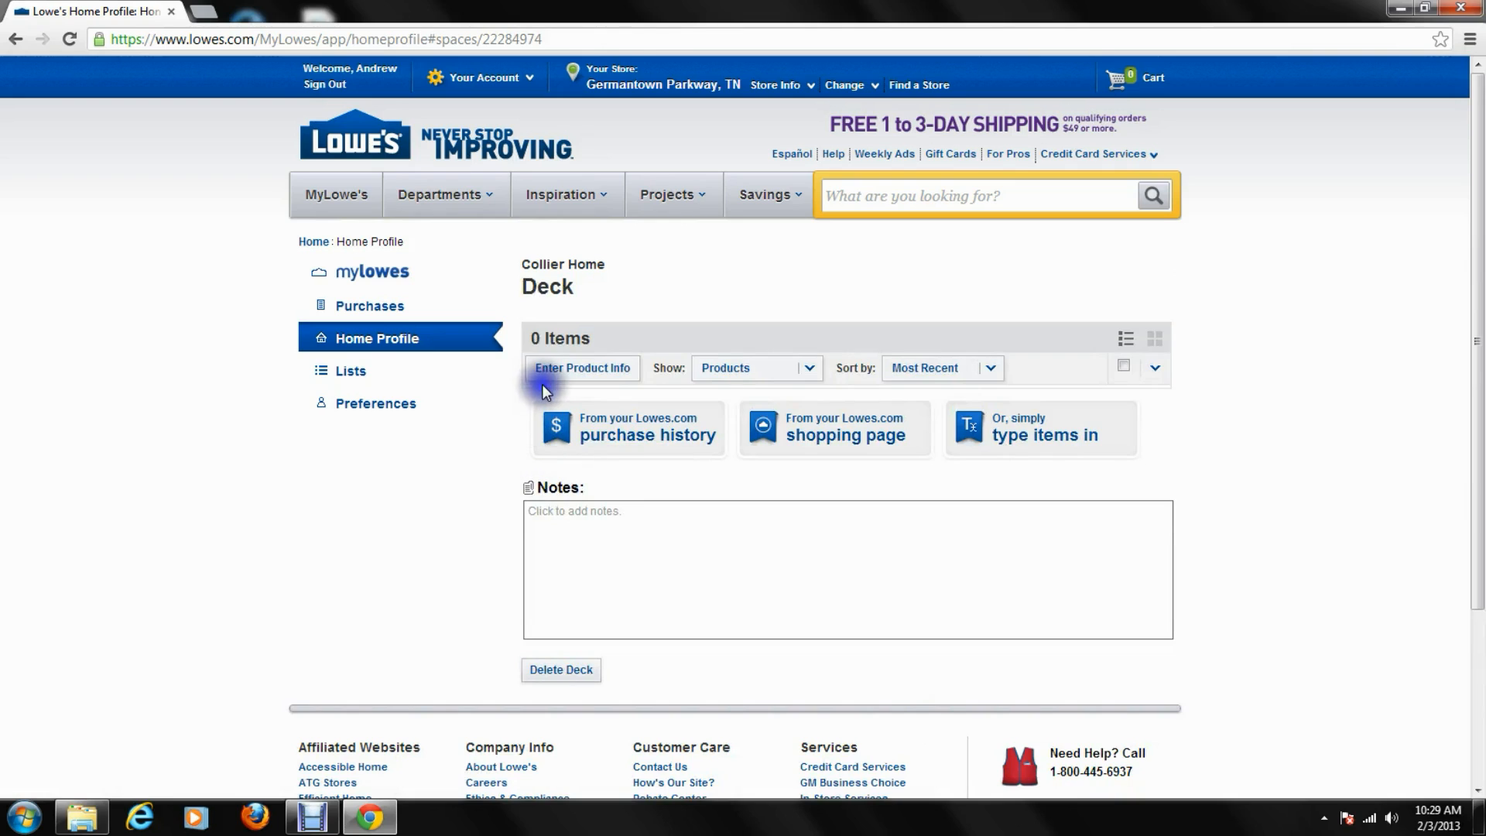
pyautogui.moveTo(469, 371)
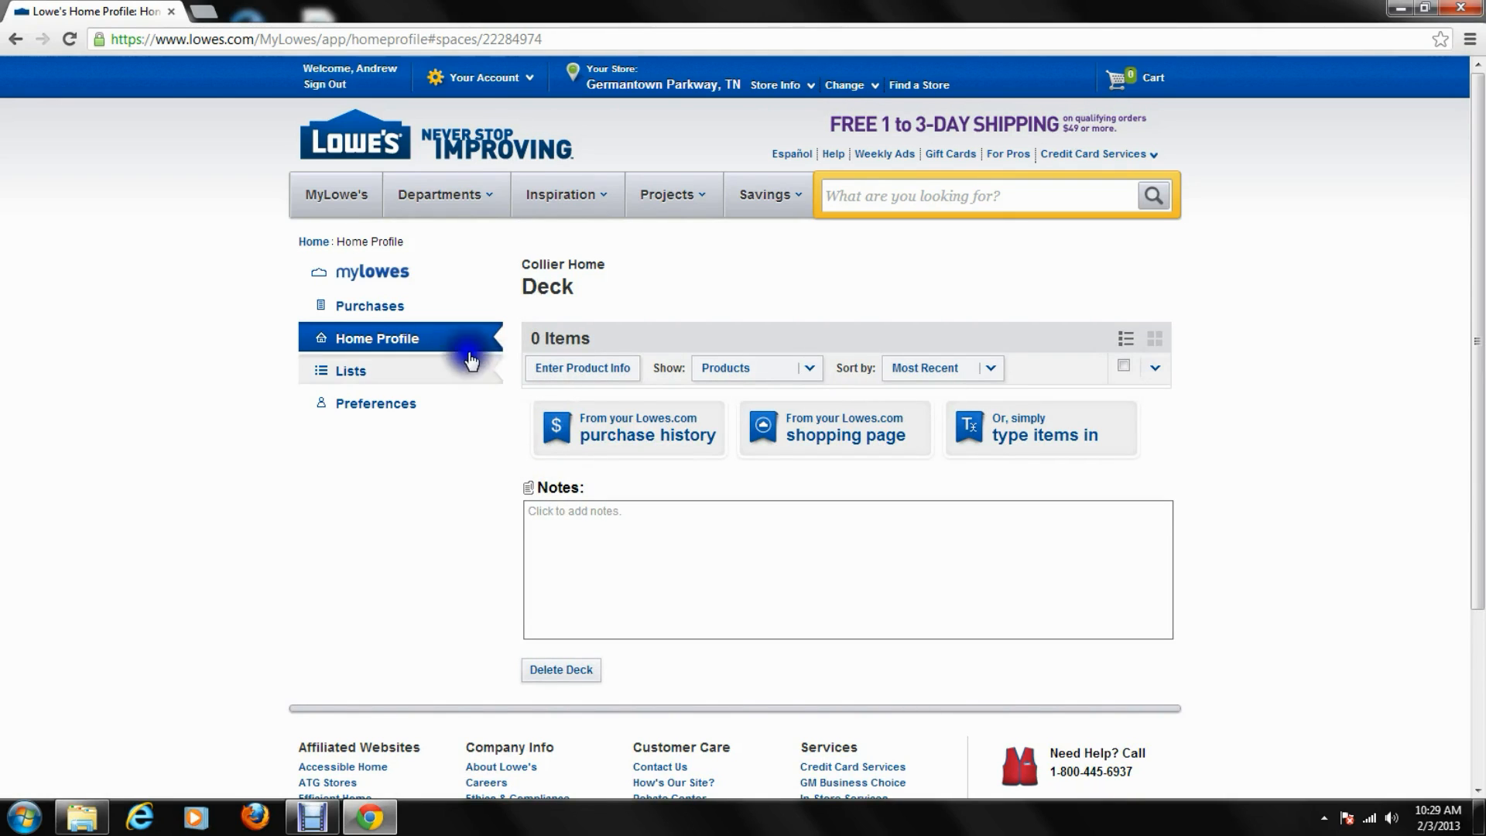
pyautogui.click(377, 338)
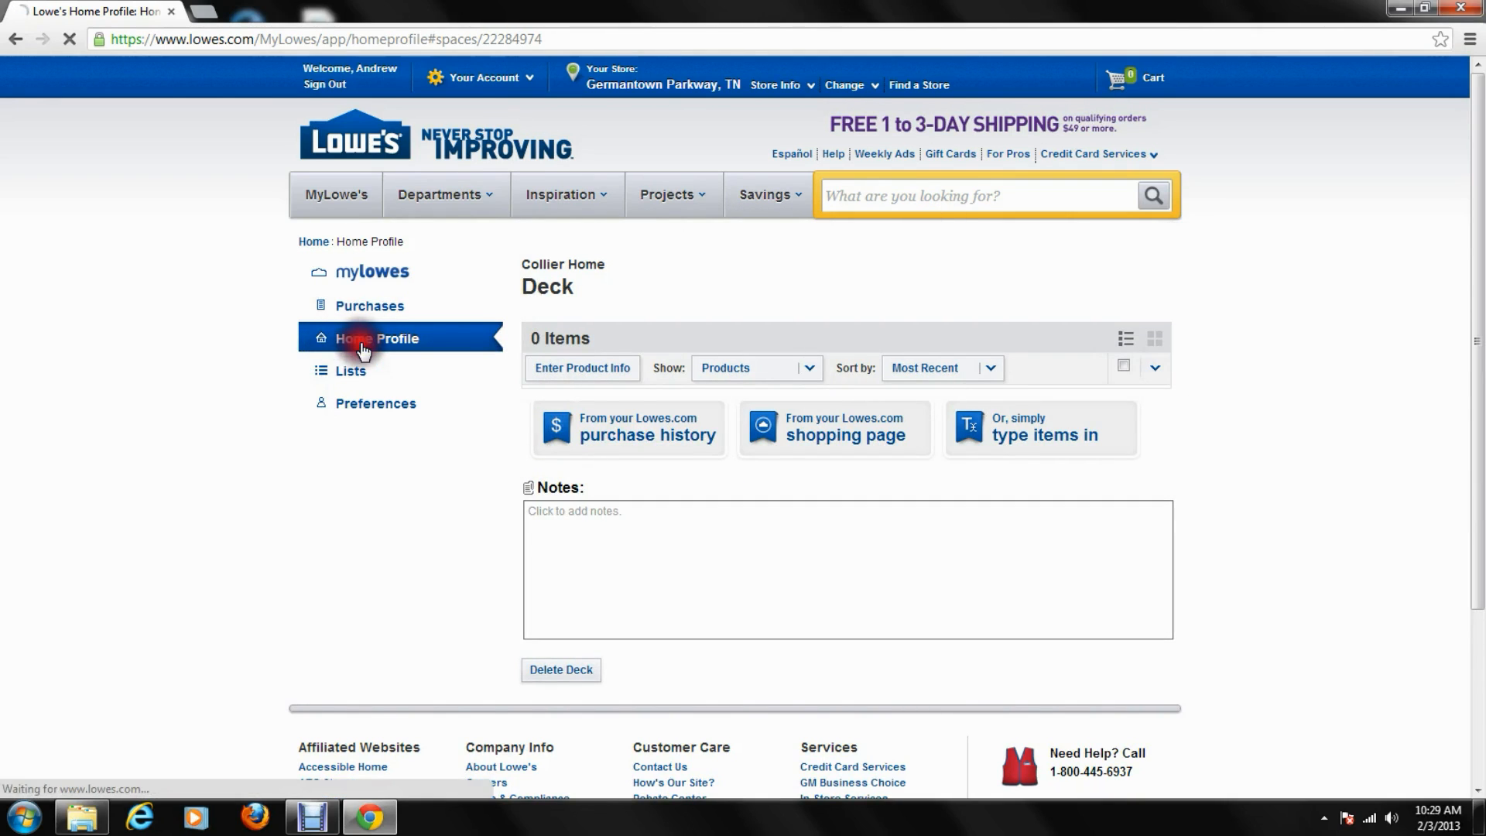
# Open the Balcony space, then return to the Home Profile summary
pyautogui.click(376, 338)
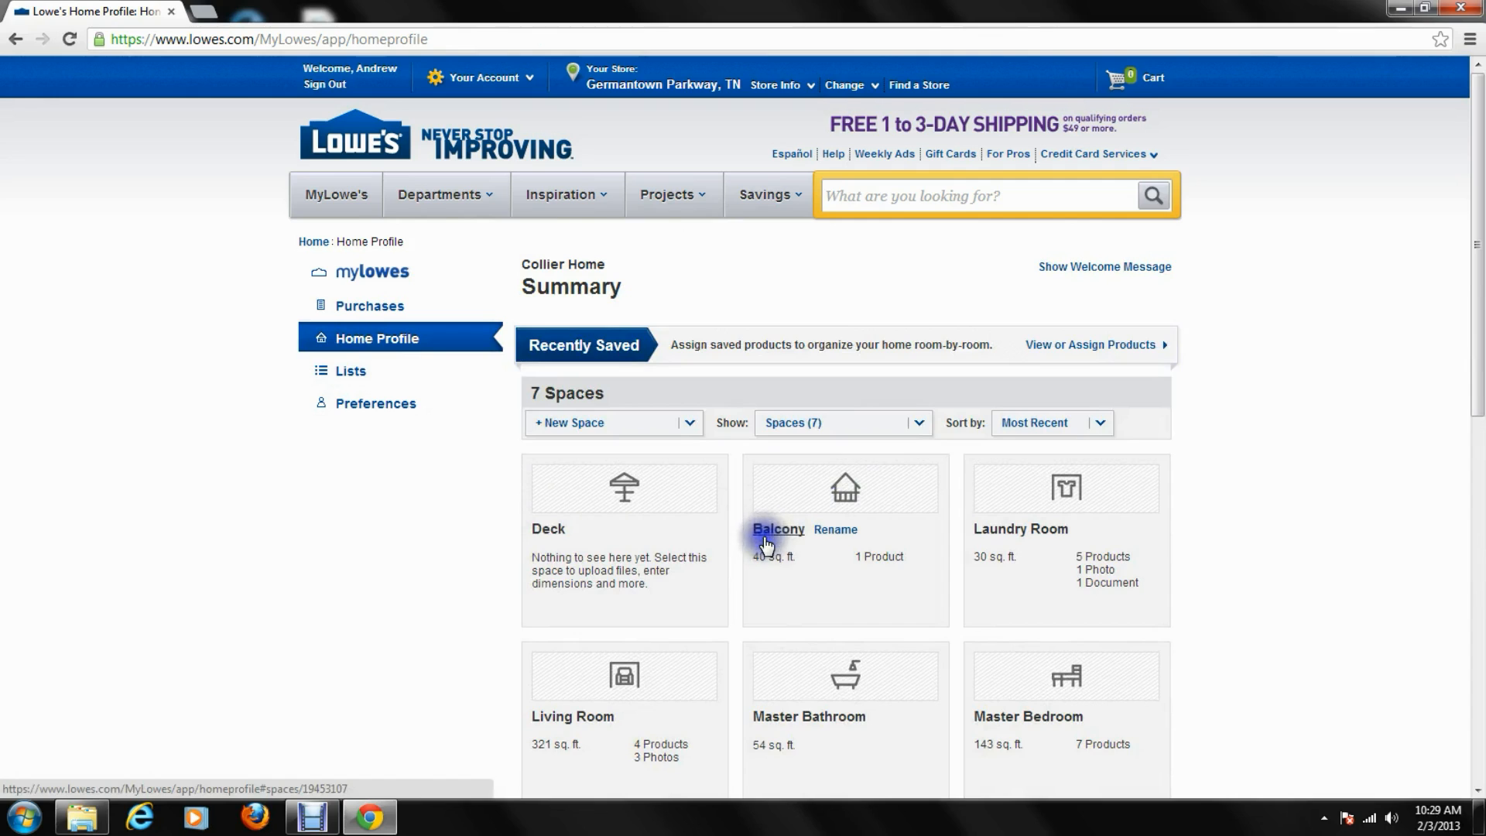
pyautogui.click(778, 529)
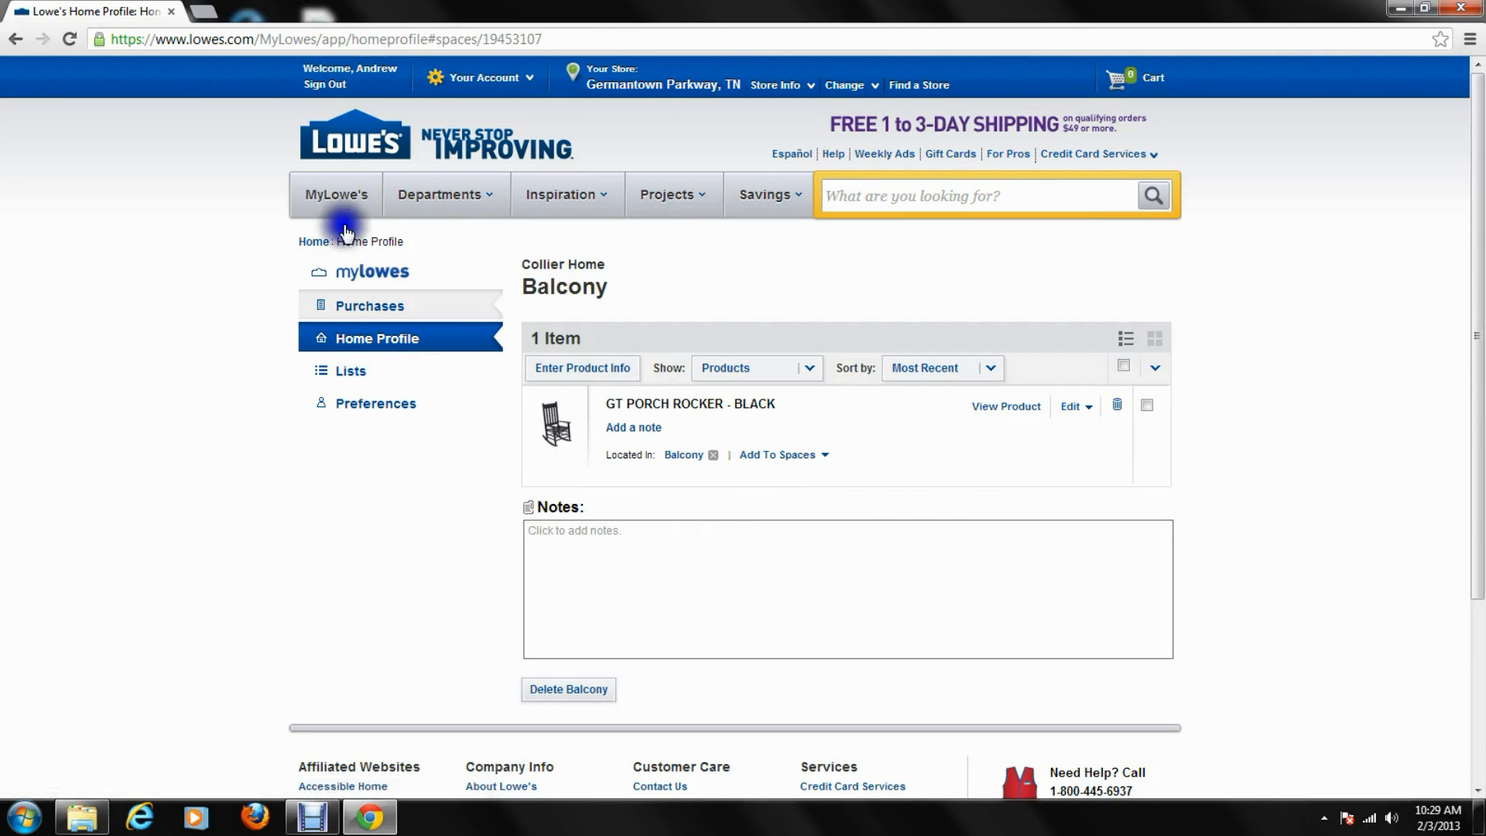
pyautogui.click(376, 338)
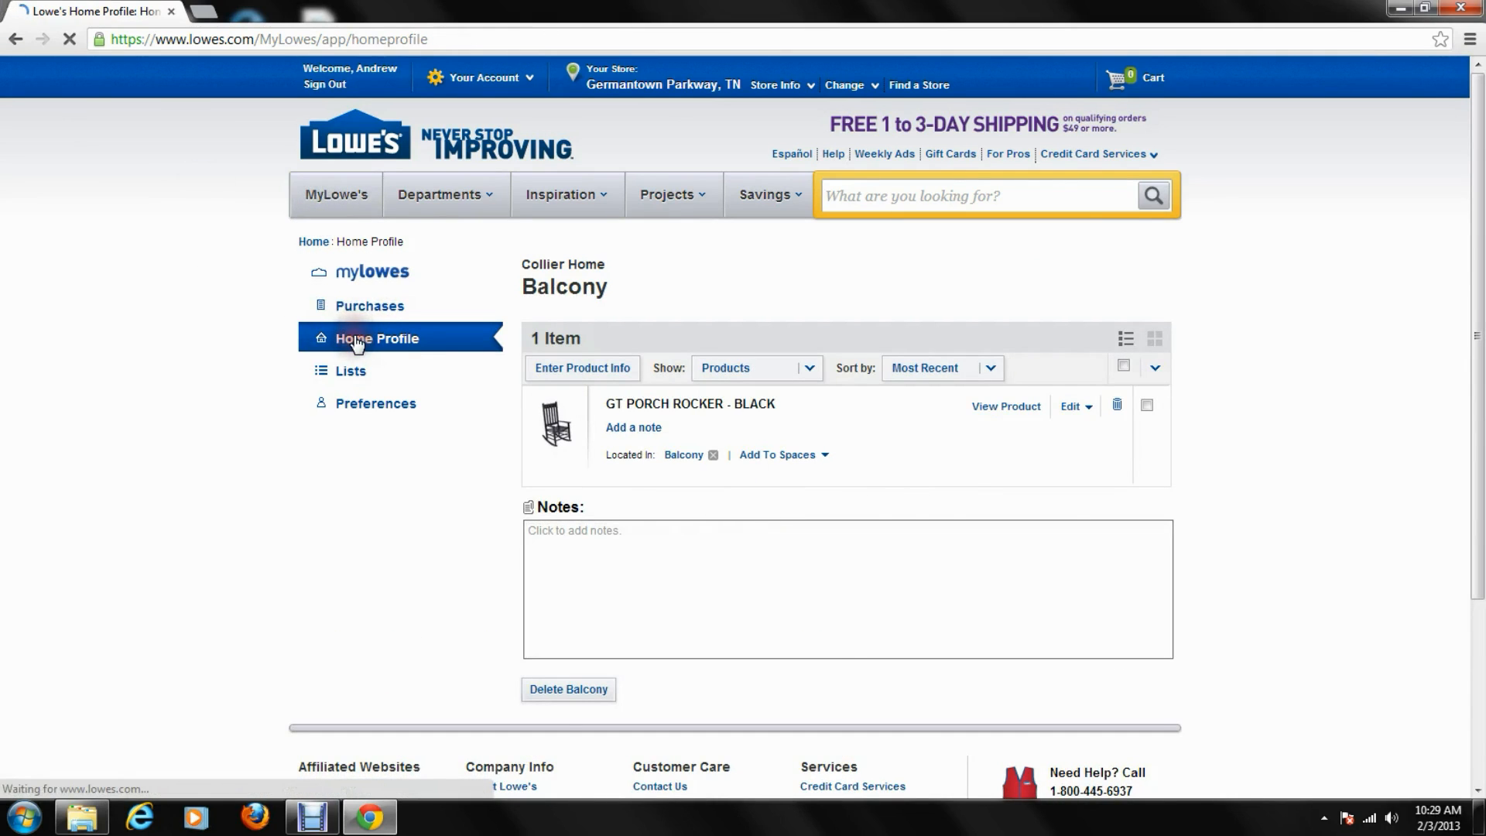
pyautogui.click(376, 338)
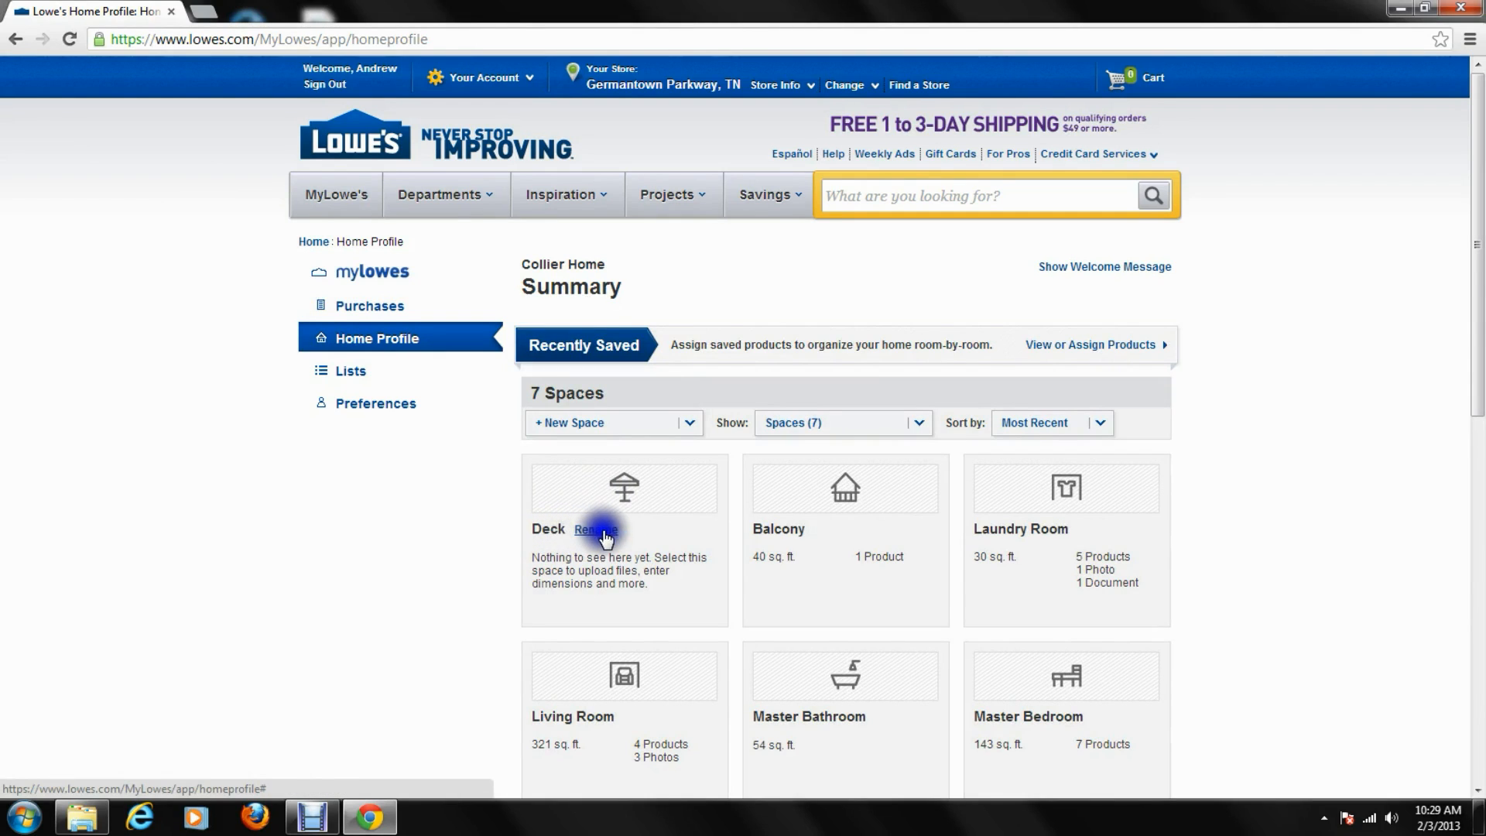
# Rename the Deck tile to 'Deck 1' and save
pyautogui.click(595, 529)
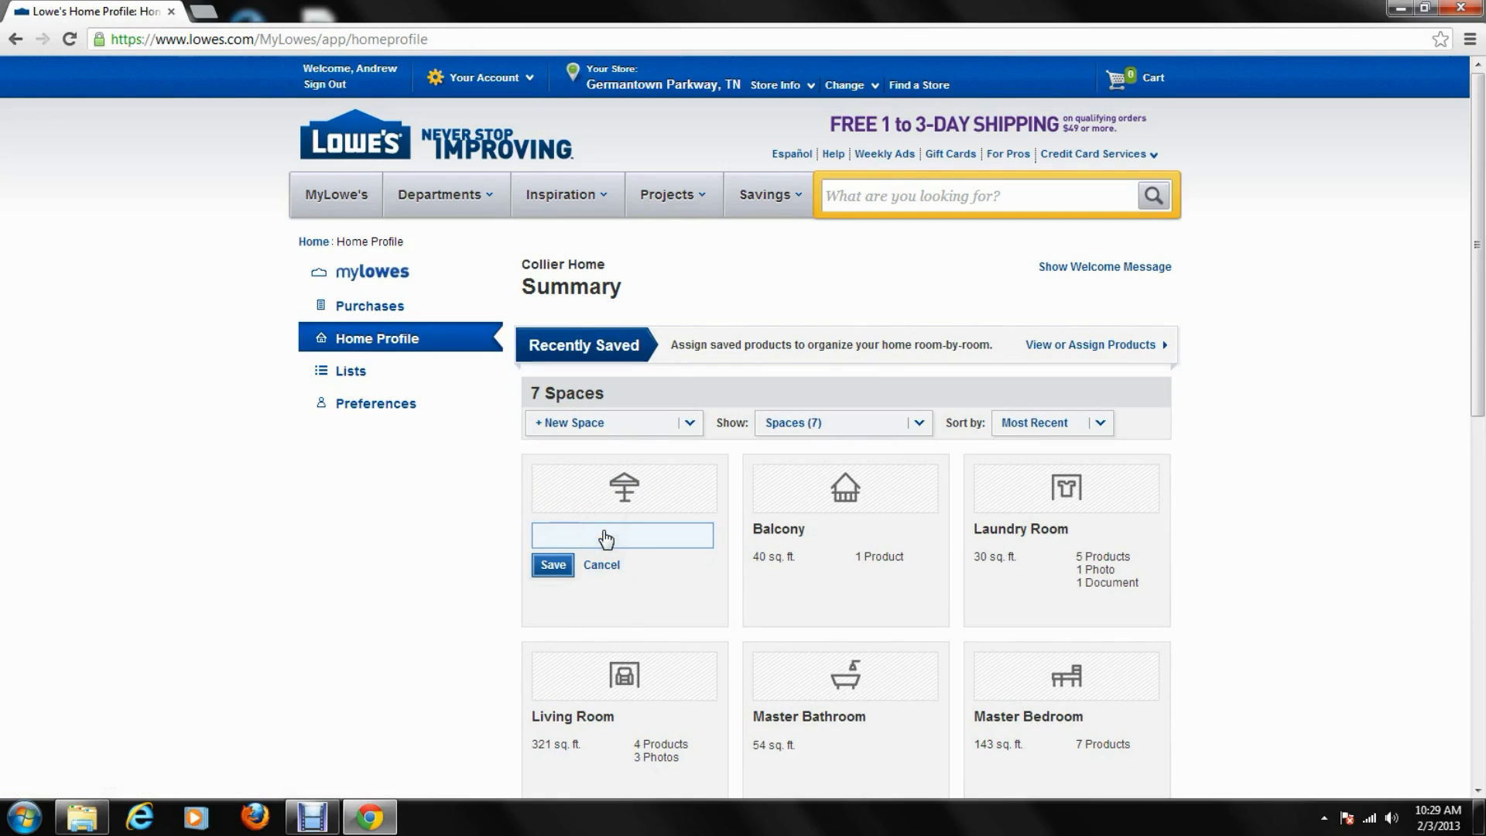
pyautogui.write('Deck 1')
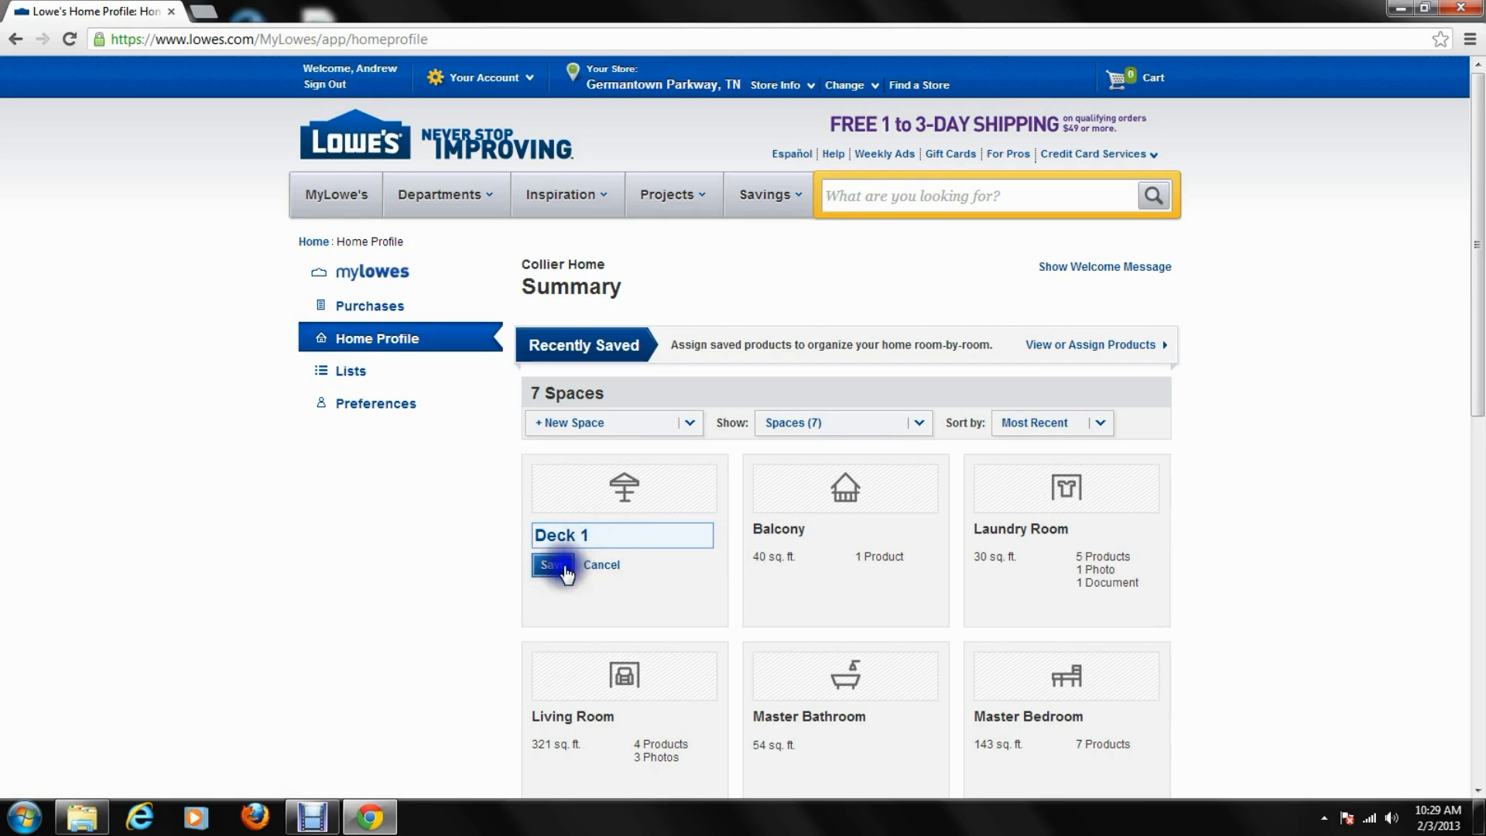
pyautogui.click(548, 565)
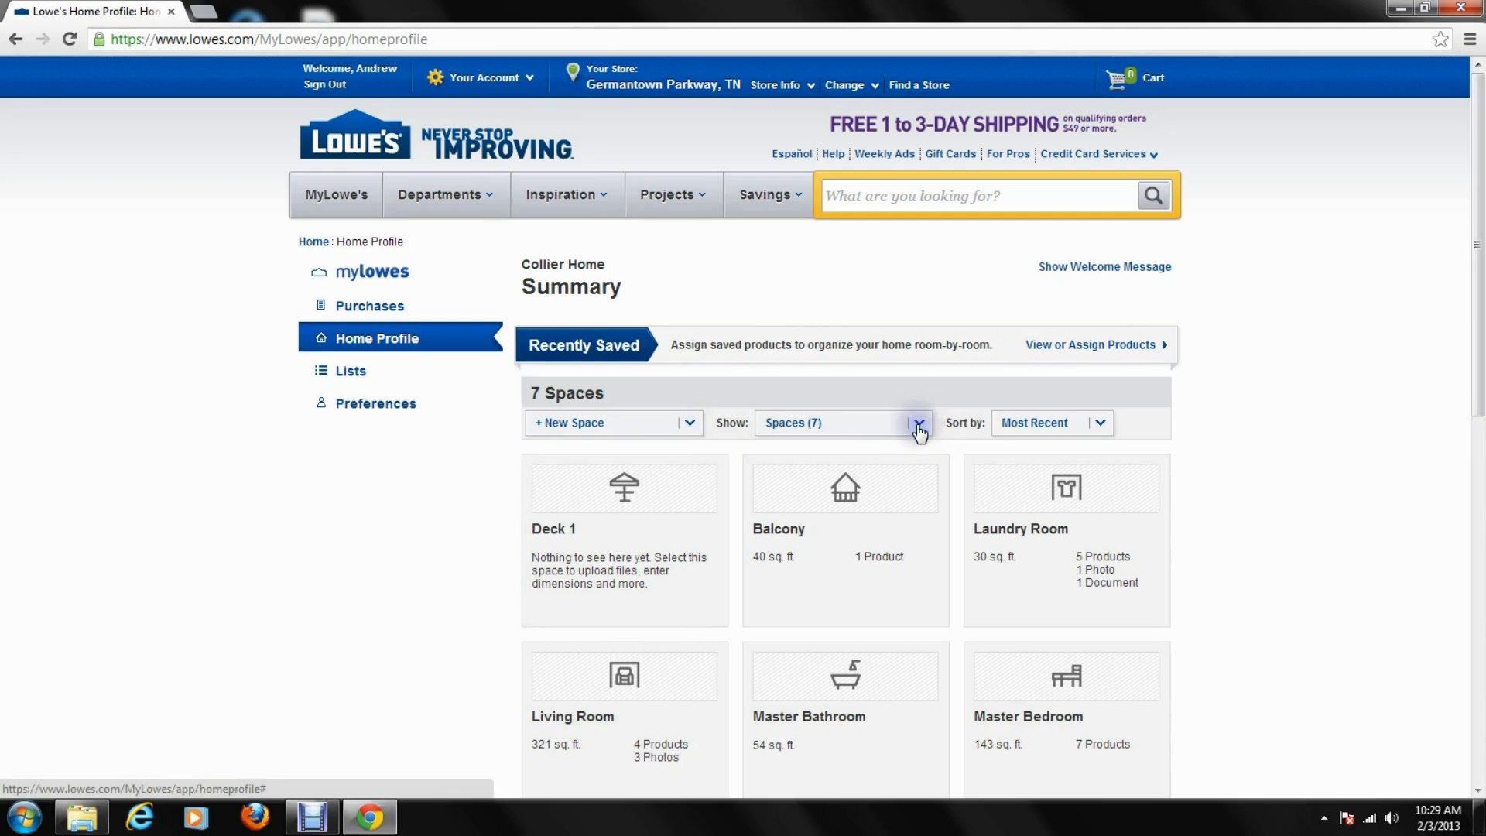
pyautogui.click(914, 423)
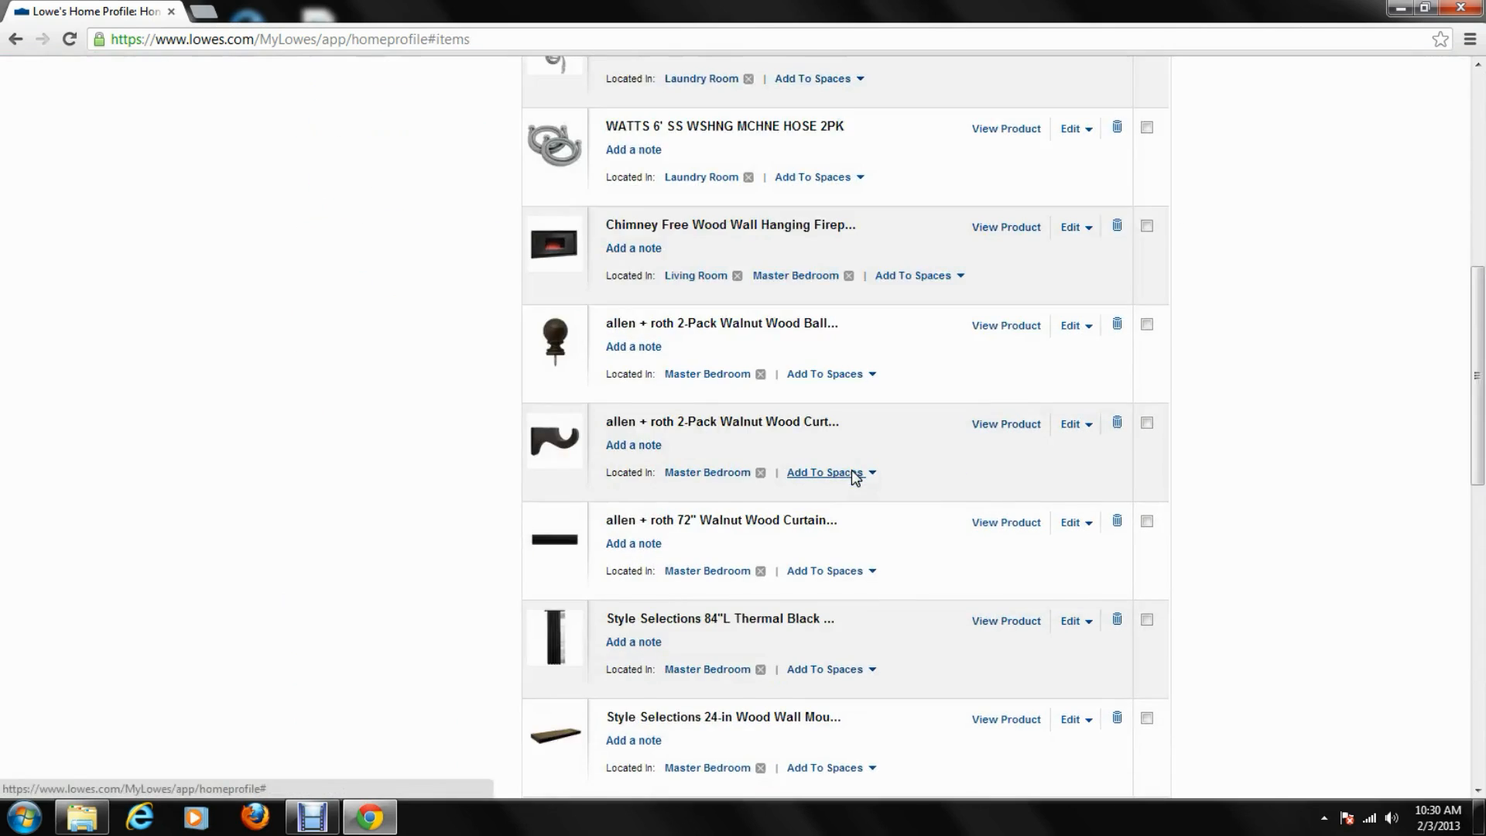
pyautogui.scroll(-3)
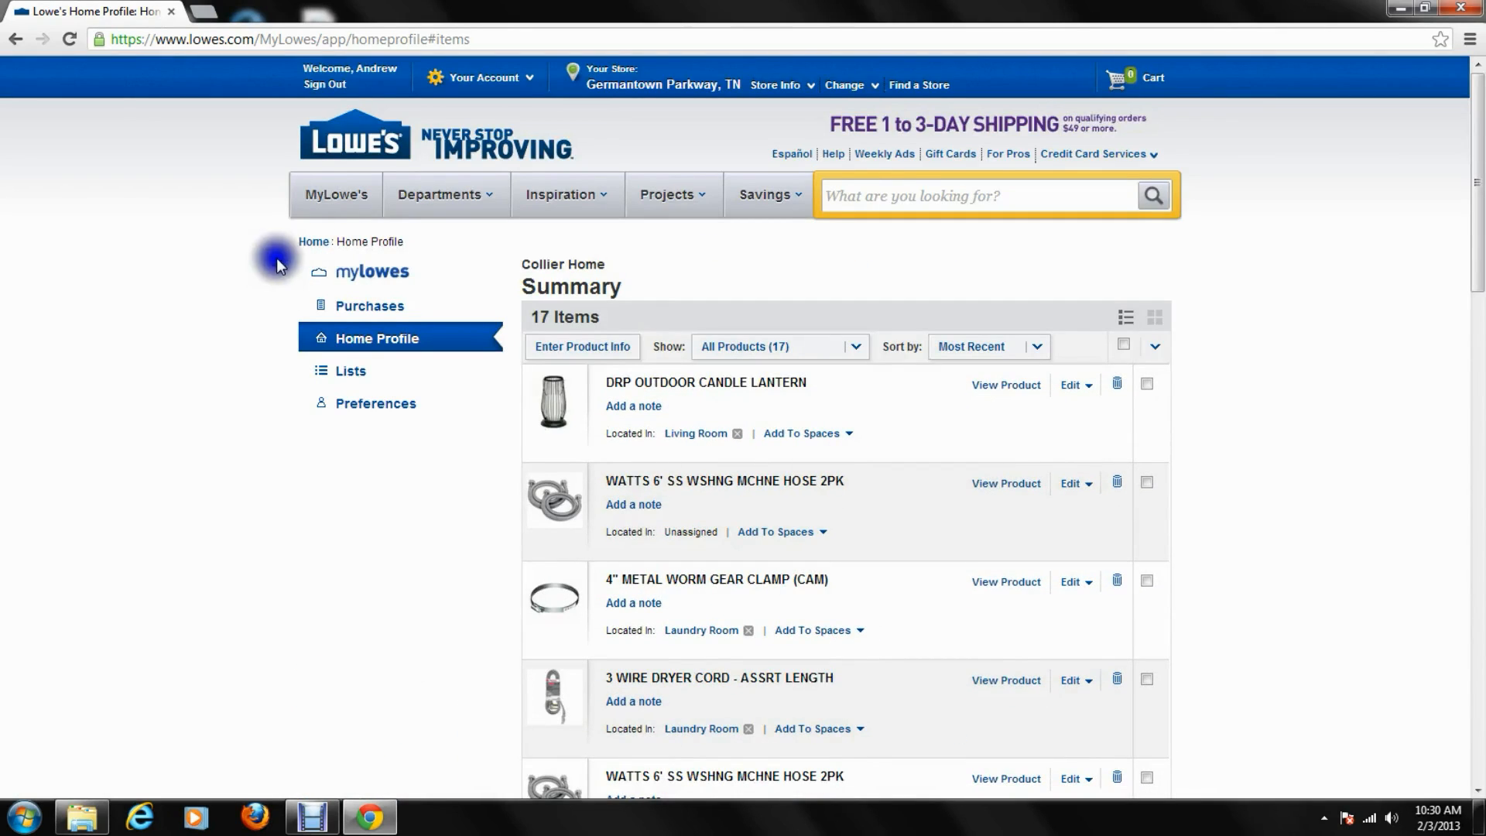
pyautogui.click(376, 339)
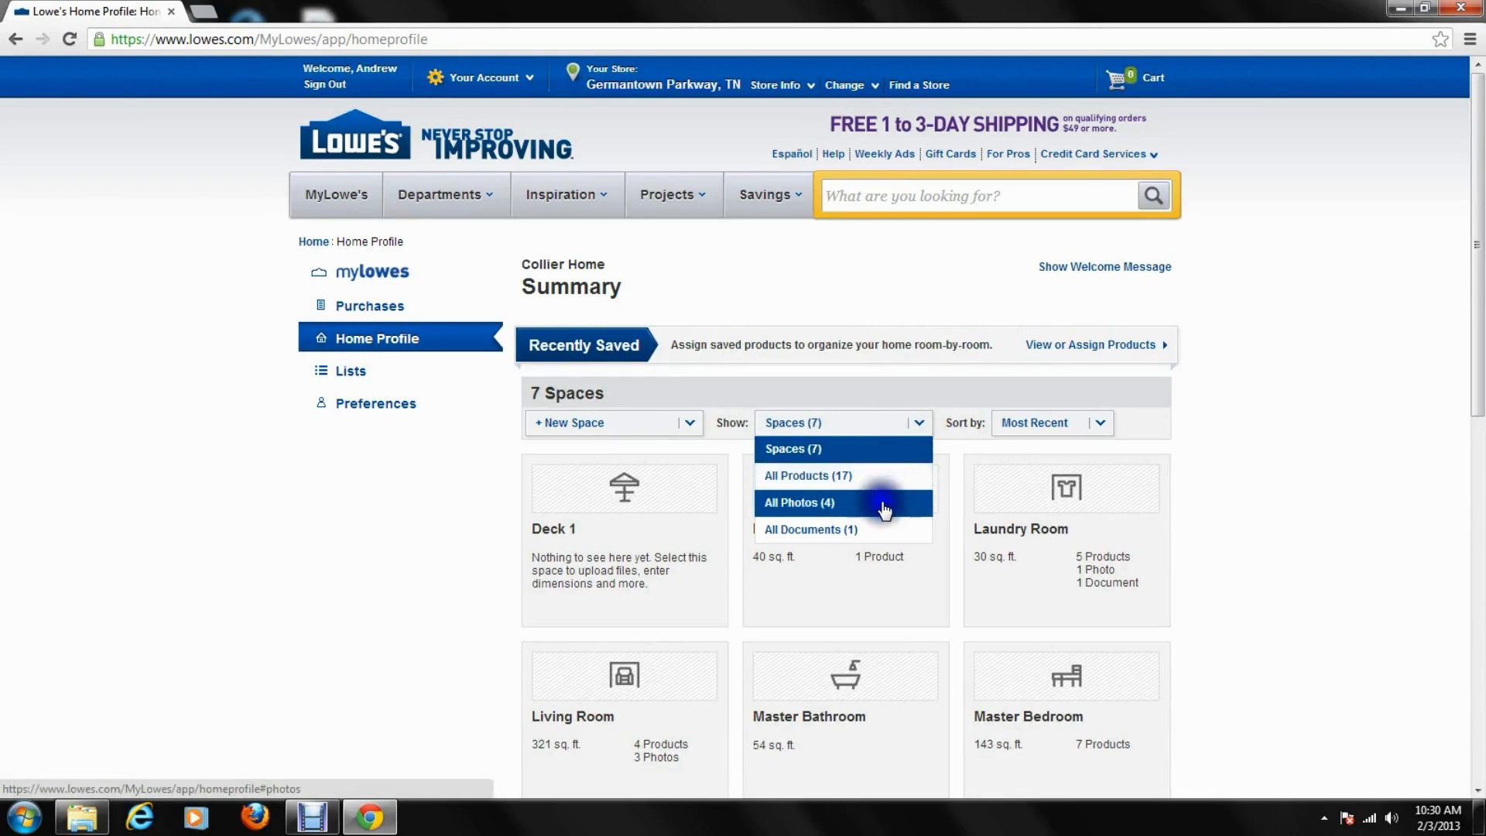
pyautogui.click(799, 503)
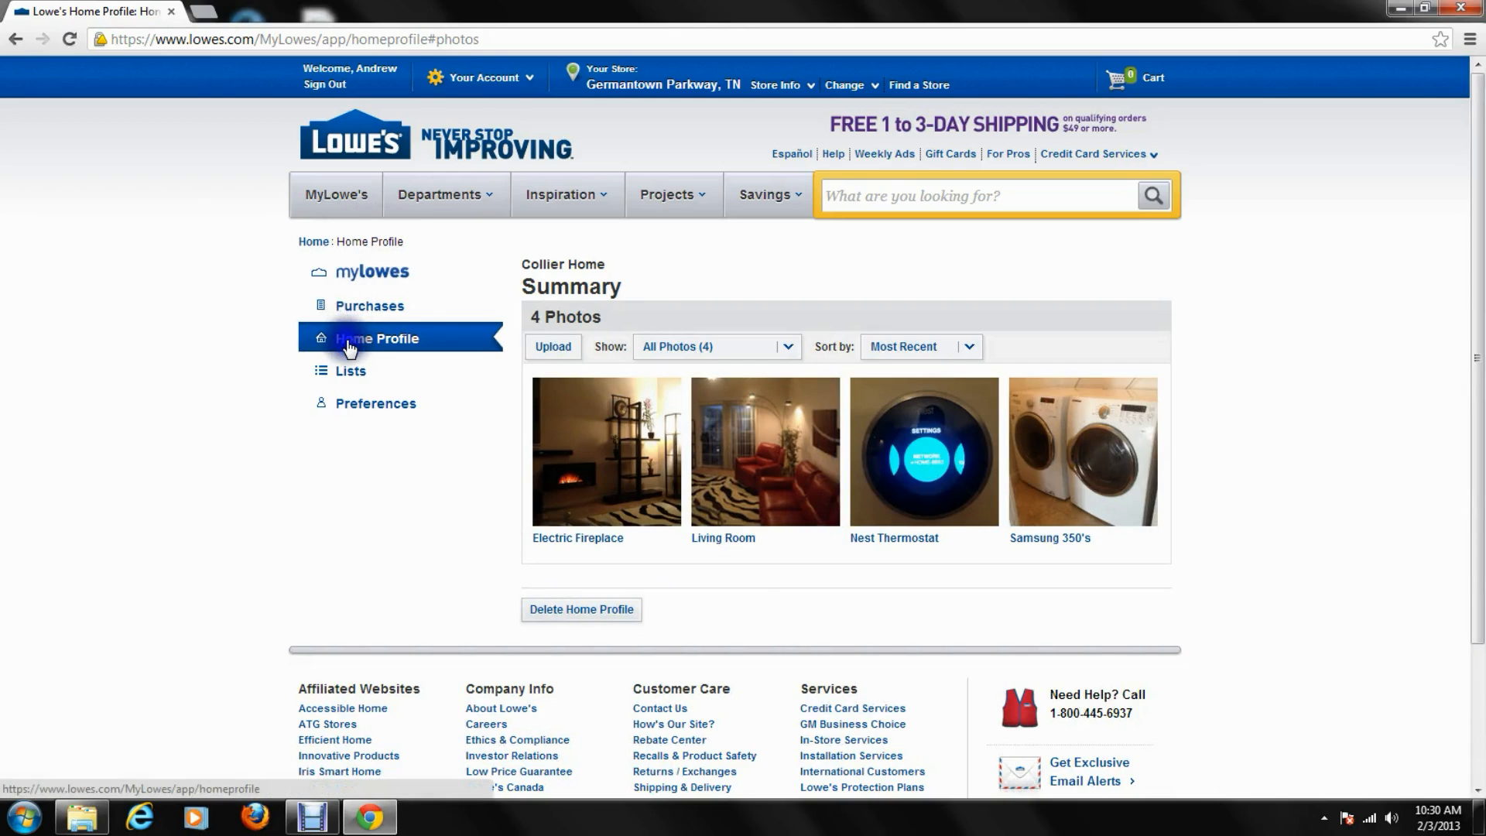
pyautogui.click(377, 338)
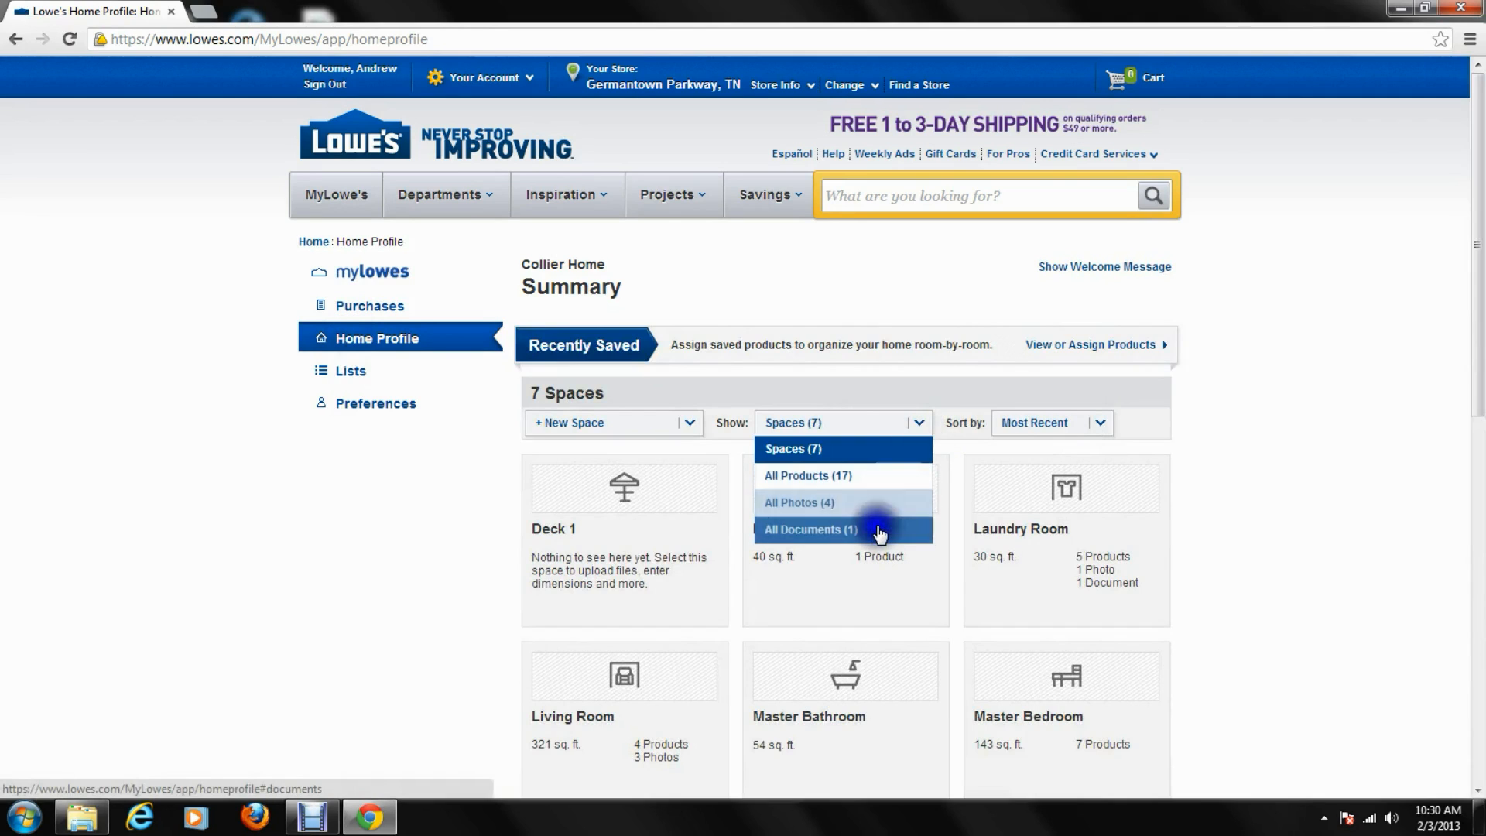
pyautogui.click(810, 530)
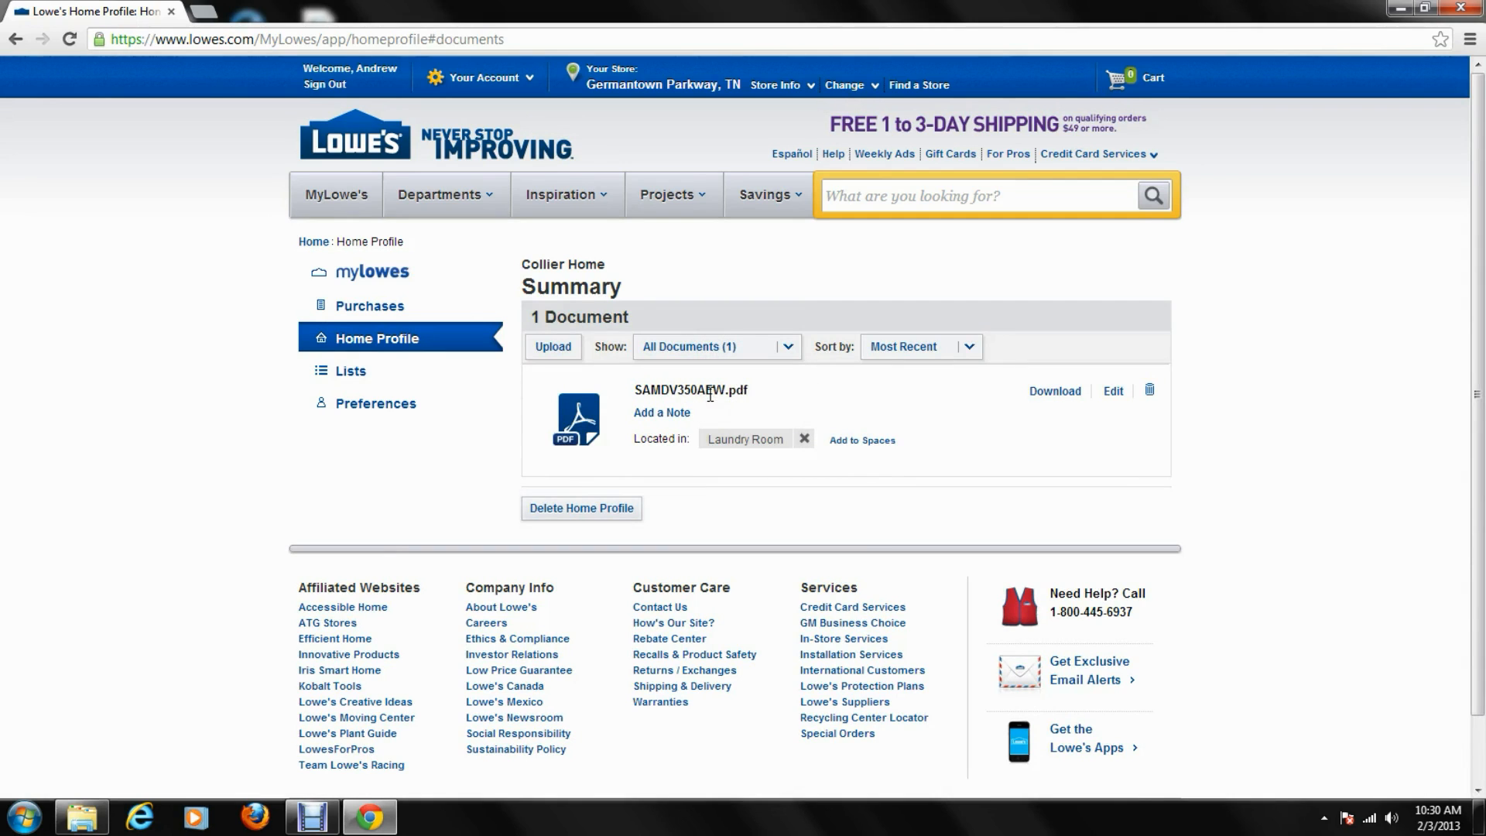
pyautogui.click(376, 339)
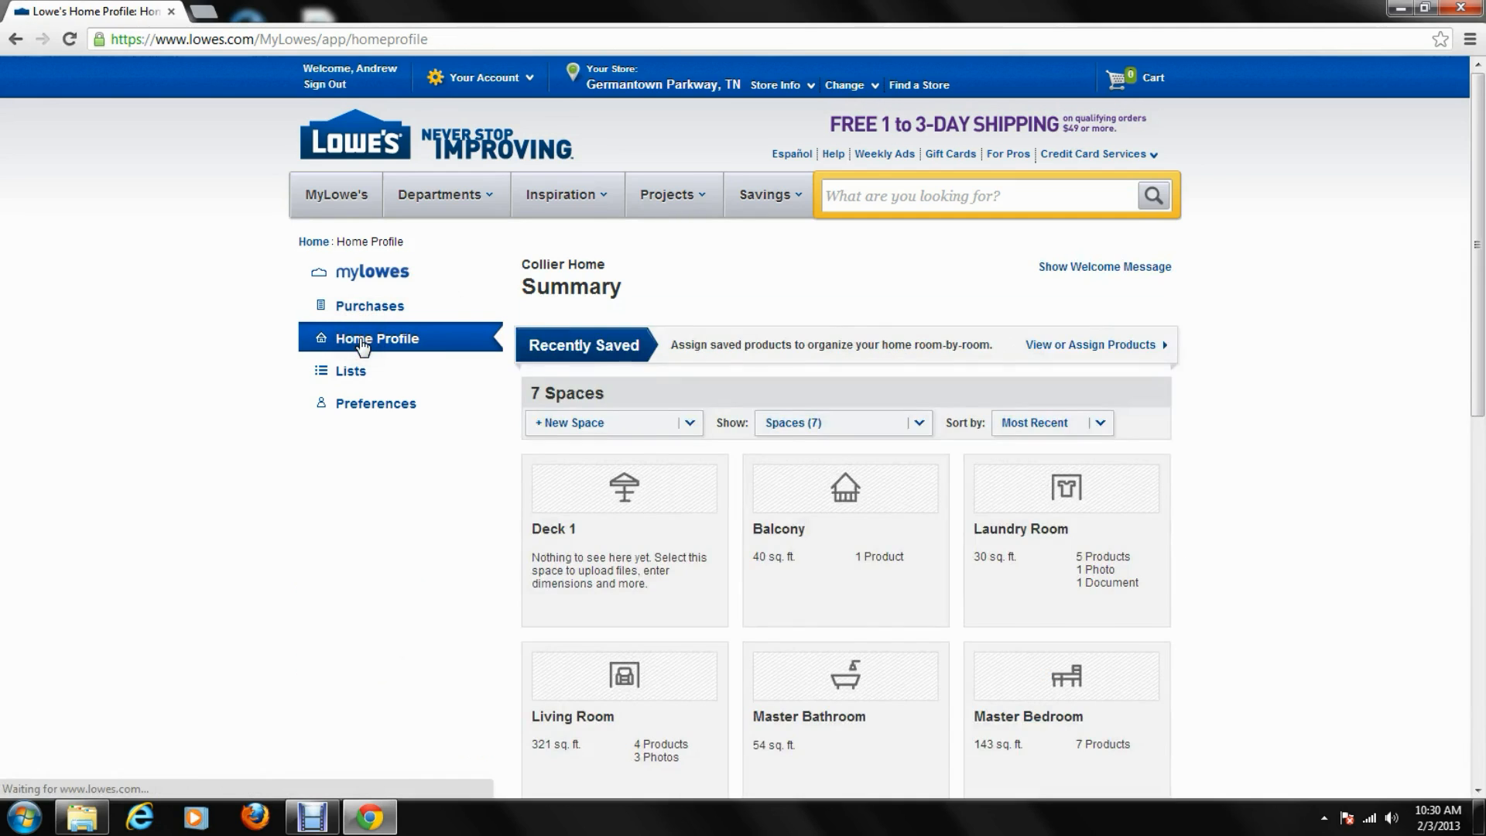
pyautogui.scroll(-3)
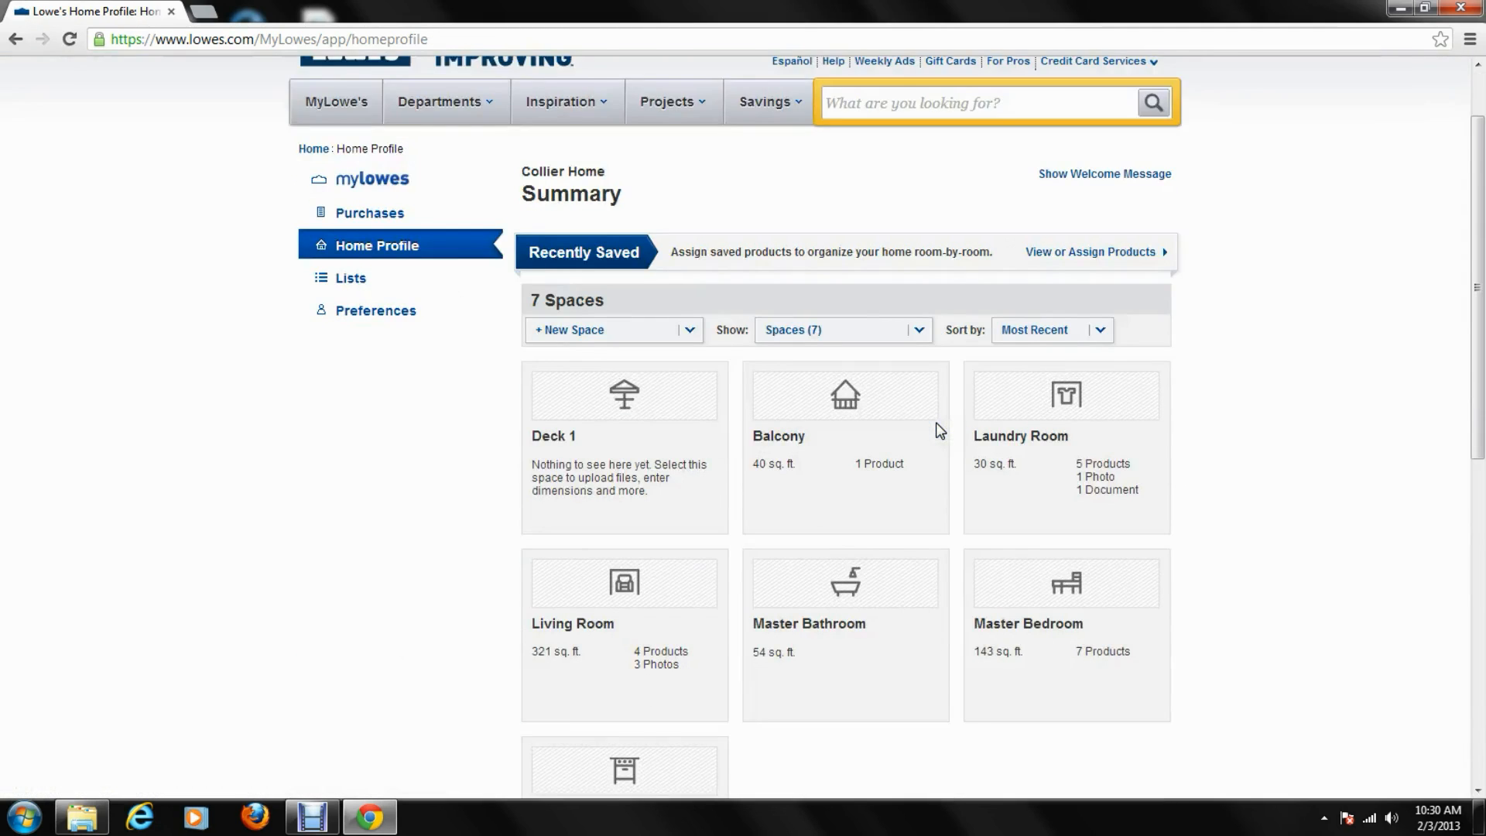
pyautogui.scroll(-3)
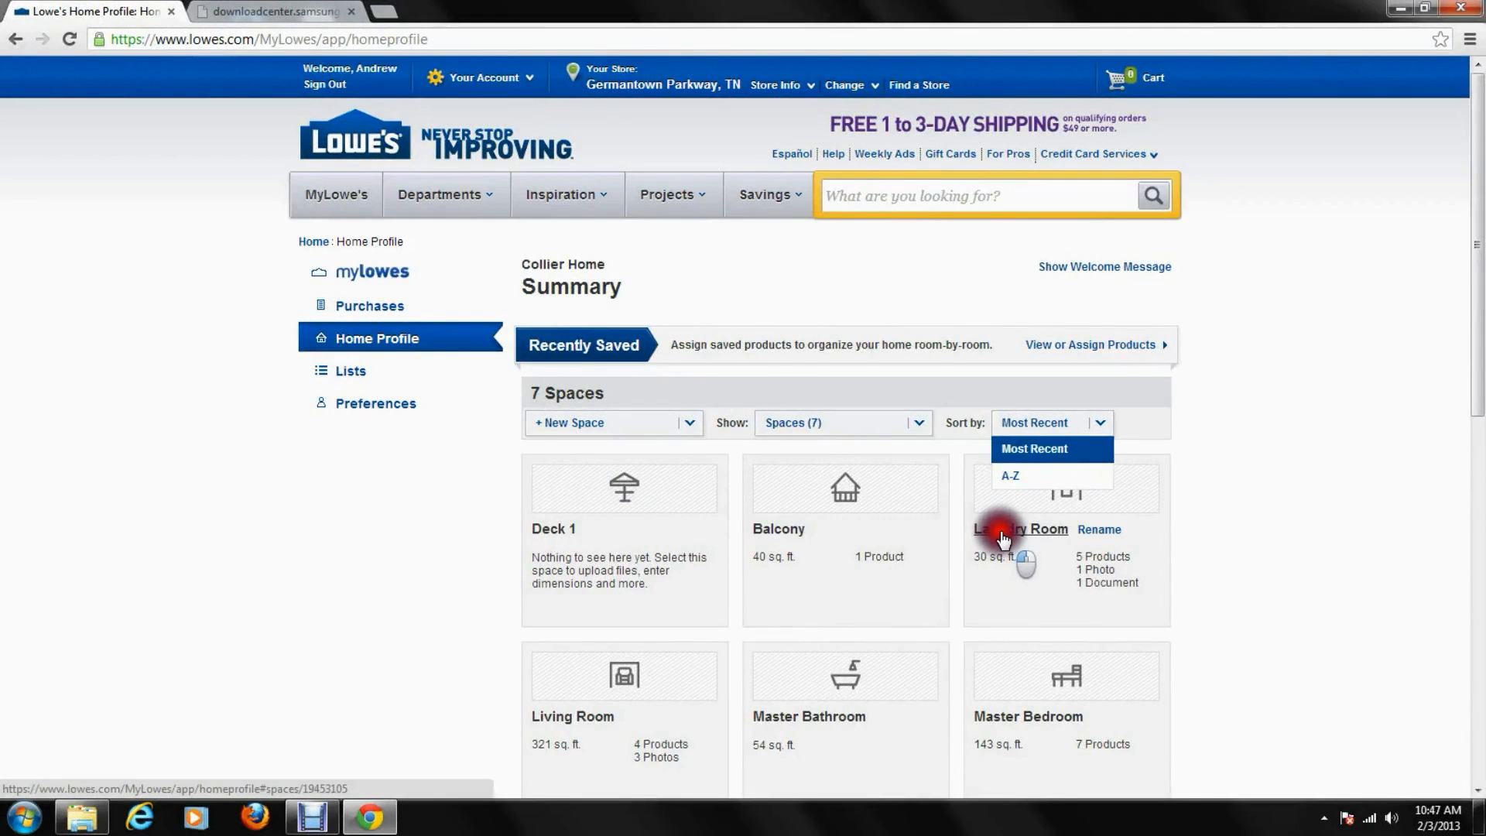
# Open the Laundry Room tile from the Home Profile summary
pyautogui.click(1022, 529)
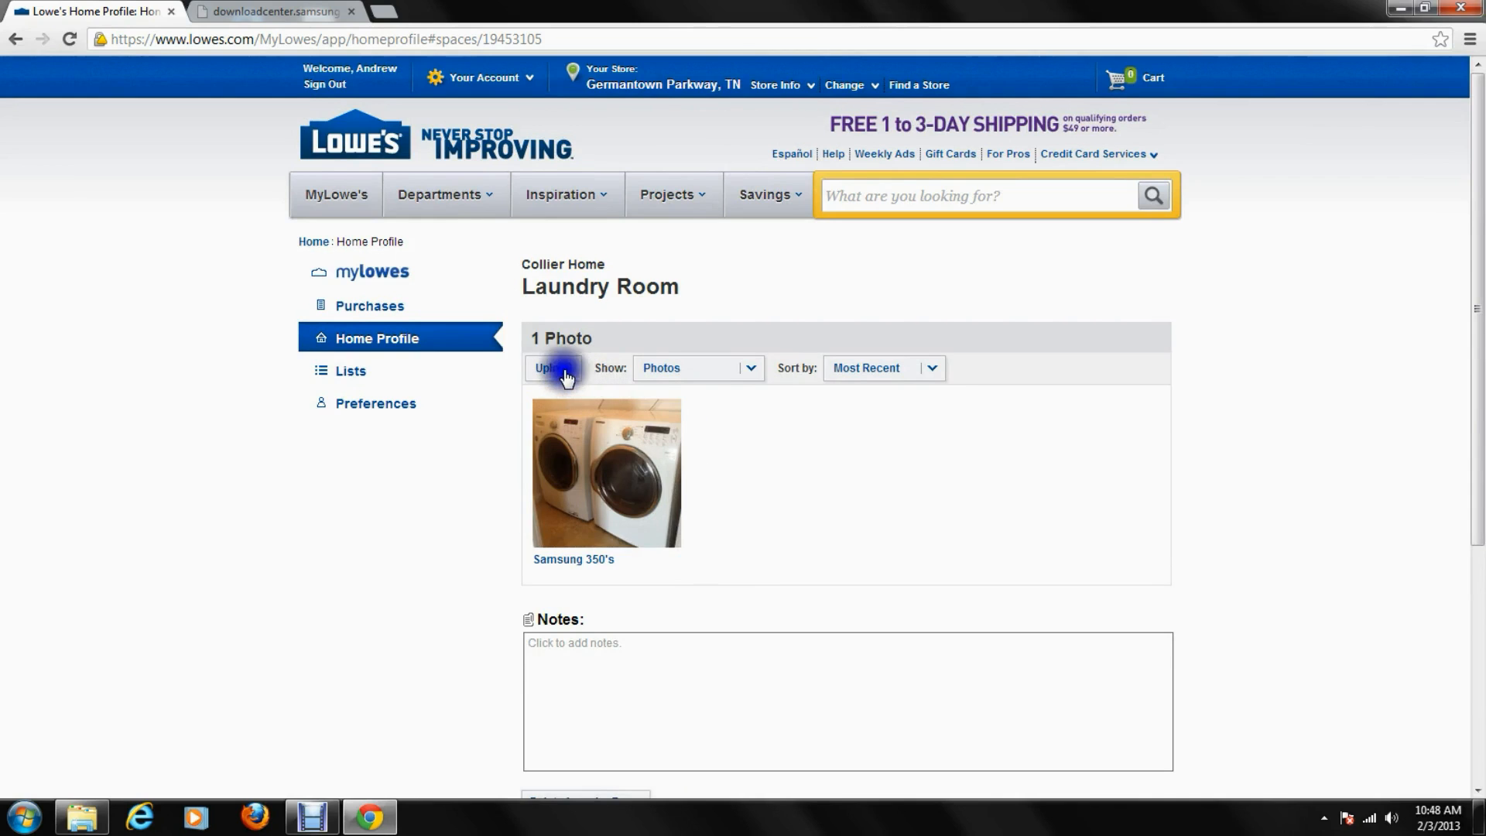
# Upload IMG_0452.JPG from the computer as a new Laundry Room photo
pyautogui.click(556, 368)
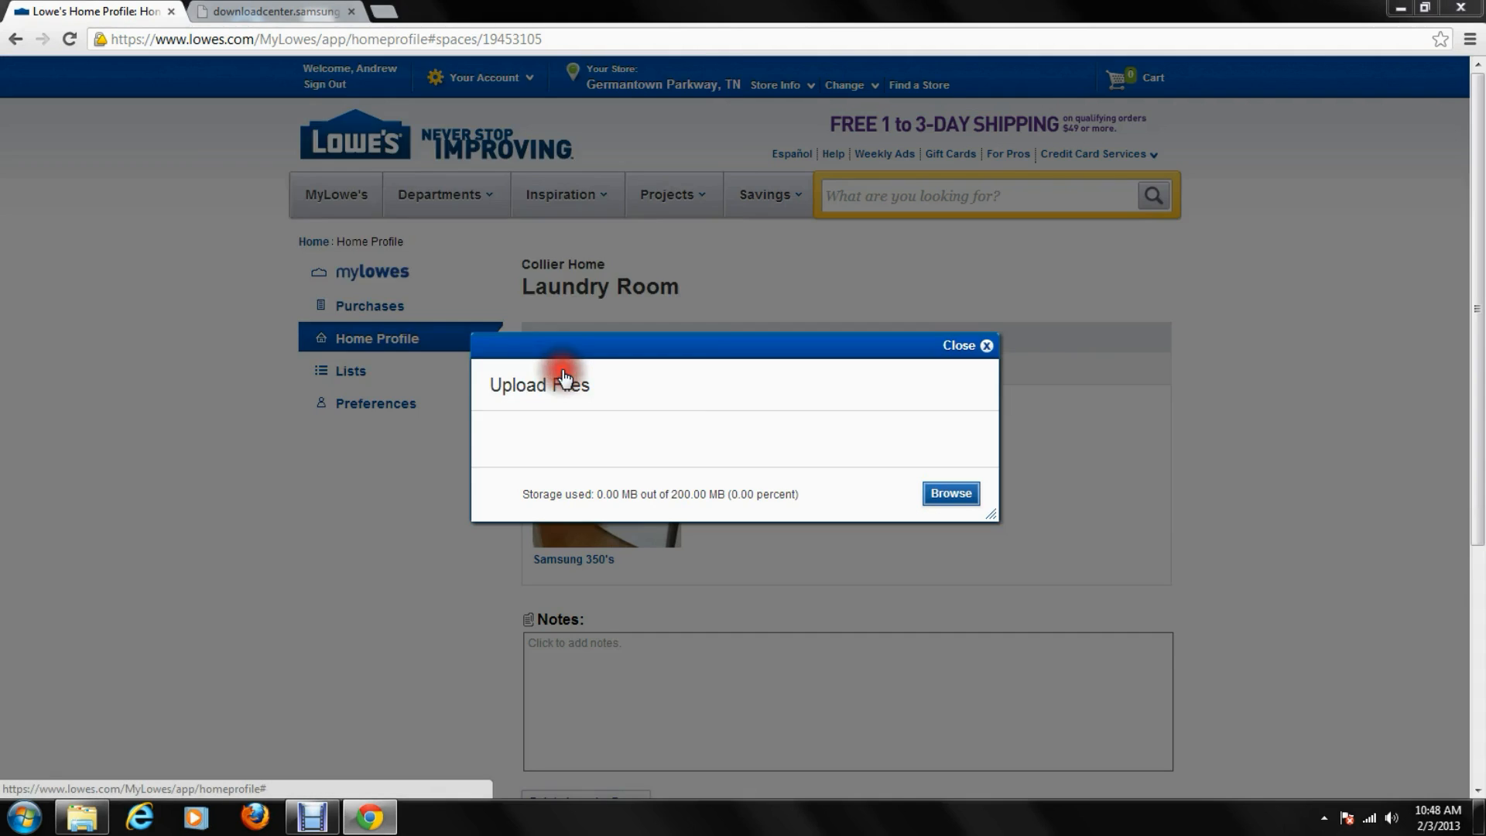
pyautogui.click(950, 494)
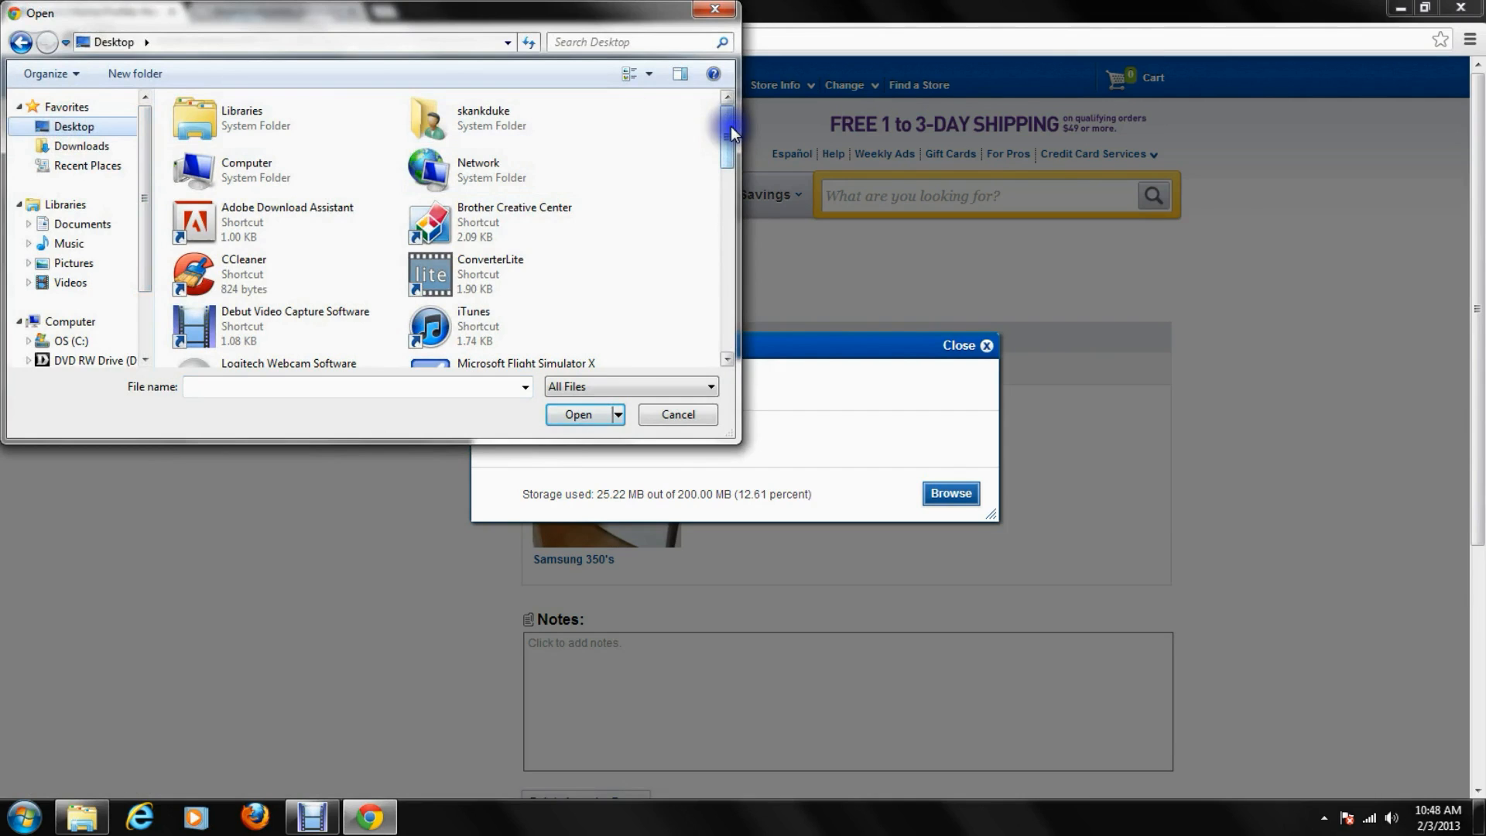
pyautogui.moveTo(728, 132); pyautogui.dragTo(728, 257)
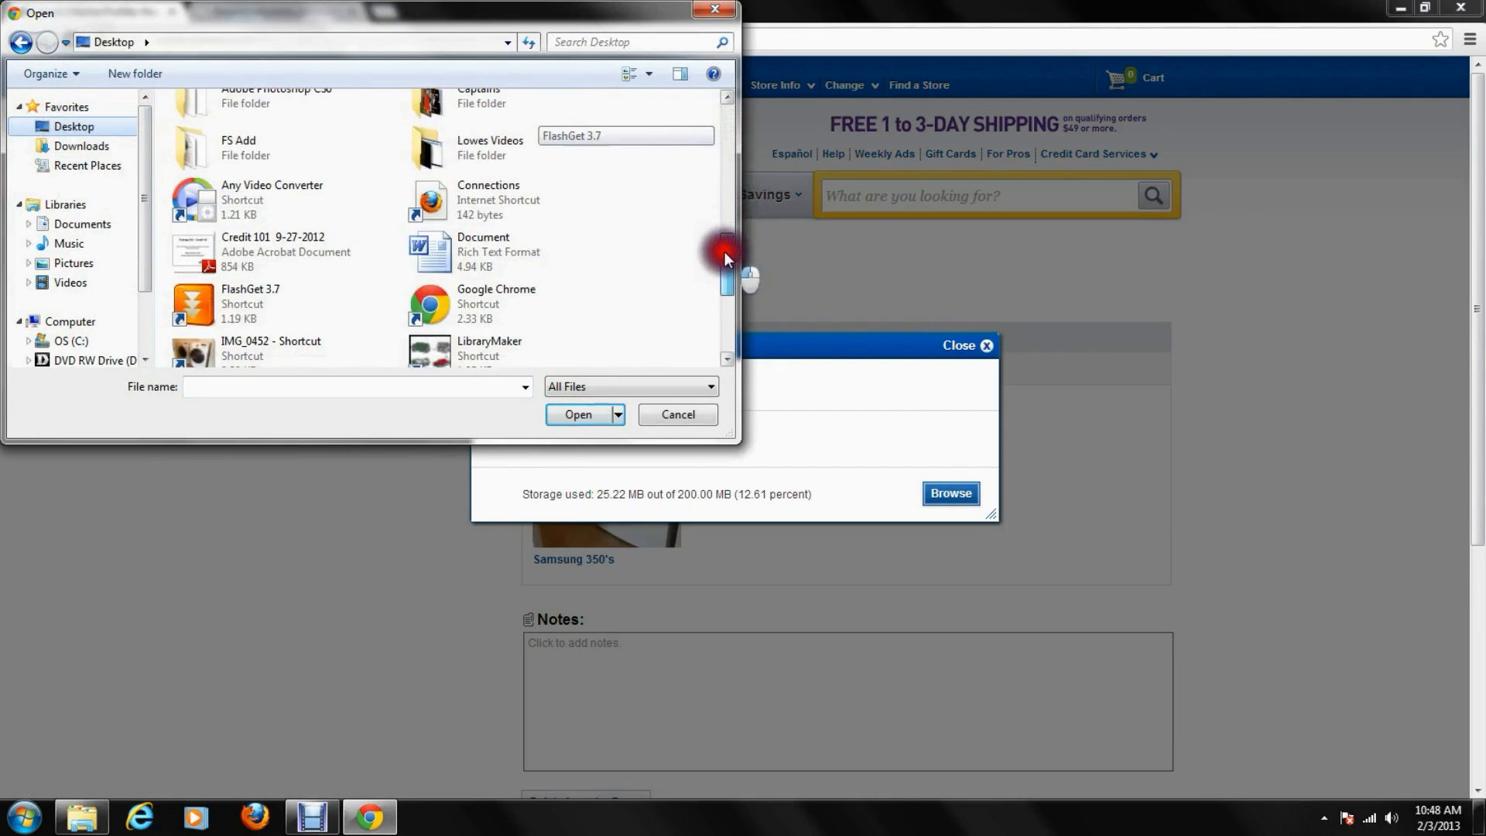
pyautogui.scroll(-3)
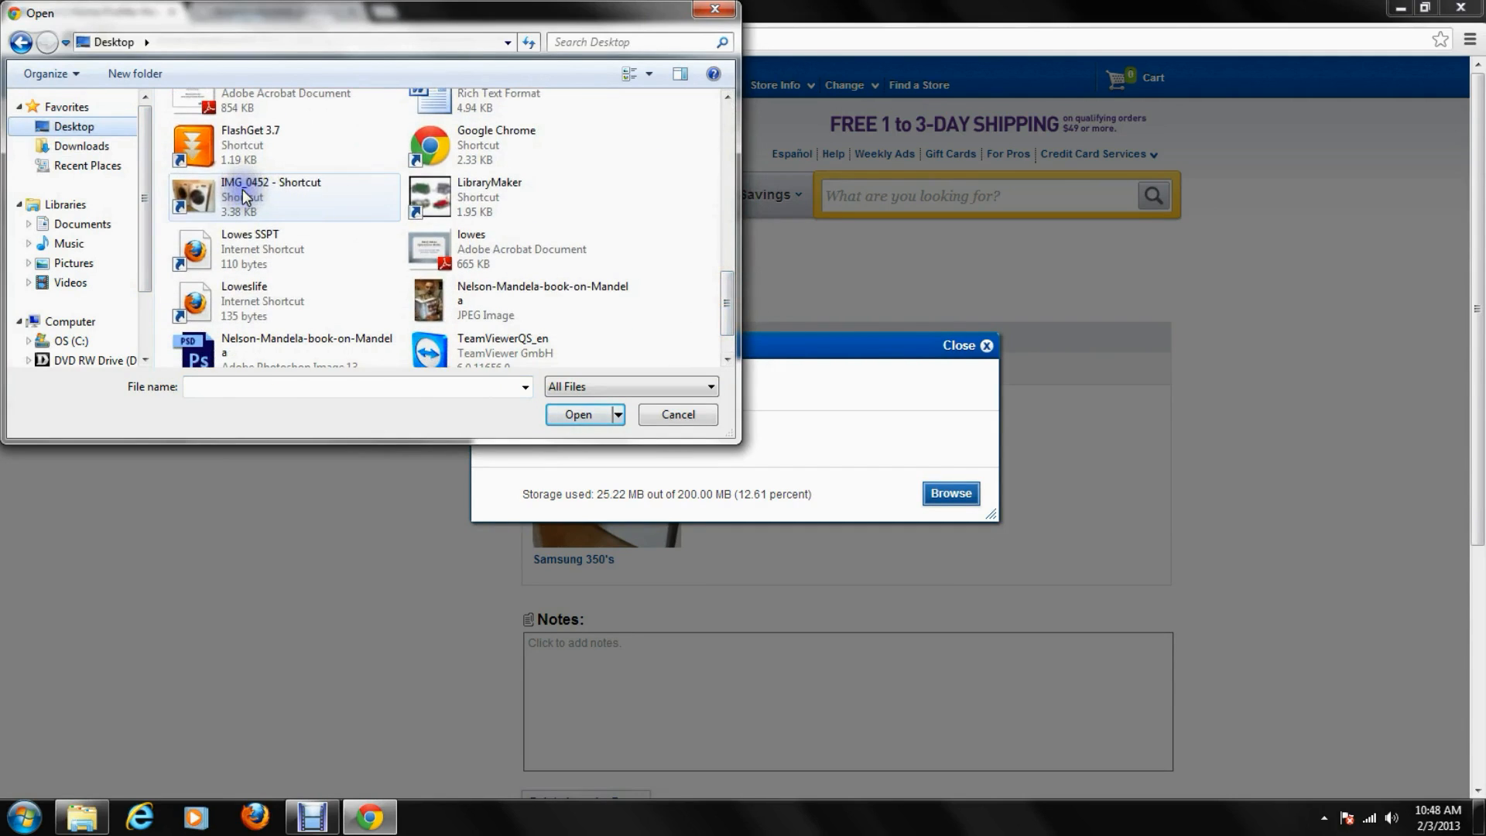
pyautogui.click(274, 198)
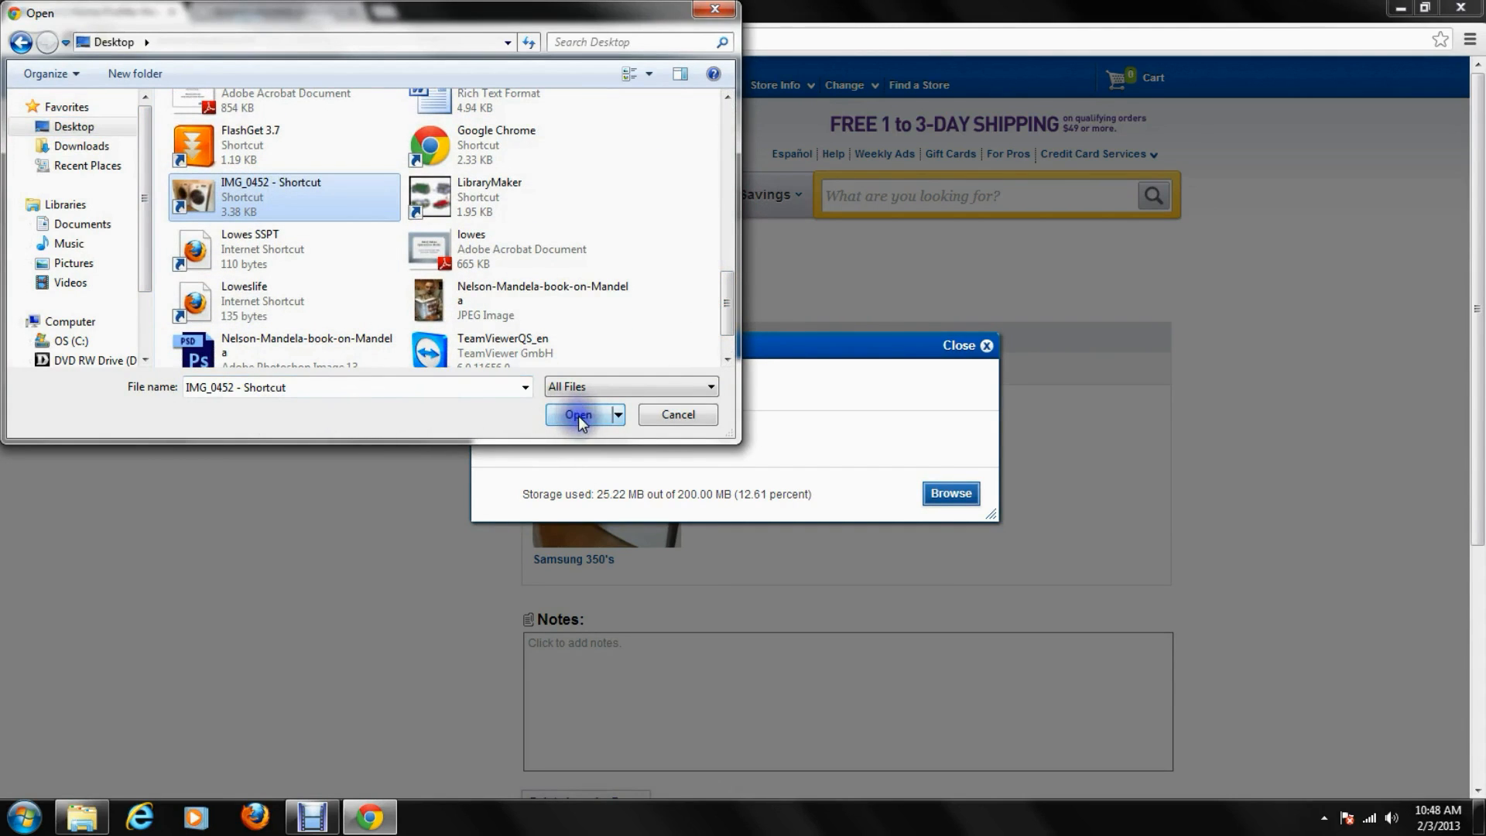
pyautogui.click(578, 415)
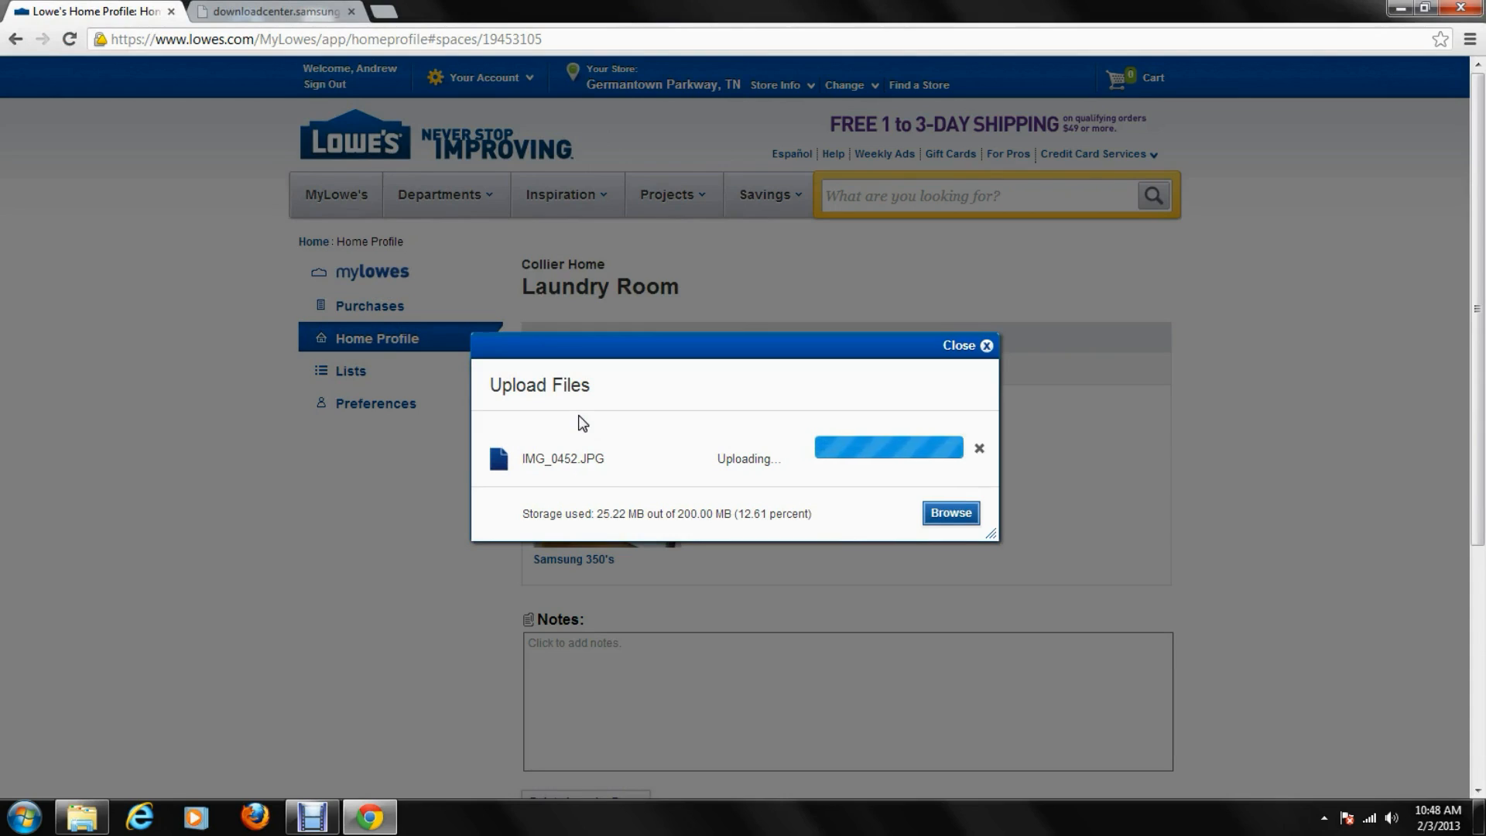
pyautogui.moveTo(878, 557)
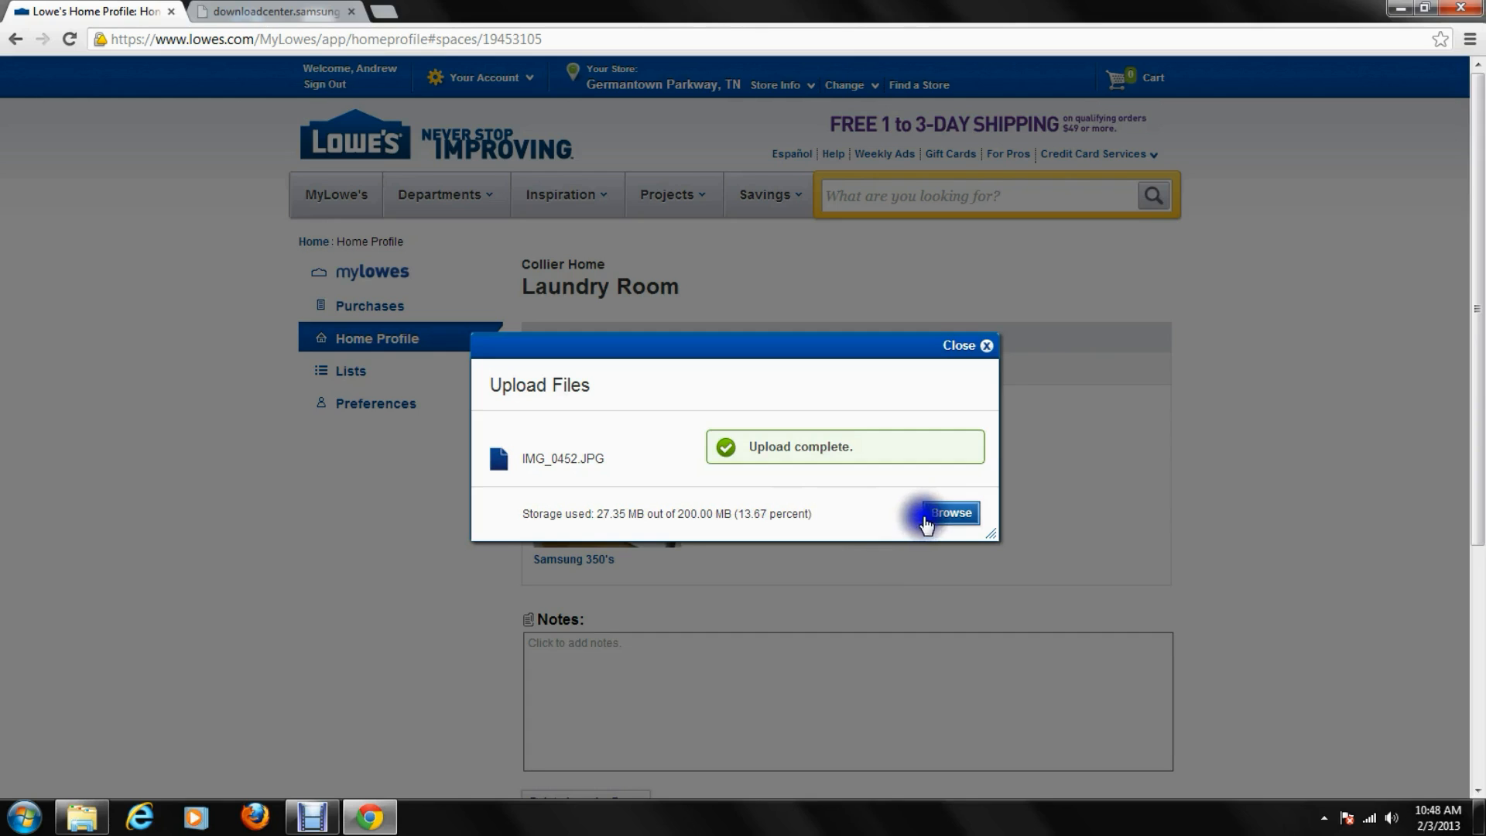
# Close the upload window and delete IMG_0452.JPG, leaving only Samsung 350's
pyautogui.click(985, 345)
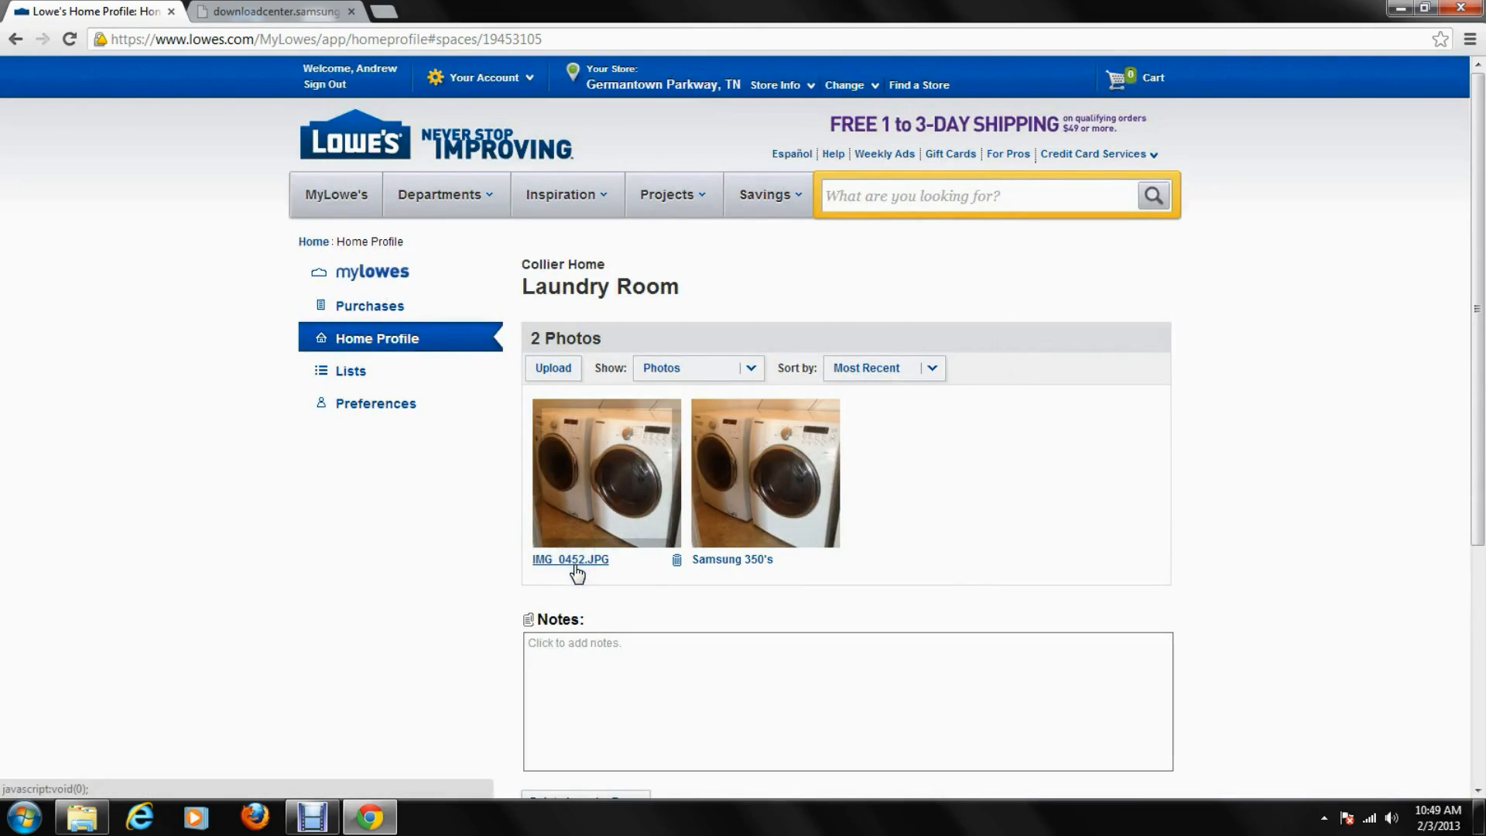
pyautogui.click(570, 558)
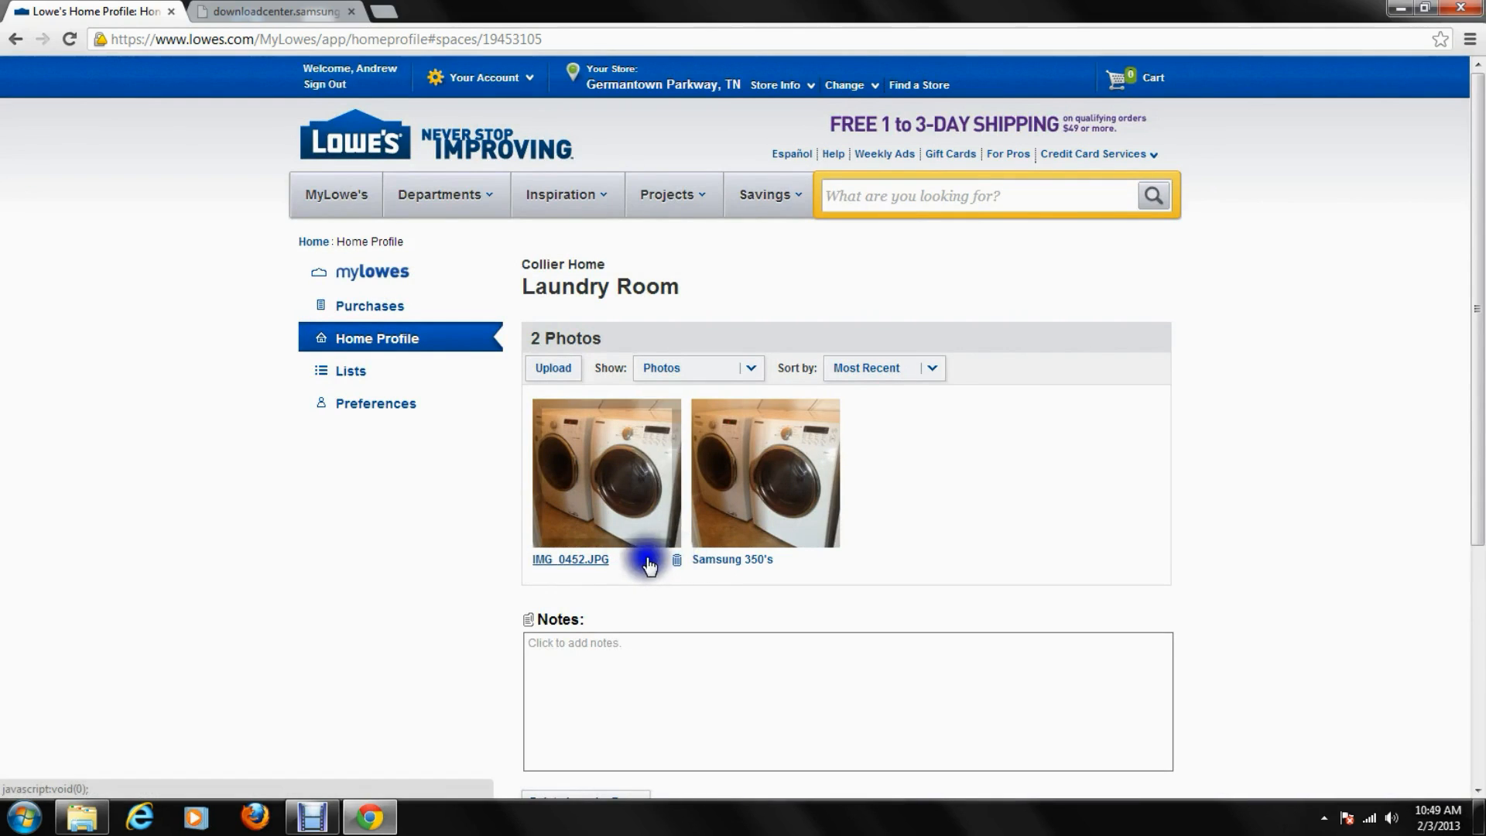
pyautogui.click(677, 559)
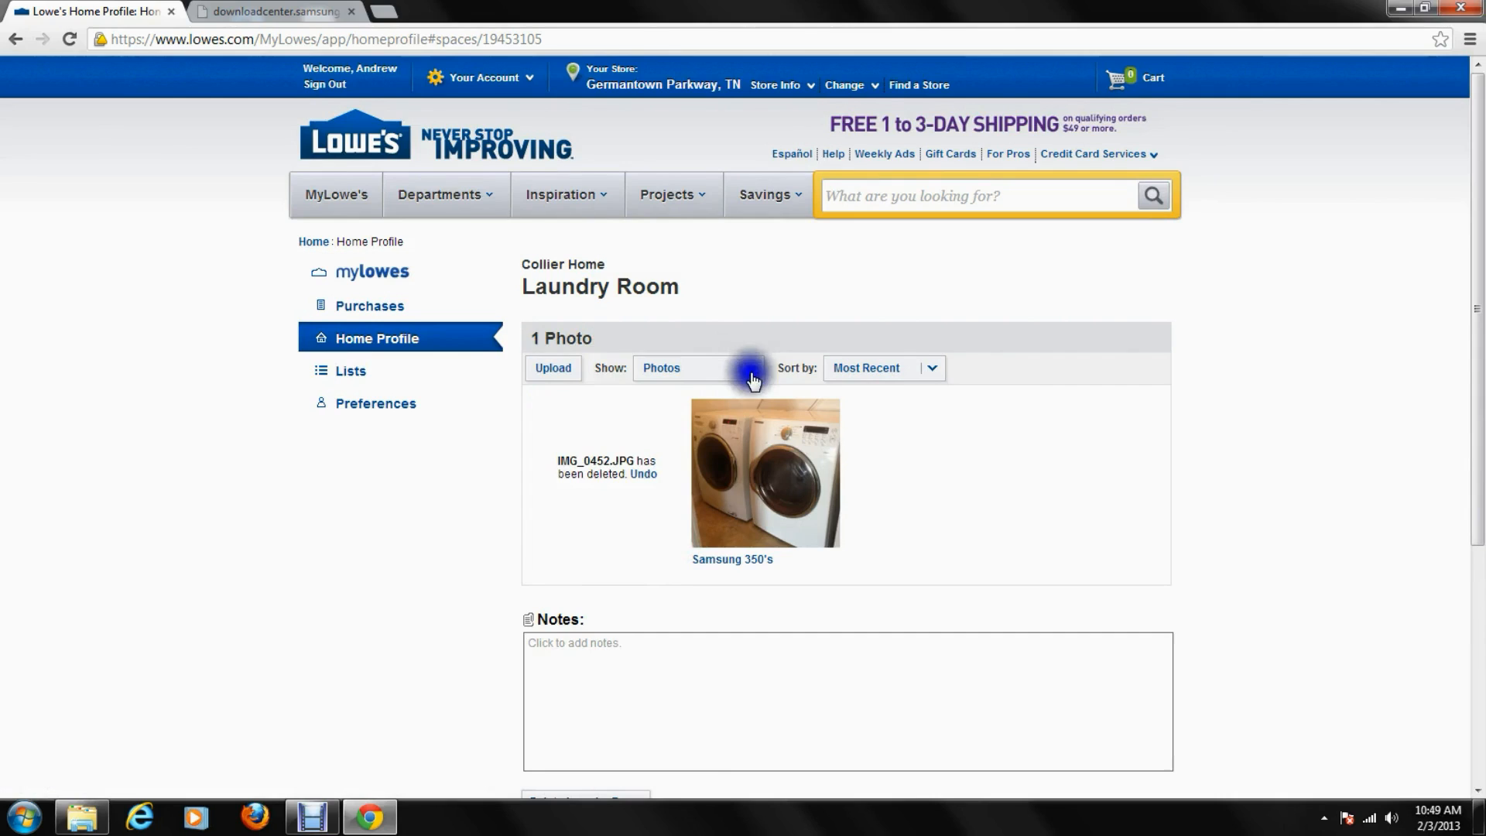
# Show Laundry Room Documents and close the file picker, keeping Upload Files open
pyautogui.click(751, 368)
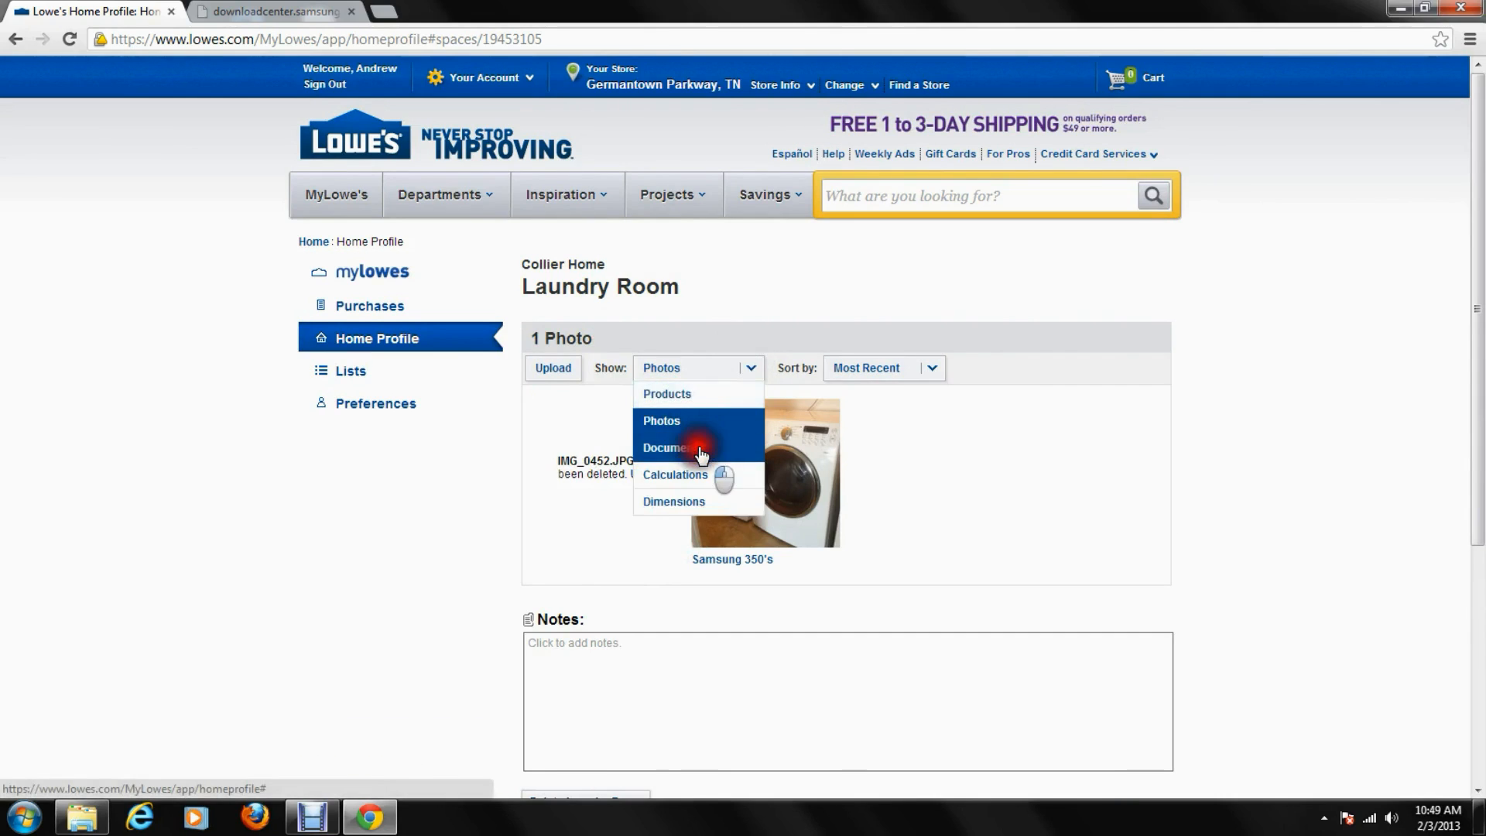
pyautogui.click(669, 447)
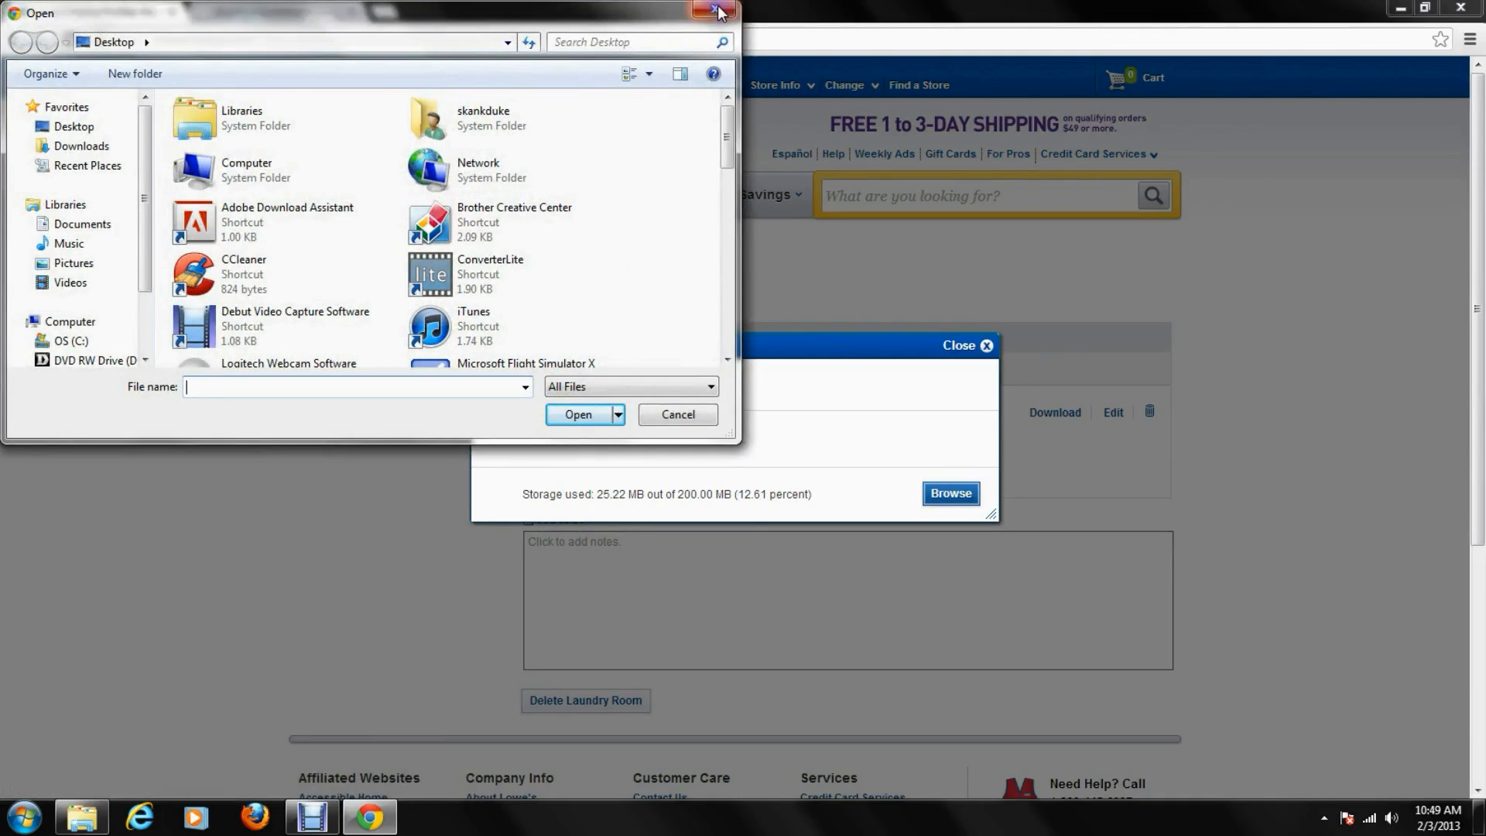
pyautogui.moveTo(719, 10)
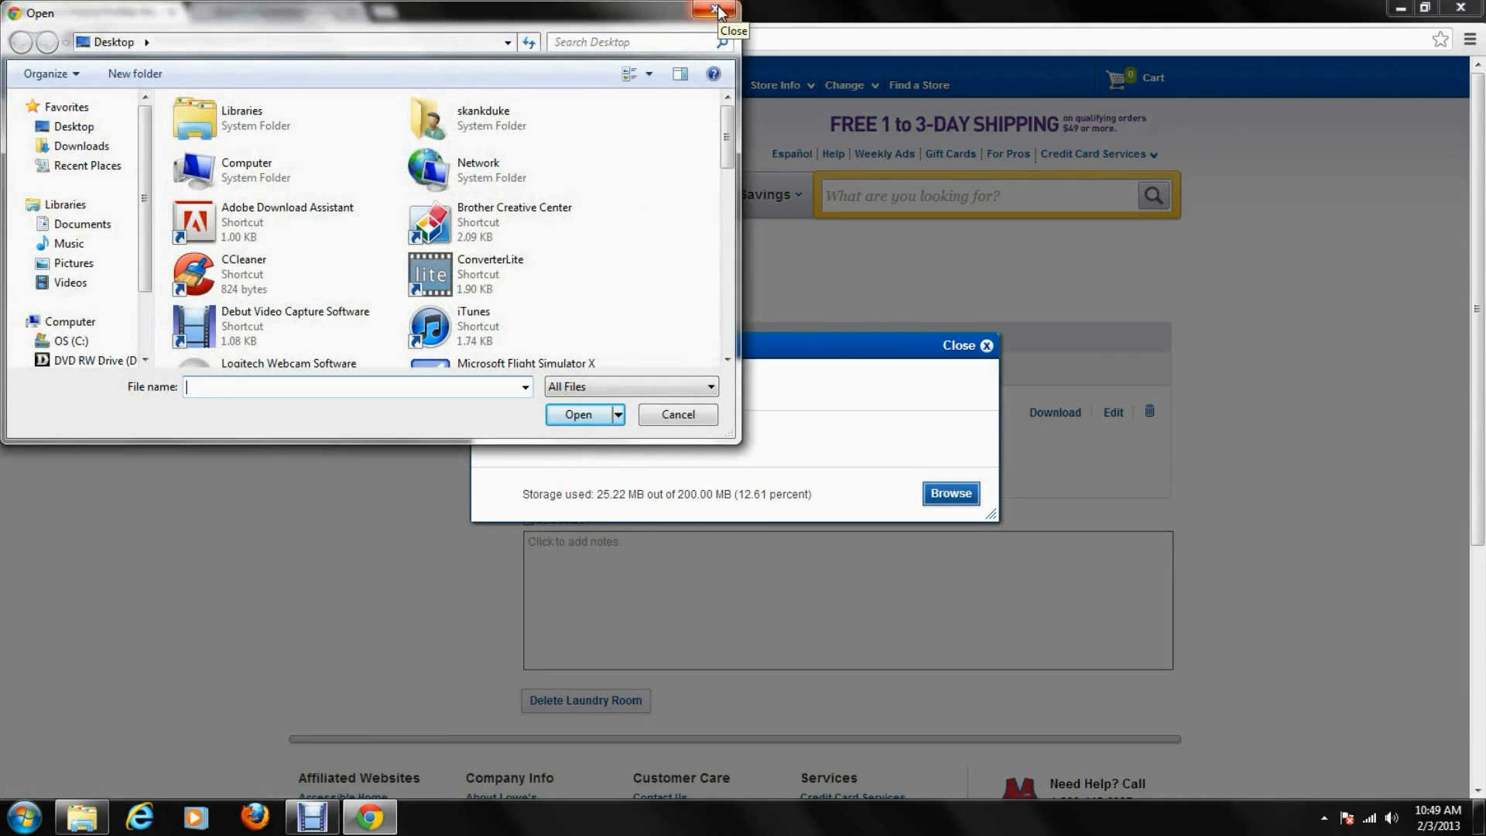
pyautogui.click(718, 10)
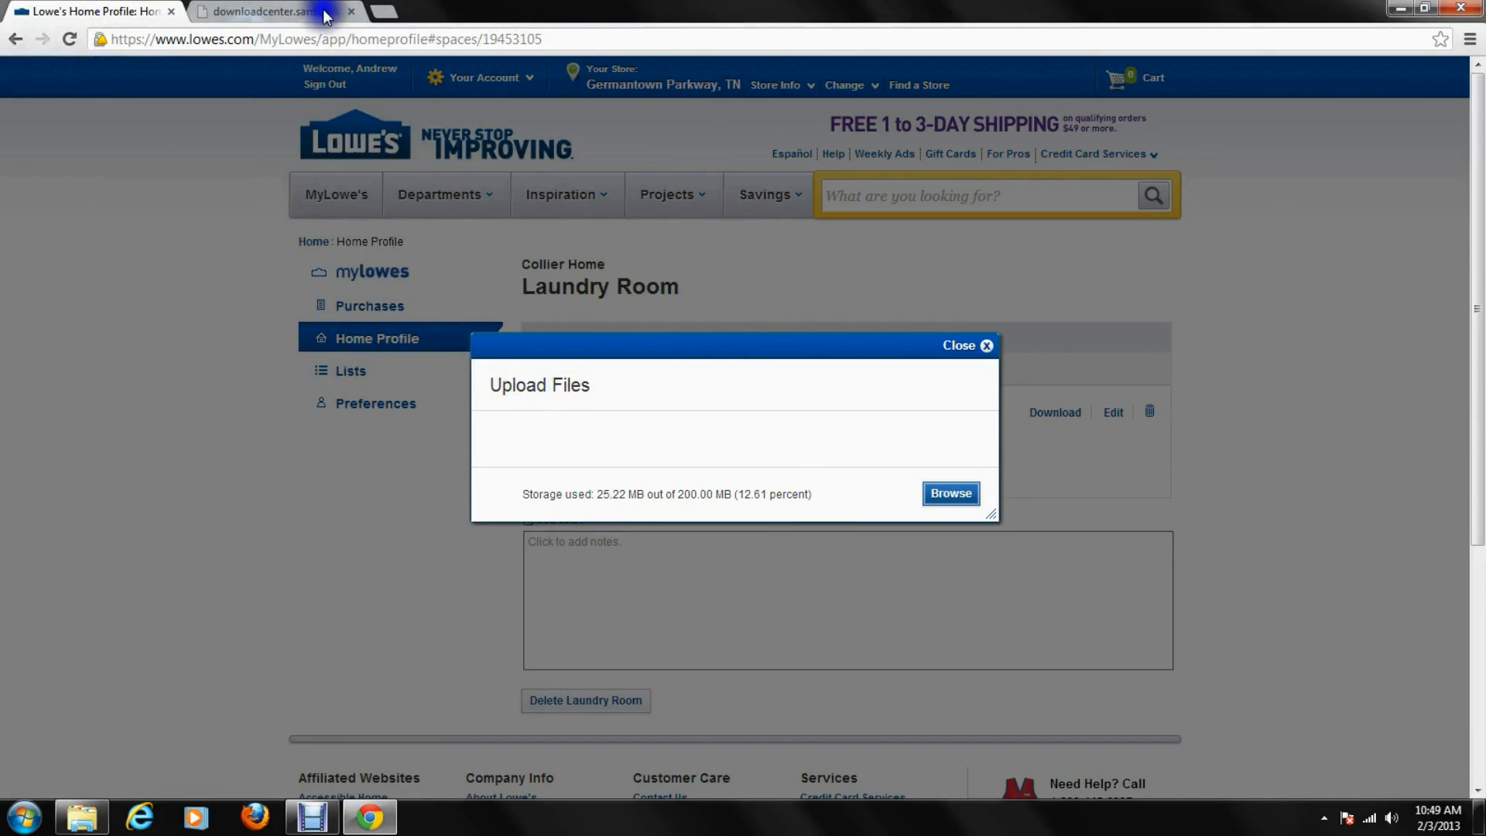
# Save the Samsung WF350AN-02833A-XAA washer manual PDF to the Desktop
pyautogui.click(270, 10)
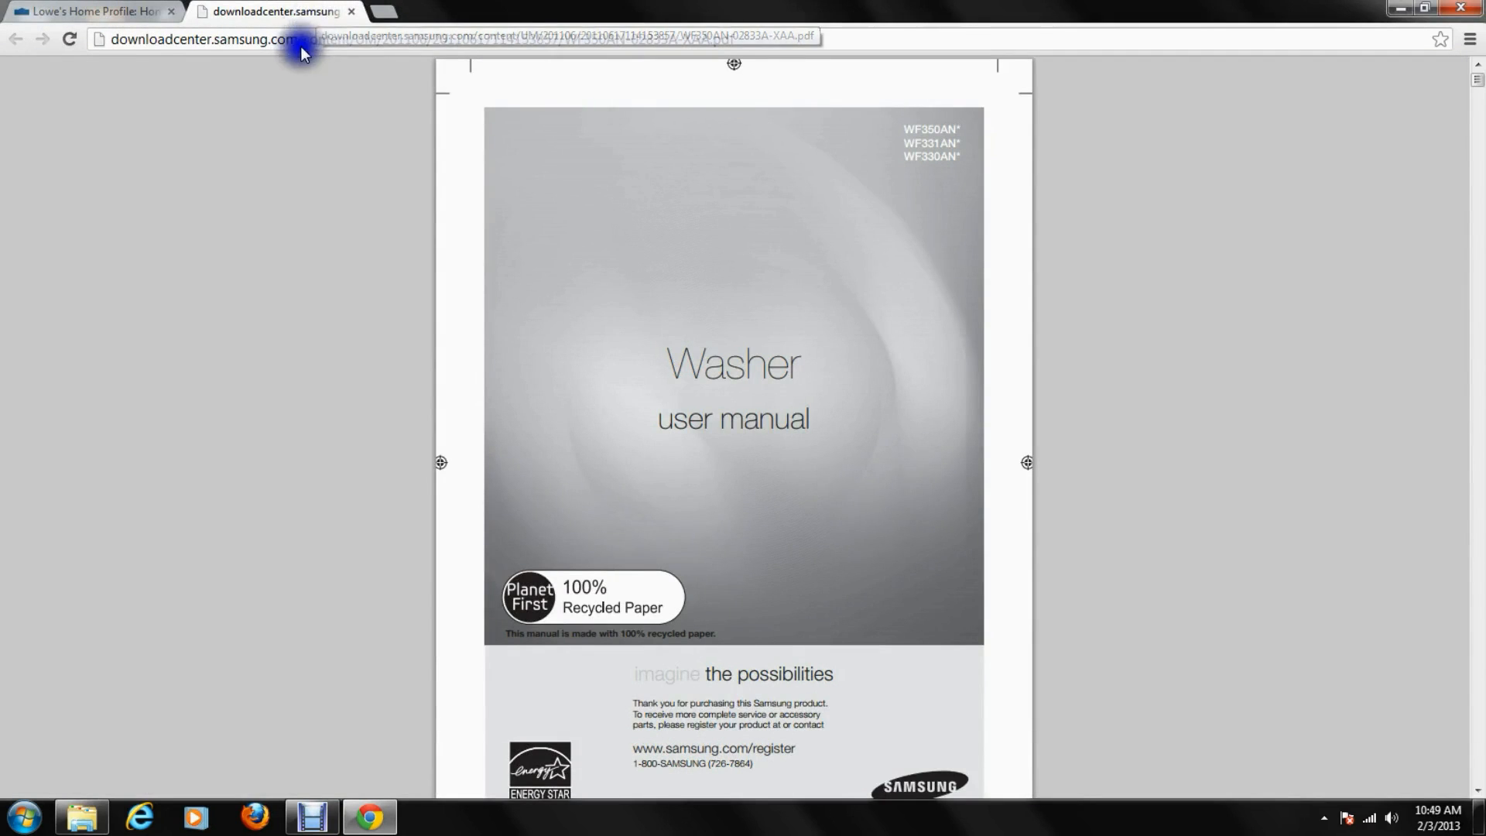
pyautogui.moveTo(278, 160)
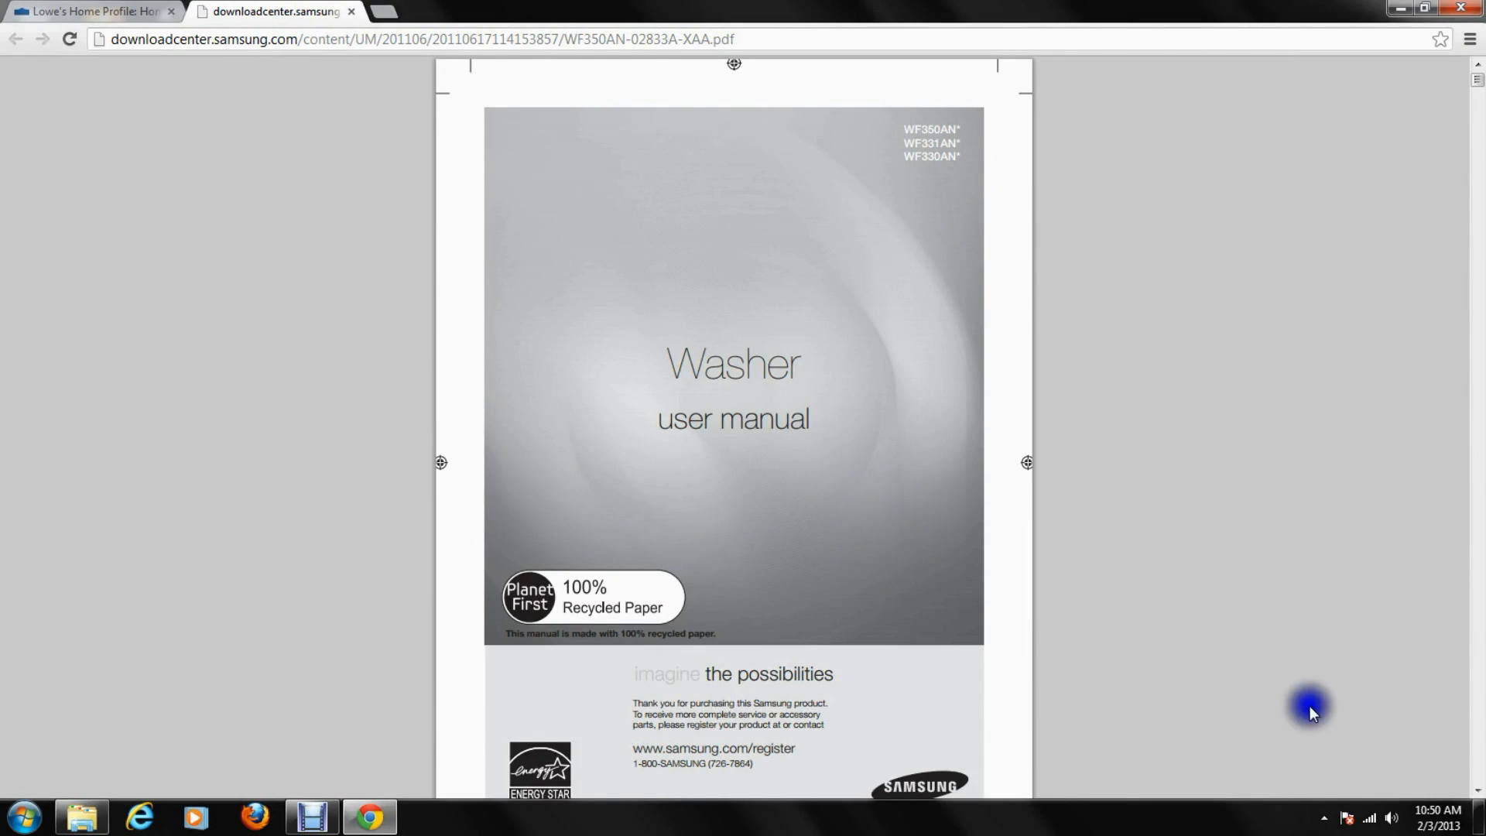
pyautogui.click(1419, 754)
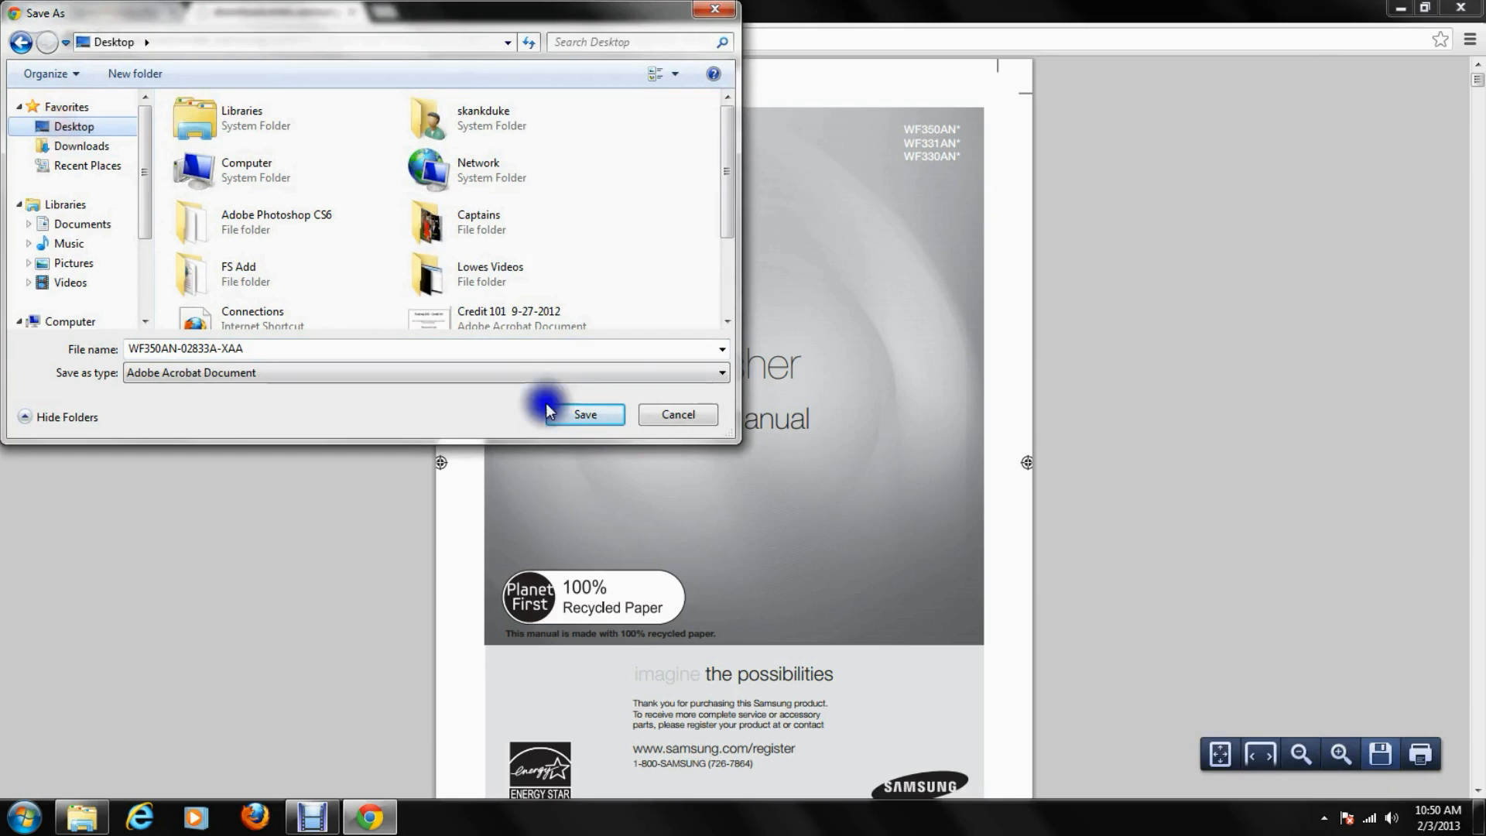
pyautogui.click(583, 414)
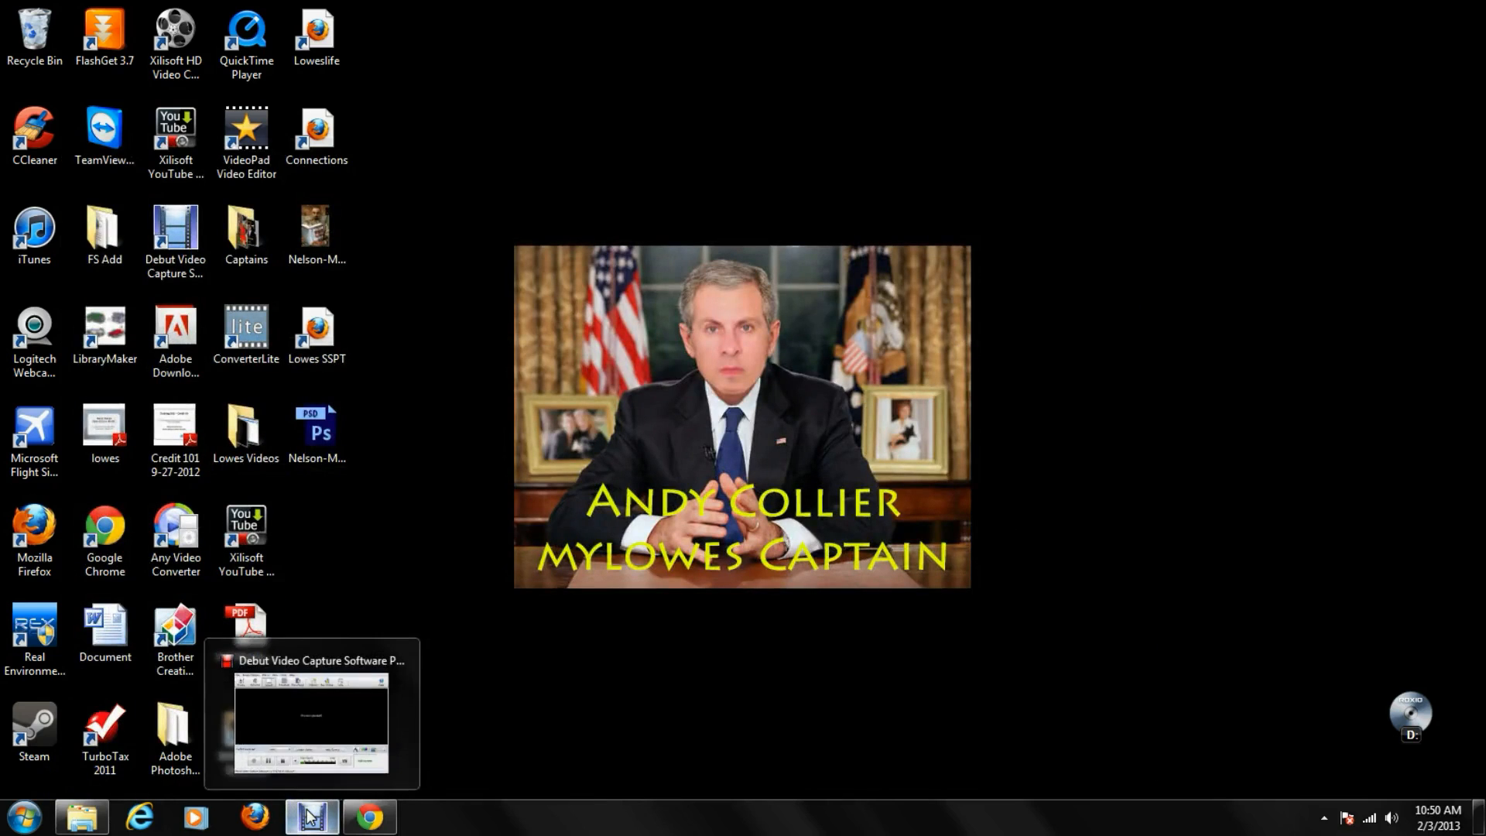
# Upload WF350AN-02833A-XAA.pdf from the Desktop and close the Upload Files window
pyautogui.click(368, 816)
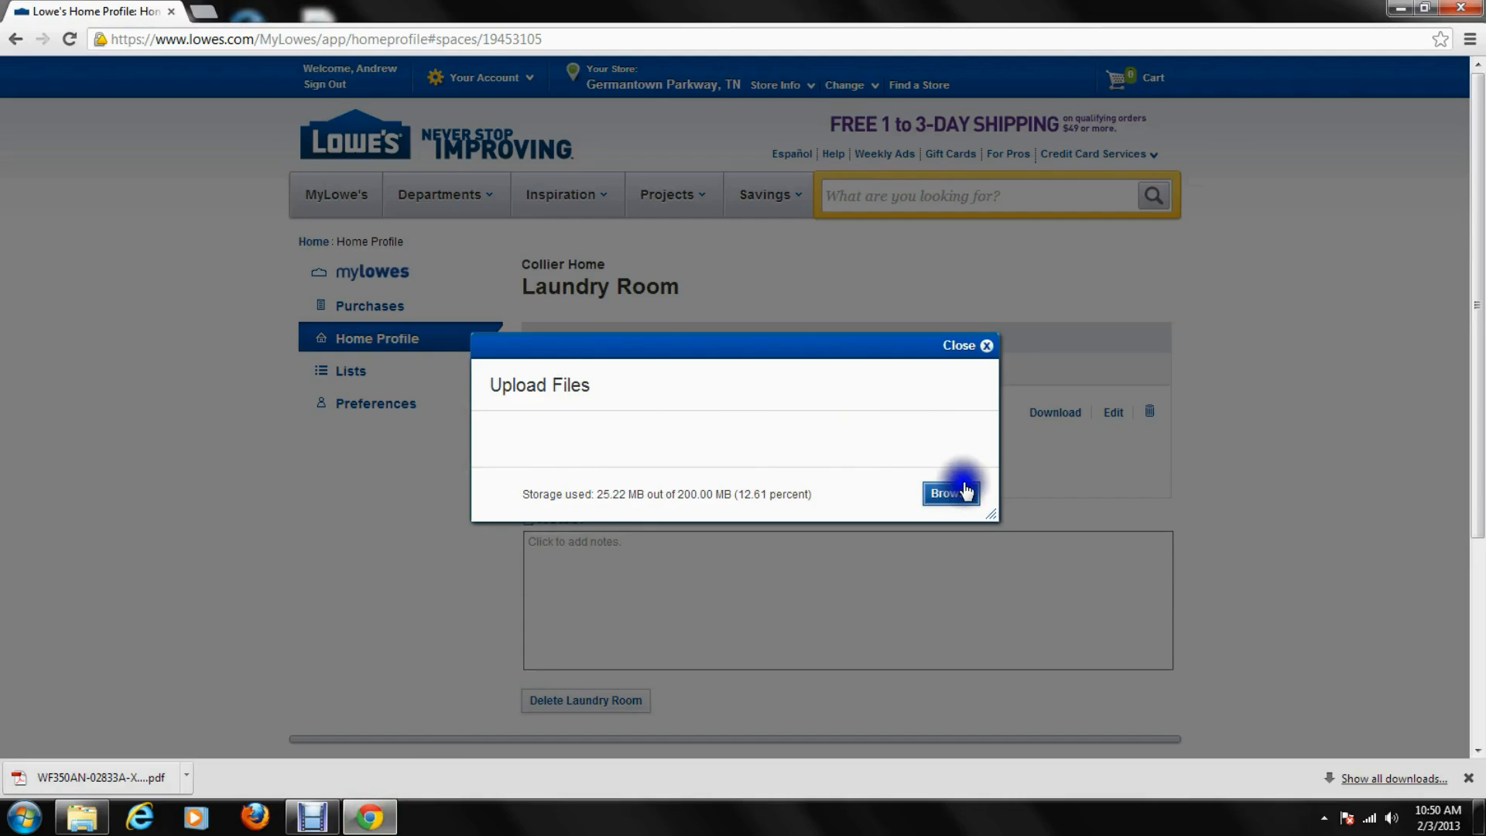
pyautogui.click(951, 491)
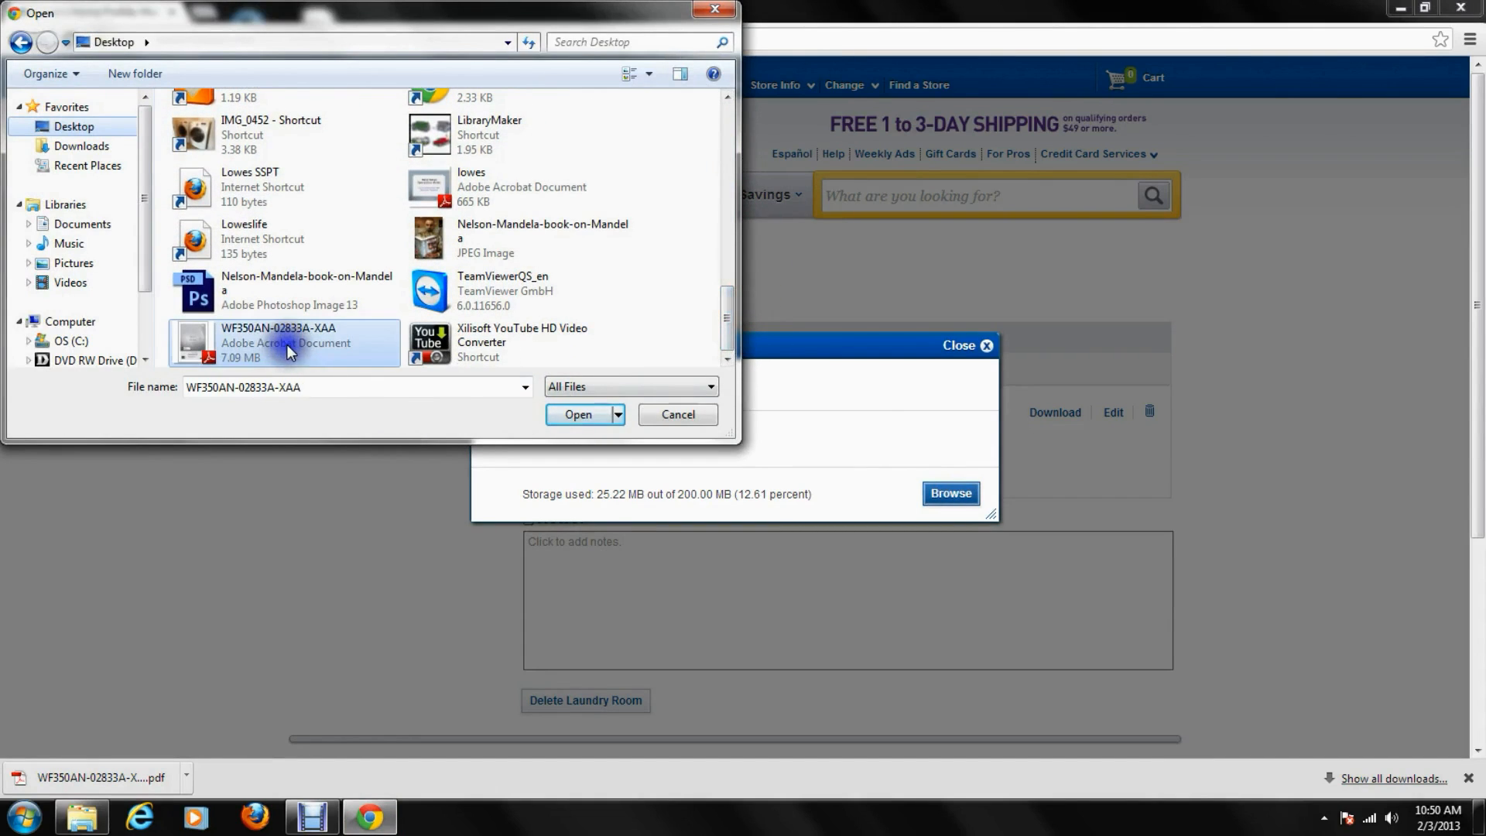
pyautogui.click(578, 414)
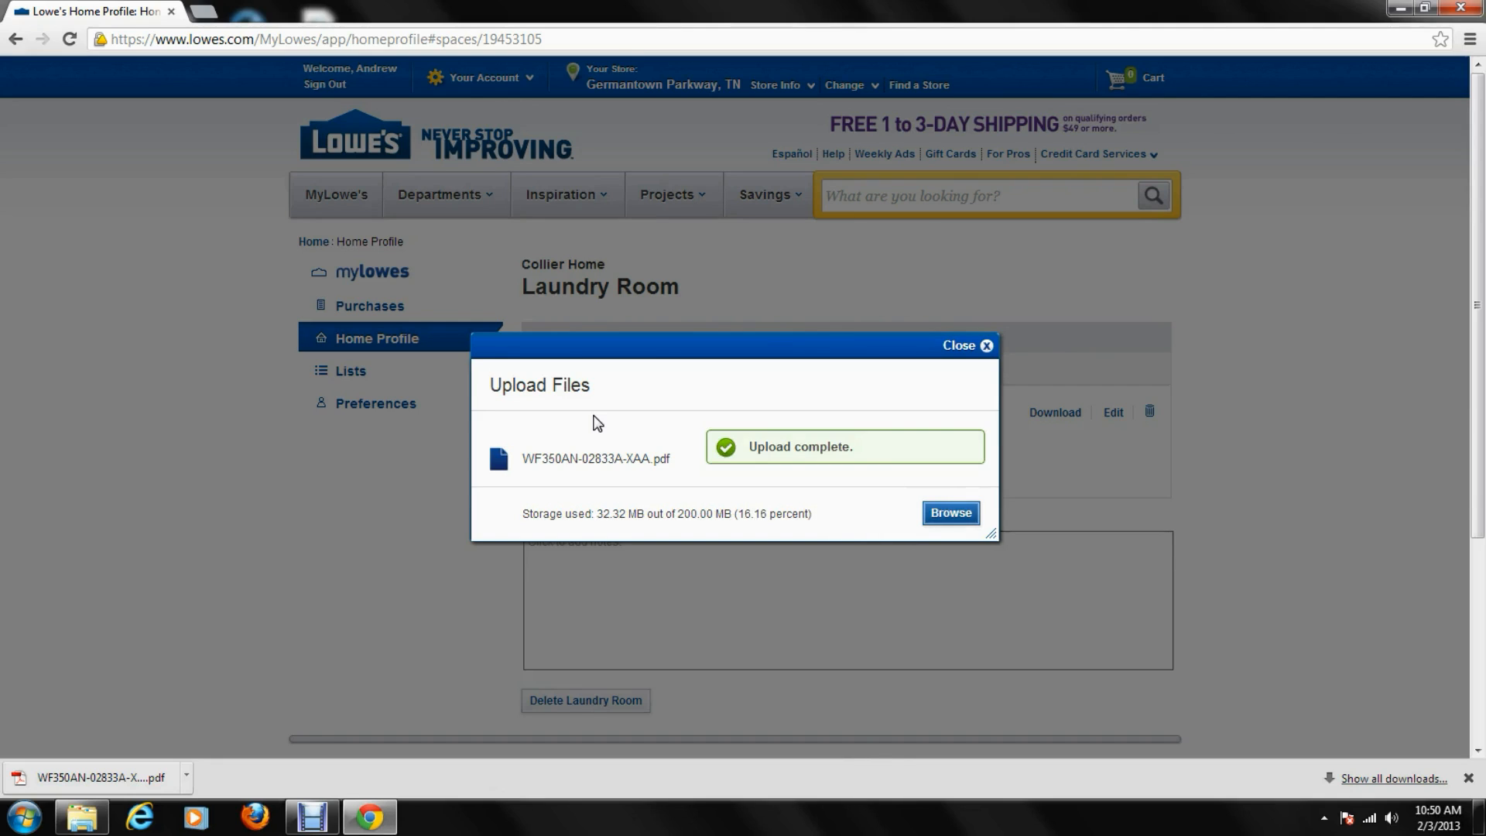
pyautogui.moveTo(950, 513)
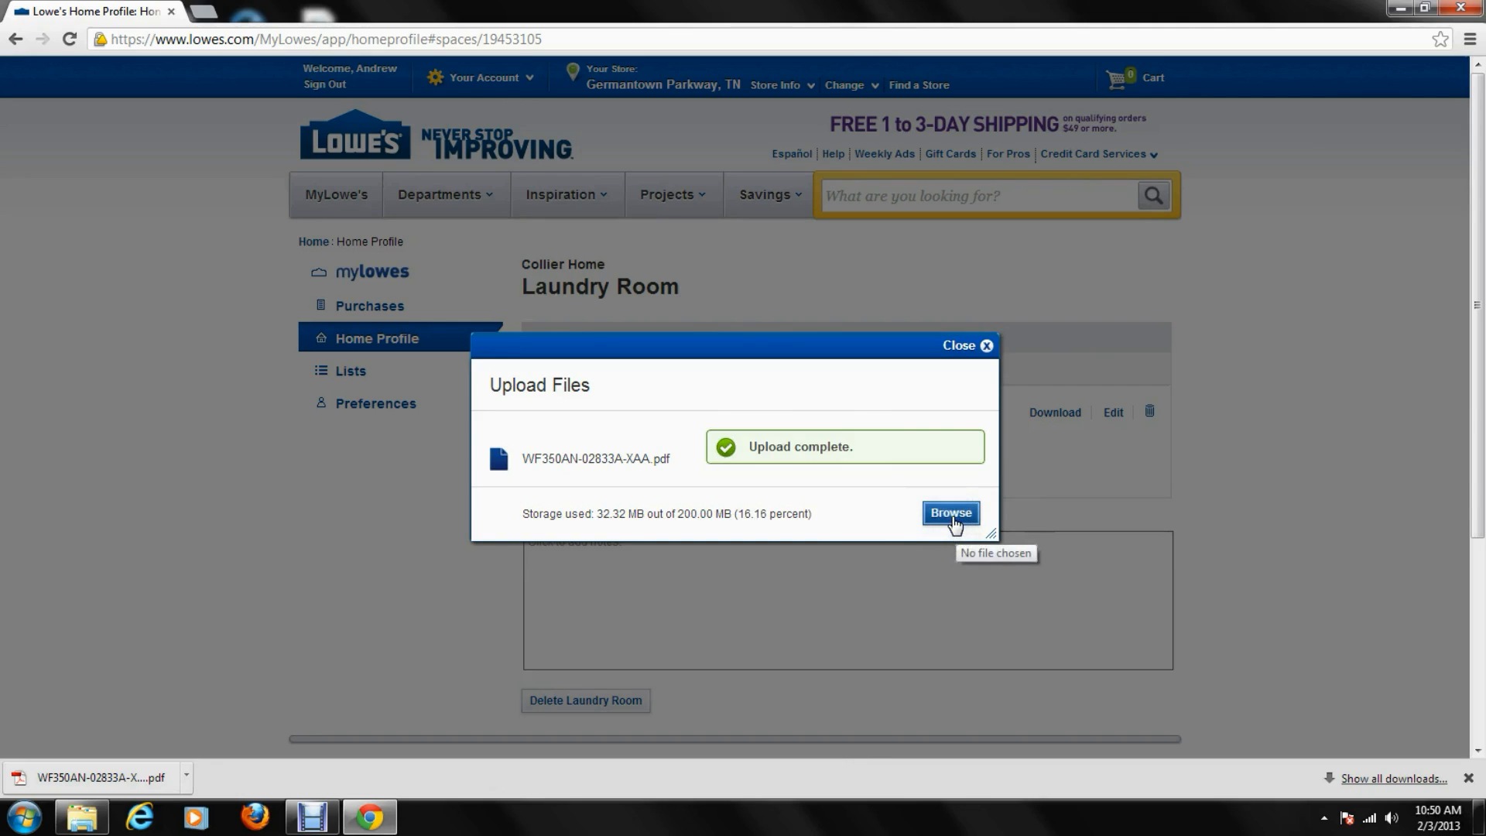
pyautogui.click(950, 513)
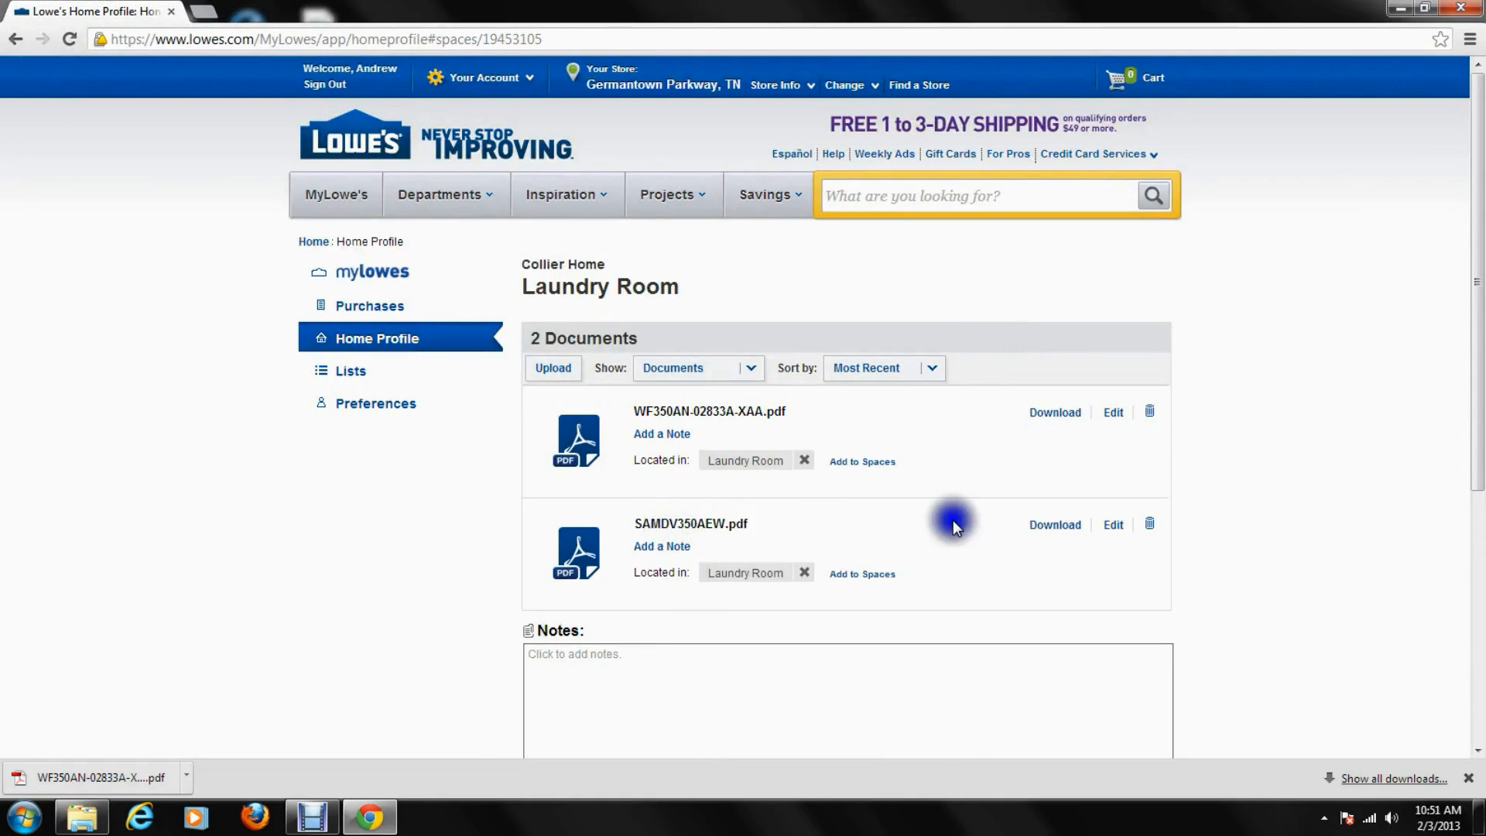
pyautogui.click(1055, 525)
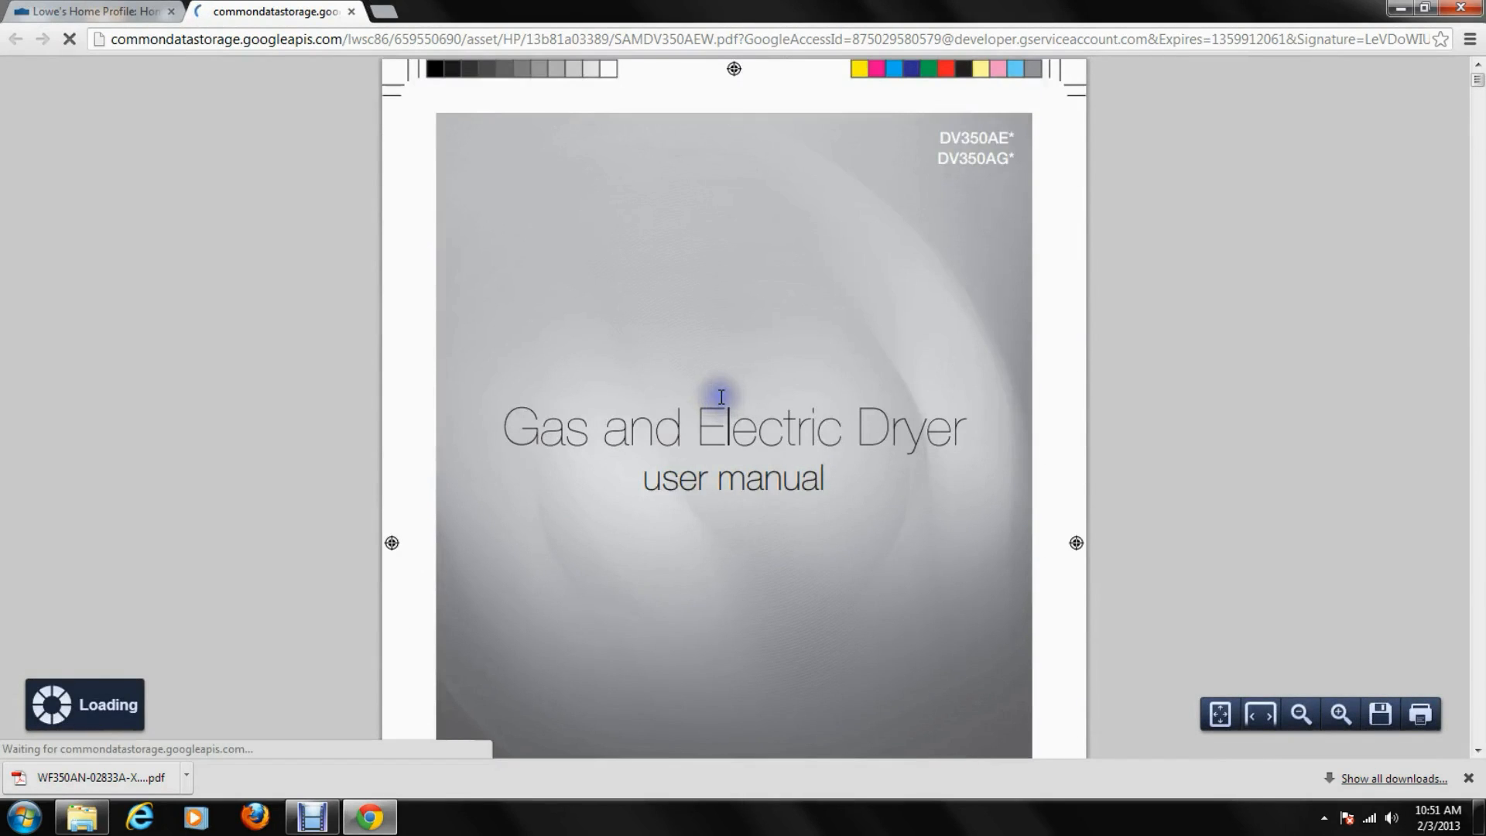
pyautogui.click(90, 12)
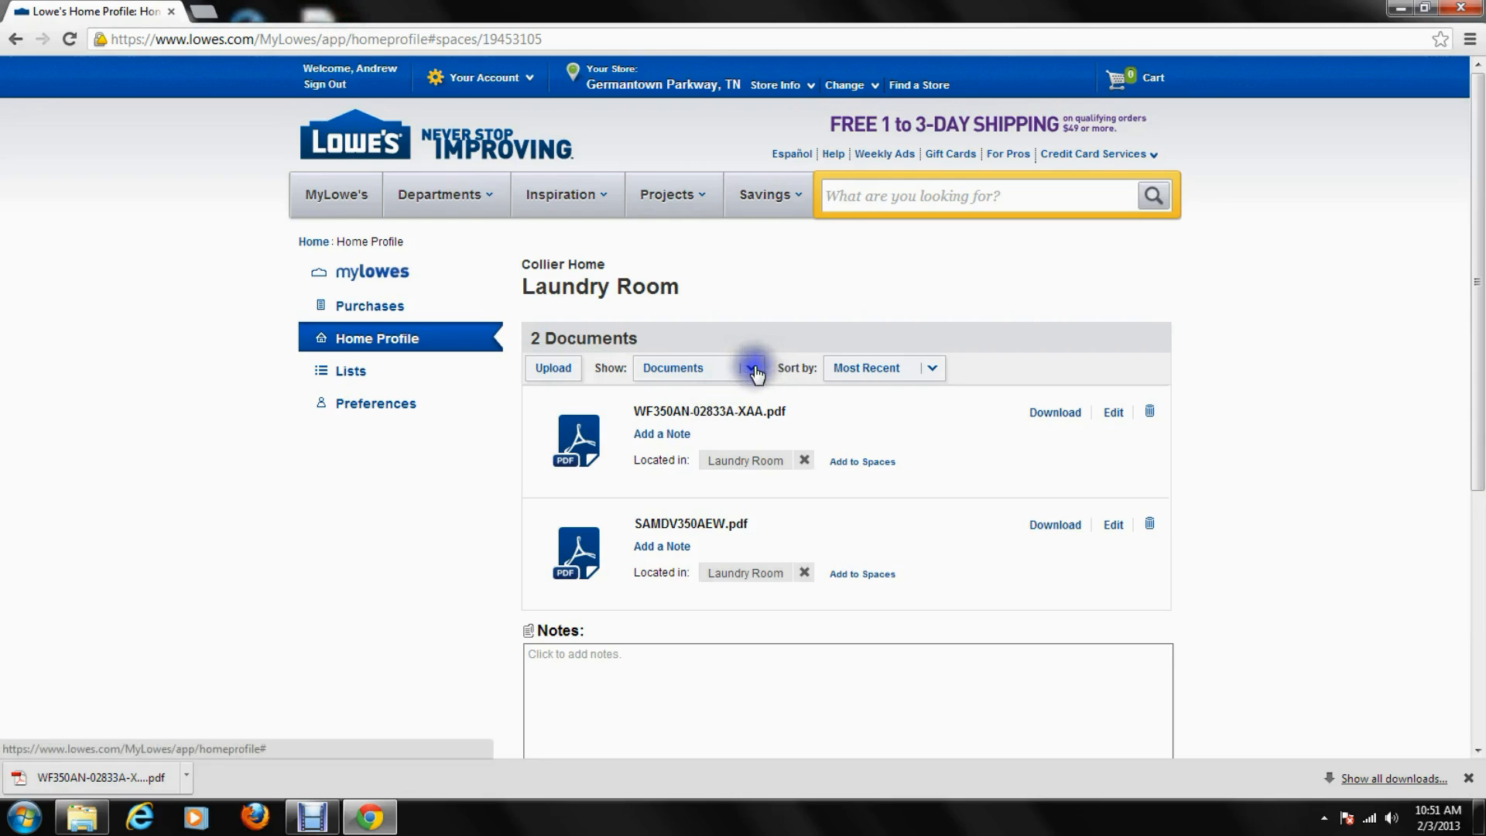
# Switch the Laundry Room's Show view to Calculations
pyautogui.click(752, 368)
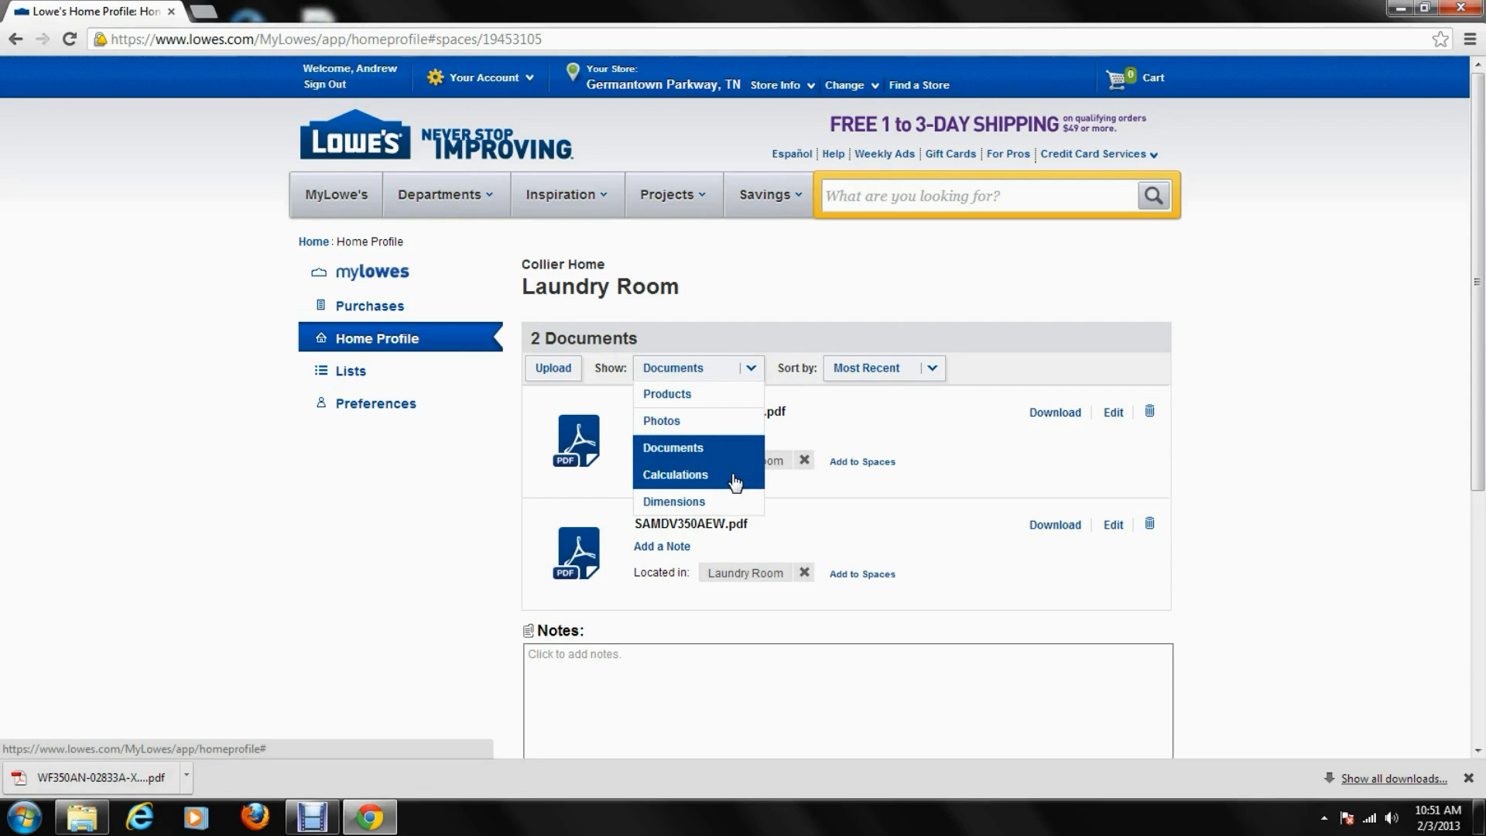
pyautogui.click(672, 502)
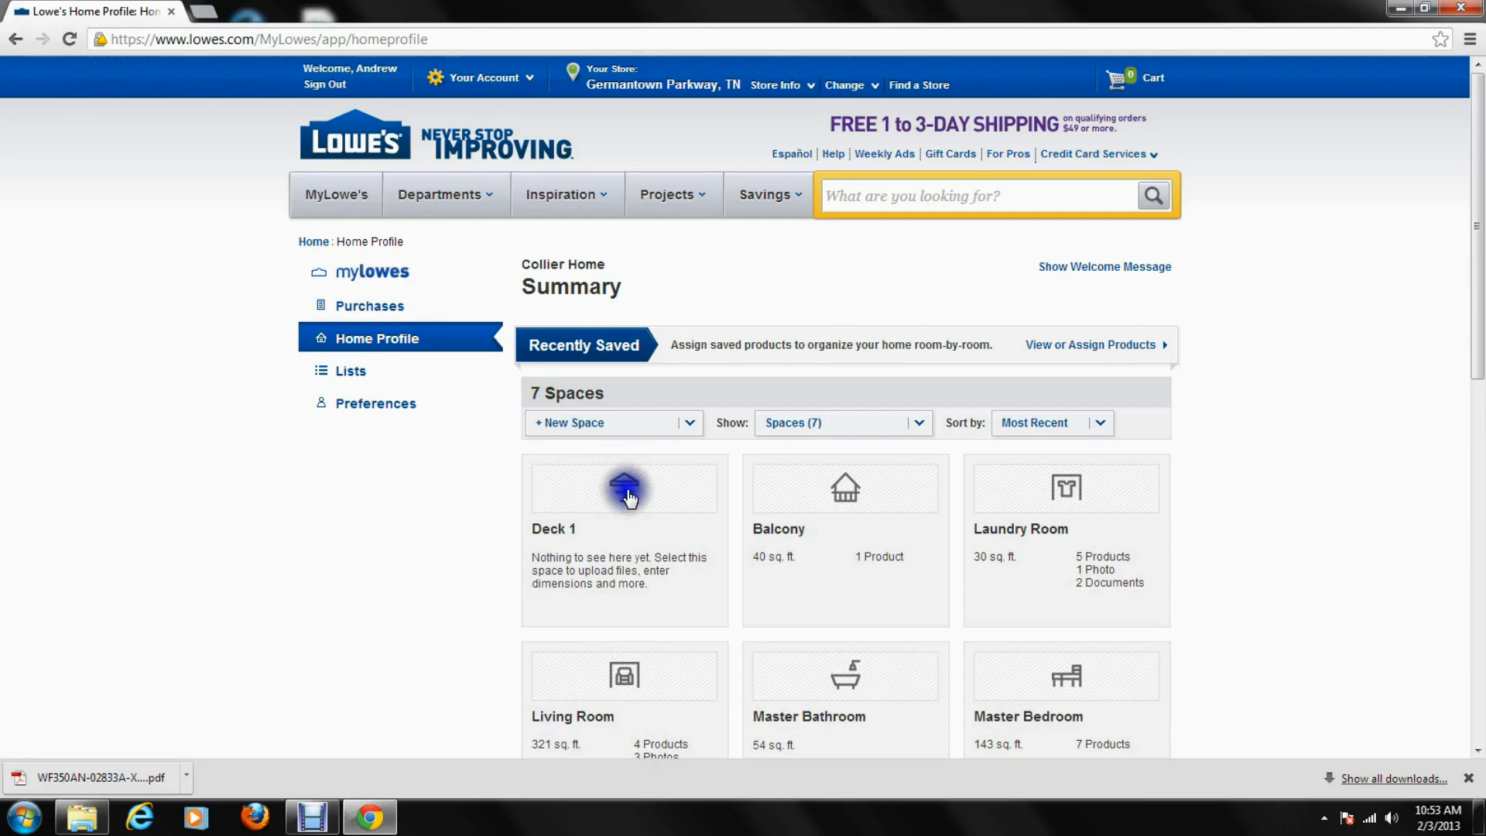
# Open Deck 1 and set its Show view to Dimensions
pyautogui.click(624, 488)
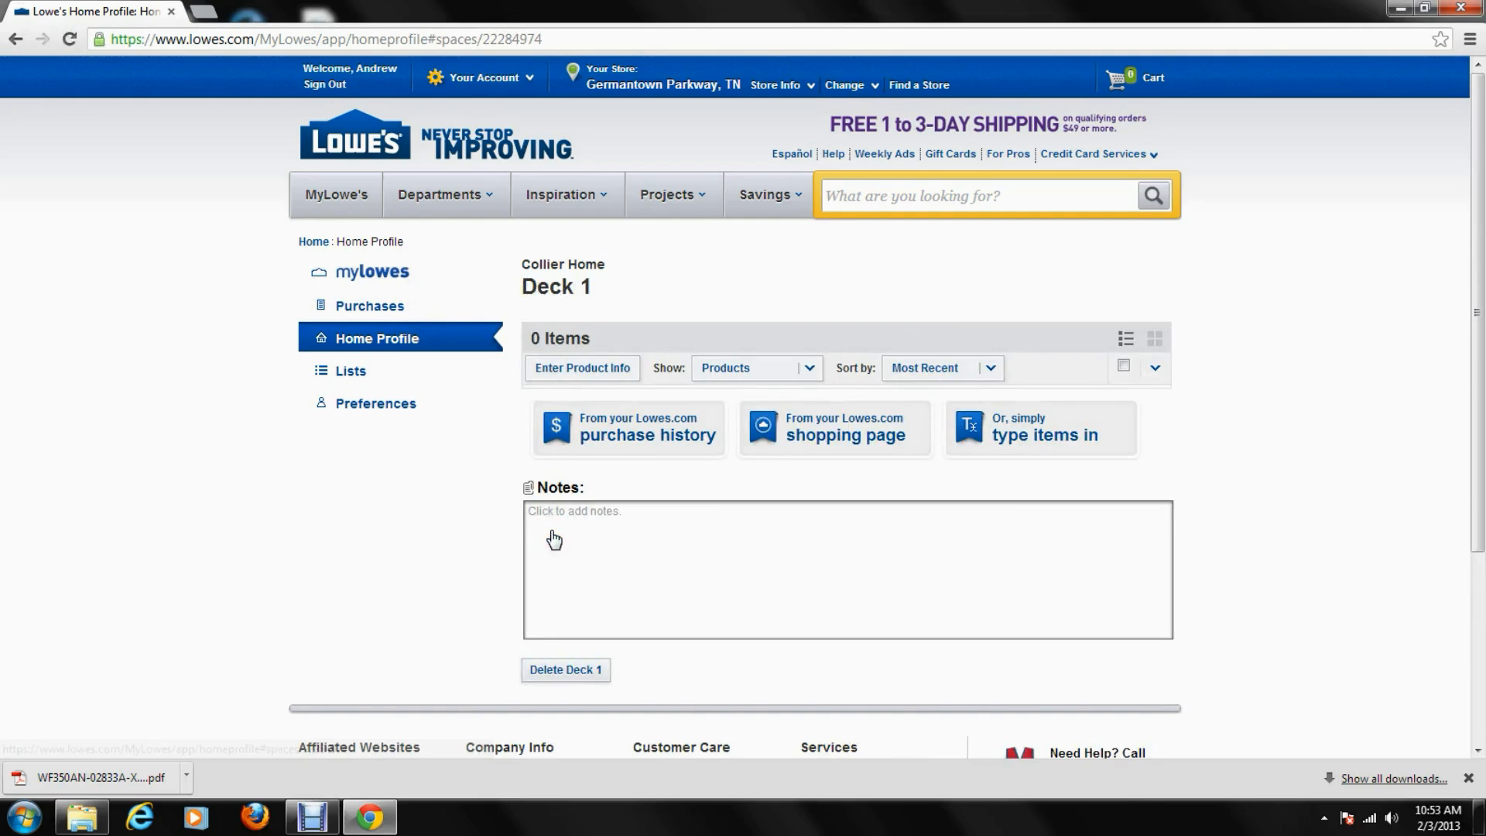
pyautogui.click(809, 368)
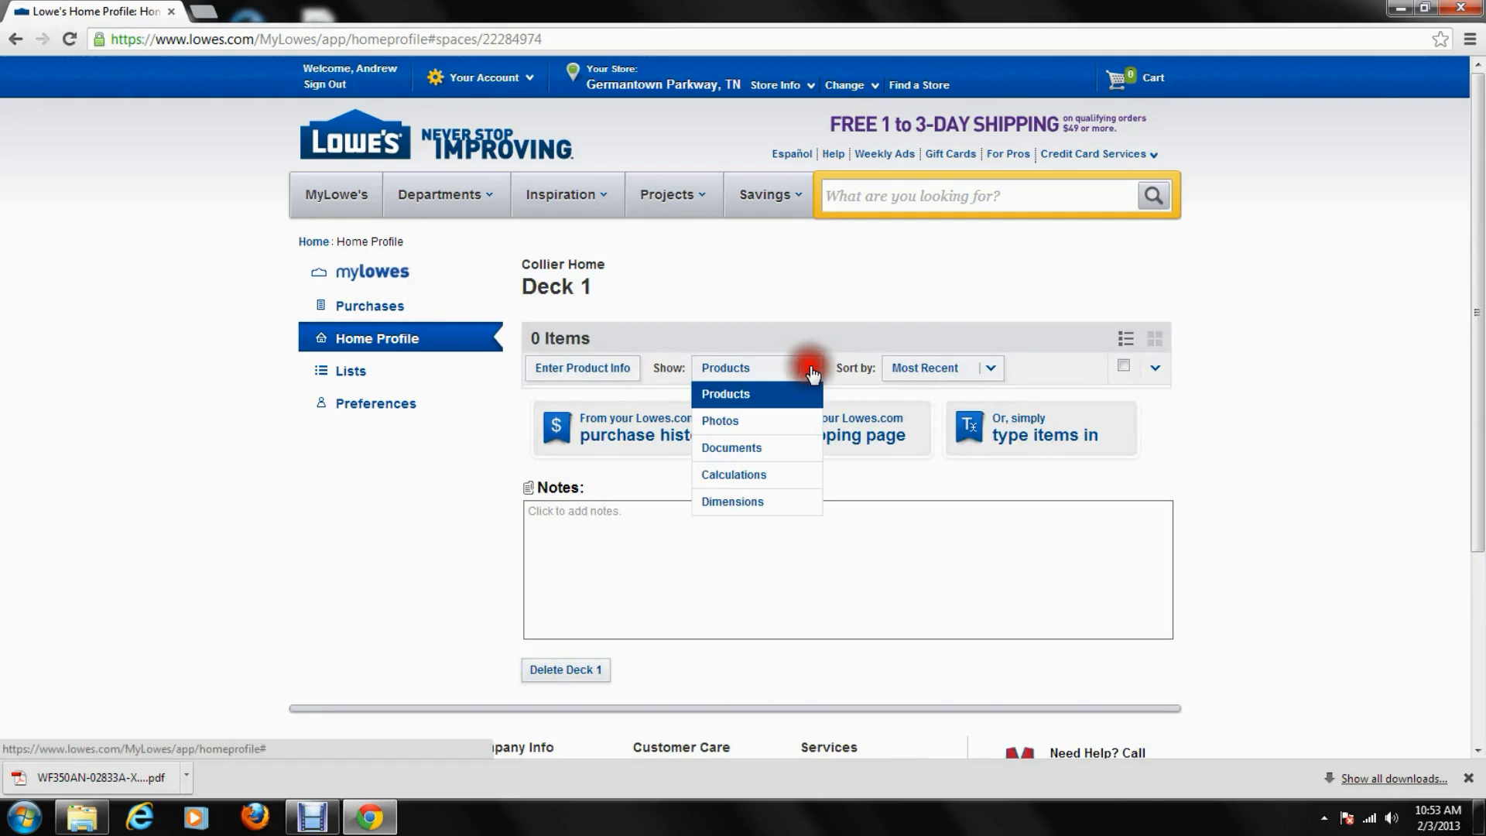
pyautogui.moveTo(759, 501)
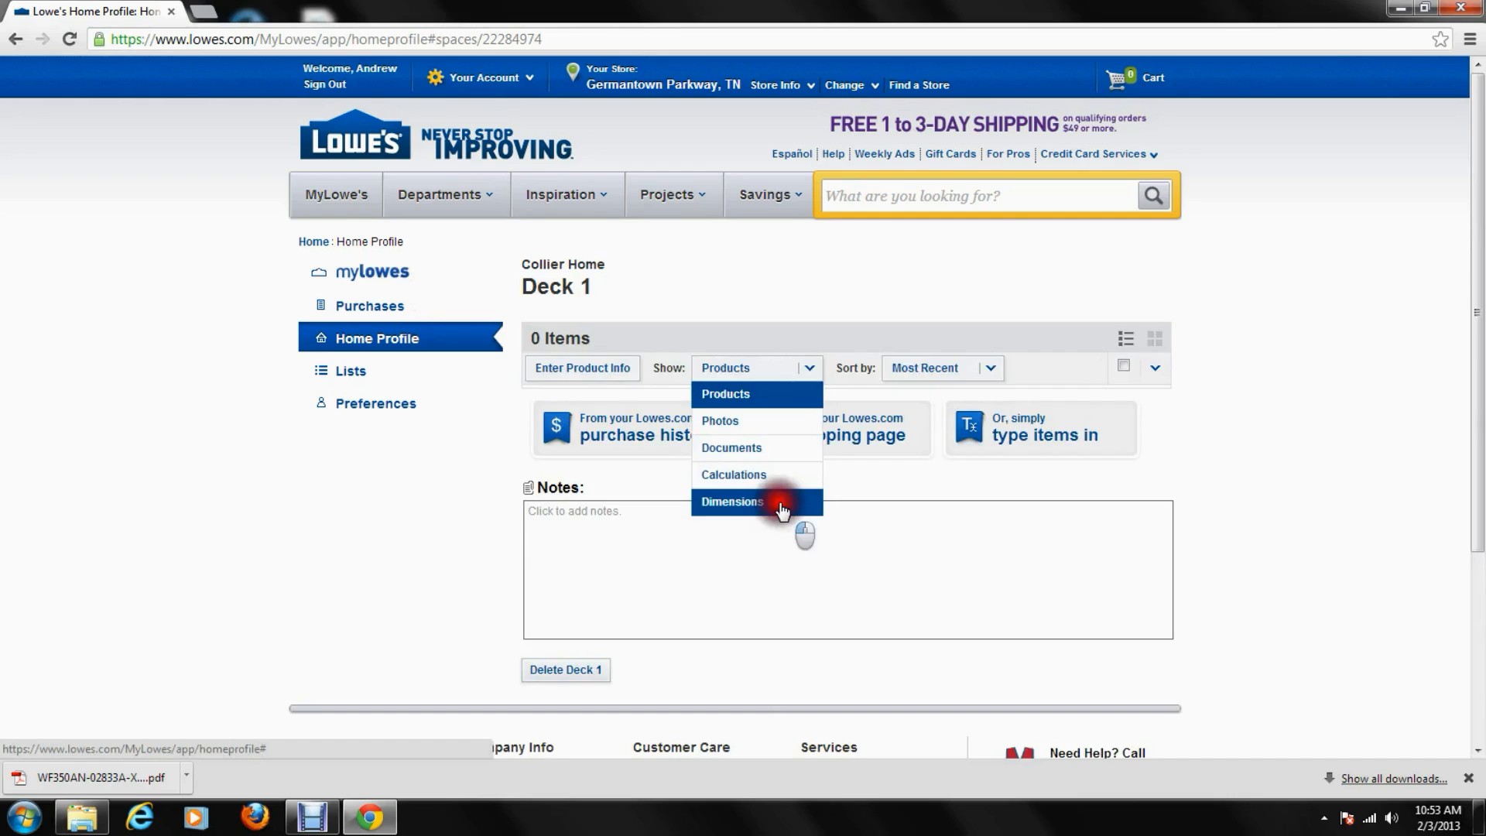
pyautogui.click(731, 502)
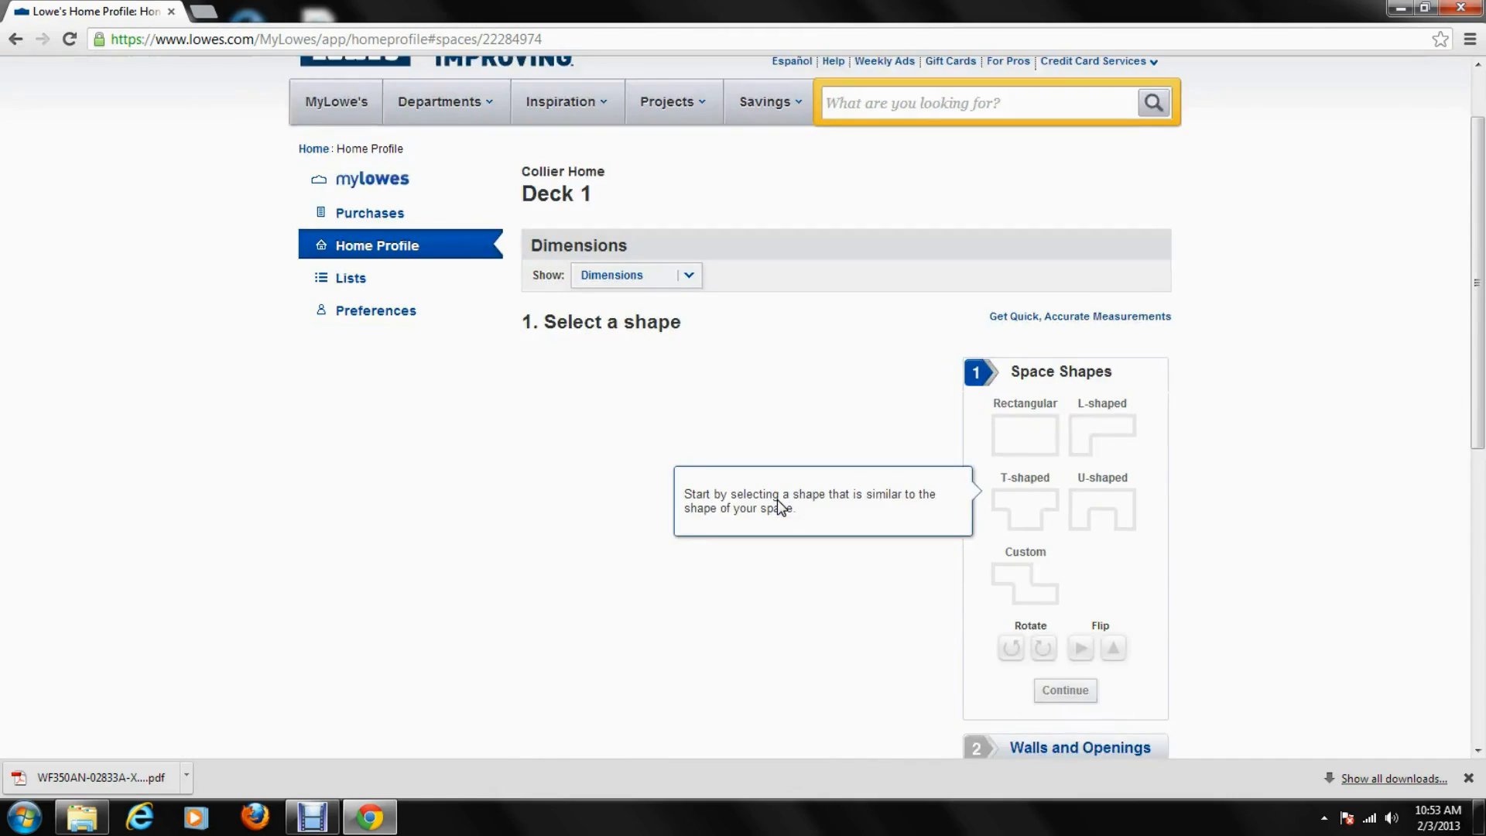
pyautogui.scroll(-3)
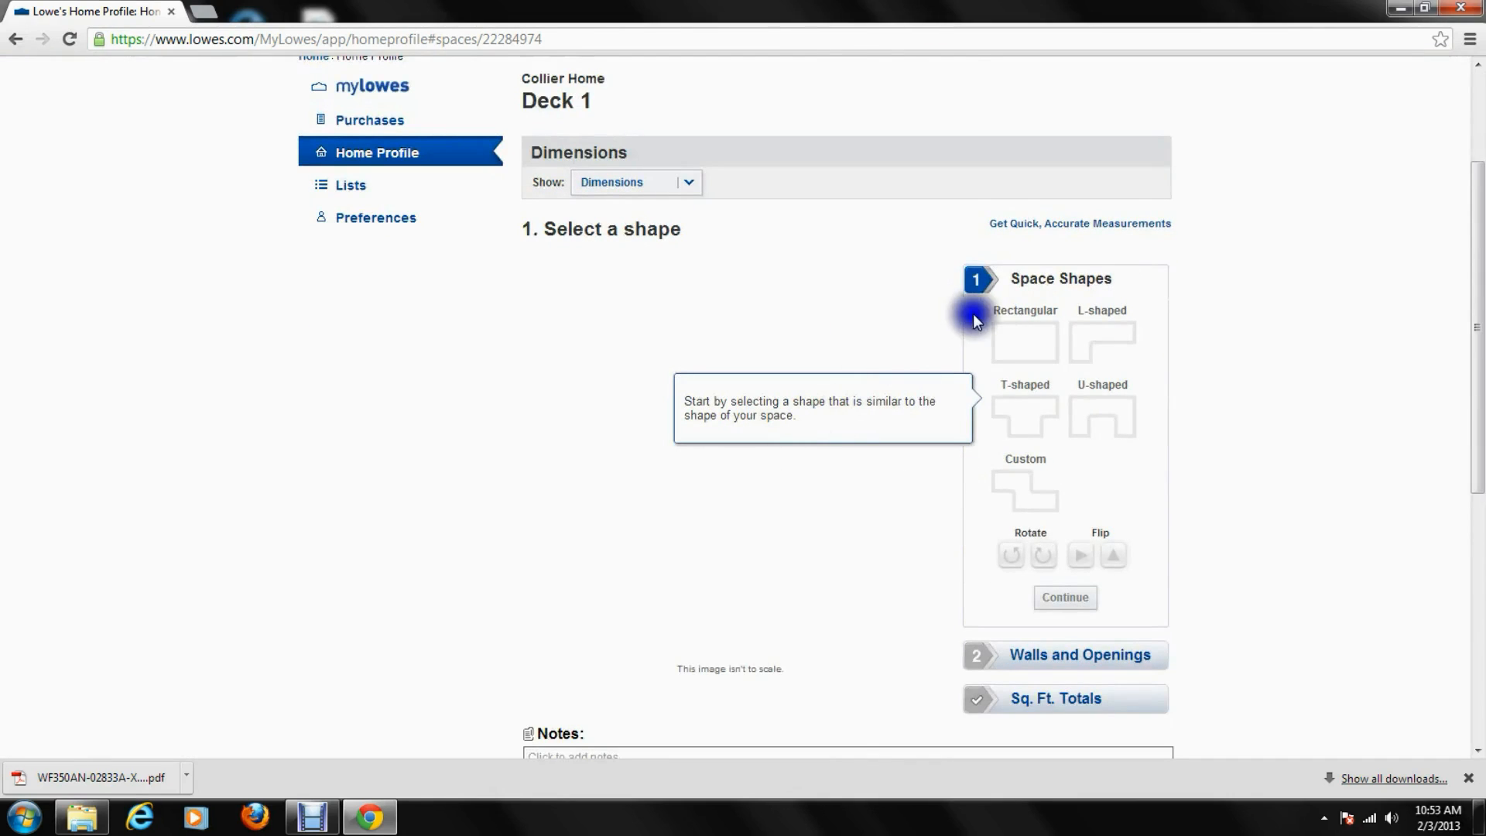
pyautogui.moveTo(1110, 479)
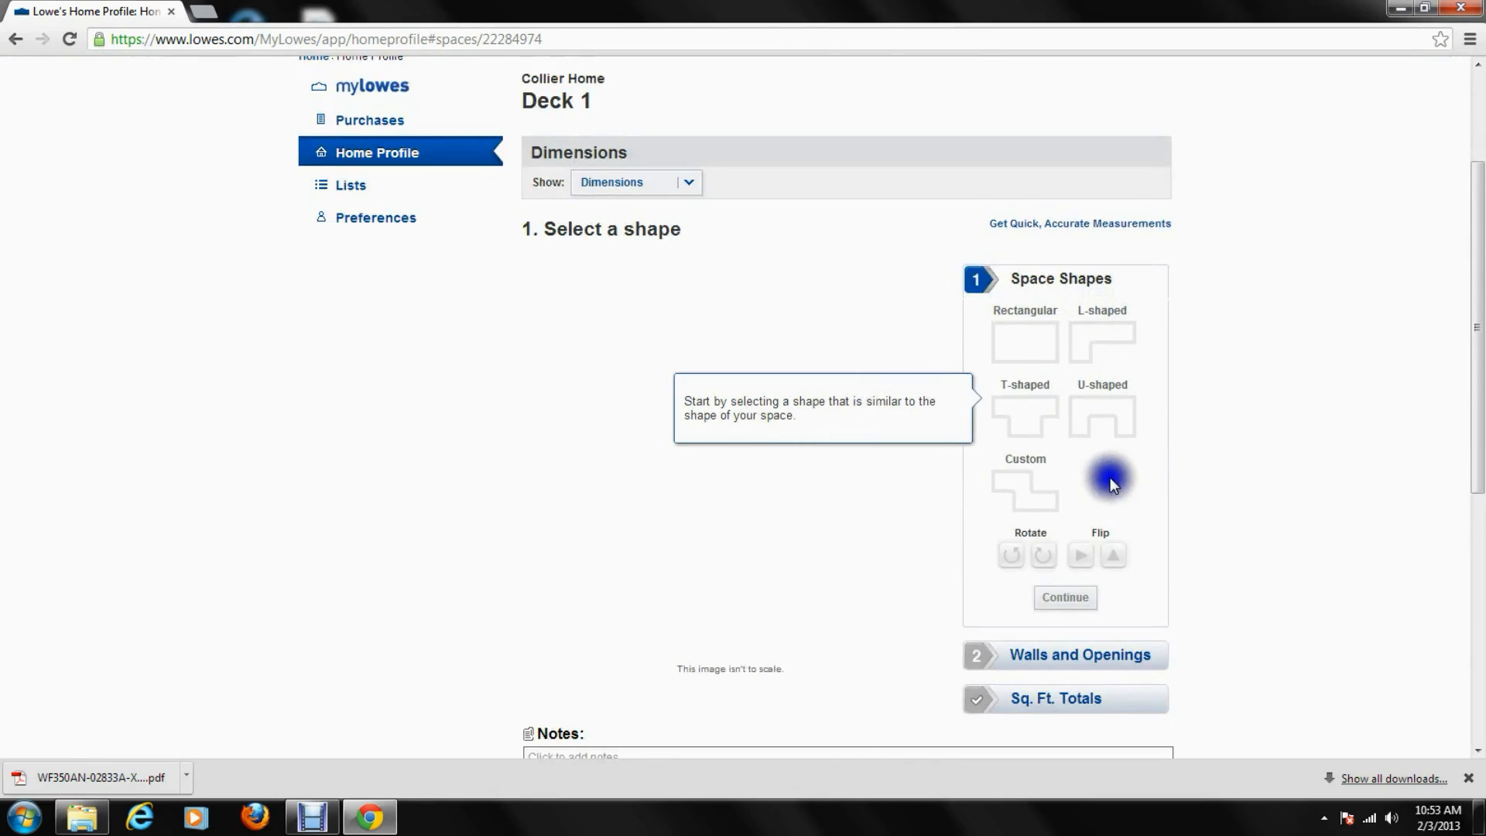
pyautogui.moveTo(1124, 428)
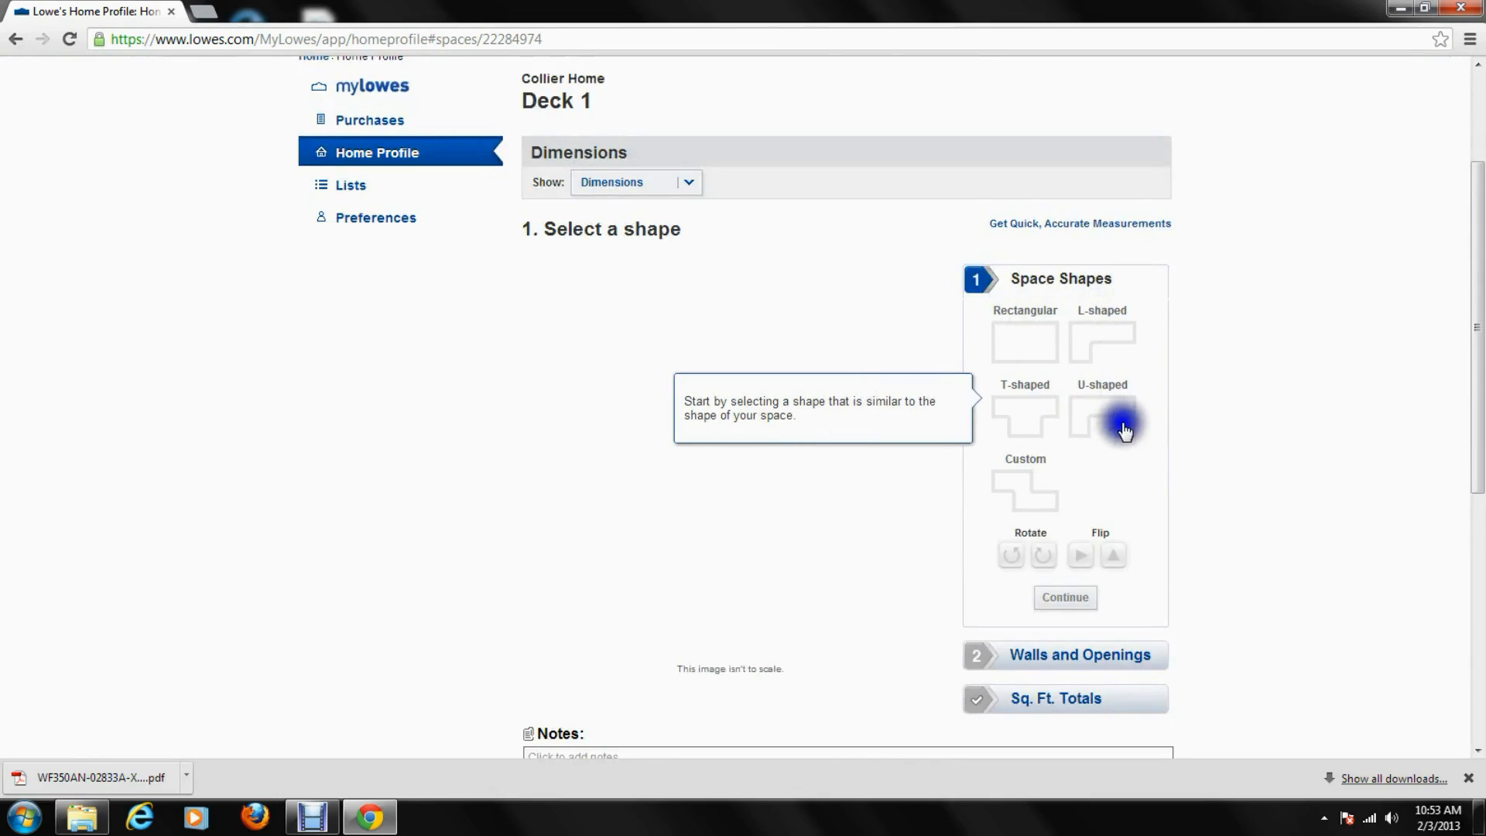
pyautogui.moveTo(1062, 351)
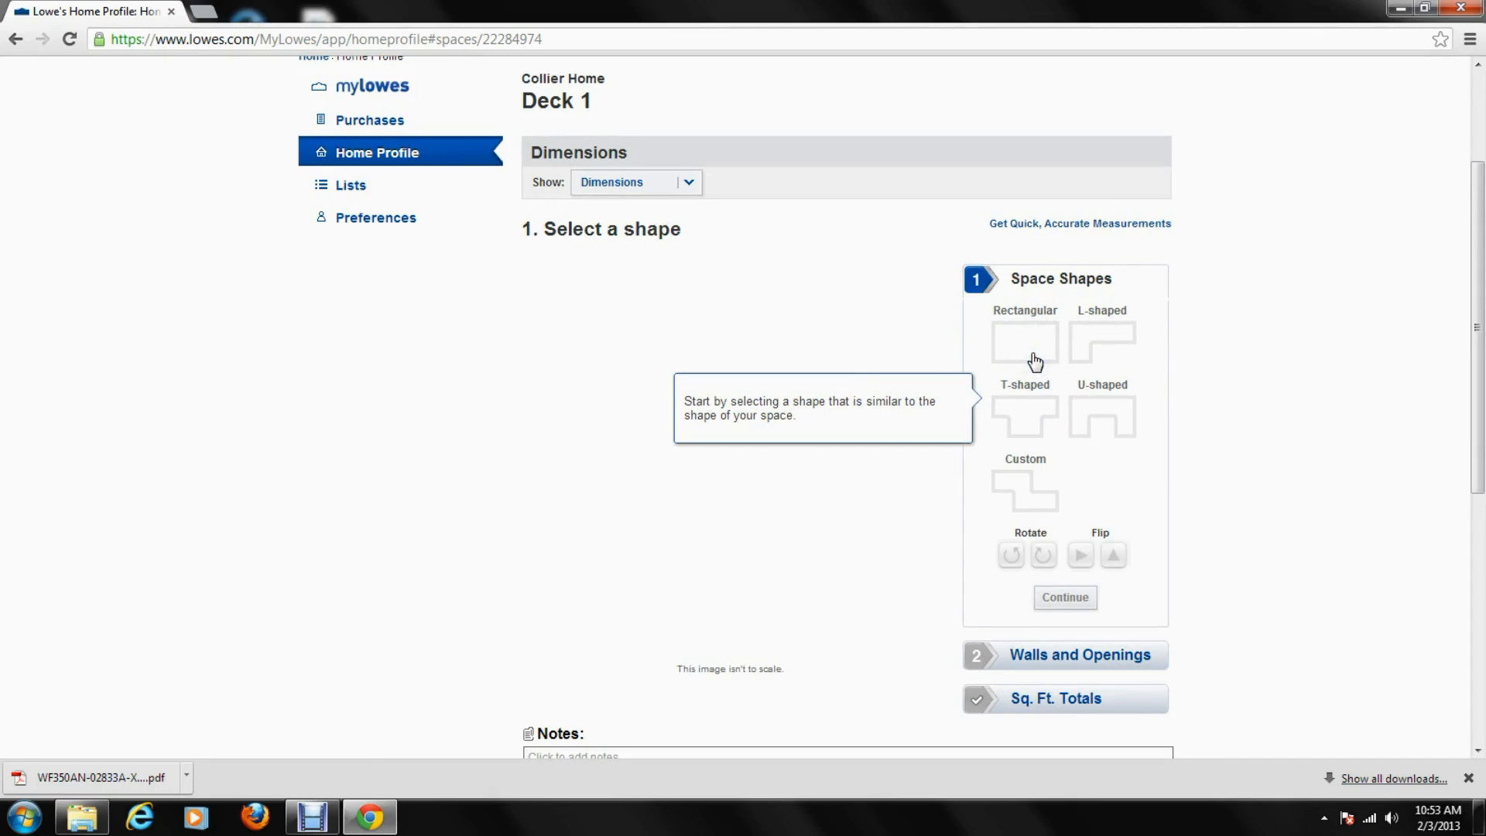
# Choose a rectangular deck shape, rotate it back to landscape, and flip it
pyautogui.click(1025, 491)
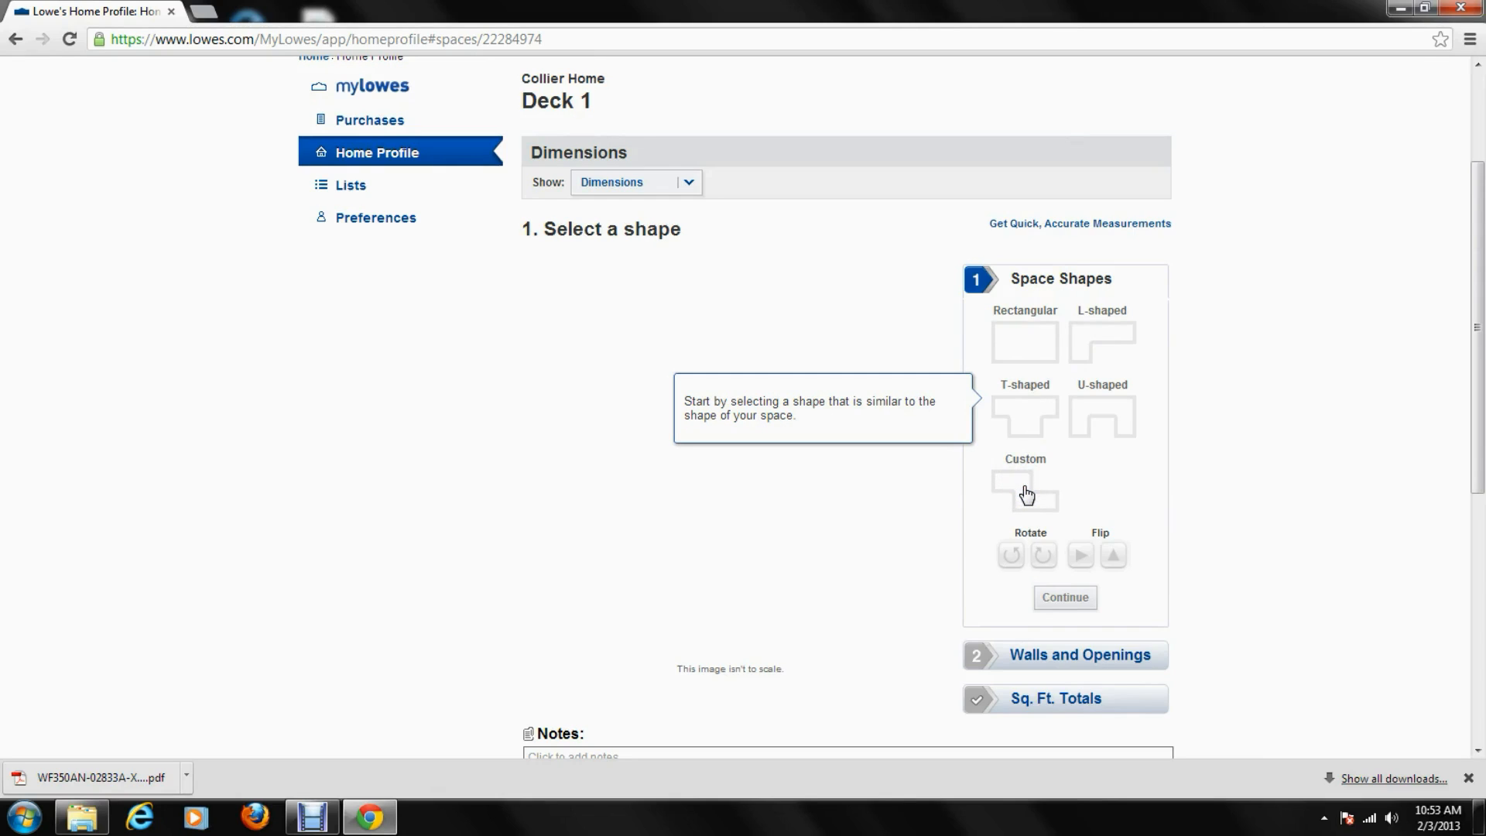
pyautogui.click(1024, 341)
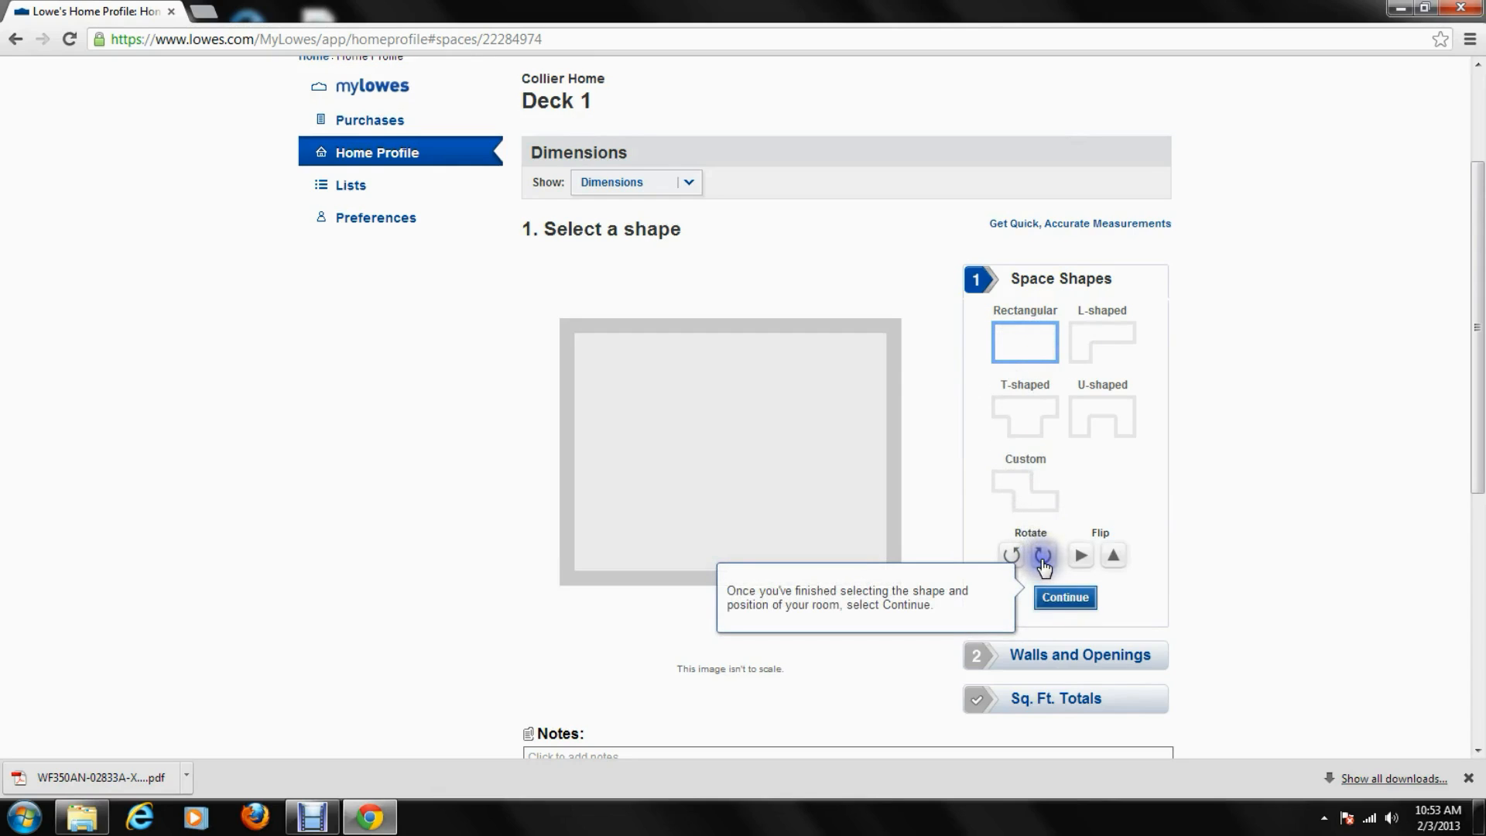
pyautogui.click(1042, 556)
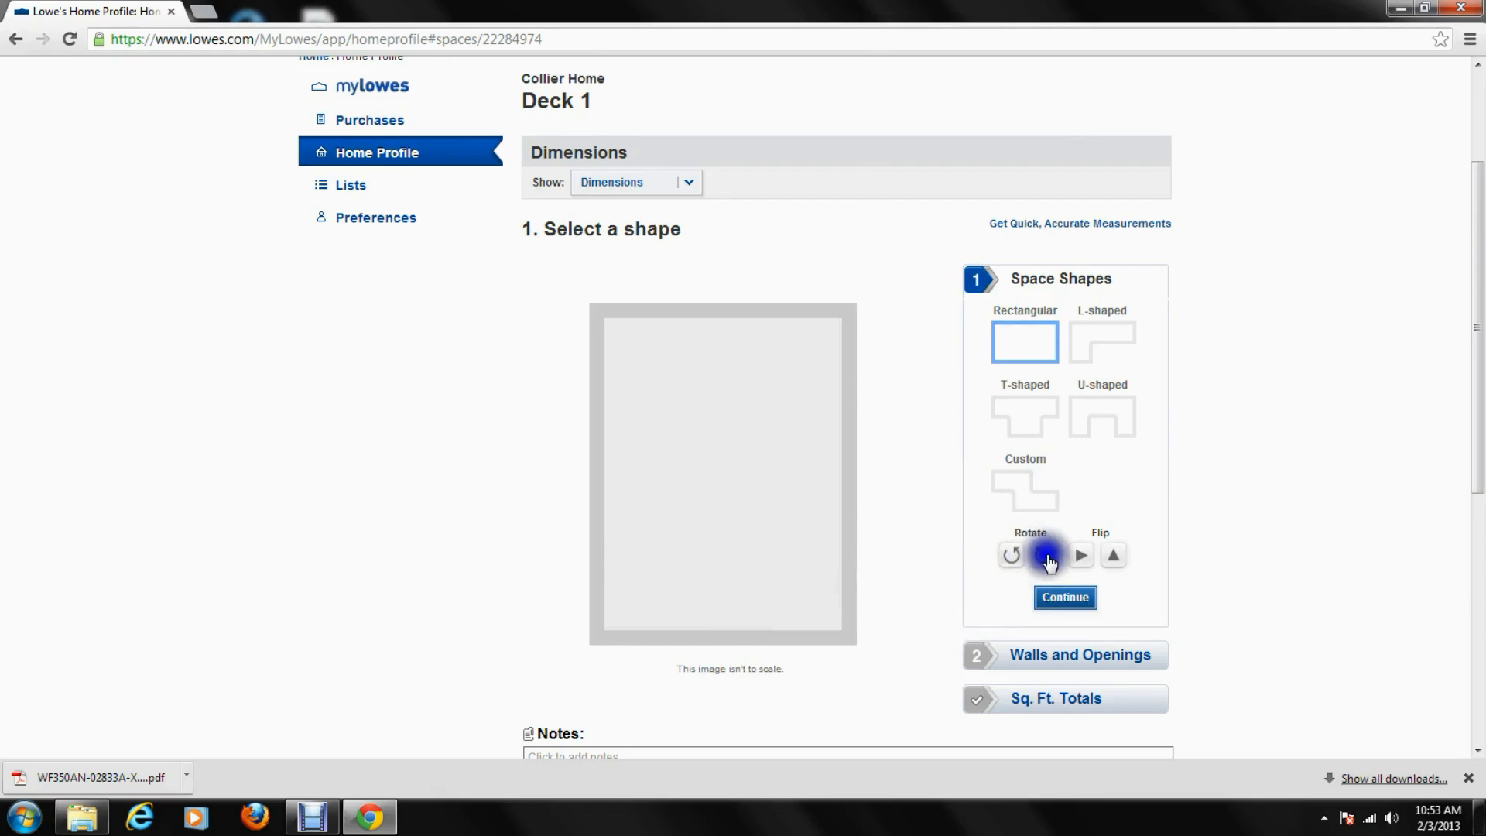
pyautogui.click(1043, 554)
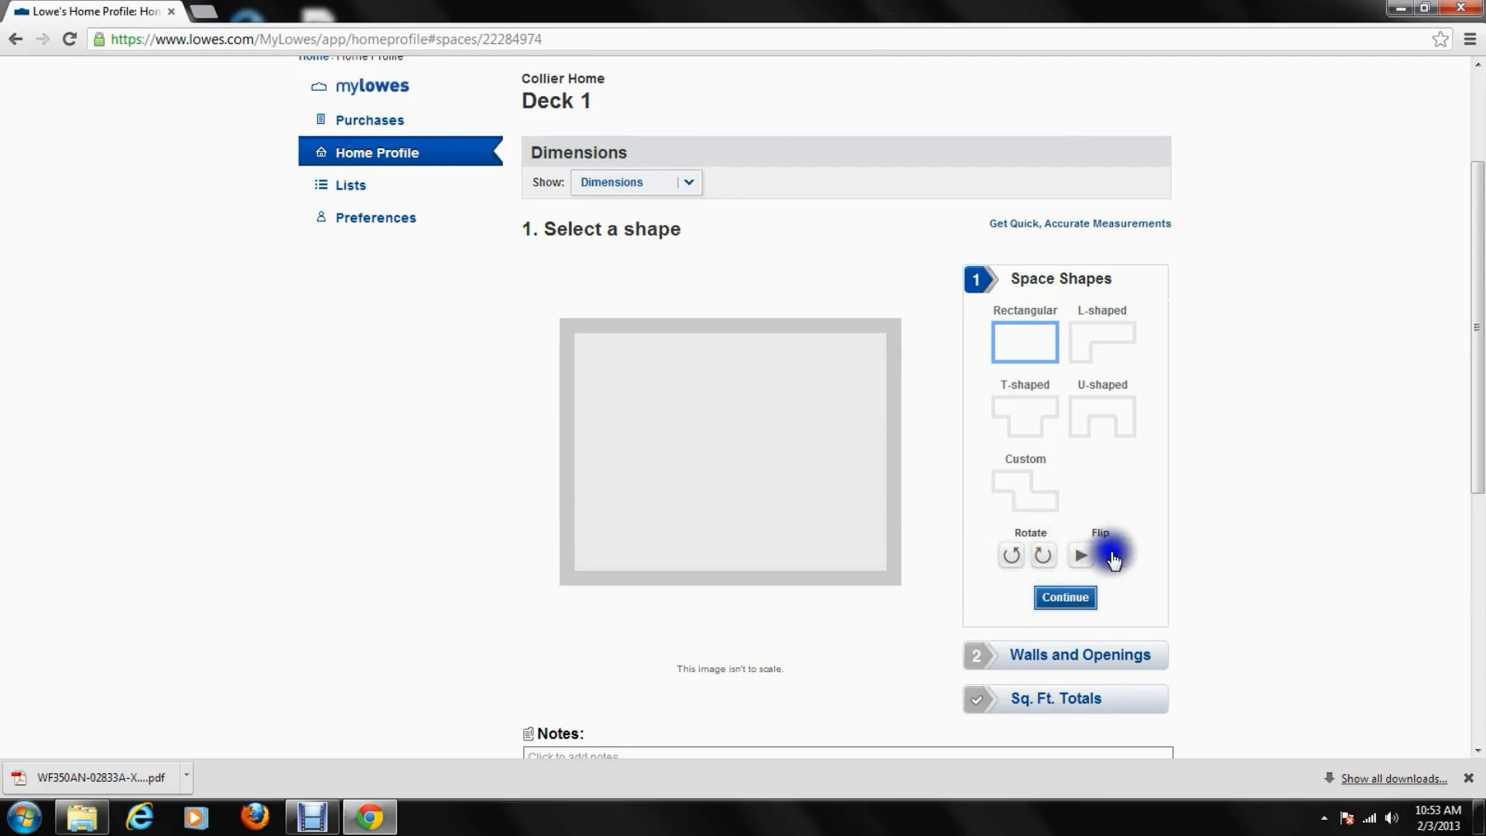
pyautogui.click(1081, 555)
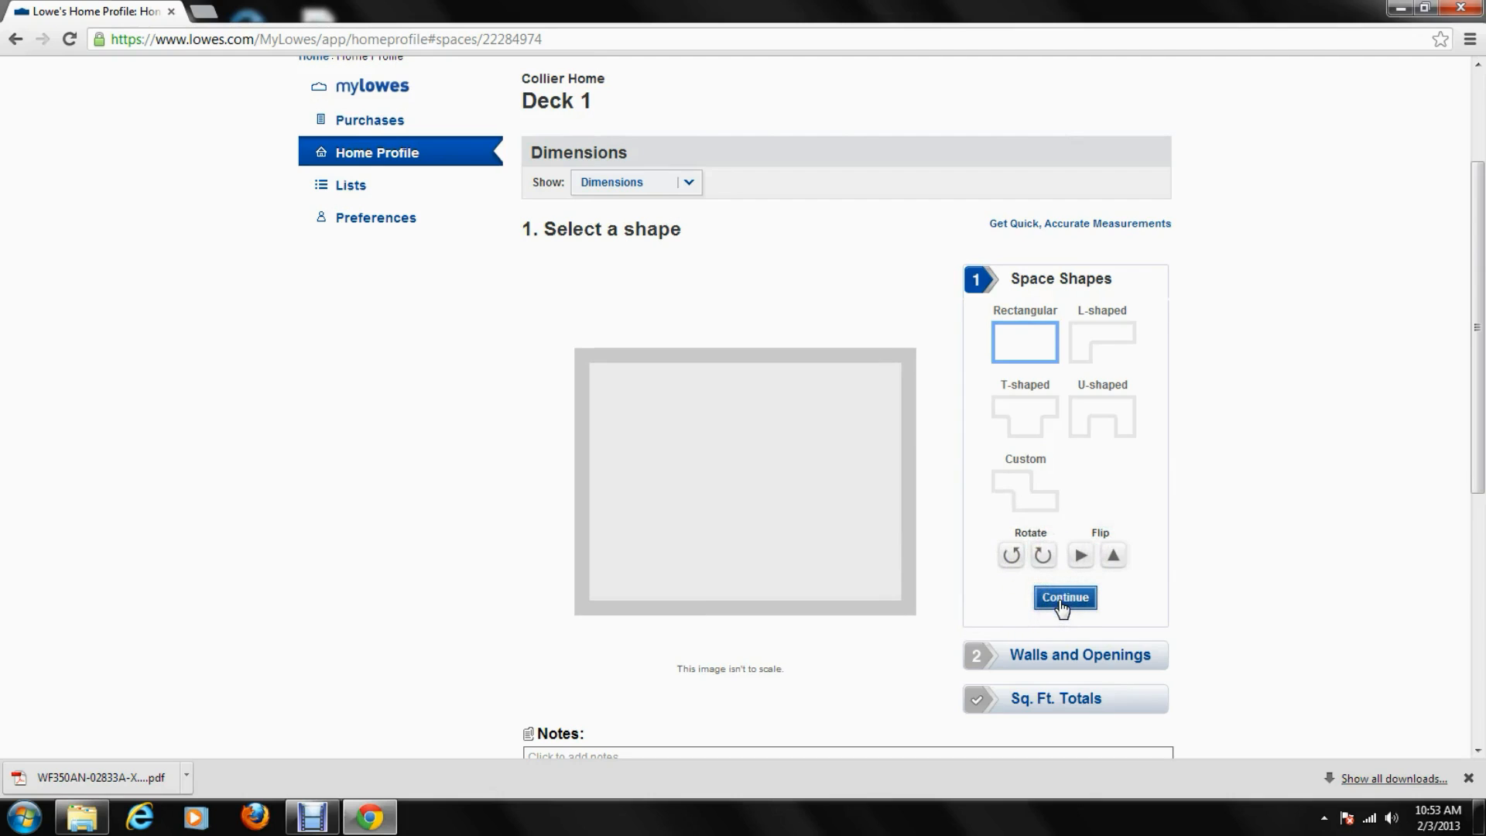
# Confirm the shape and save Wall 1 at 10 ft 0 in wide
pyautogui.click(1063, 597)
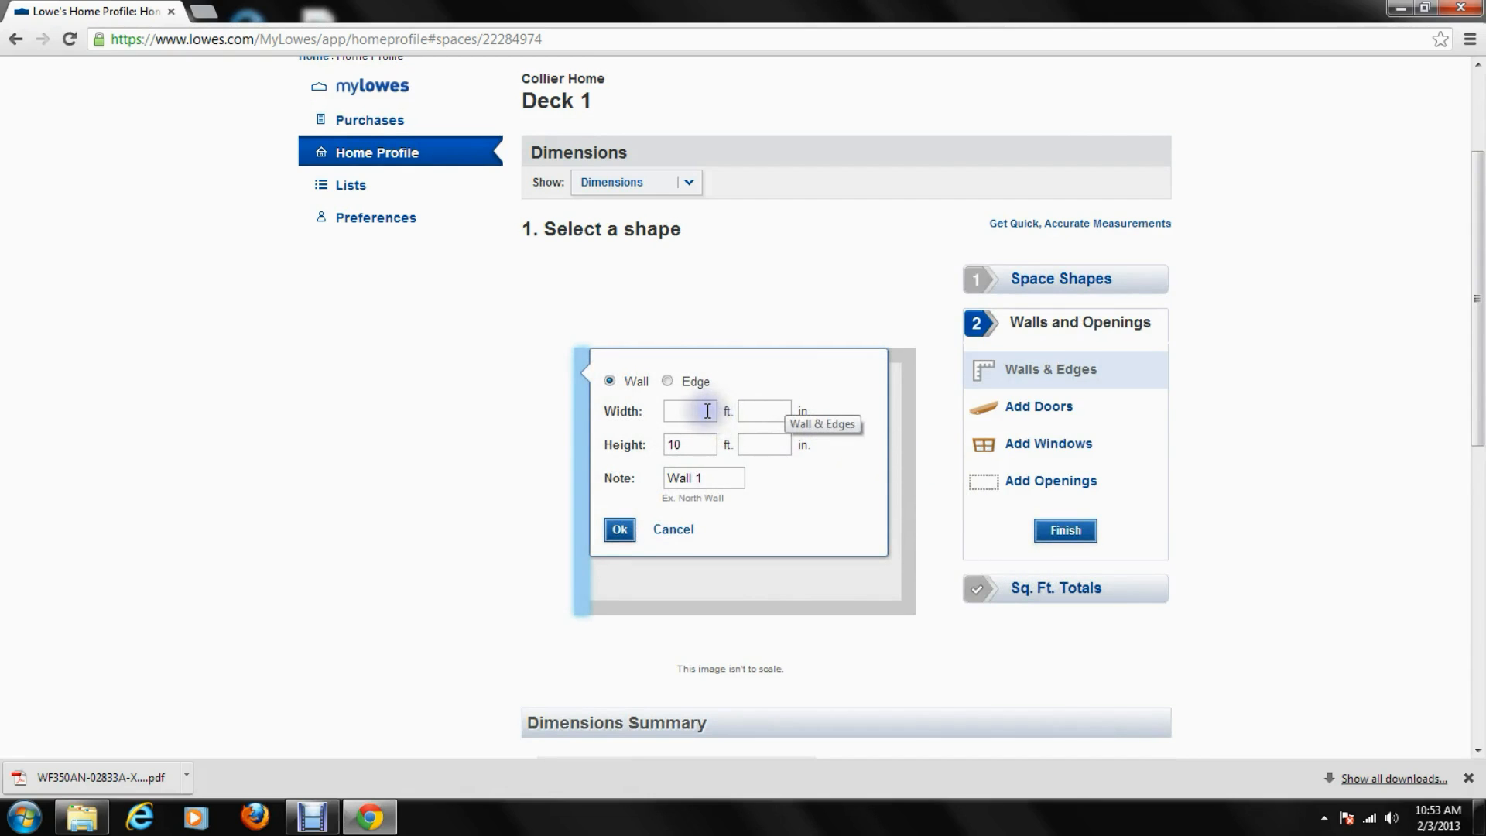
pyautogui.click(689, 410)
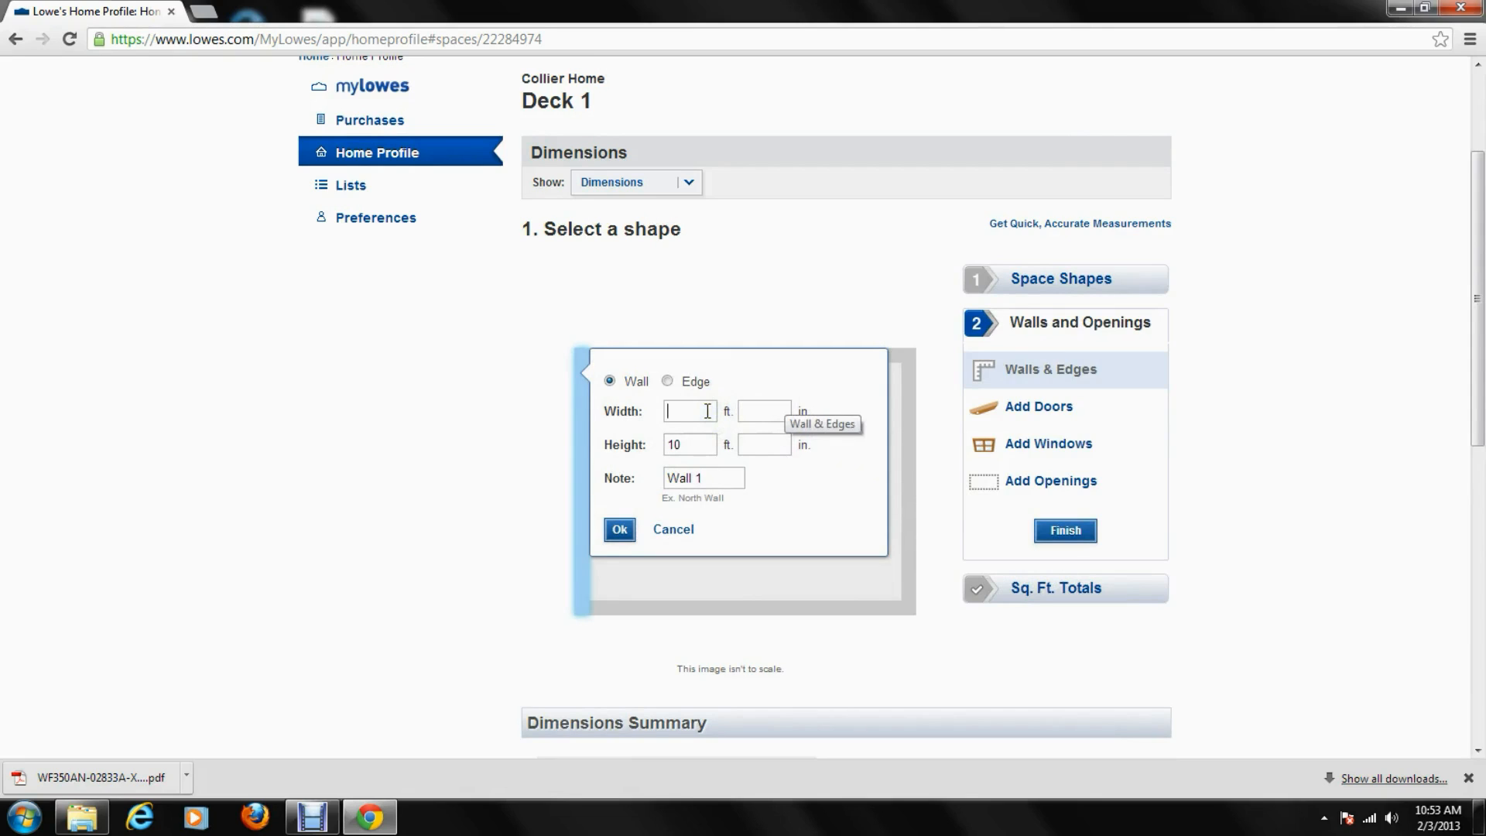
pyautogui.write('10')
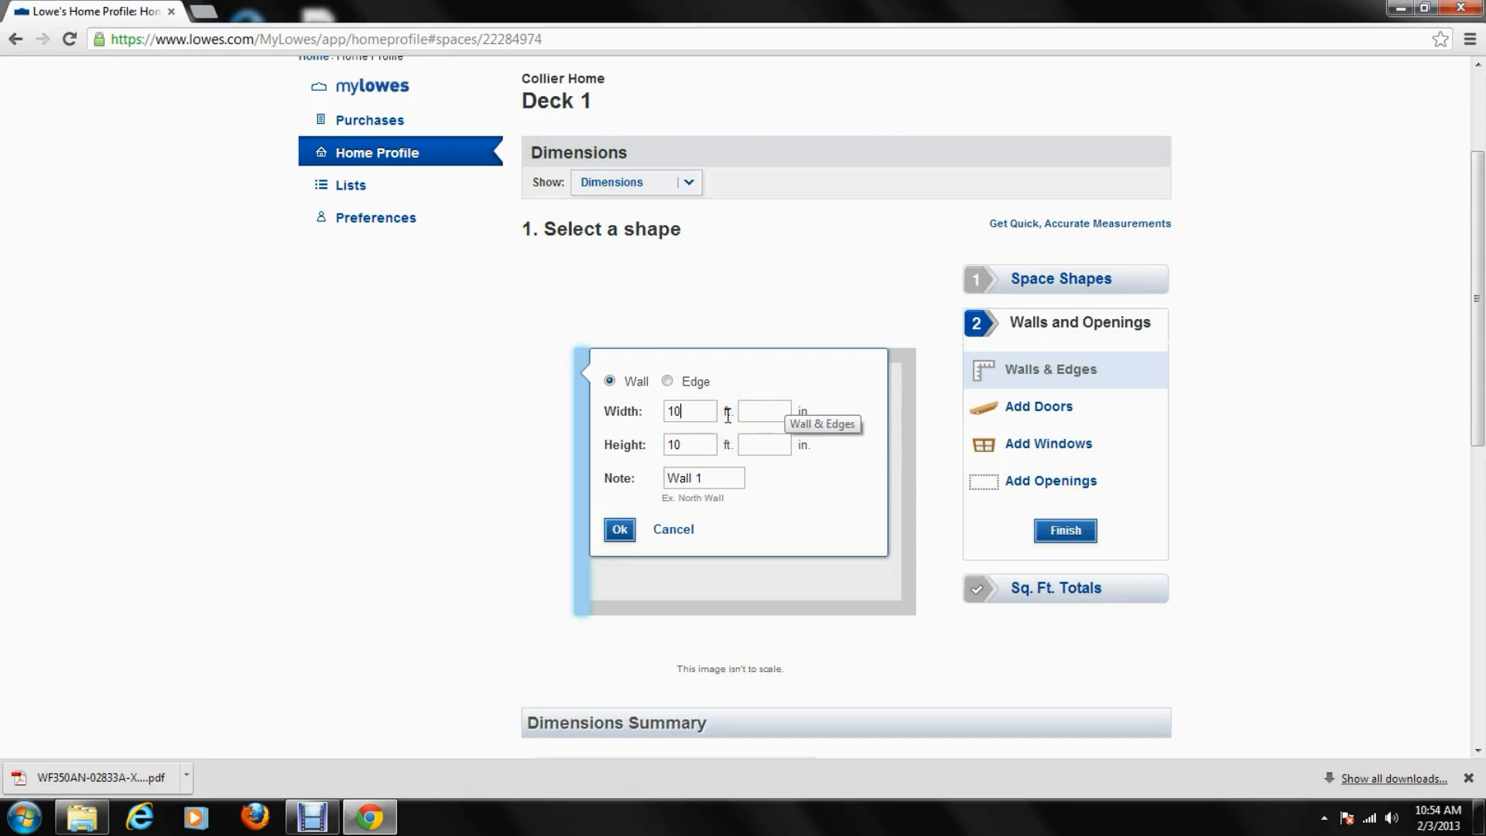
pyautogui.click(764, 410)
pyautogui.write('0')
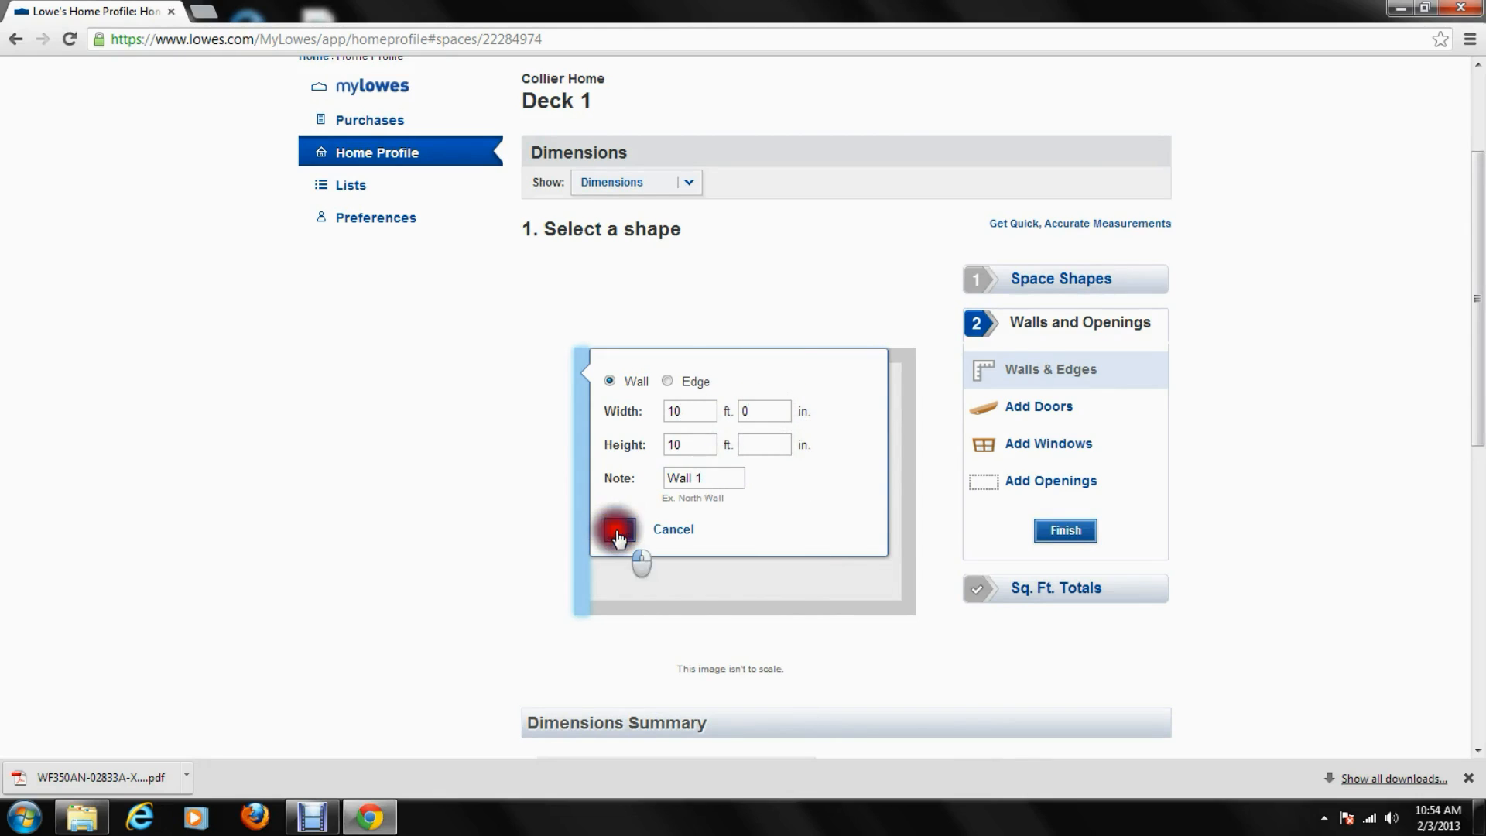
pyautogui.click(616, 529)
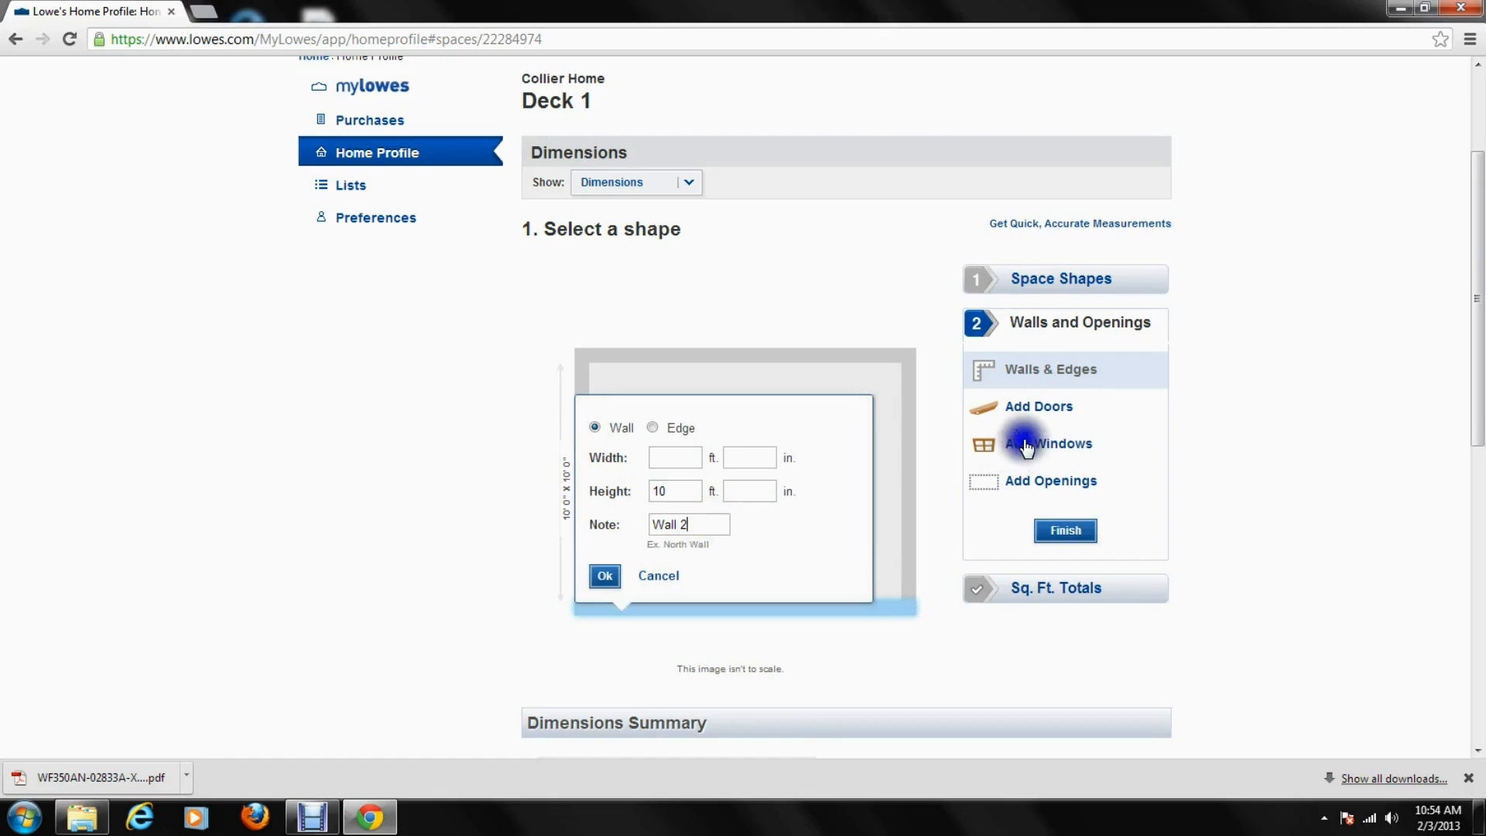
# Place a 3 ft by 3 ft 6 in window on Deck 1's top wall
pyautogui.click(1037, 405)
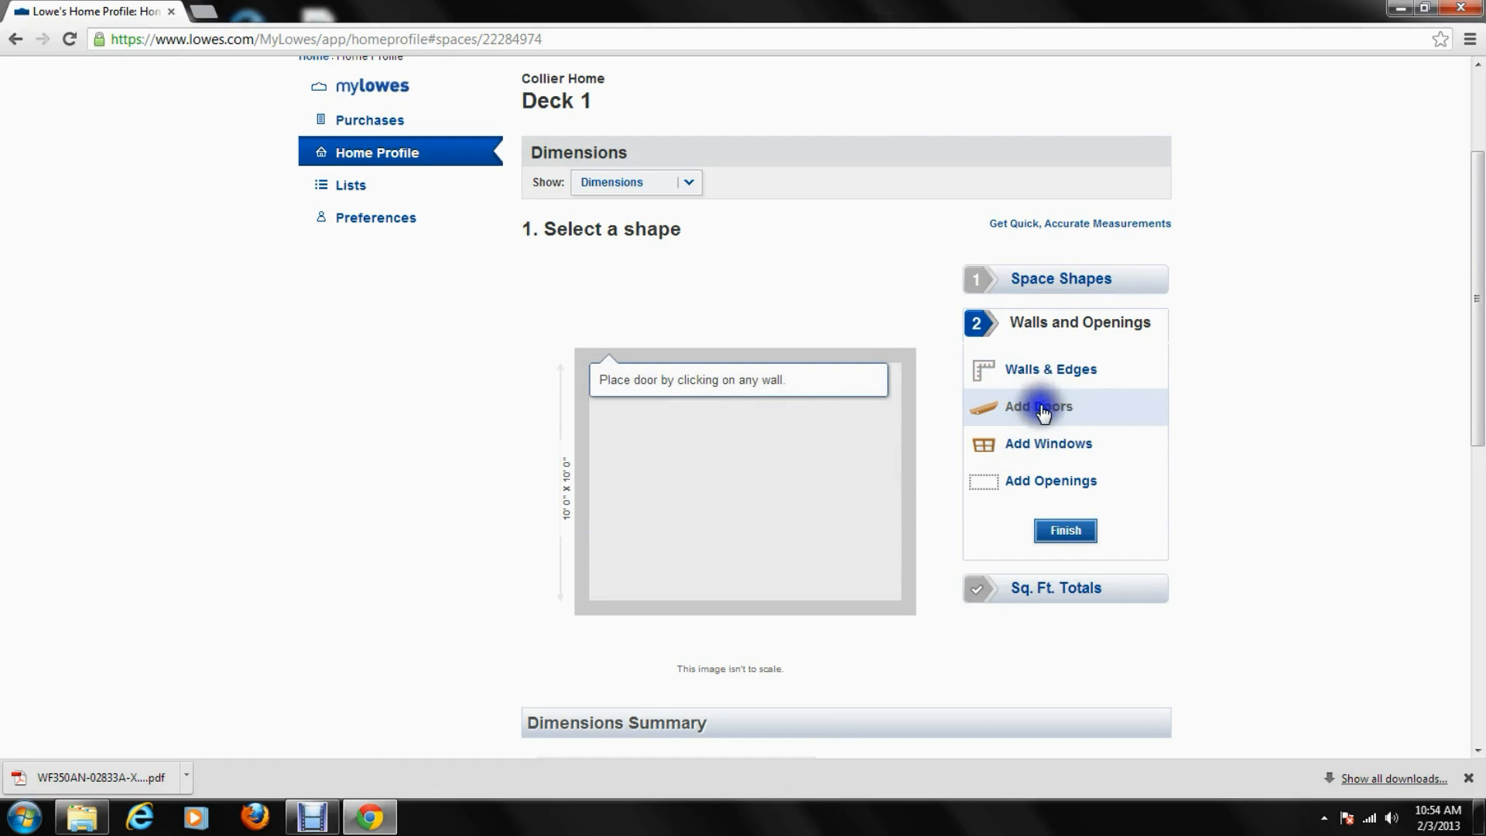
pyautogui.click(1049, 443)
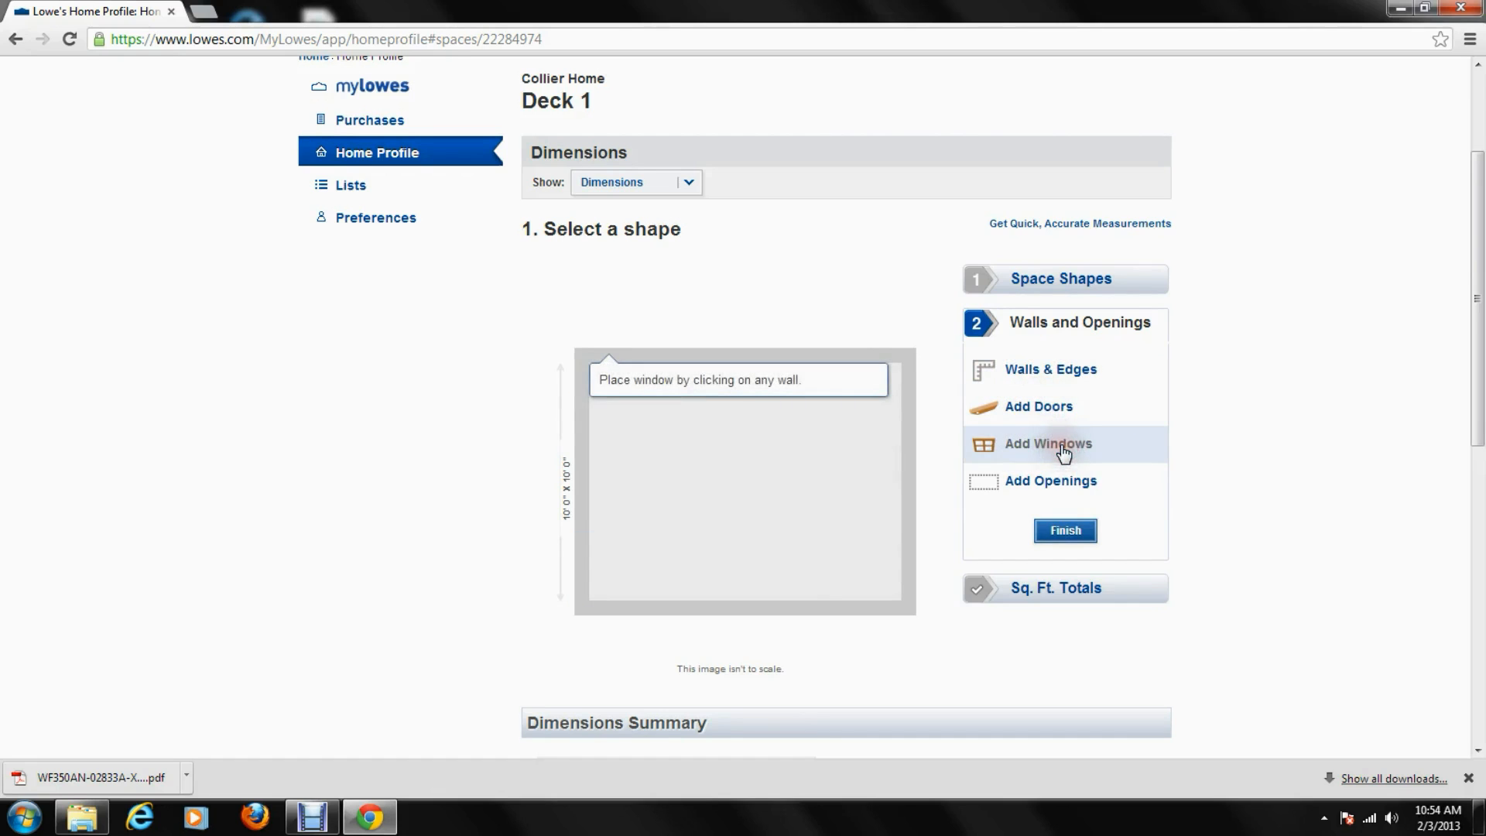
pyautogui.click(1050, 481)
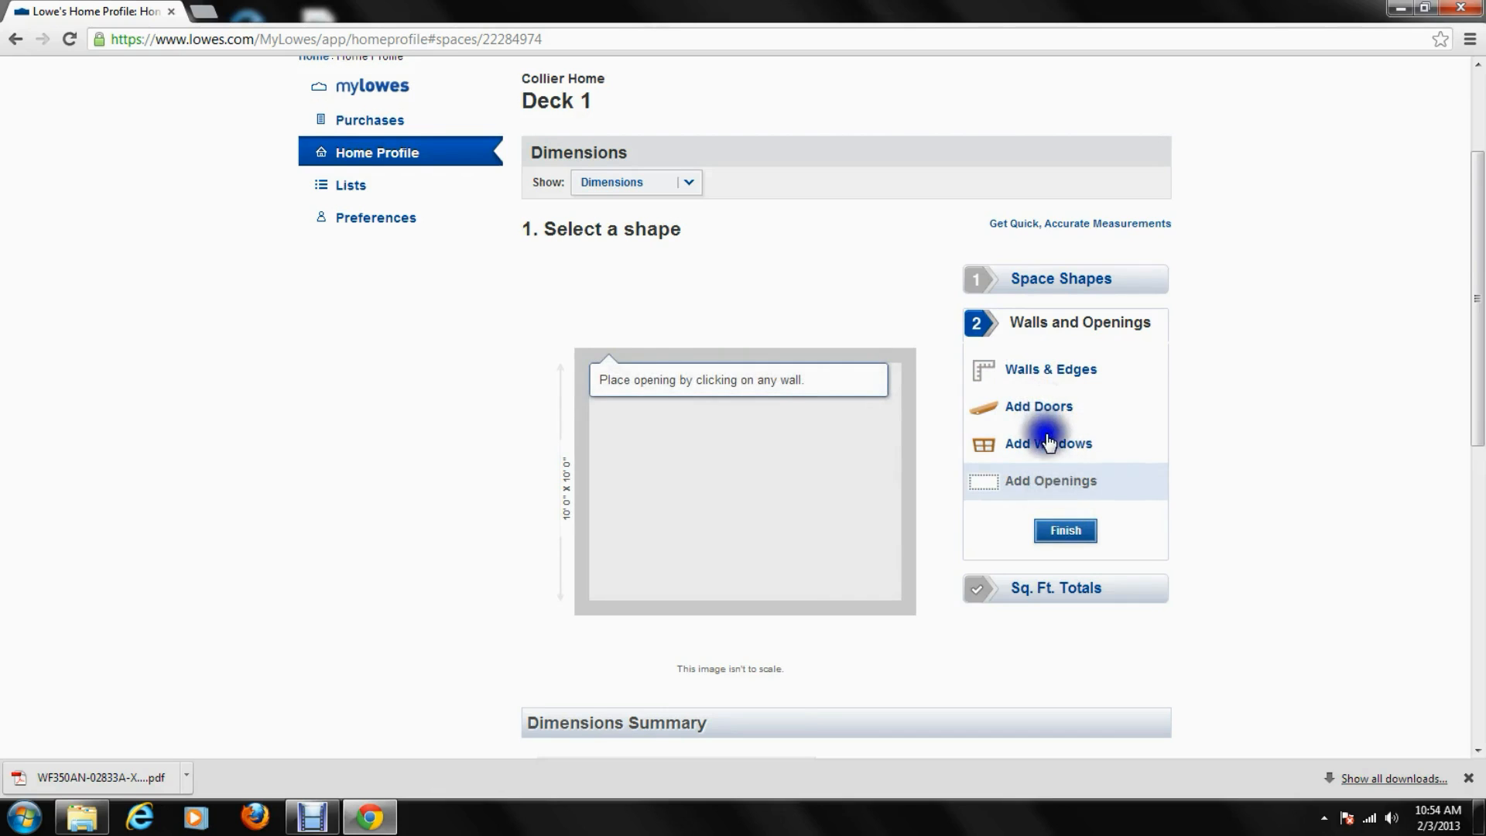
pyautogui.click(1048, 443)
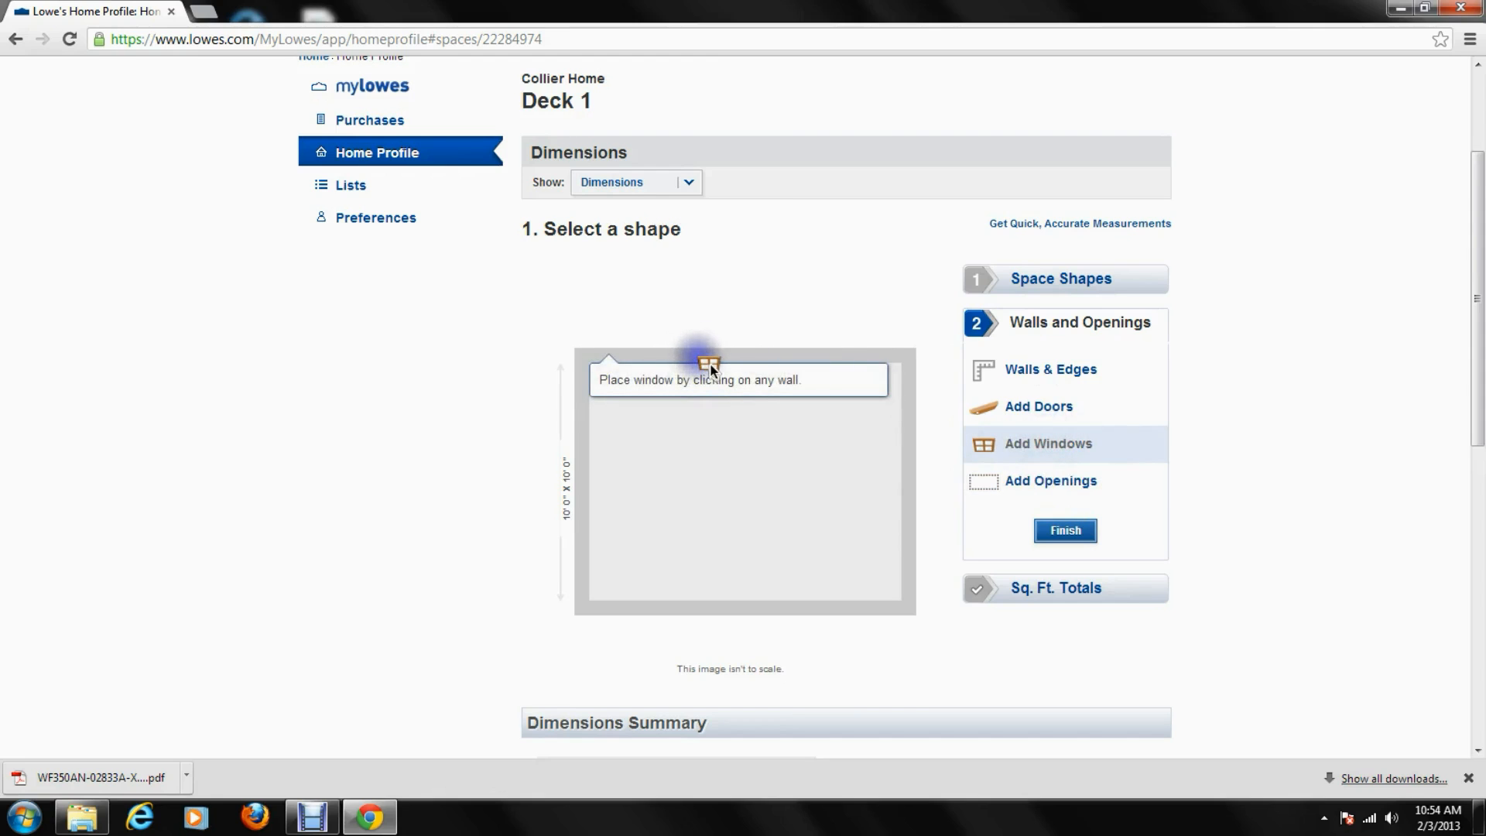
pyautogui.click(701, 360)
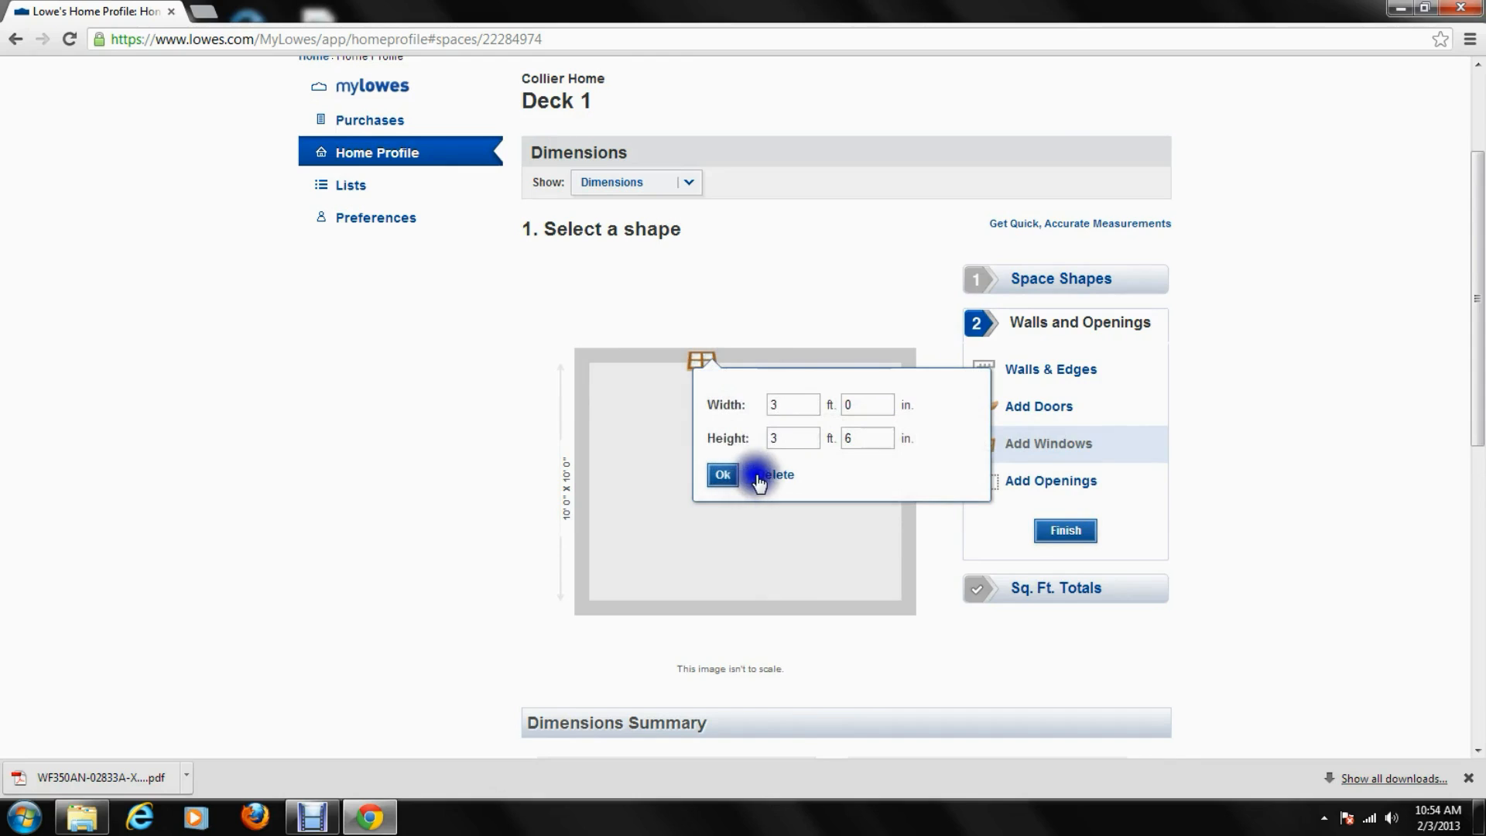
pyautogui.click(723, 474)
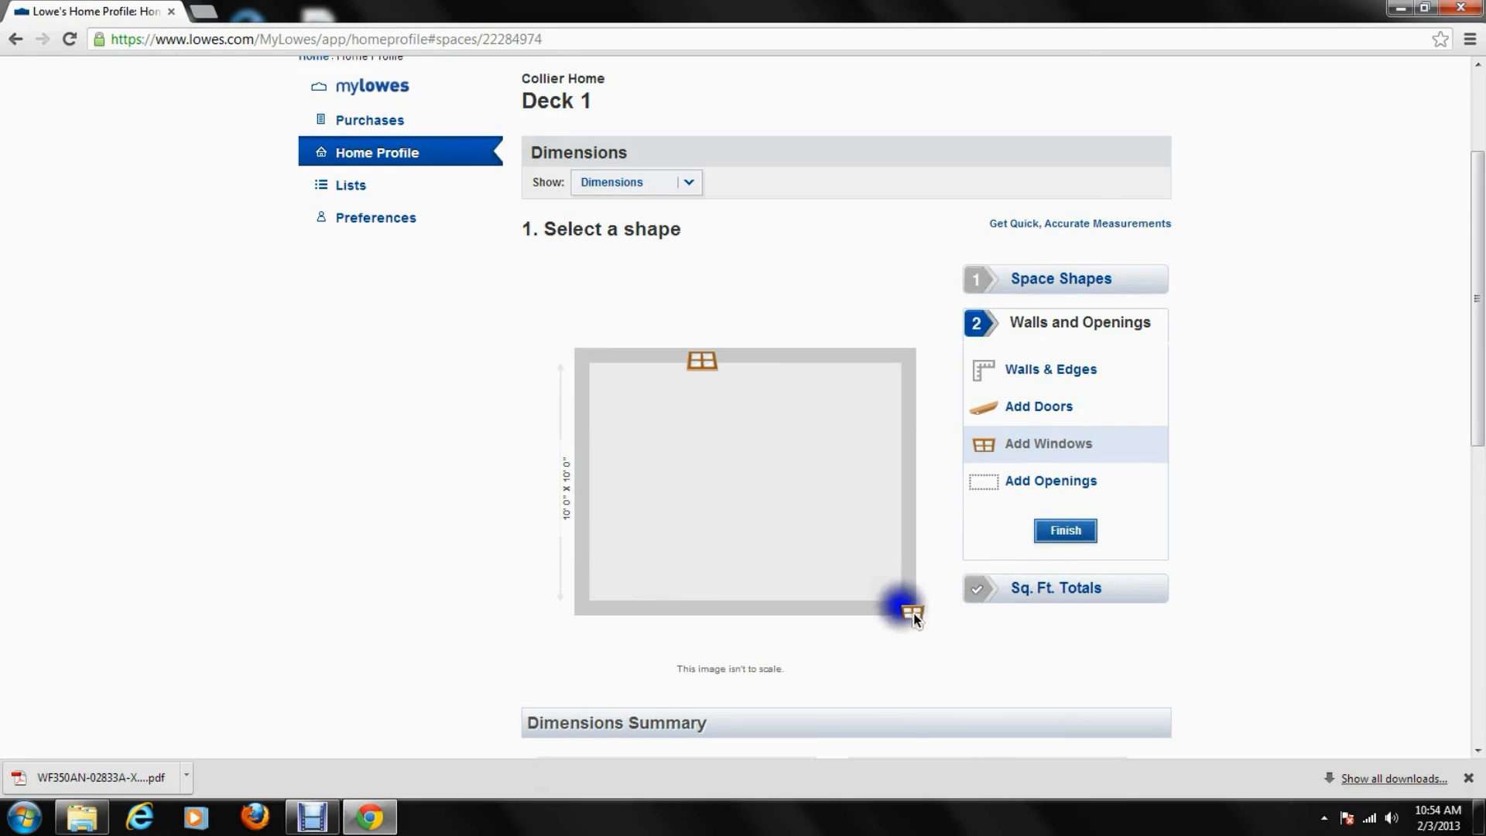
pyautogui.moveTo(908, 607); pyautogui.dragTo(911, 382)
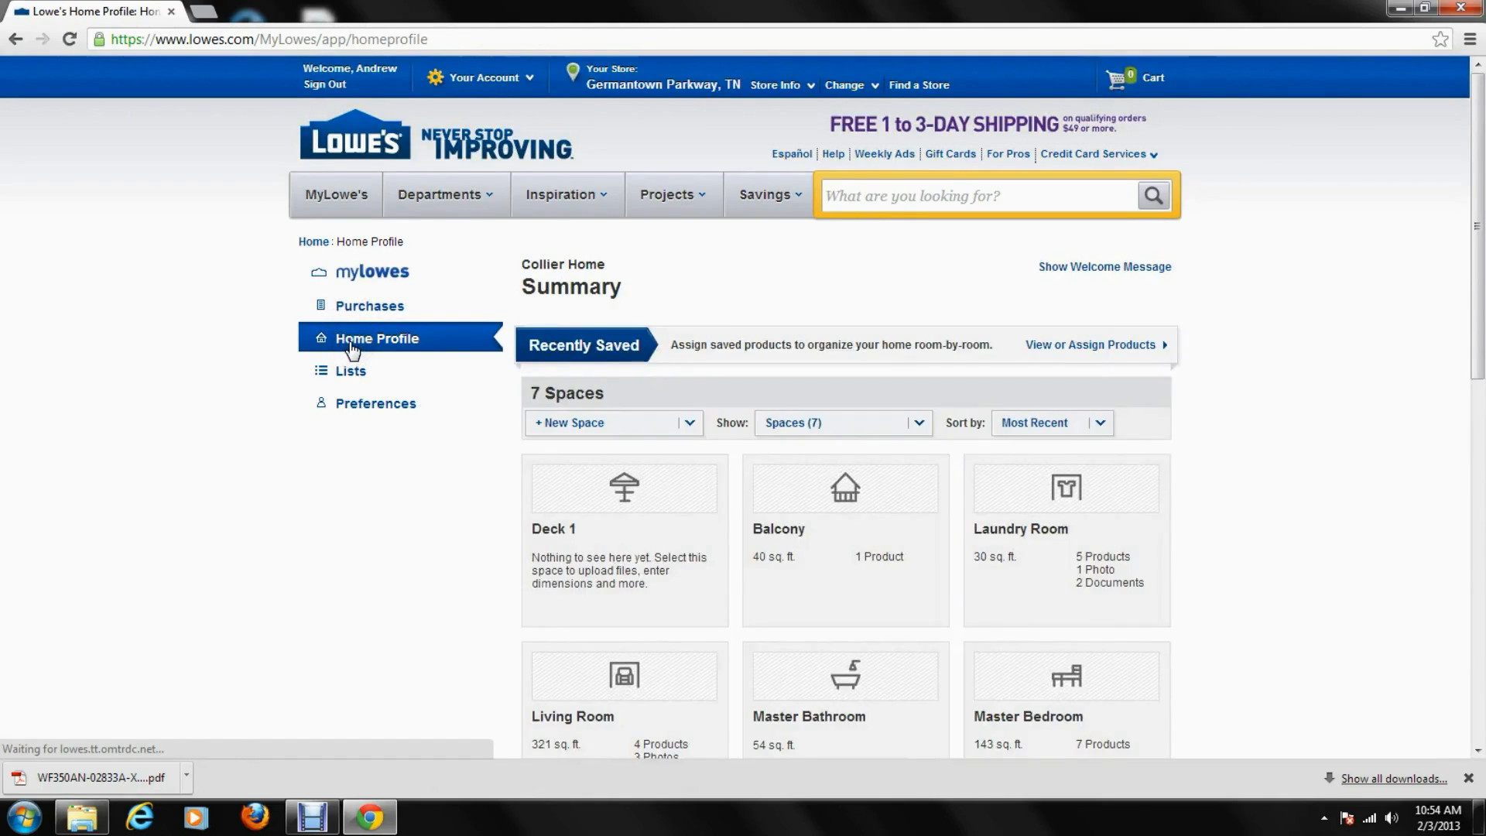
# Show the Laundry Room's dimensions: 199 sq. ft. walls, 29 sq. ft. floor
pyautogui.click(1020, 528)
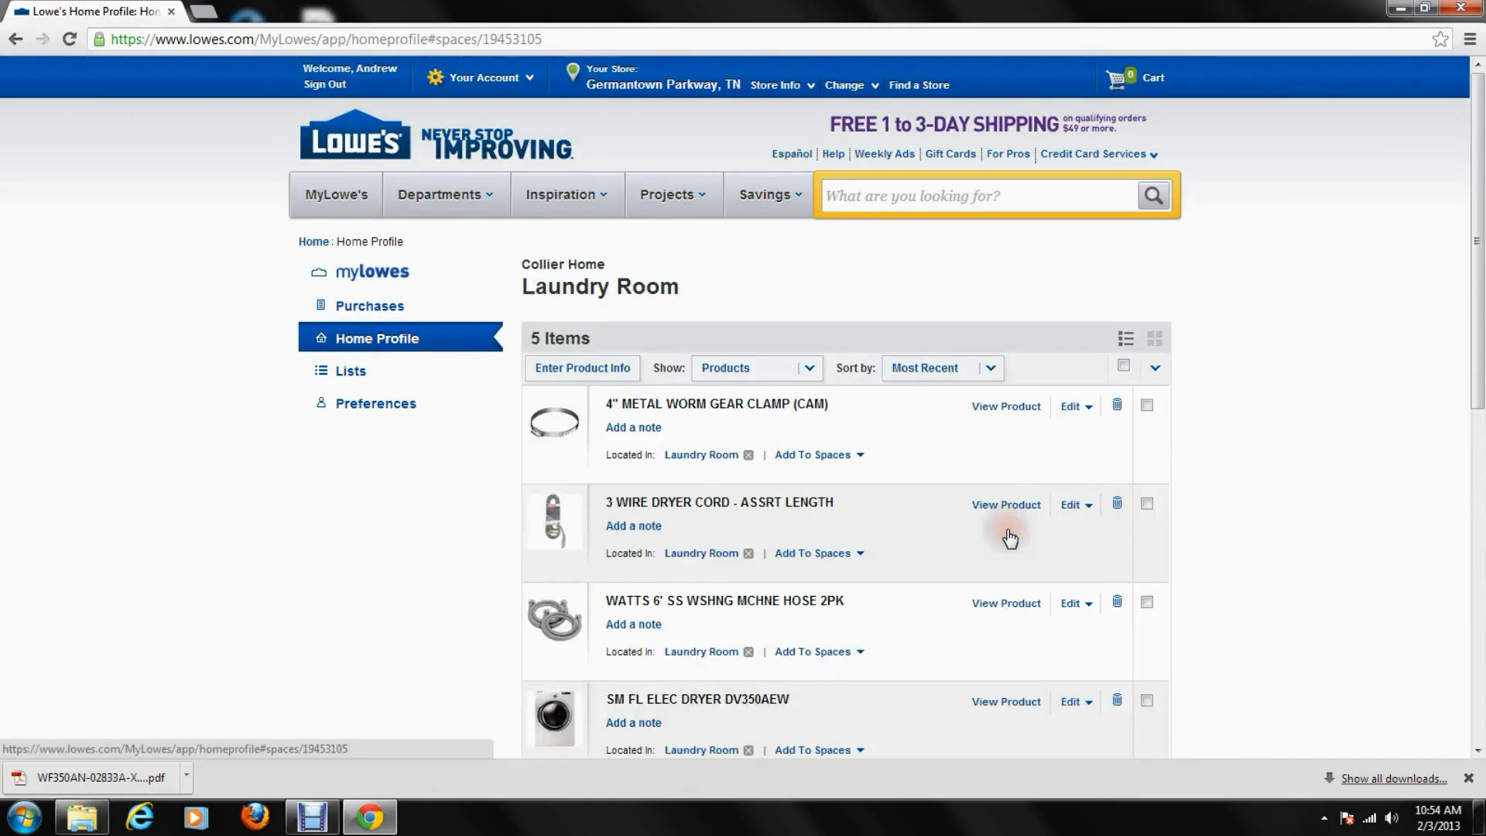
pyautogui.click(756, 368)
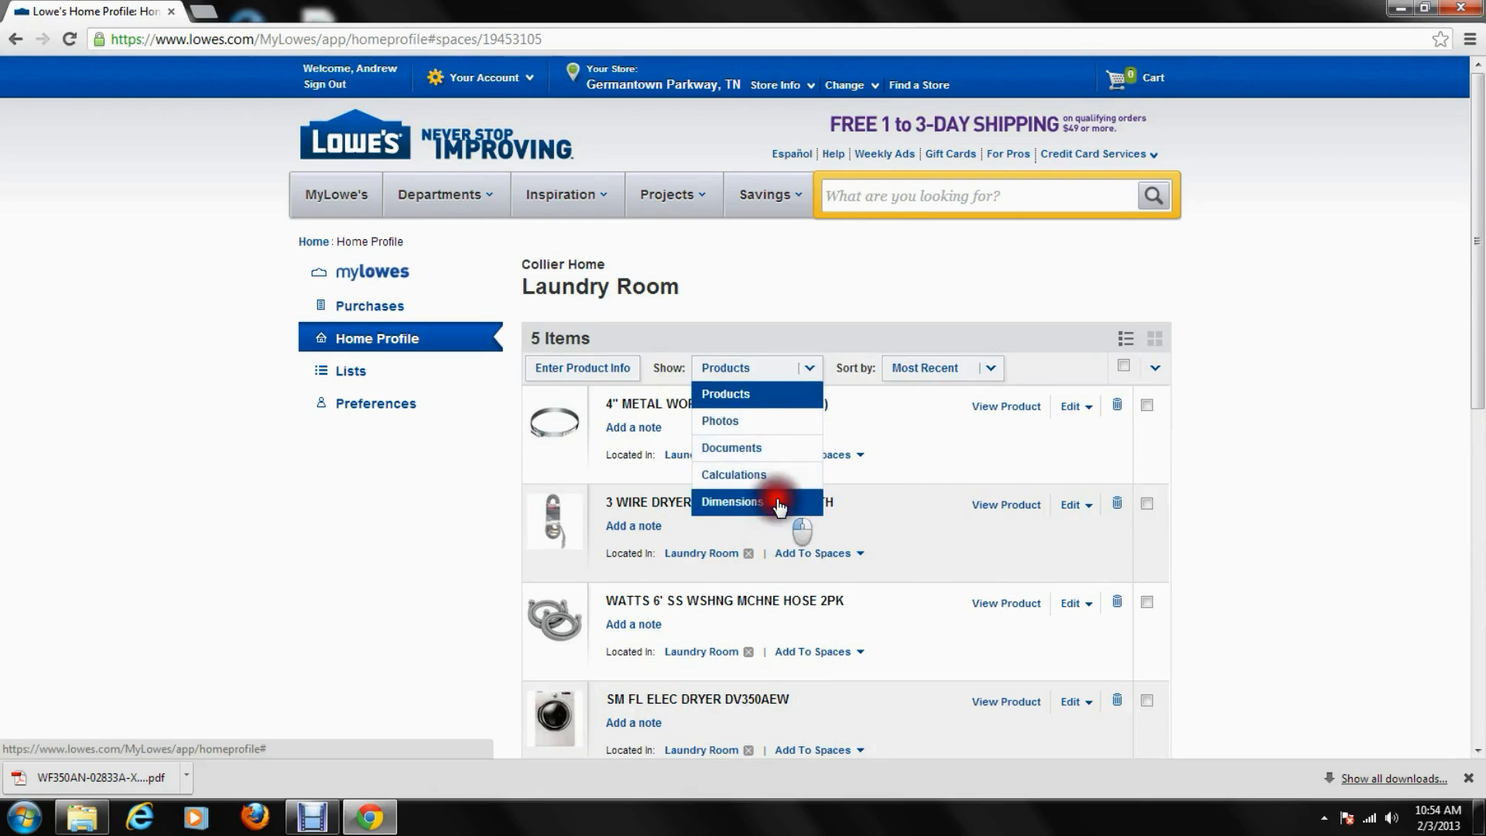
pyautogui.click(731, 502)
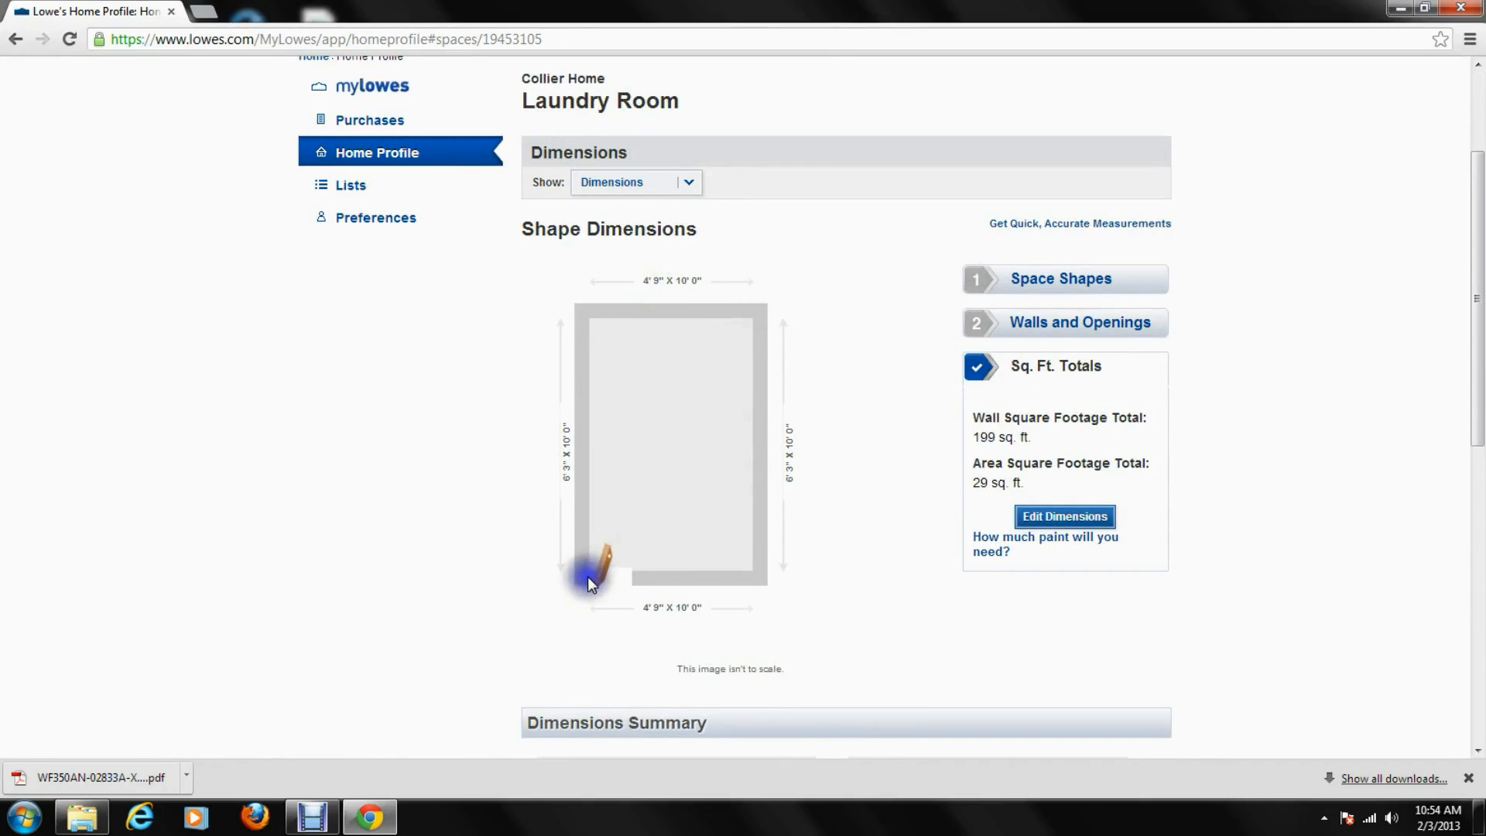
pyautogui.scroll(-3)
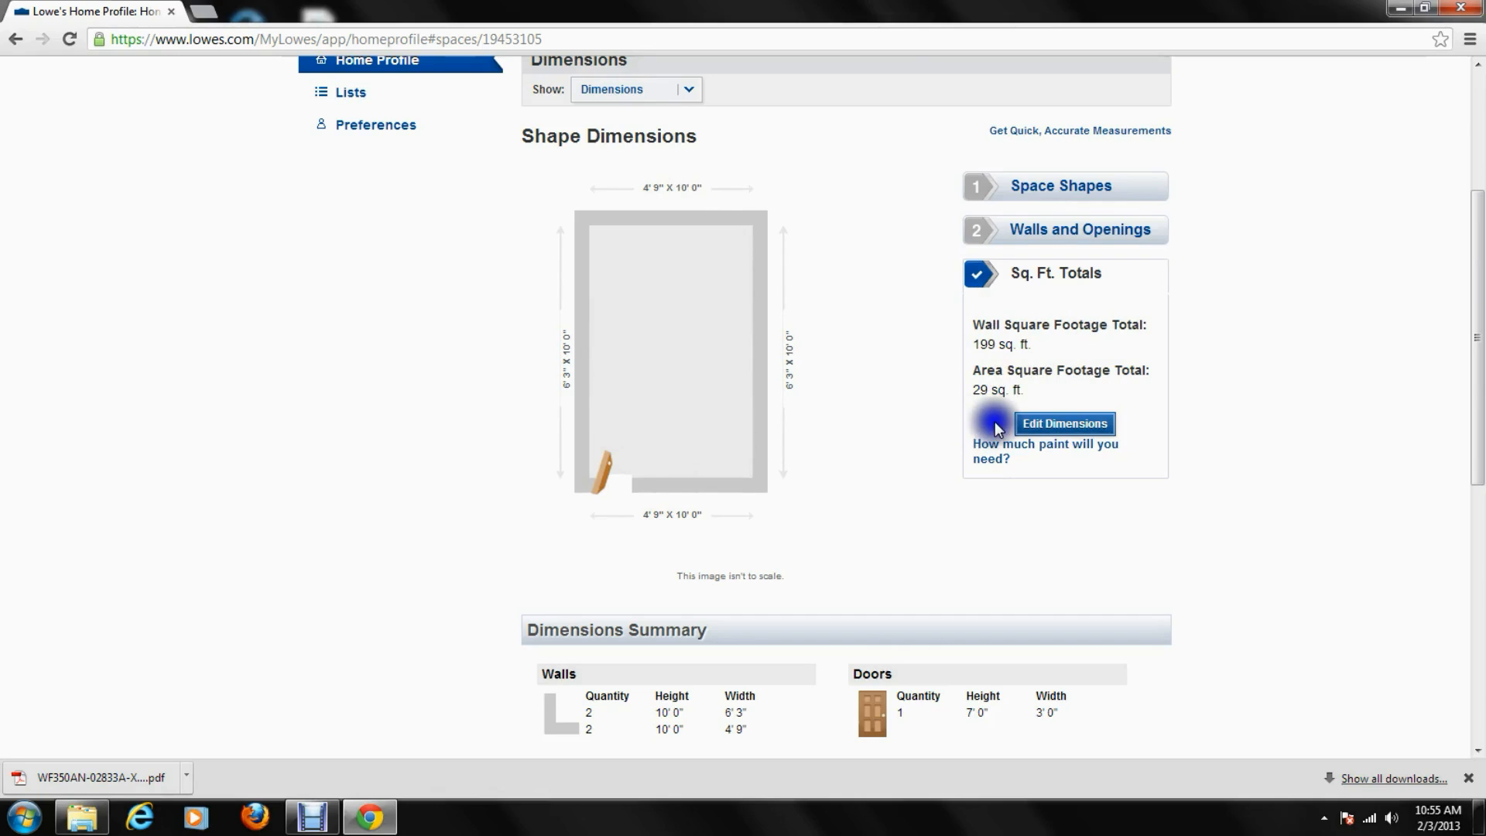
pyautogui.moveTo(882, 460)
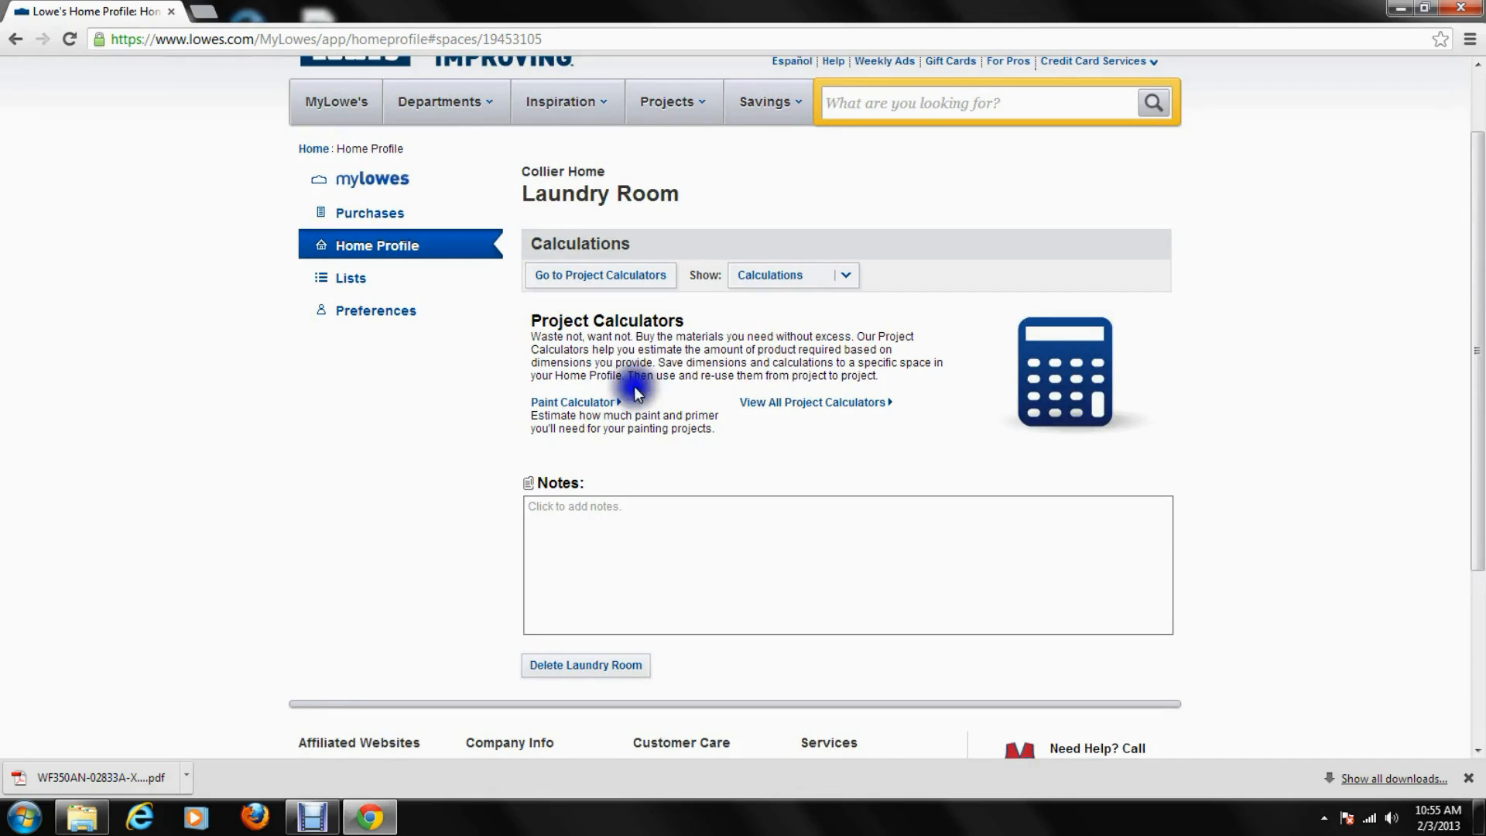
# Go to Project Calculators and browse the Carpet, Floor, Paint and Wallpaper calculators
pyautogui.click(844, 275)
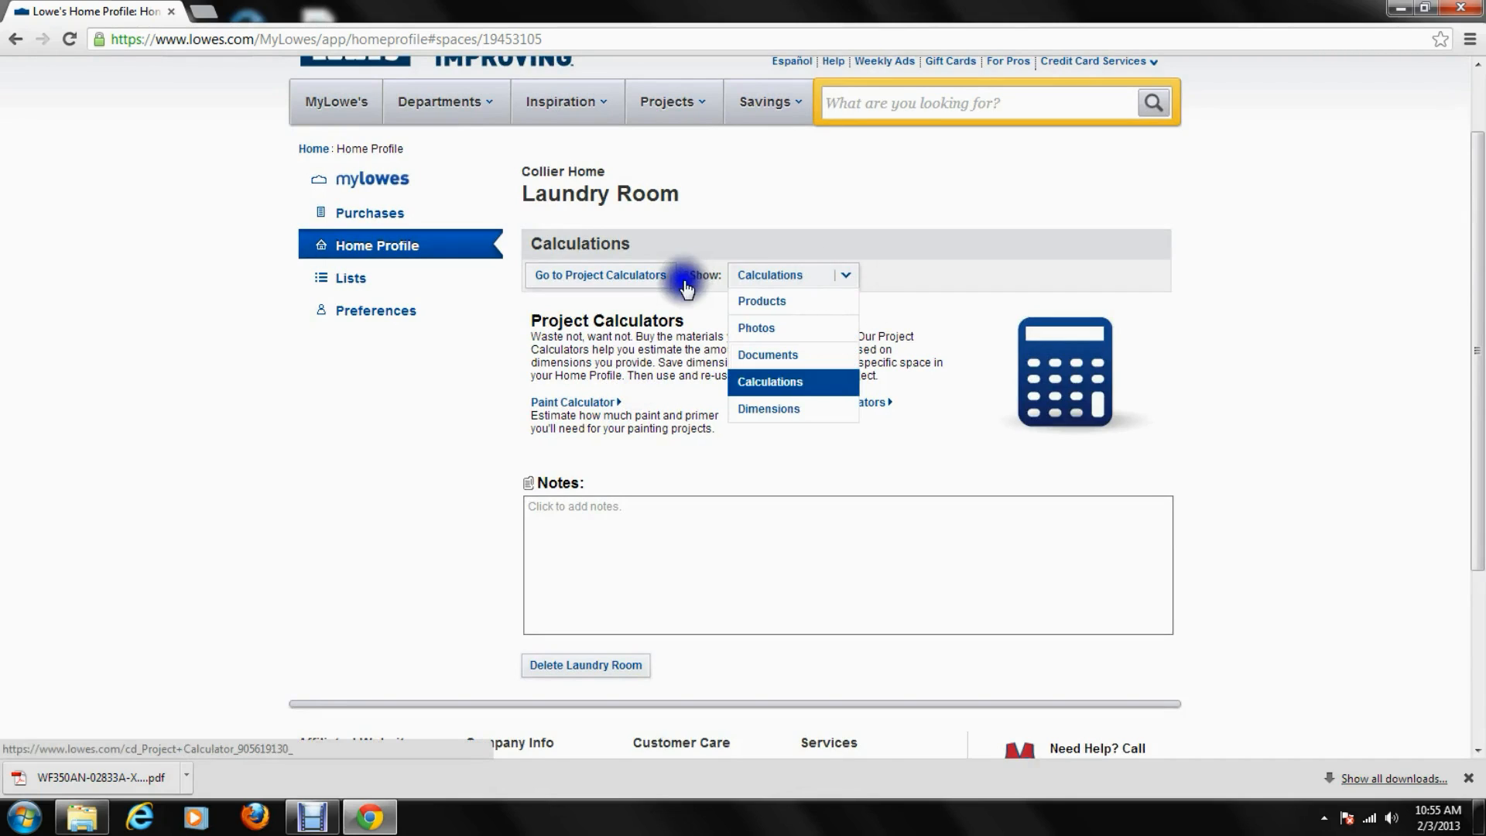
pyautogui.click(599, 275)
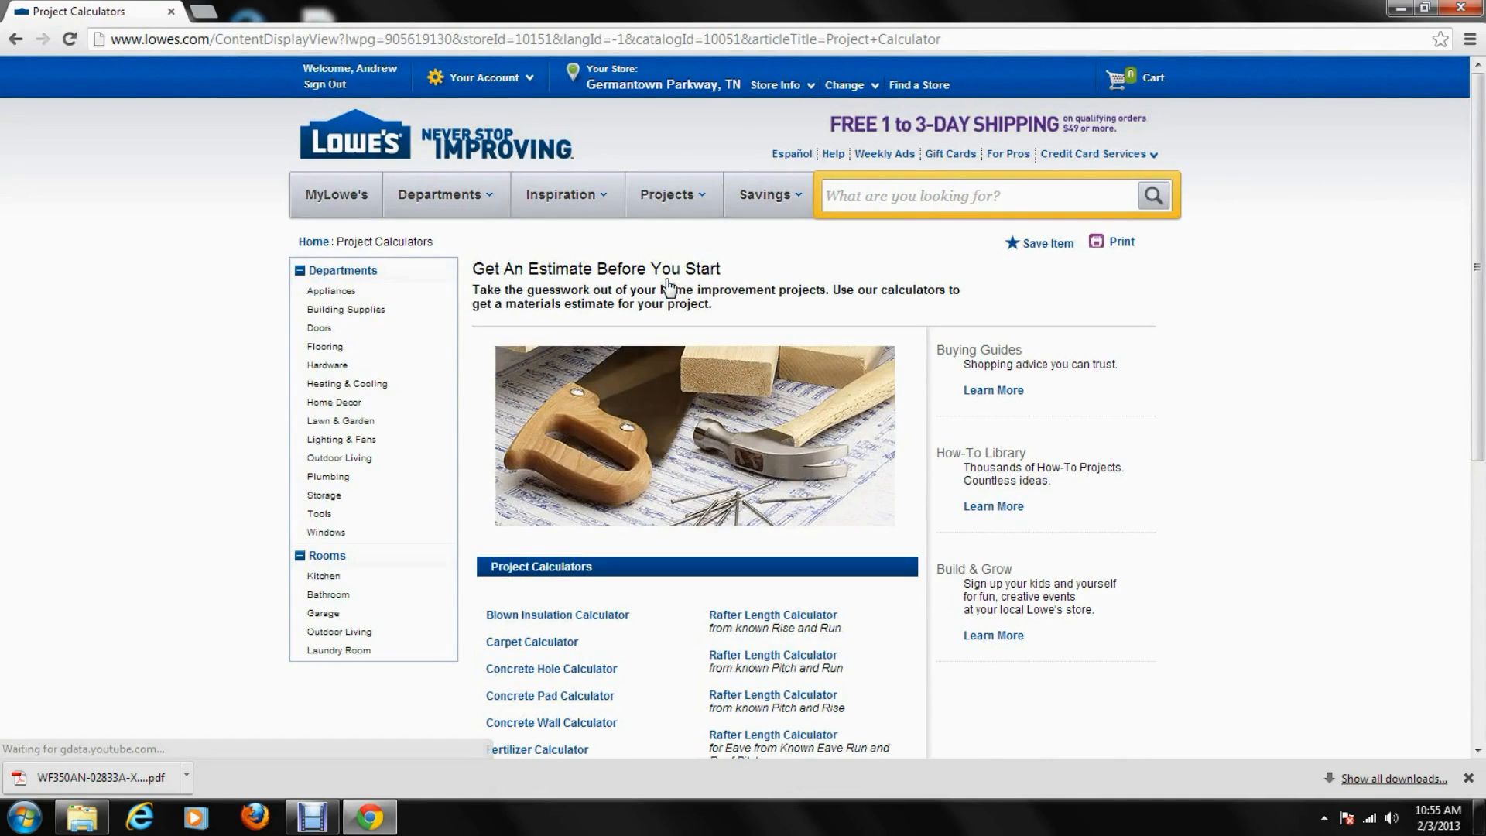
pyautogui.scroll(-3)
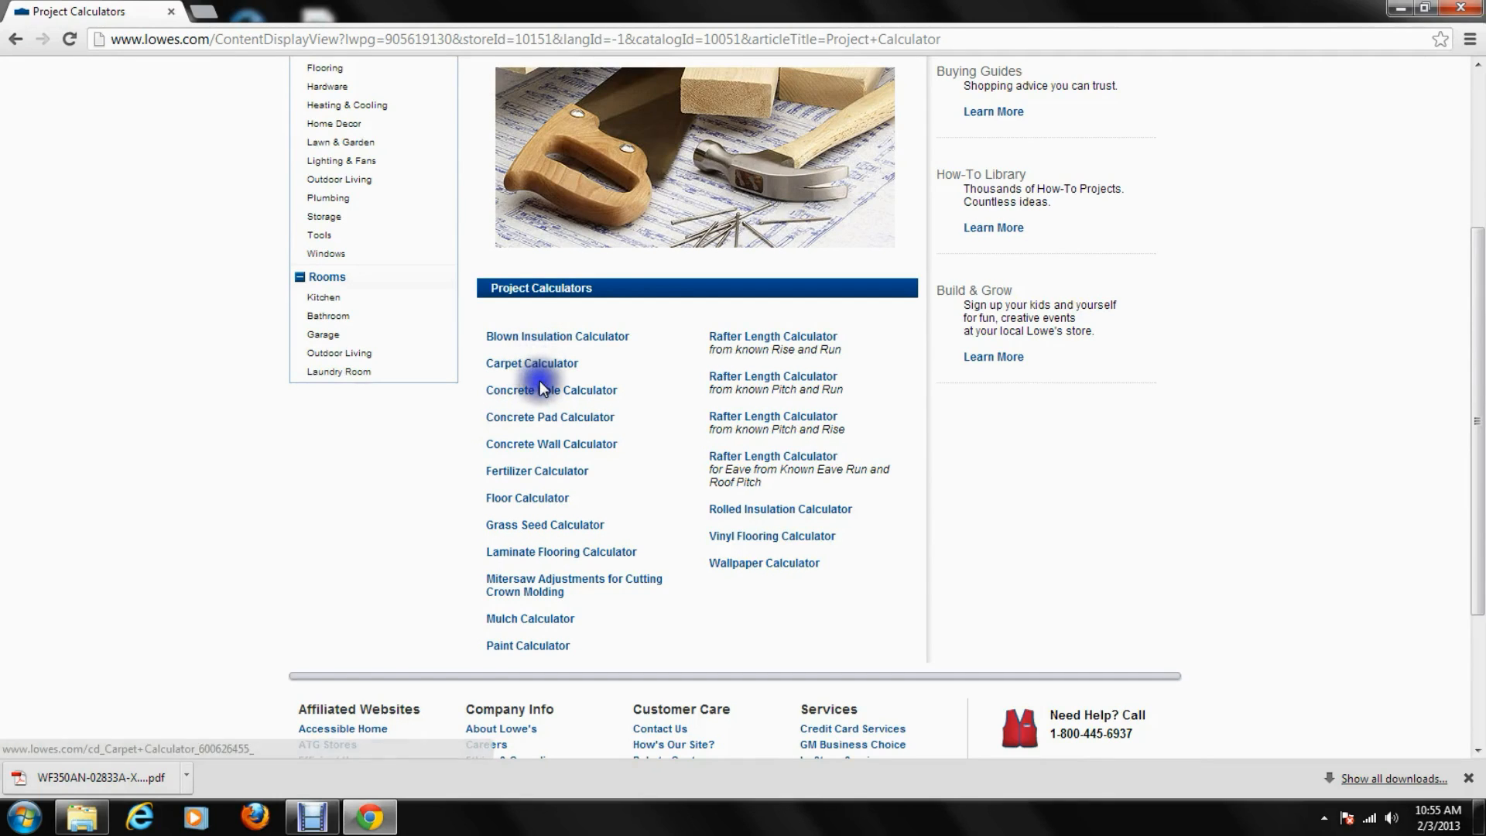
pyautogui.moveTo(540, 580)
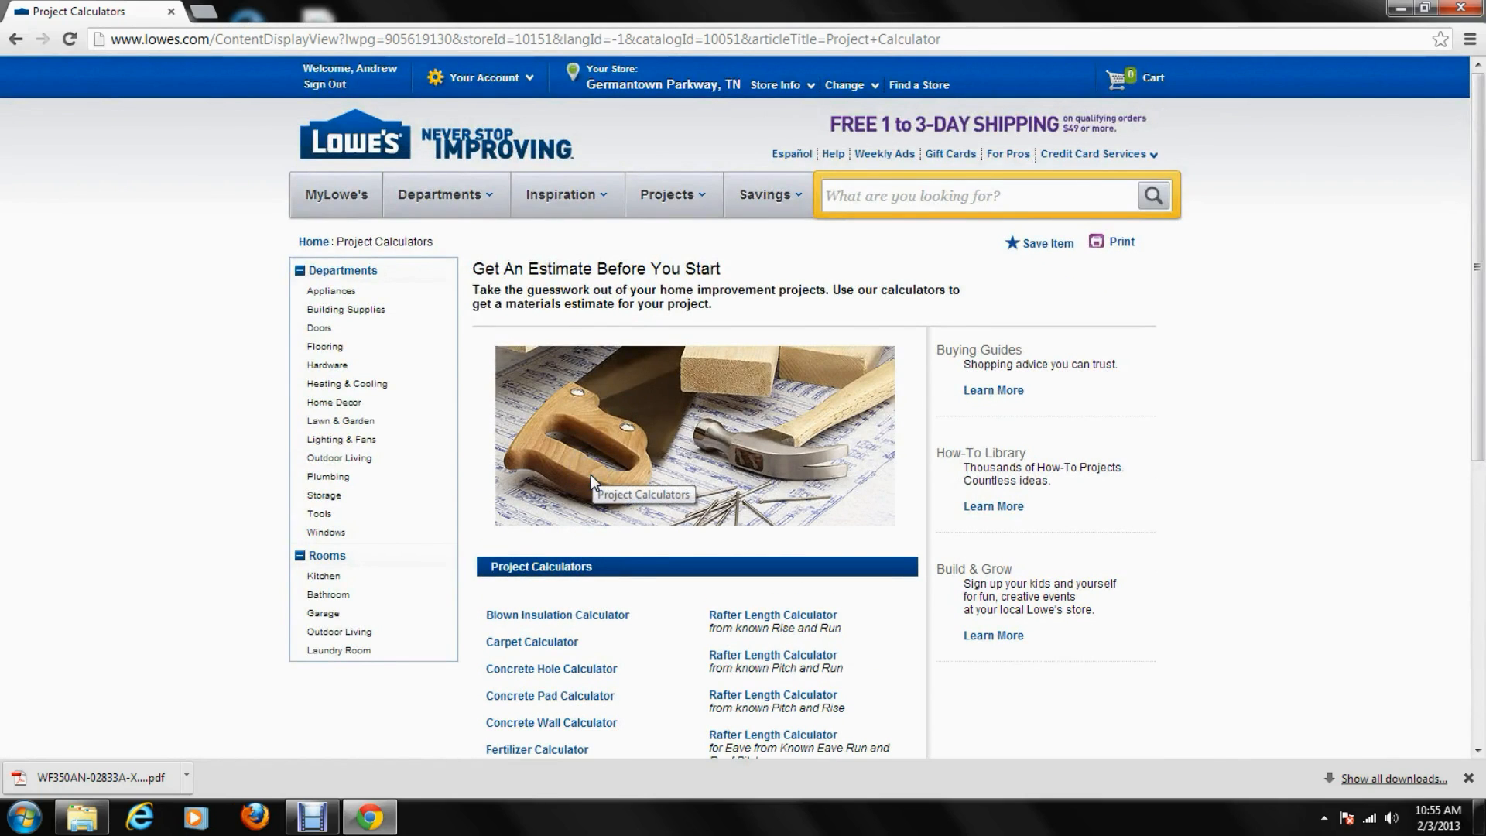
# Return to Collier Home's seven-space summary via MyLowe's and Home Profile
pyautogui.click(335, 195)
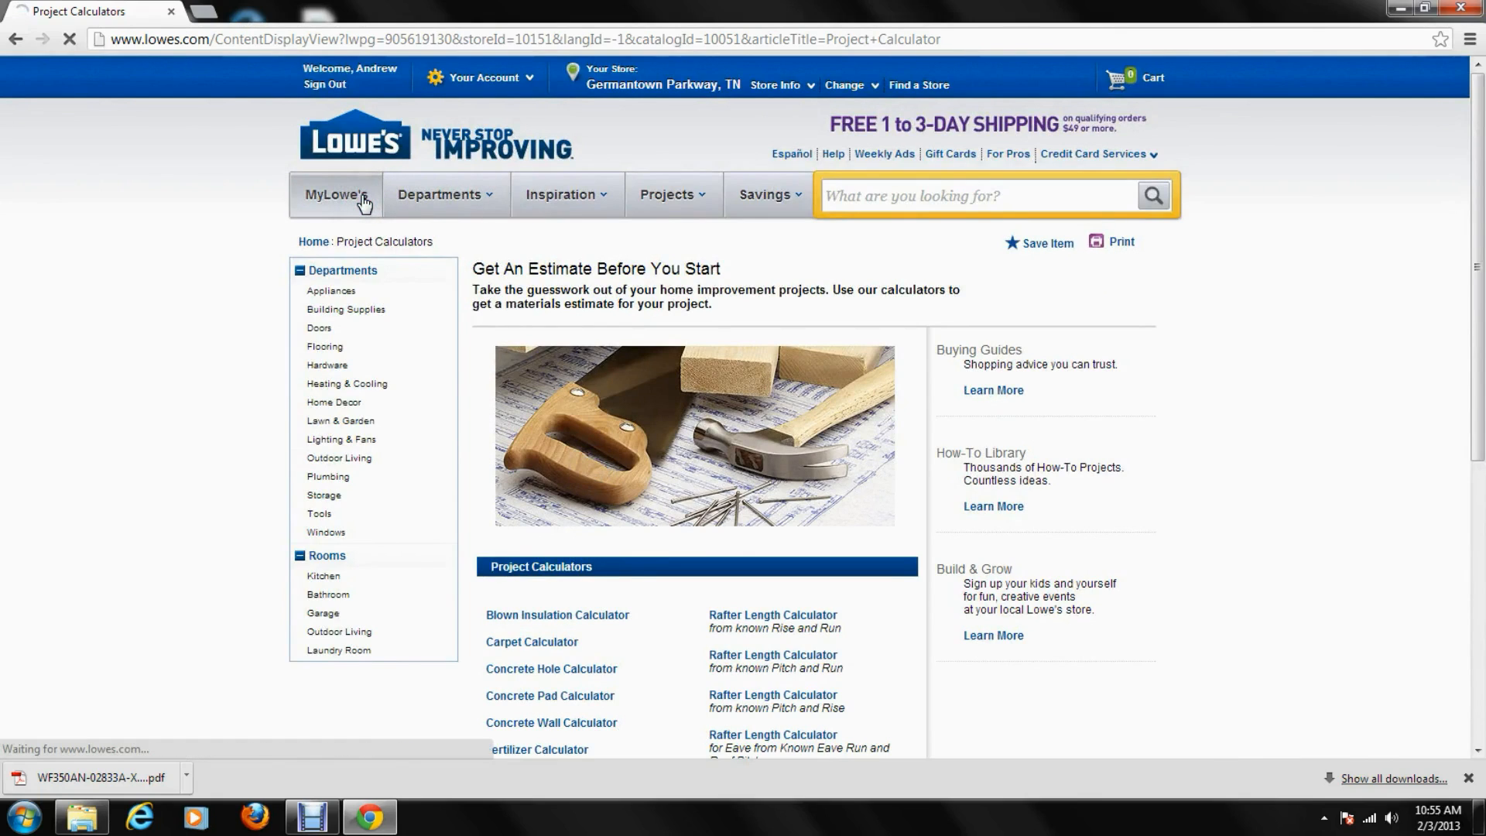
pyautogui.click(334, 194)
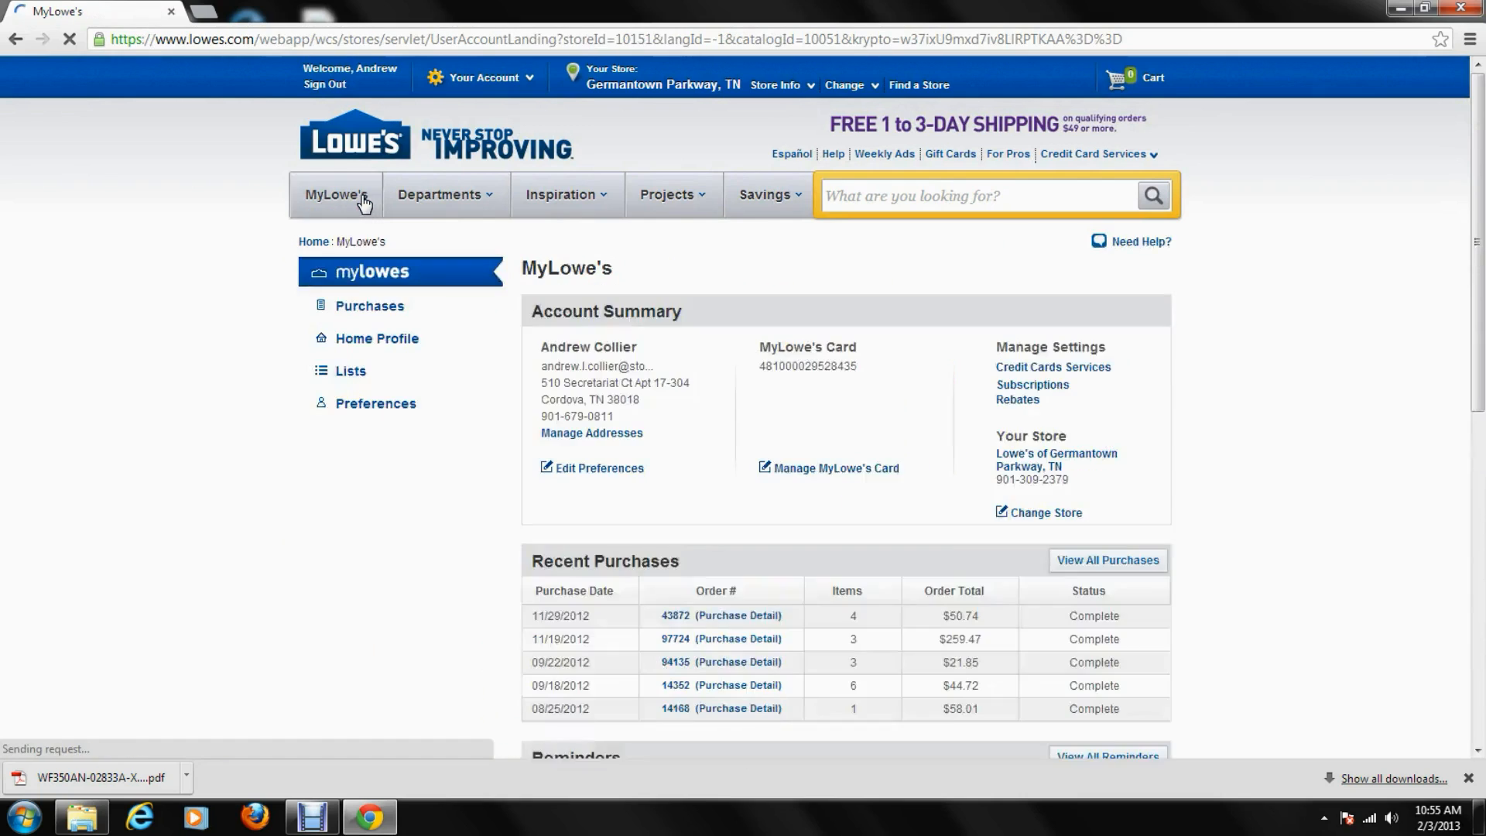
pyautogui.click(376, 339)
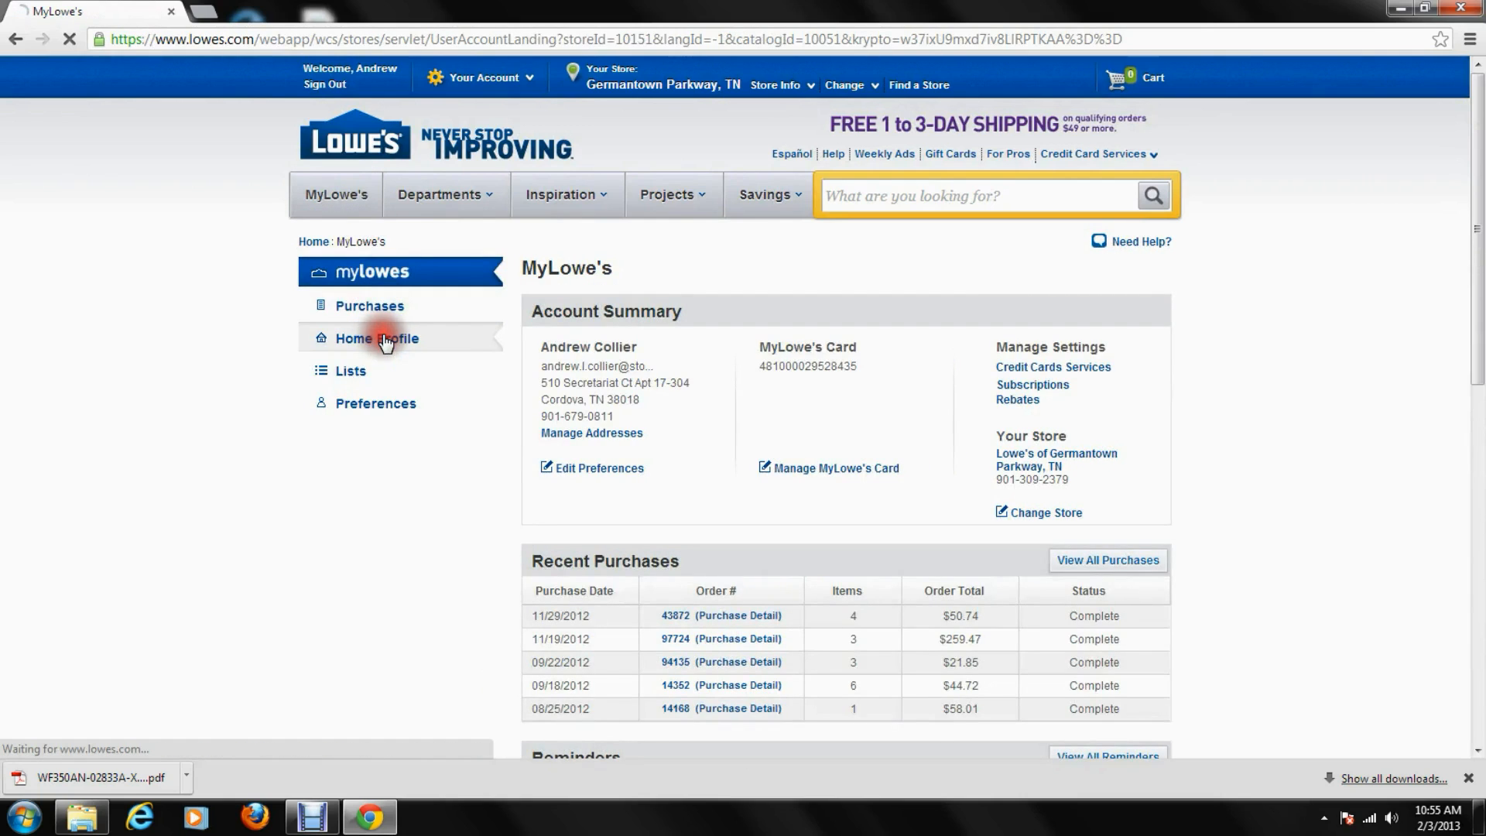
pyautogui.click(376, 339)
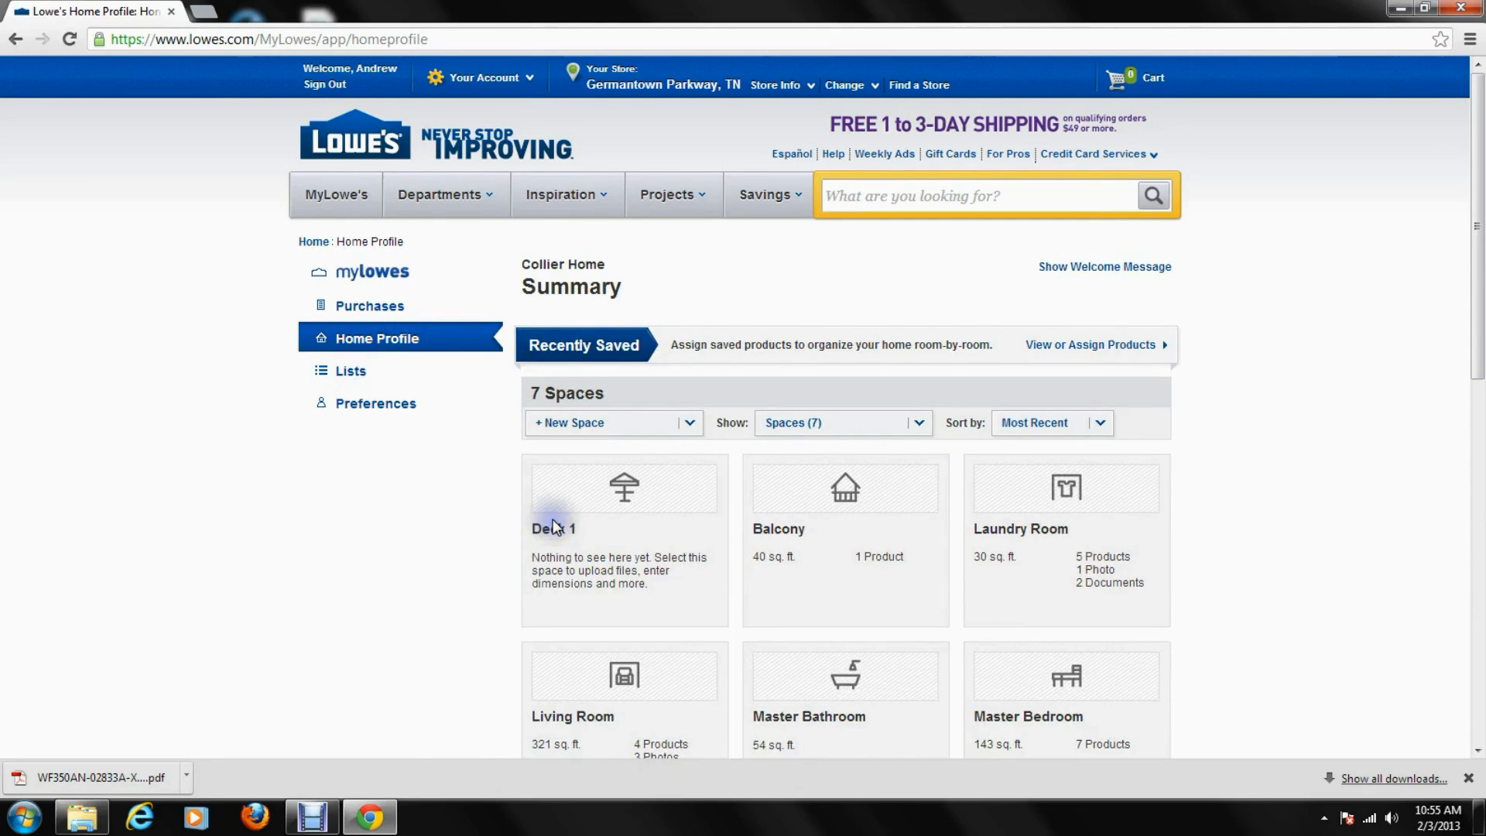
pyautogui.moveTo(476, 497)
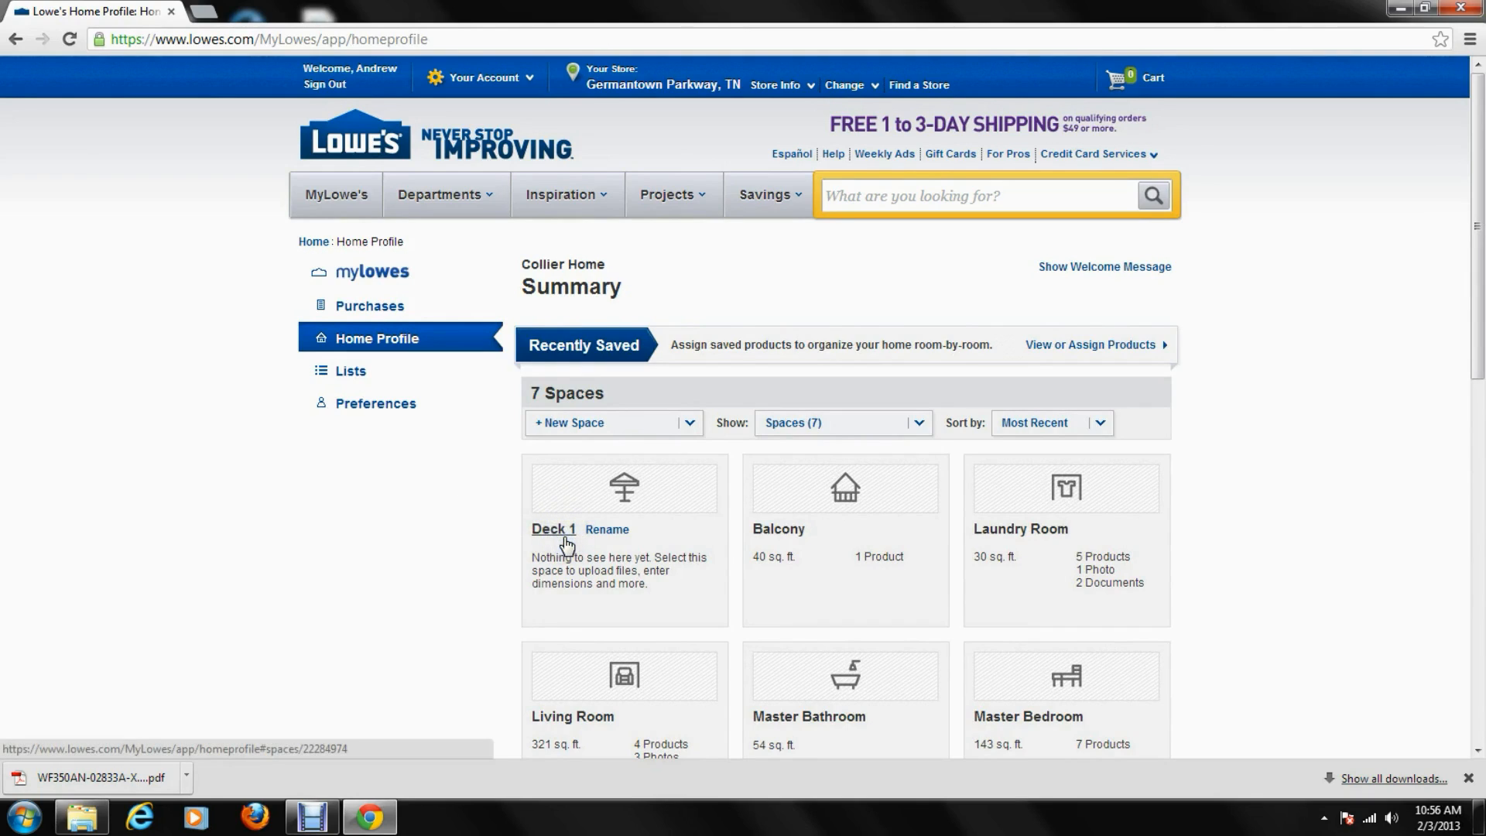
# Delete the Deck 1 space and confirm, leaving six spaces
pyautogui.click(553, 529)
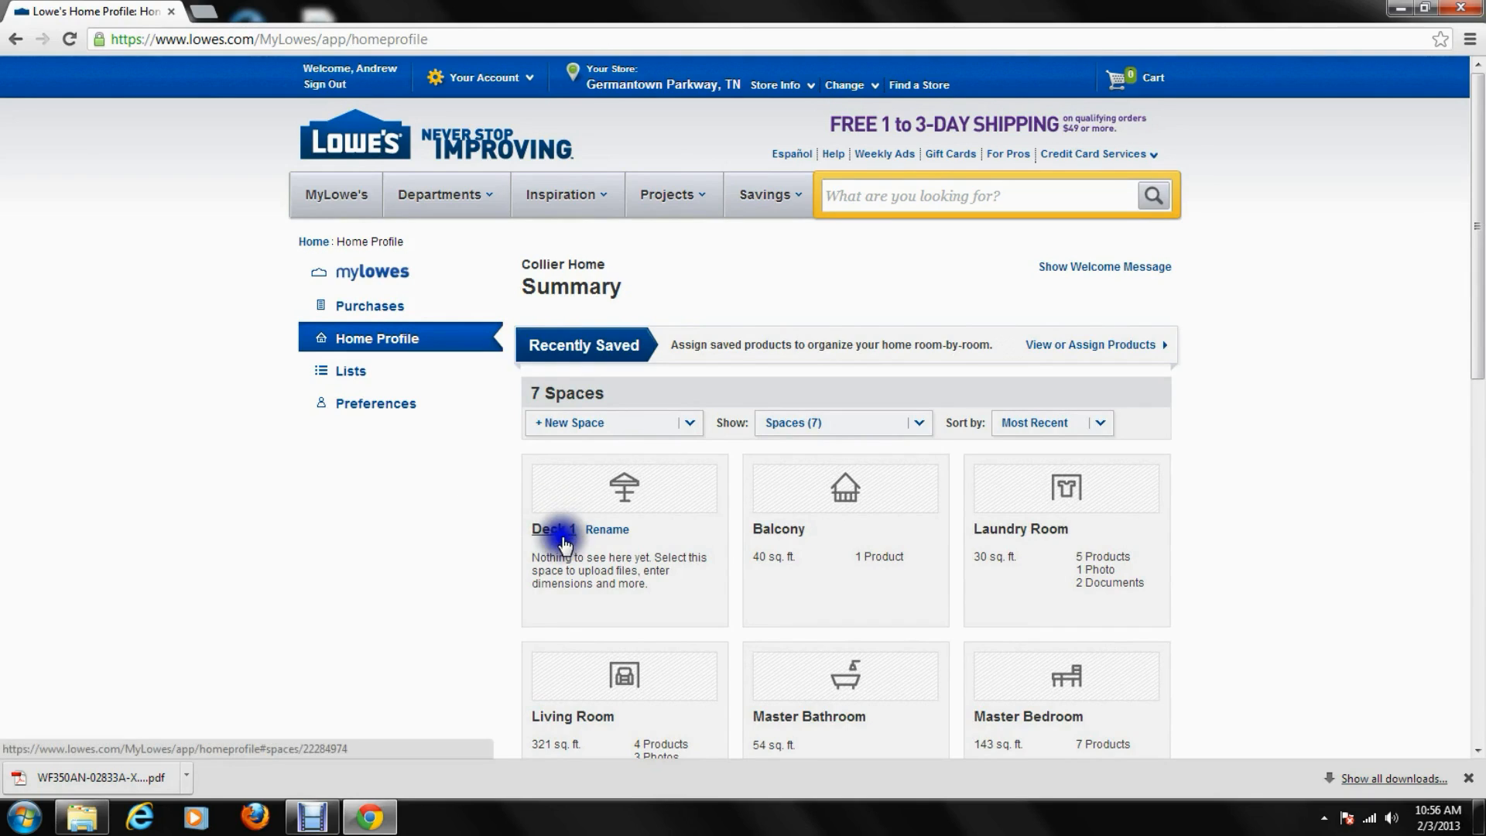
pyautogui.click(554, 528)
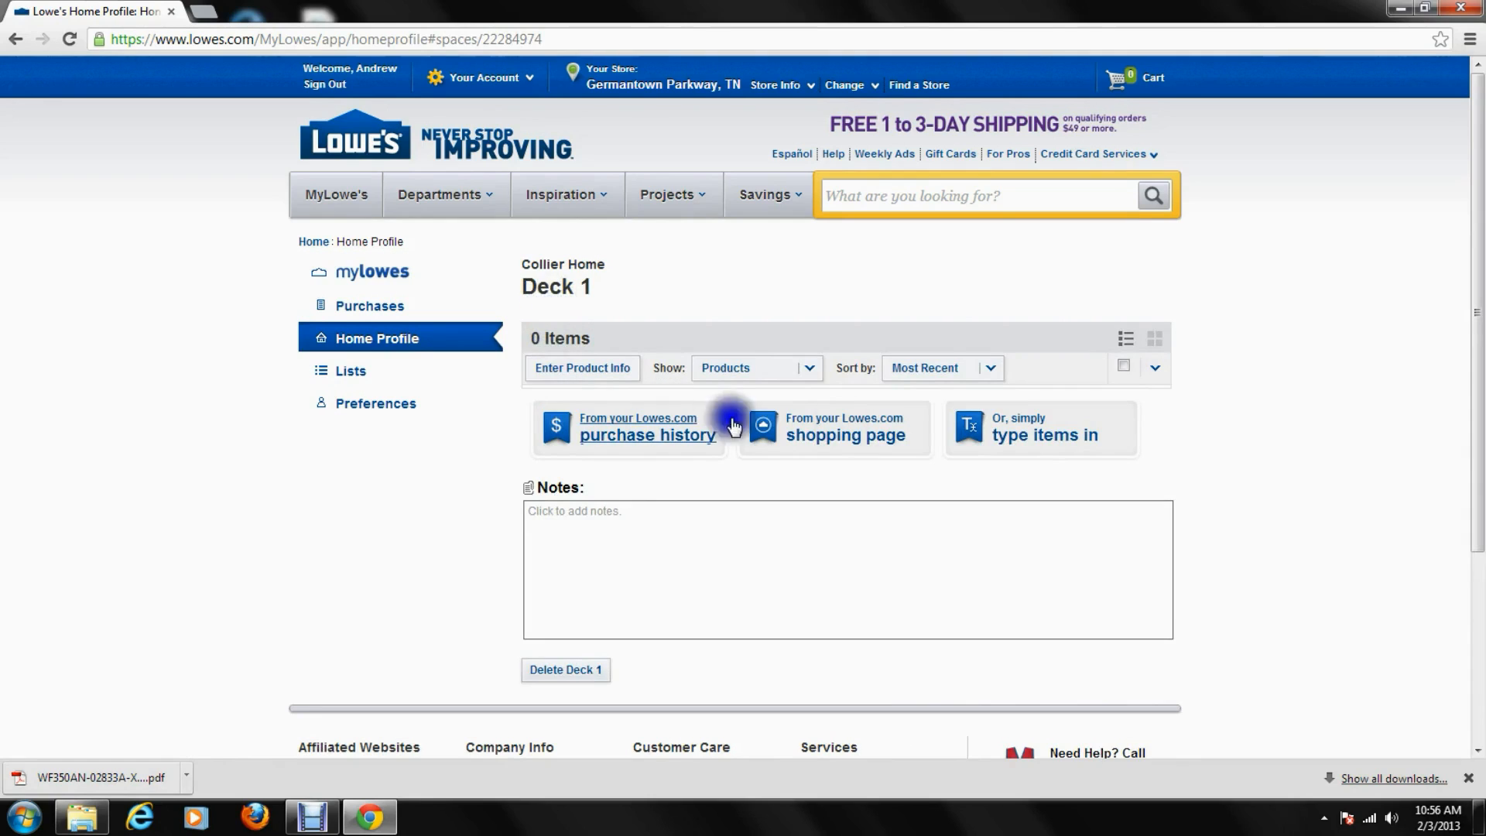
pyautogui.moveTo(1325, 692)
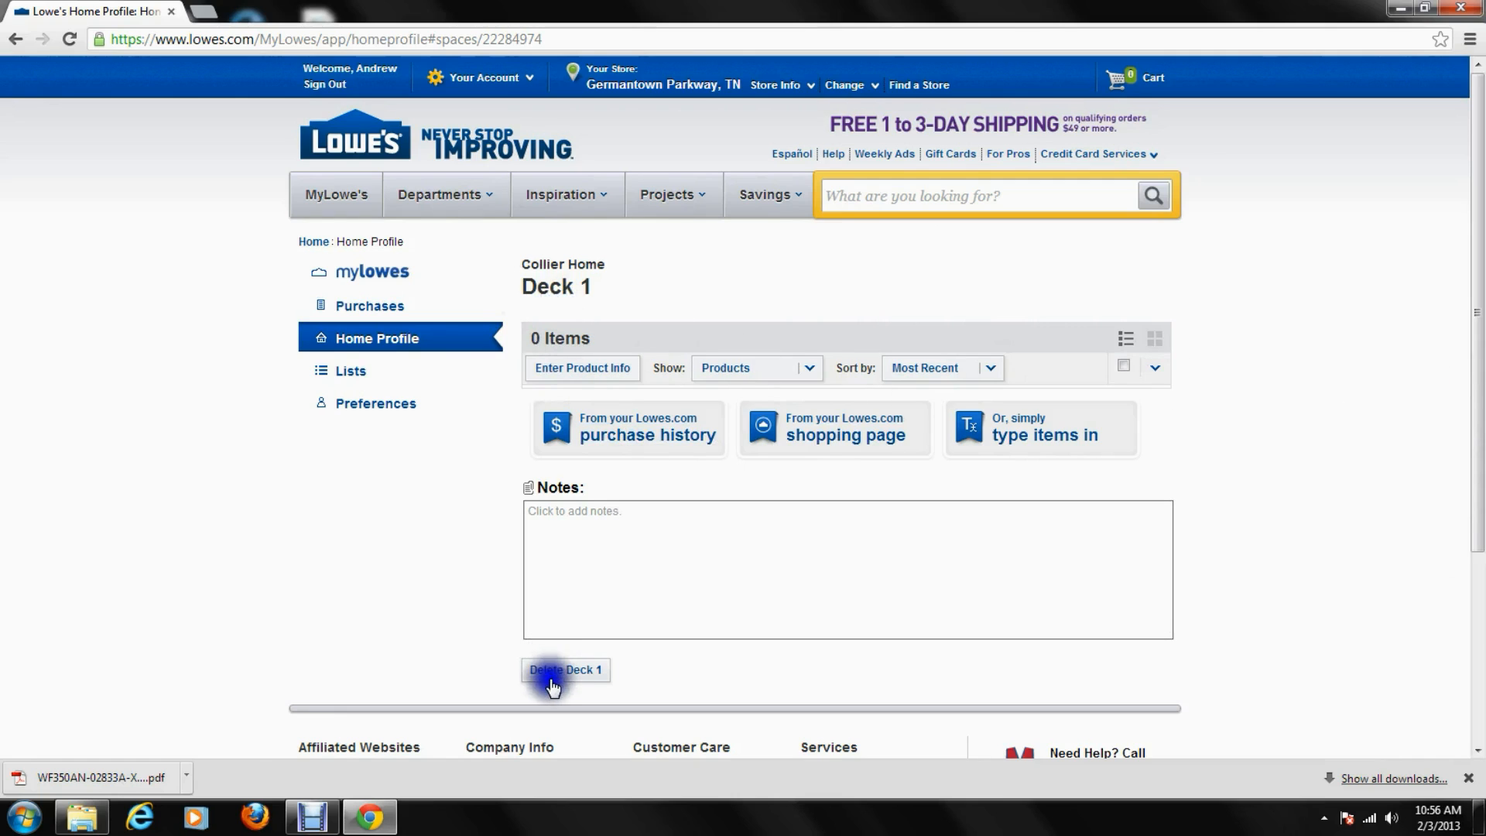
pyautogui.click(565, 668)
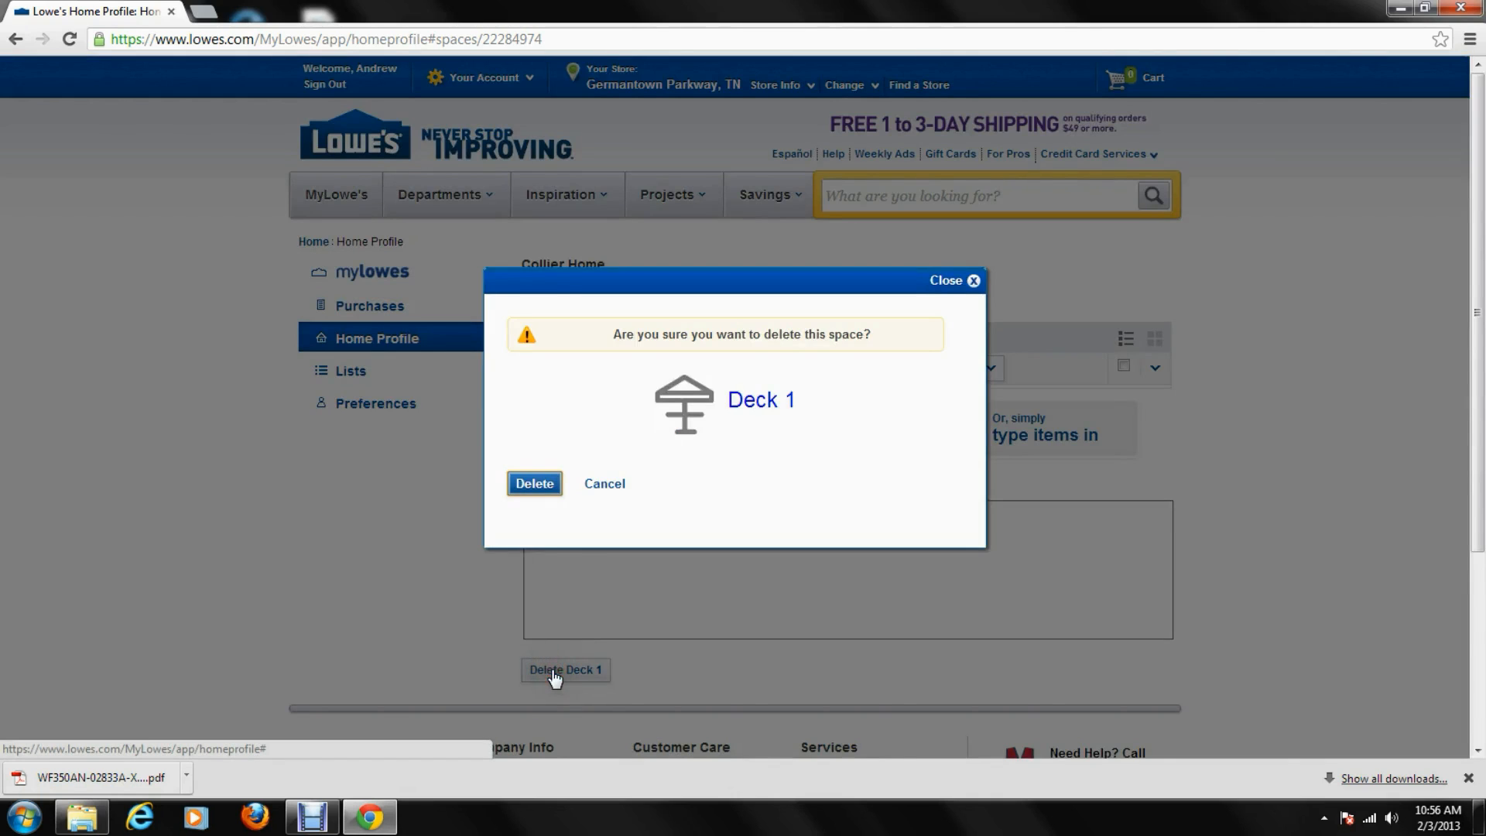
pyautogui.click(533, 483)
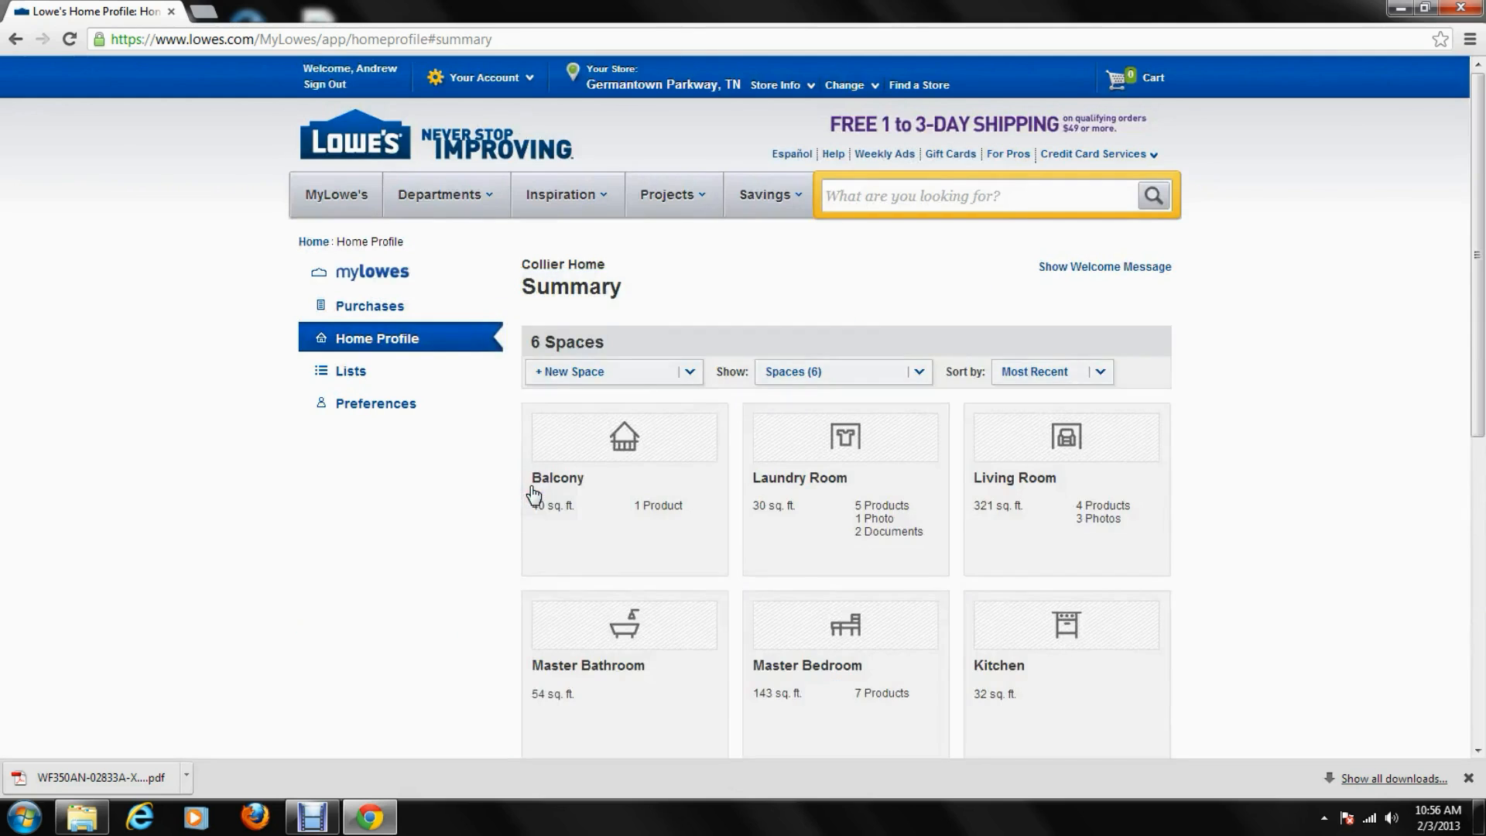
pyautogui.scroll(-3)
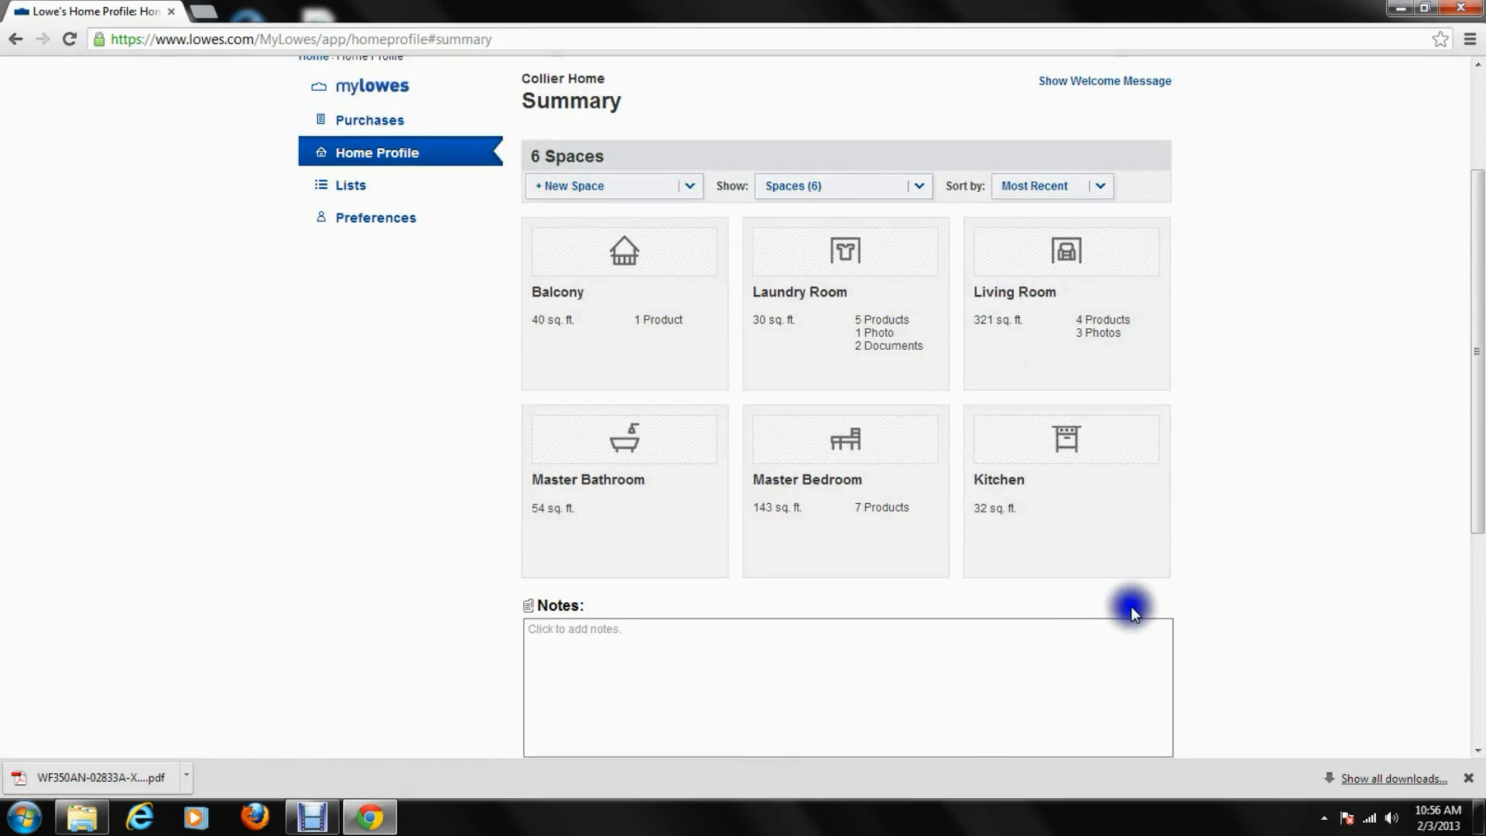